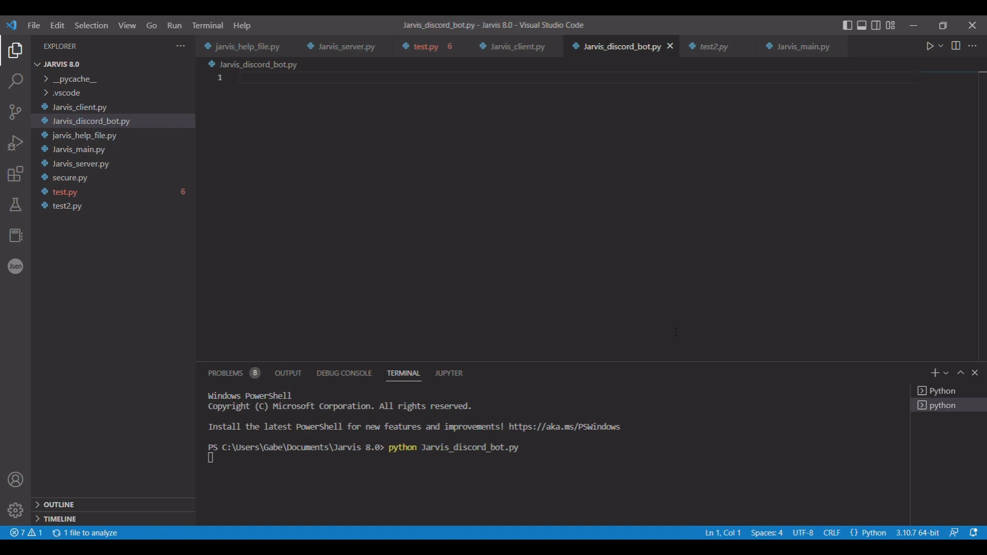
# Scroll through handle_client in Jarvis_server.py to review its client handling and responses.
pyautogui.click(345, 46)
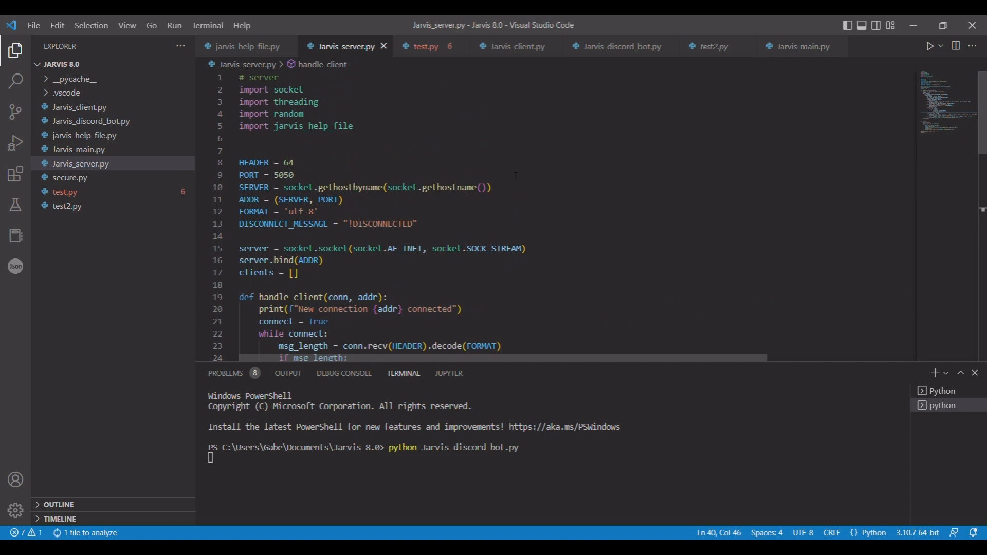
pyautogui.scroll(-3)
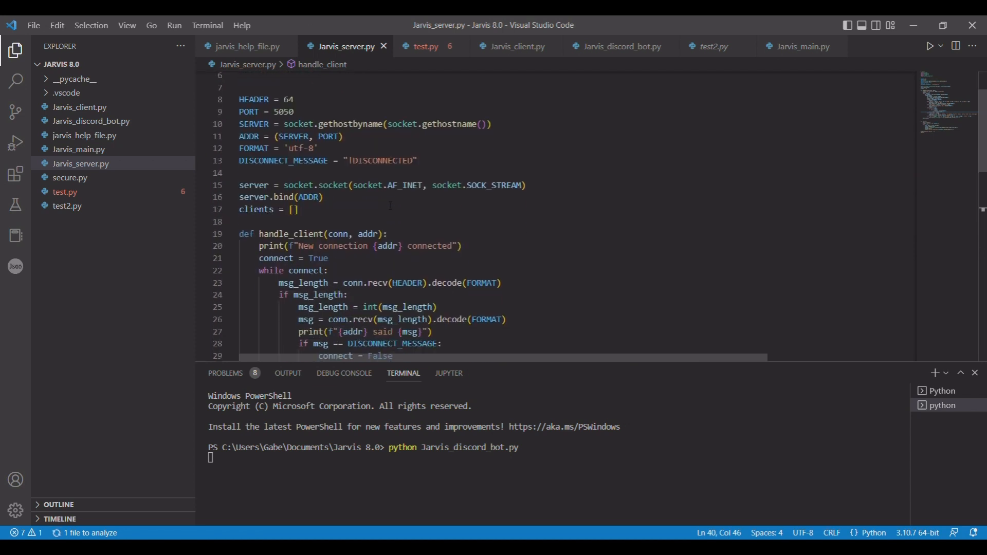
pyautogui.scroll(-3)
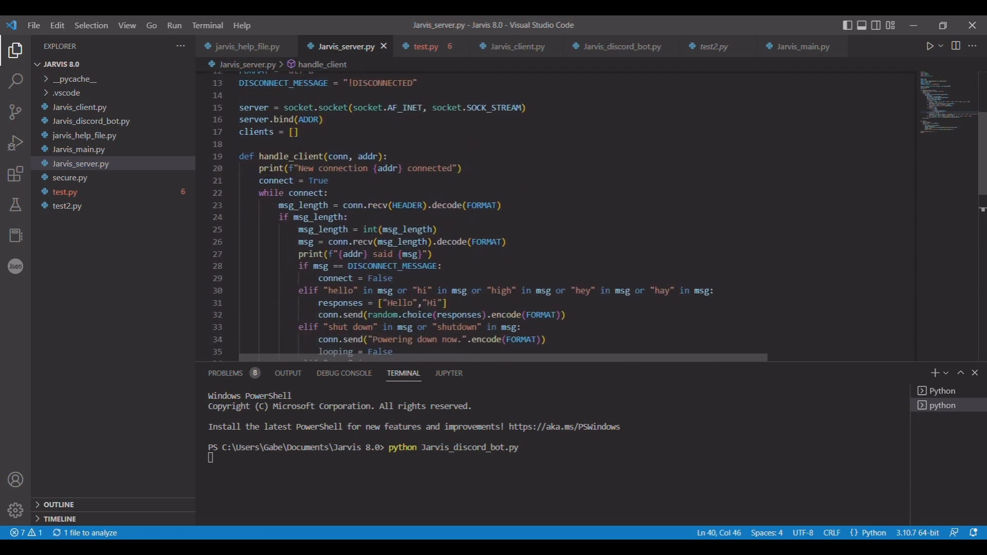
pyautogui.scroll(-3)
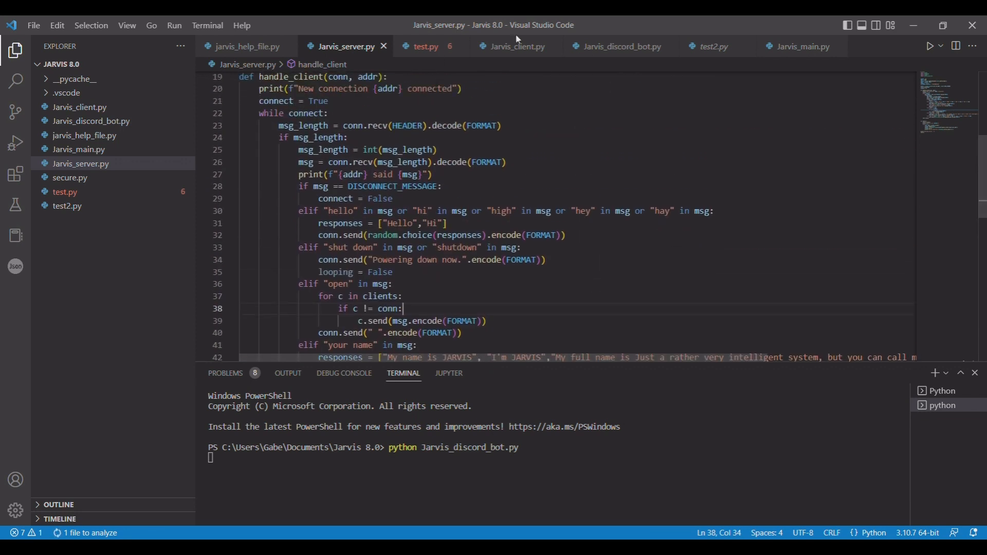
pyautogui.click(518, 46)
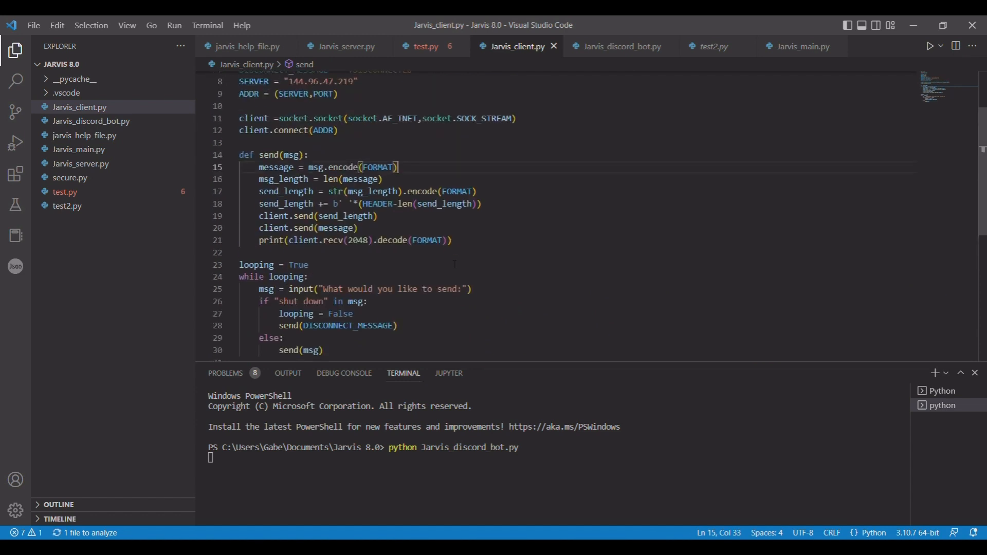
# Review the client script's send function lines and the input loop below.
pyautogui.moveTo(259, 166); pyautogui.dragTo(451, 240)
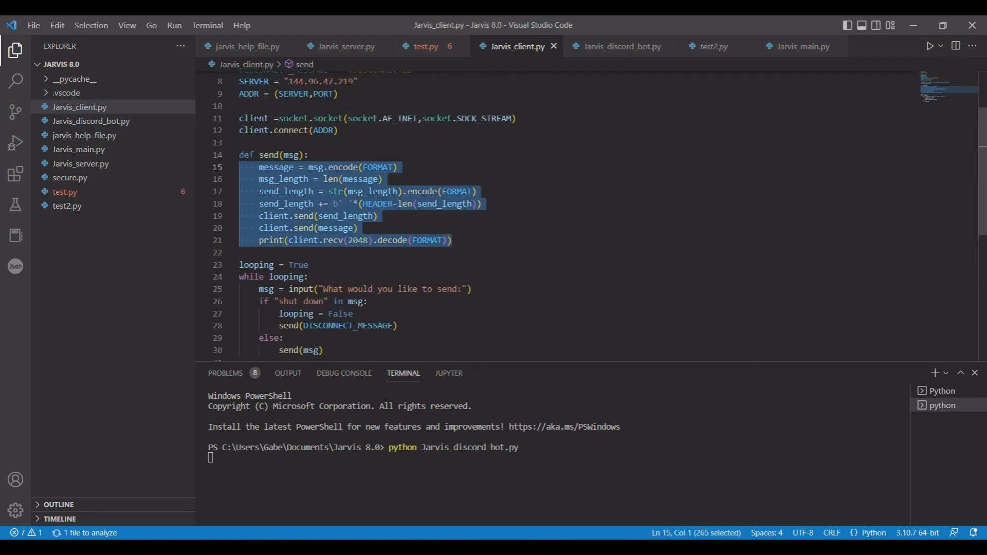
pyautogui.click(427, 240)
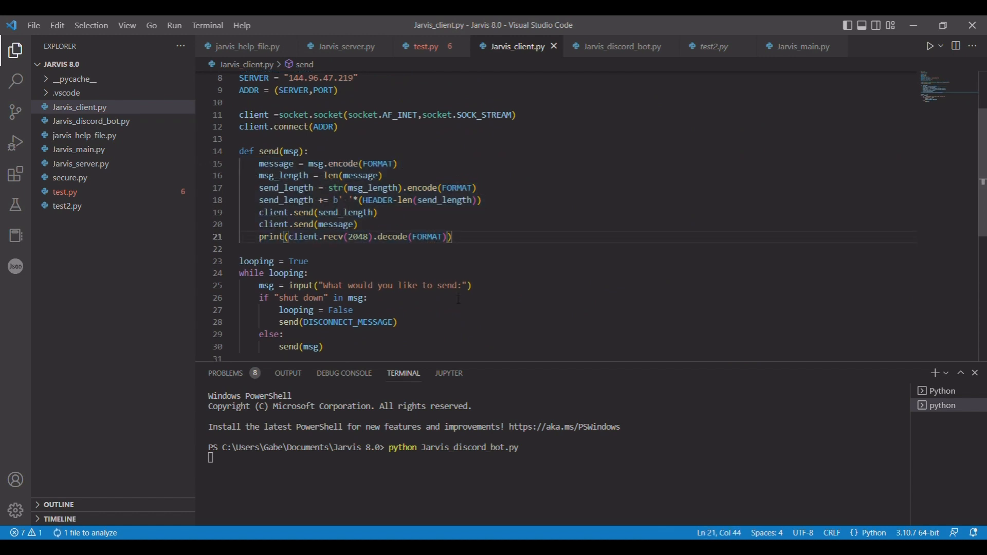
pyautogui.scroll(-3)
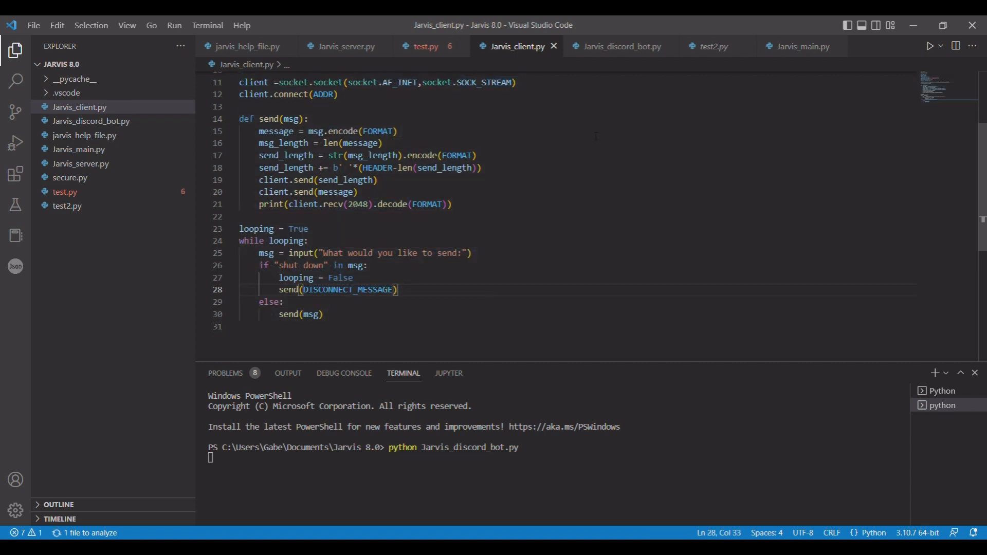
# Paste client code into Jarvis_discord_bot.py, import requests and json, add send_discord(text) stub.
pyautogui.click(620, 46)
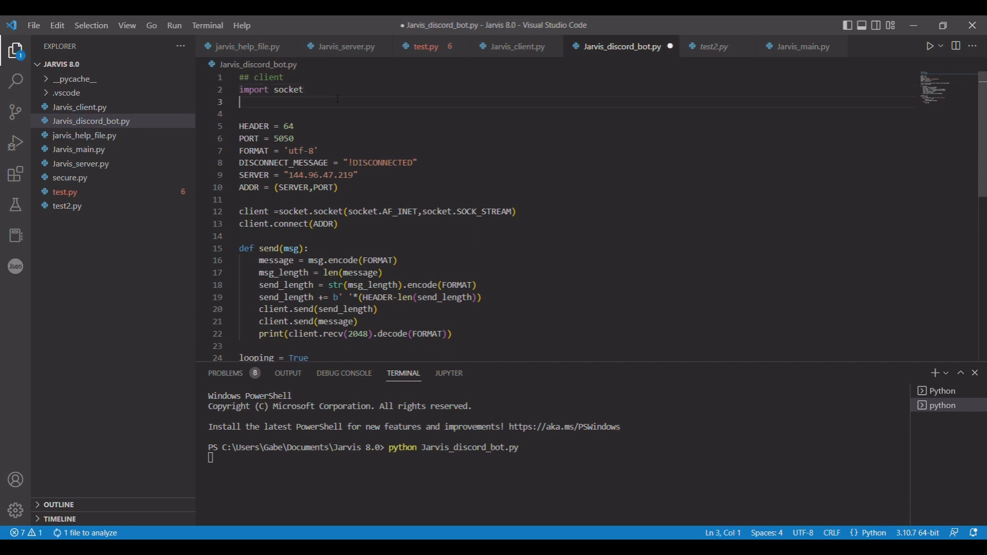
pyautogui.write('import requests')
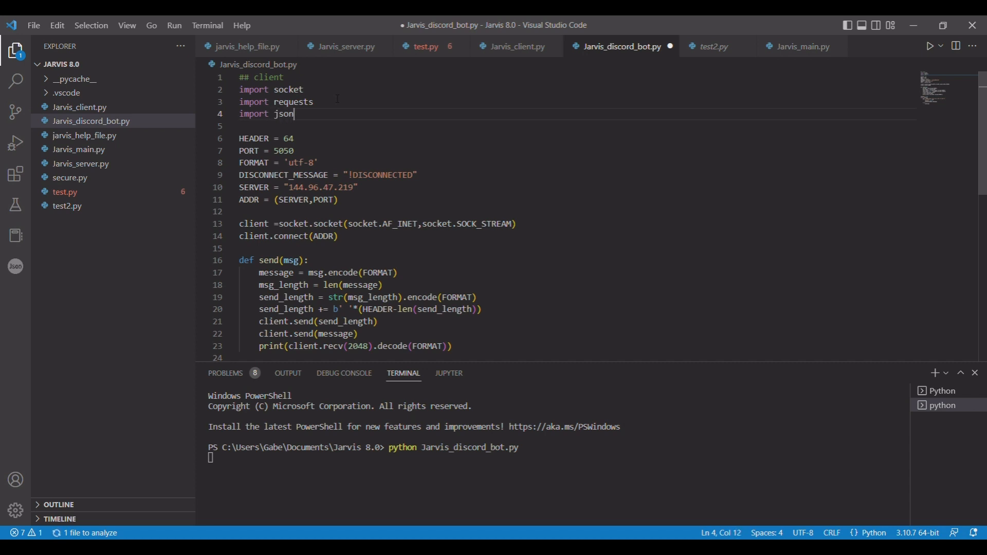
pyautogui.scroll(-3)
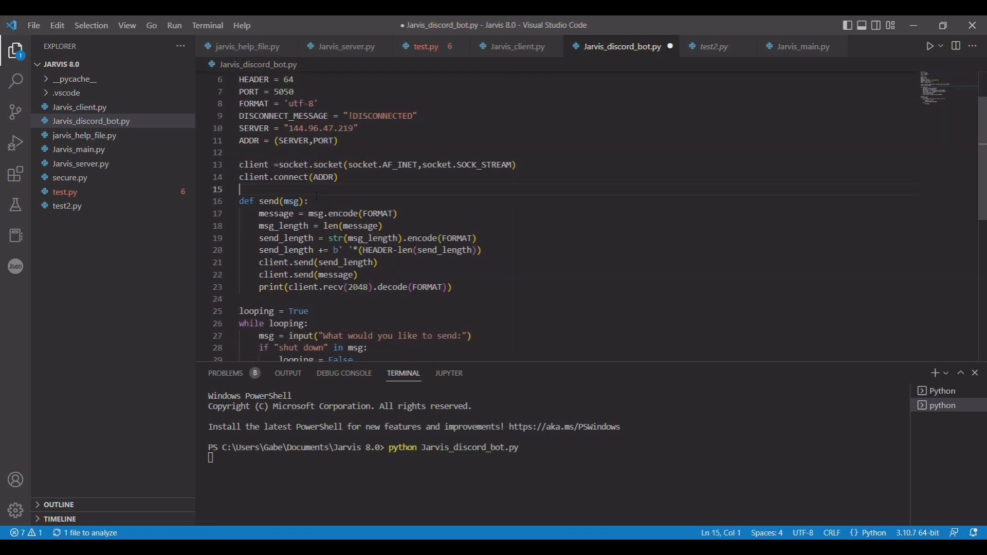
pyautogui.write('def')
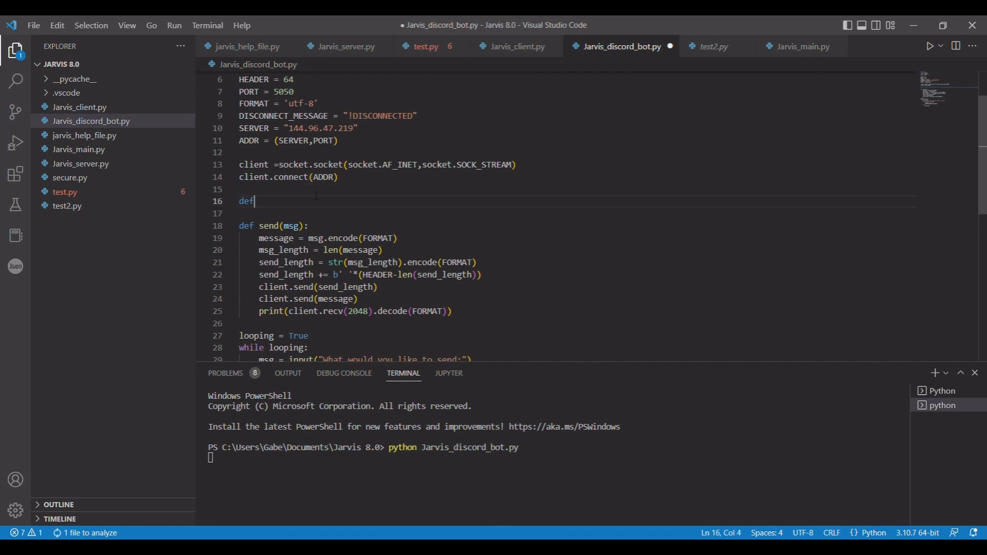
pyautogui.write('se')
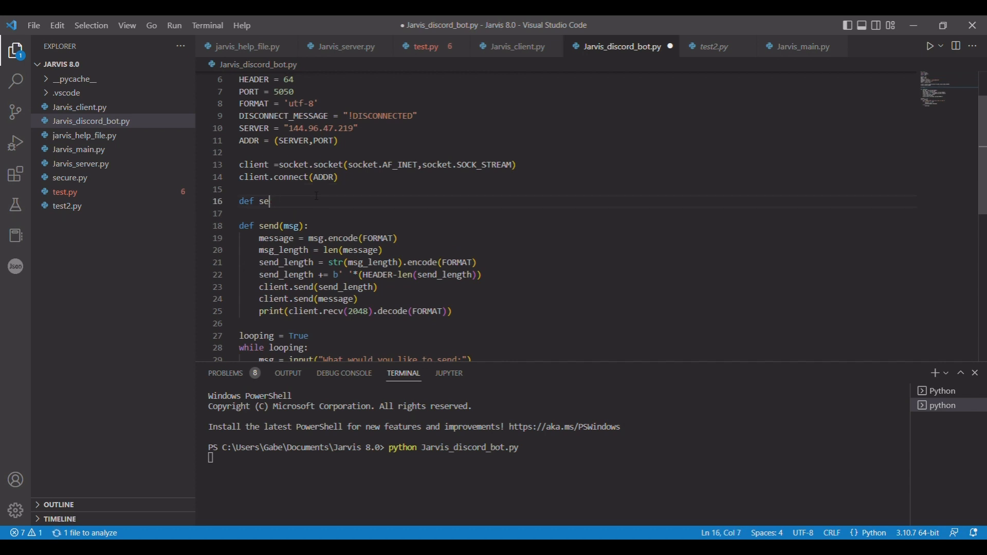
pyautogui.write('nd_discord(text):')
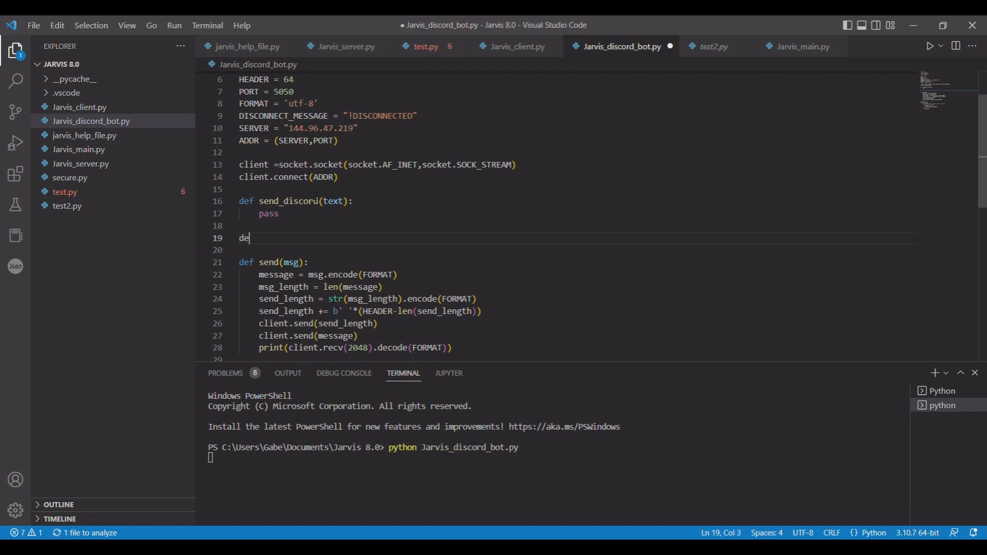
# Add a retreive_discore() stub with pass and save the bot script.
pyautogui.write('f retre')
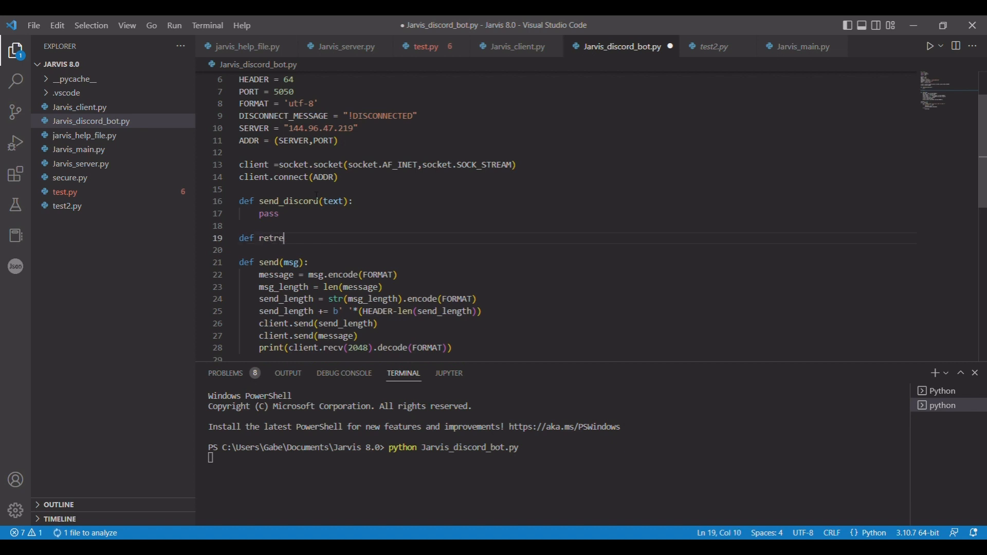
pyautogui.press('Backspace')
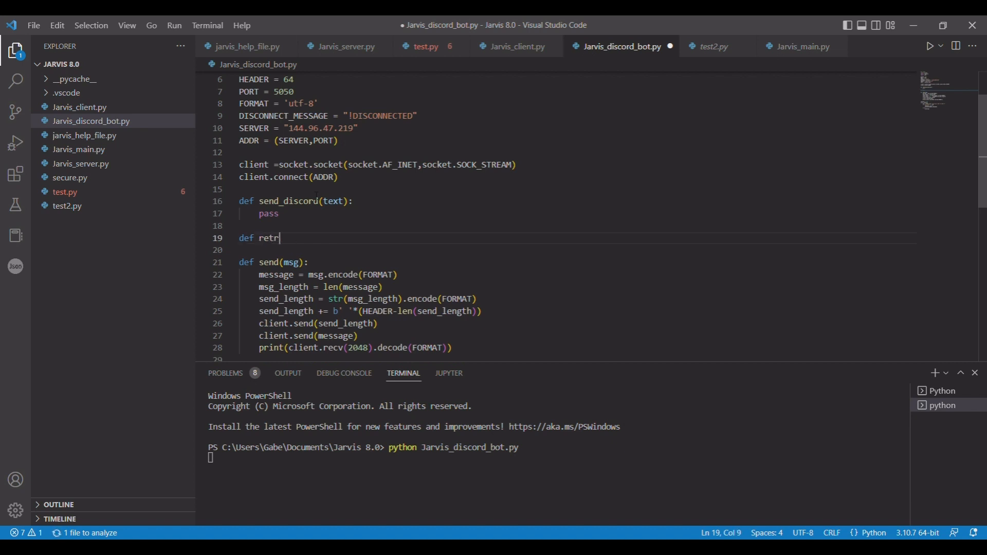
pyautogui.write('eive')
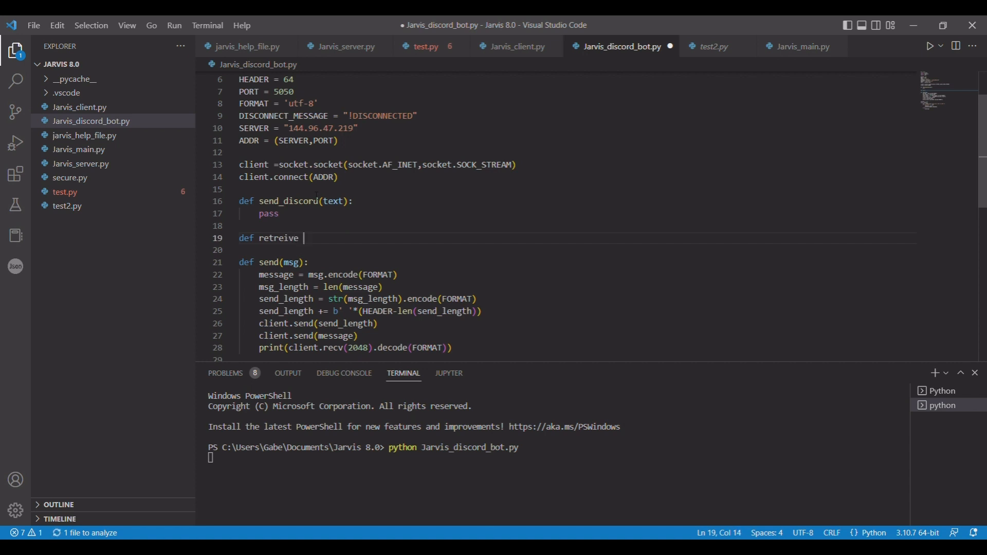
pyautogui.write('_dis')
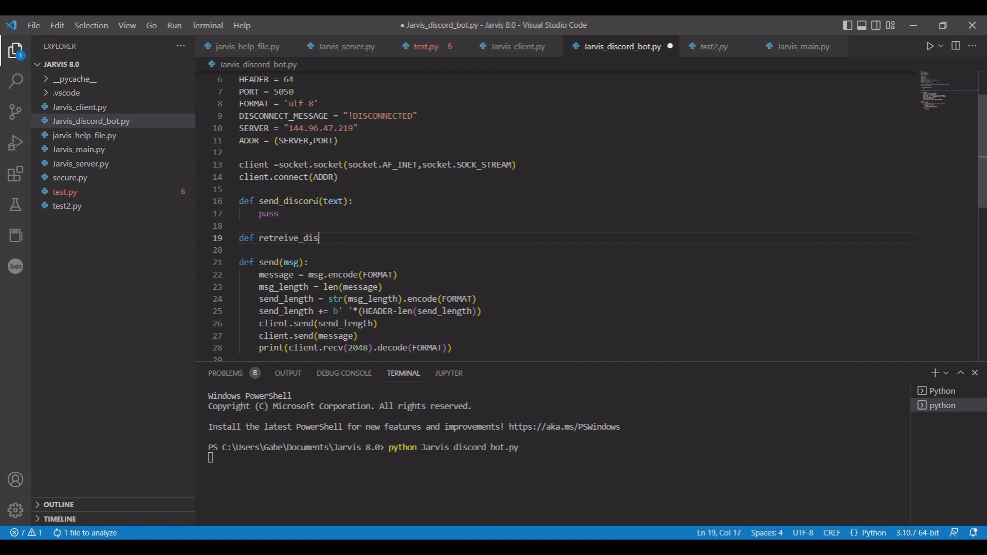
pyautogui.write('core()')
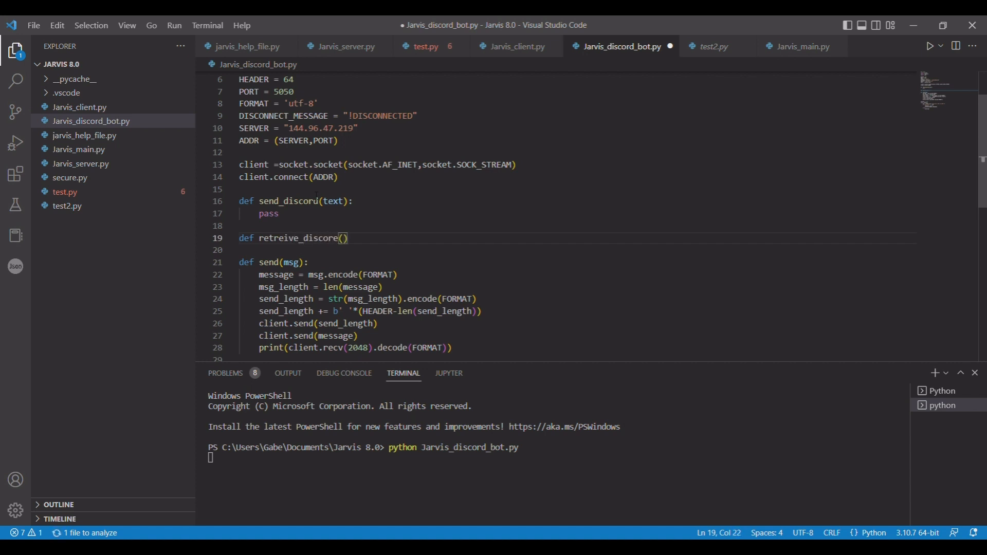
pyautogui.write(':')
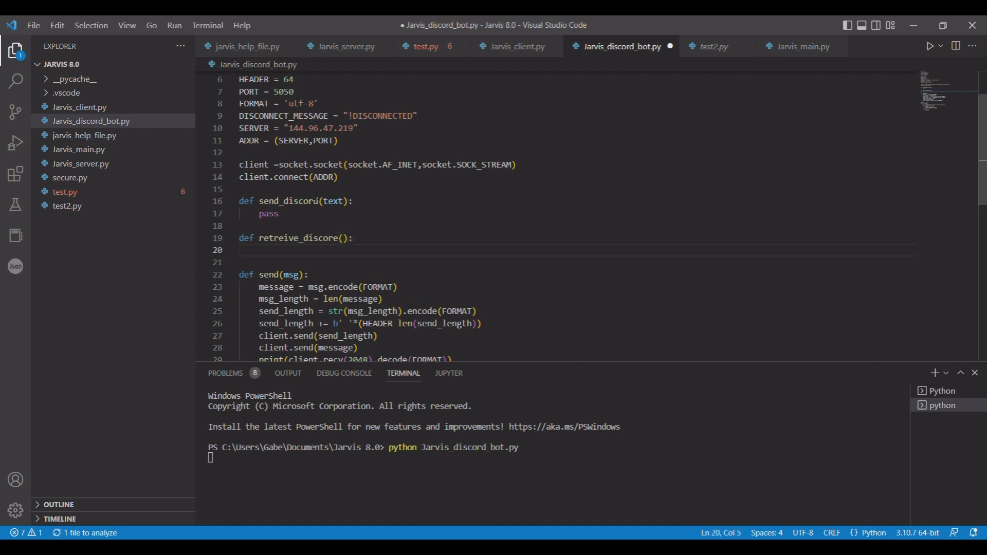
pyautogui.write('pass')
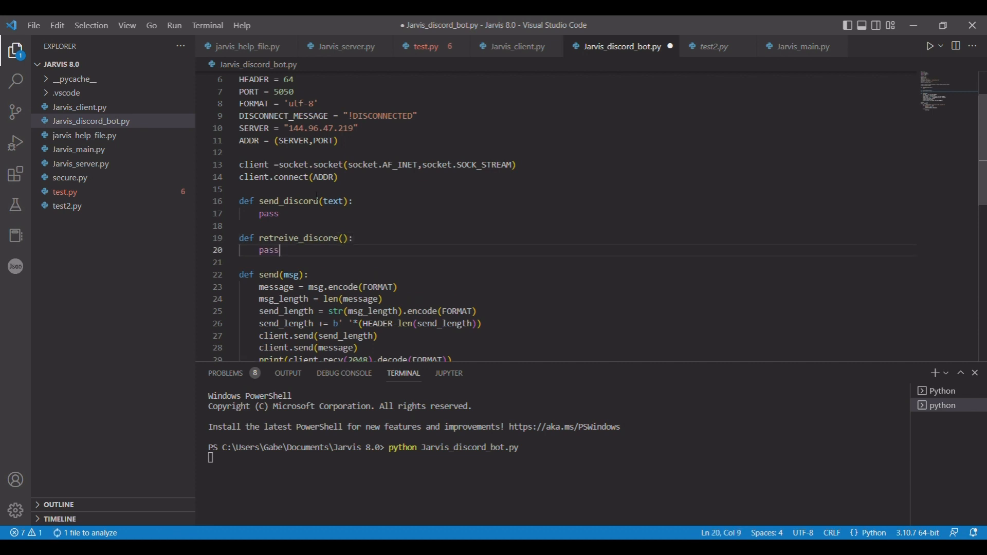
pyautogui.press('ctrl+s')
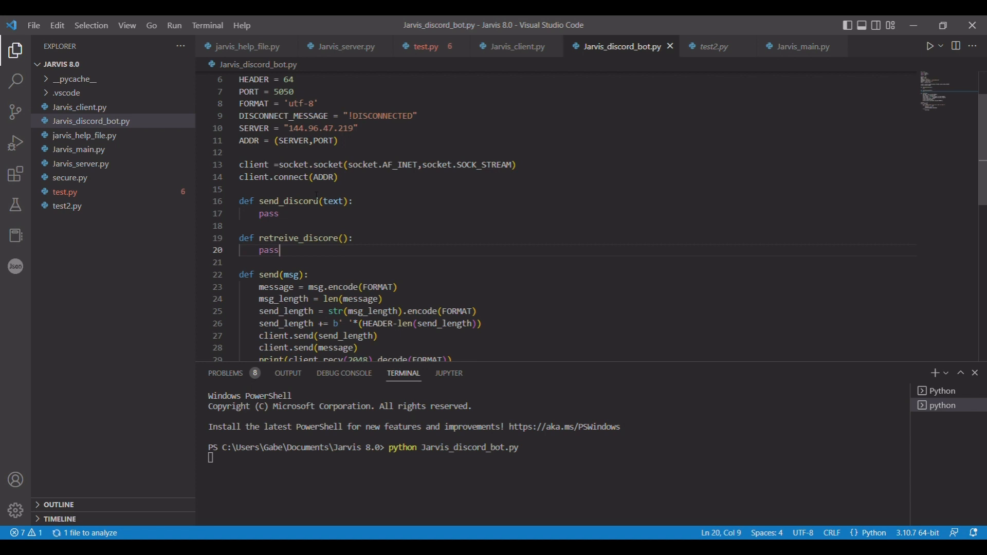
pyautogui.scroll(-3)
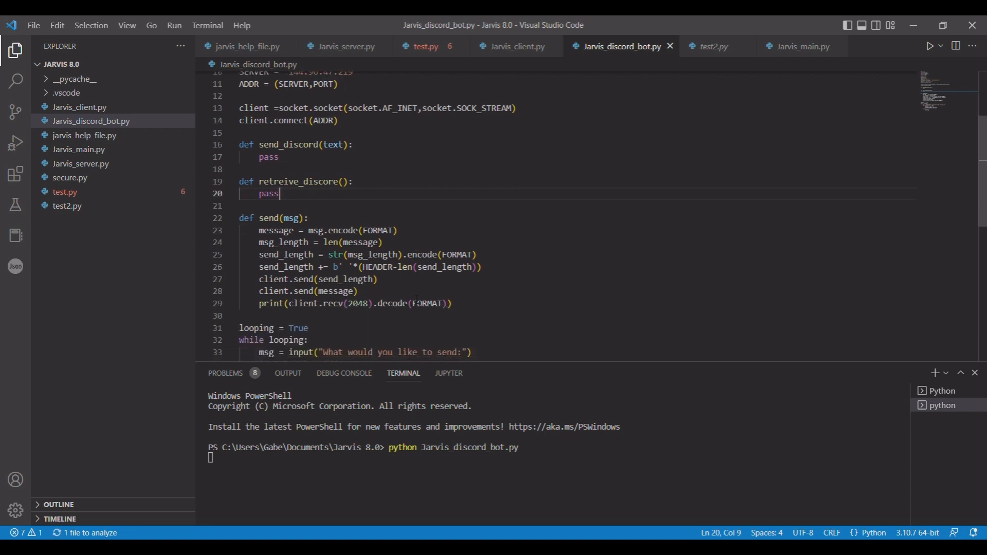
# Replace pass in send_discord with a payload holding 'content': text.
pyautogui.click(279, 156)
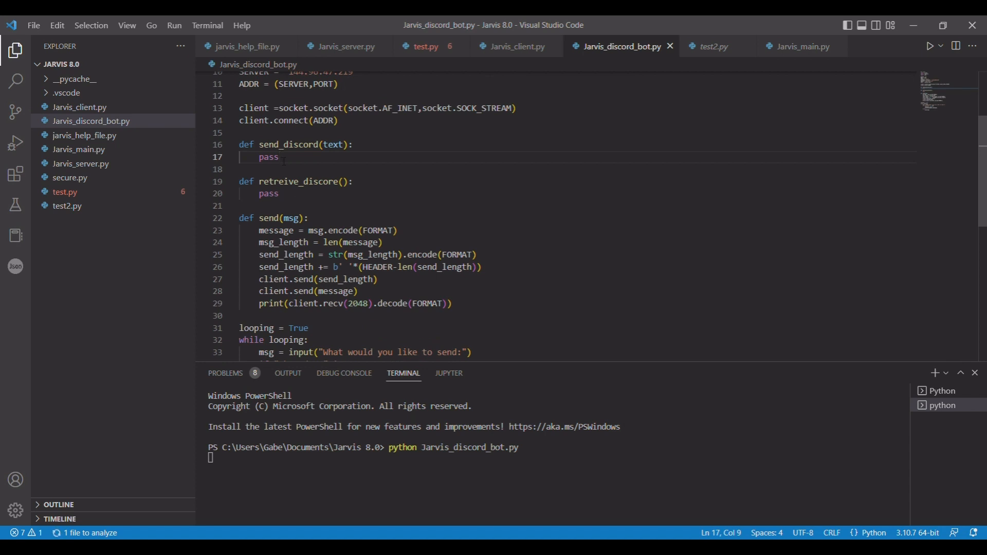
pyautogui.press('Backspace')
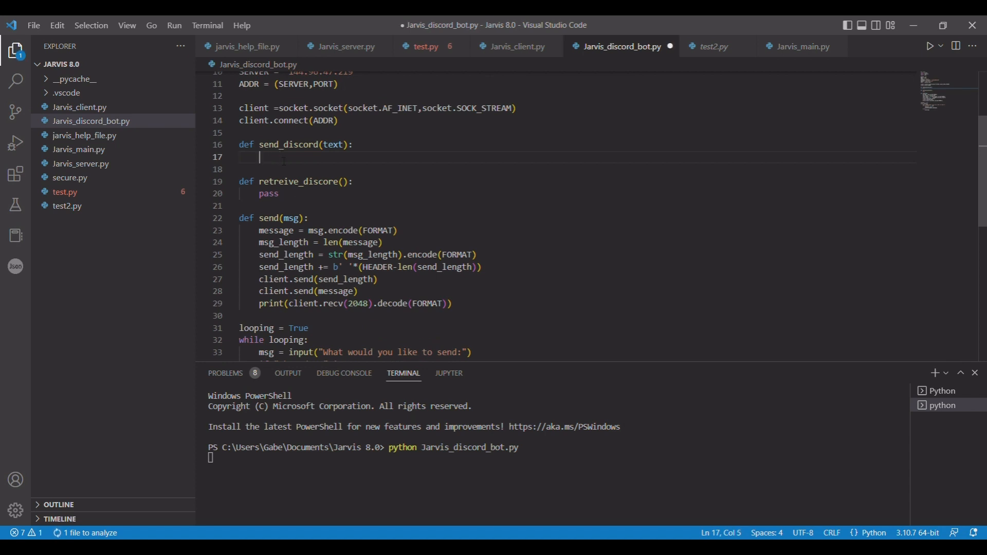
pyautogui.write('paylca')
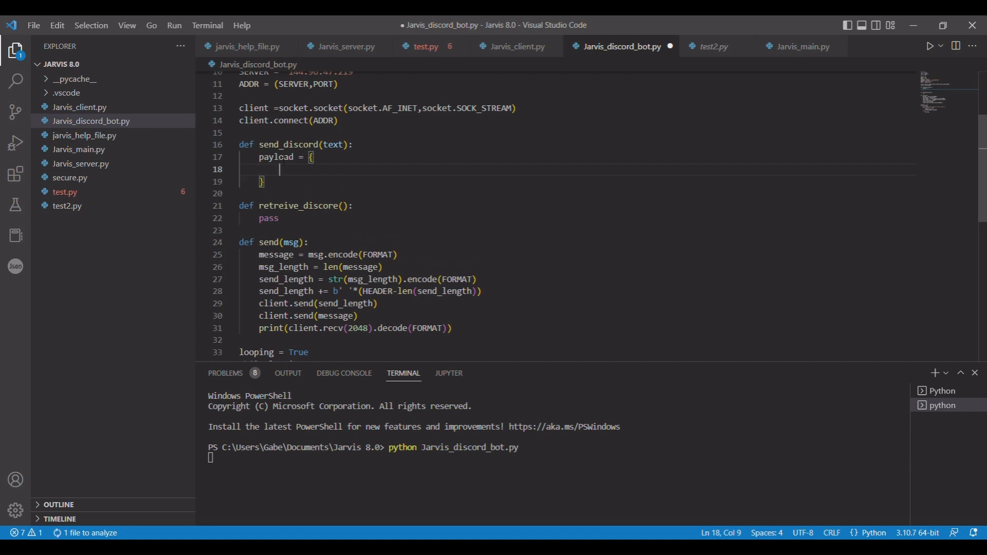
pyautogui.write("'comtent':")
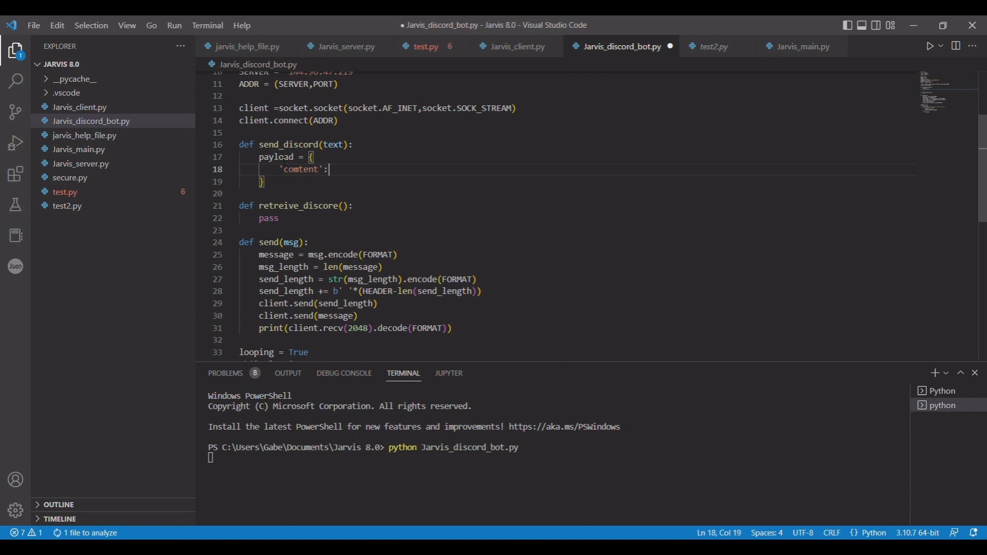
pyautogui.write('text')
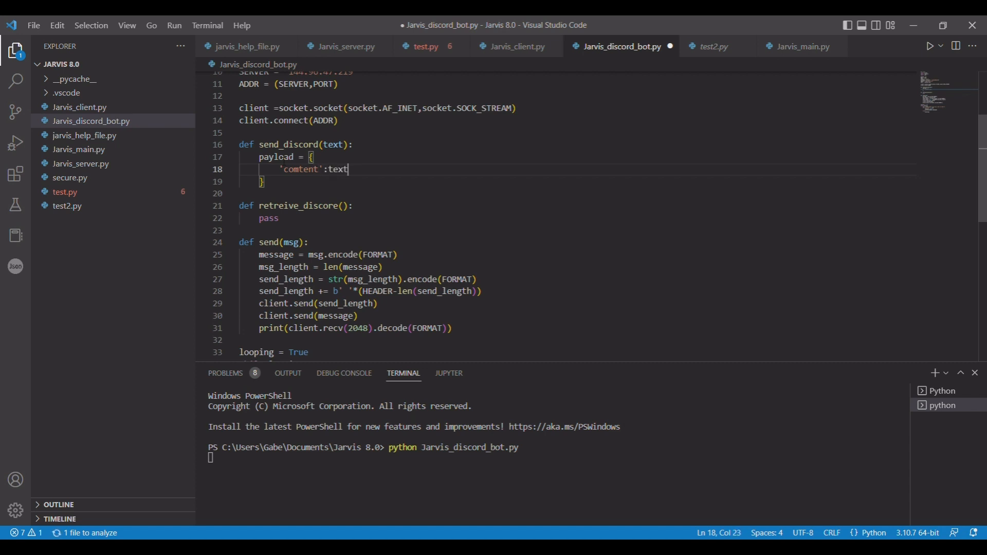
# Add a headers dictionary with an empty 'authorization' value.
pyautogui.write('hea')
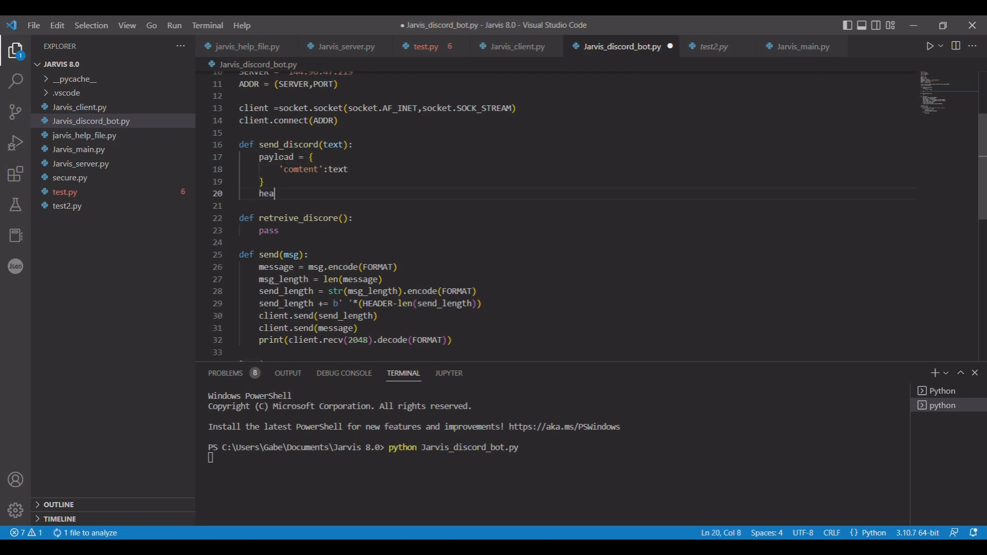
pyautogui.write('ders')
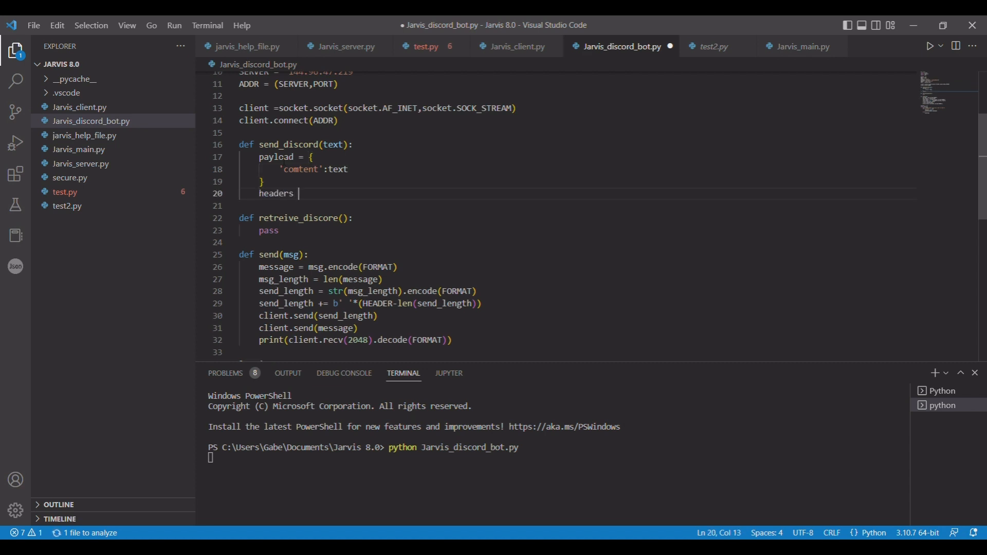
pyautogui.write('= {')
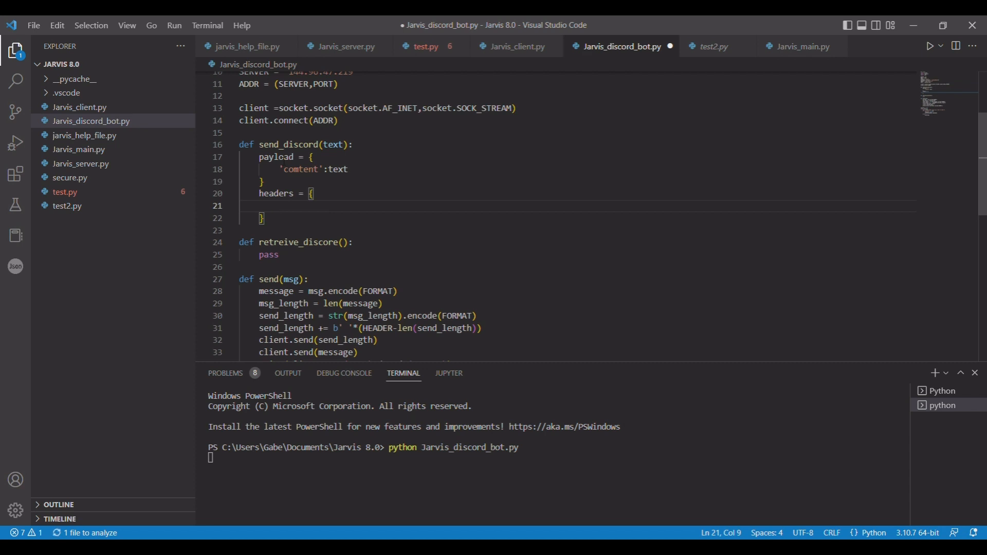
pyautogui.write("''")
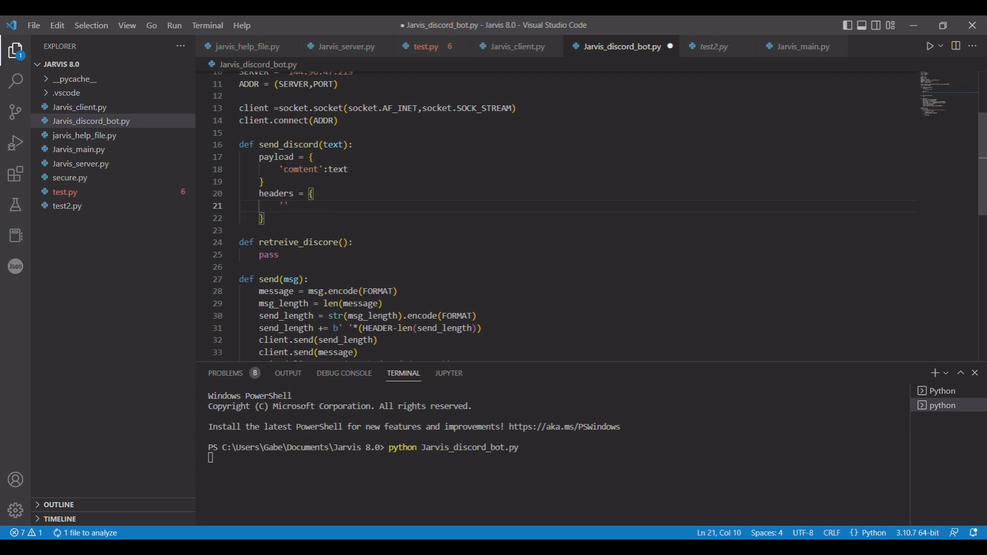
pyautogui.write('au')
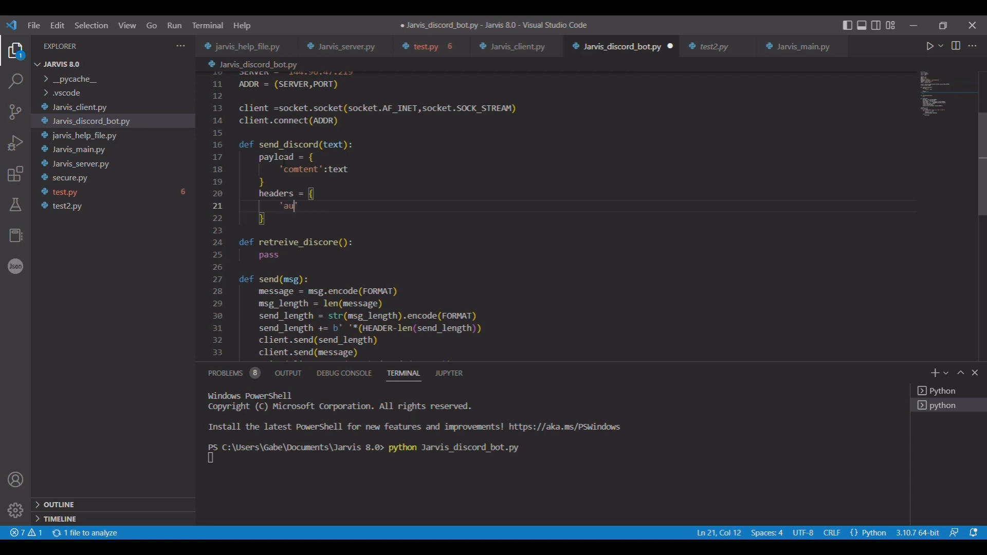
pyautogui.write('thro')
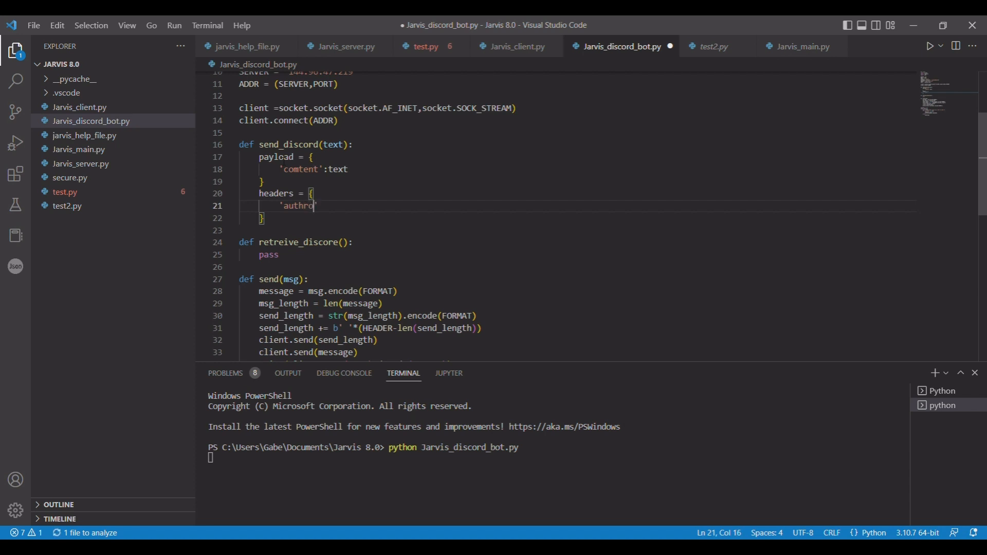
pyautogui.write('i')
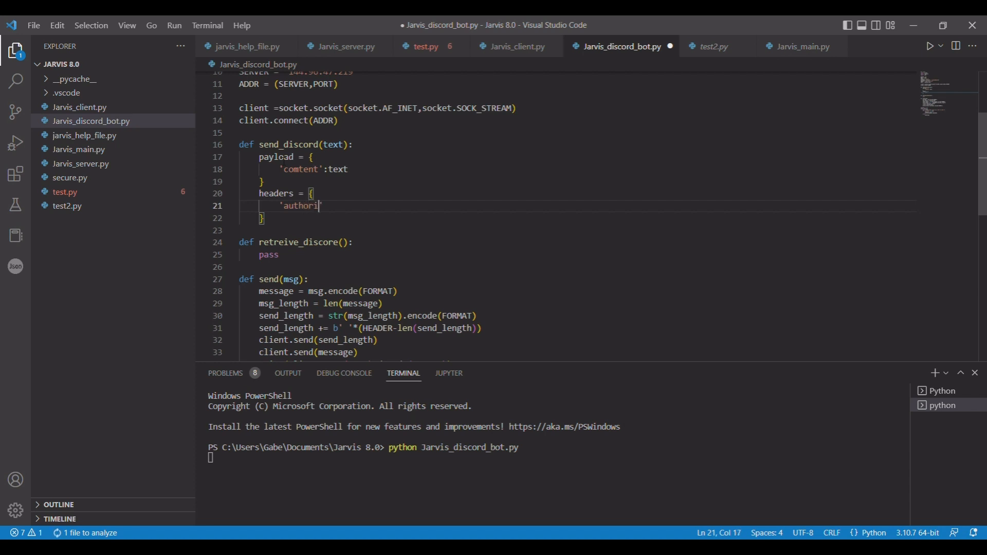
pyautogui.write('zat')
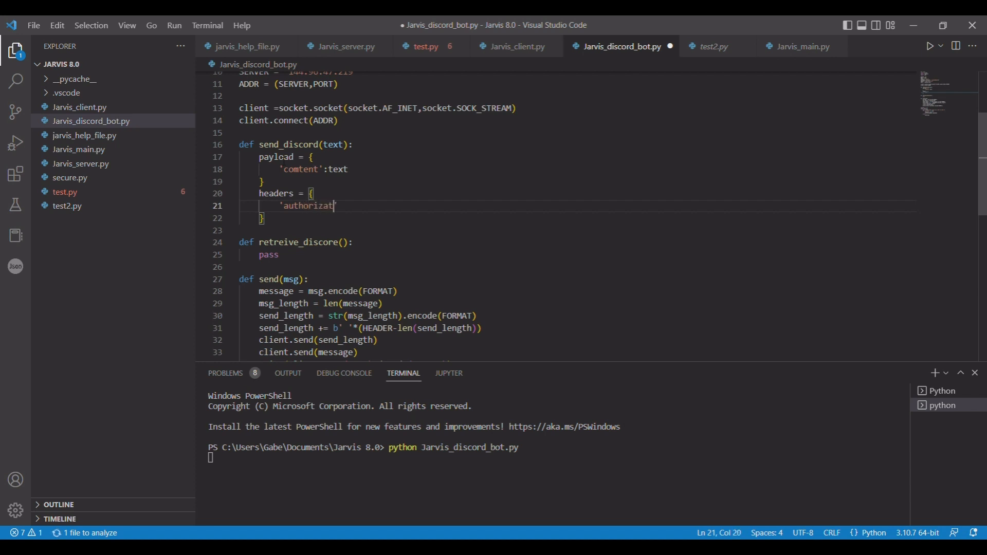
pyautogui.write("ion':'")
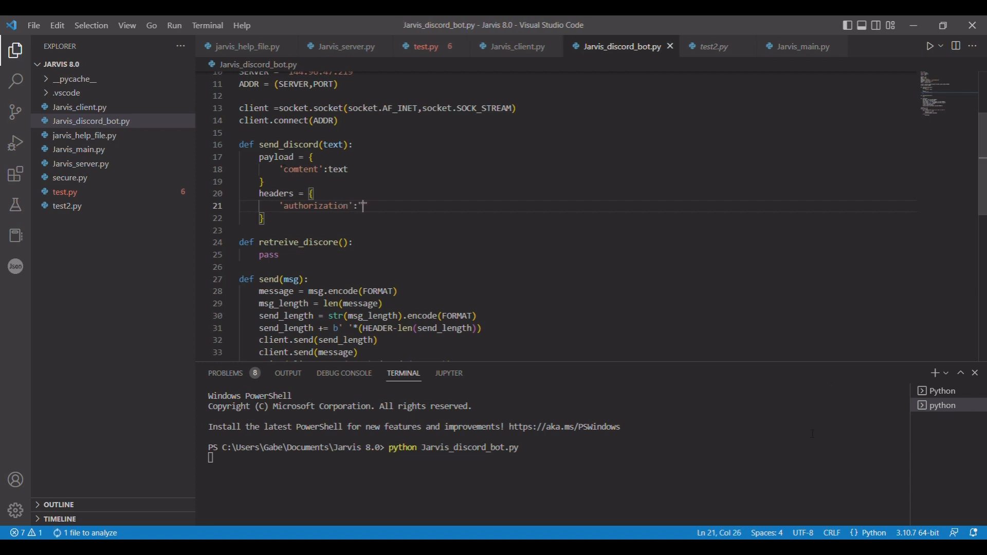
pyautogui.write('"')
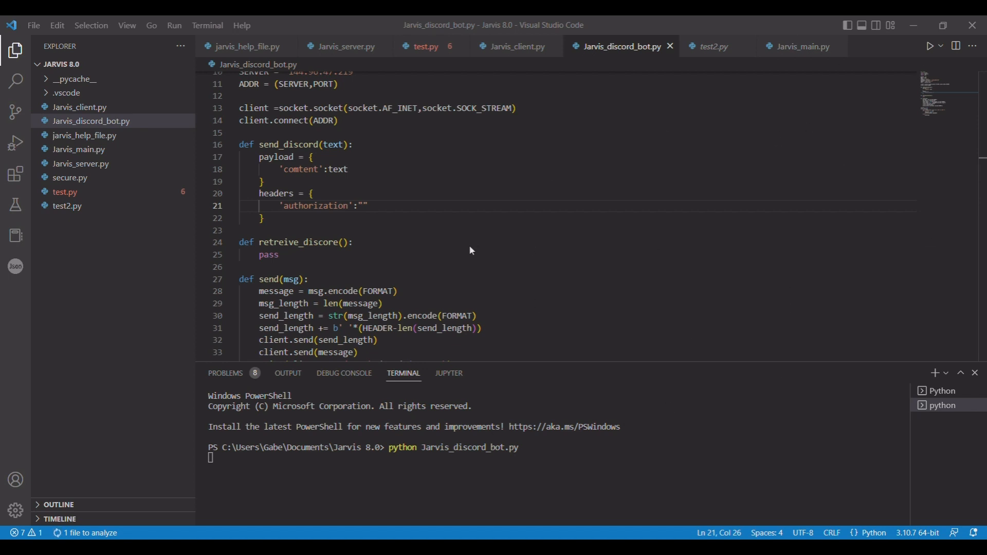
pyautogui.moveTo(376, 524)
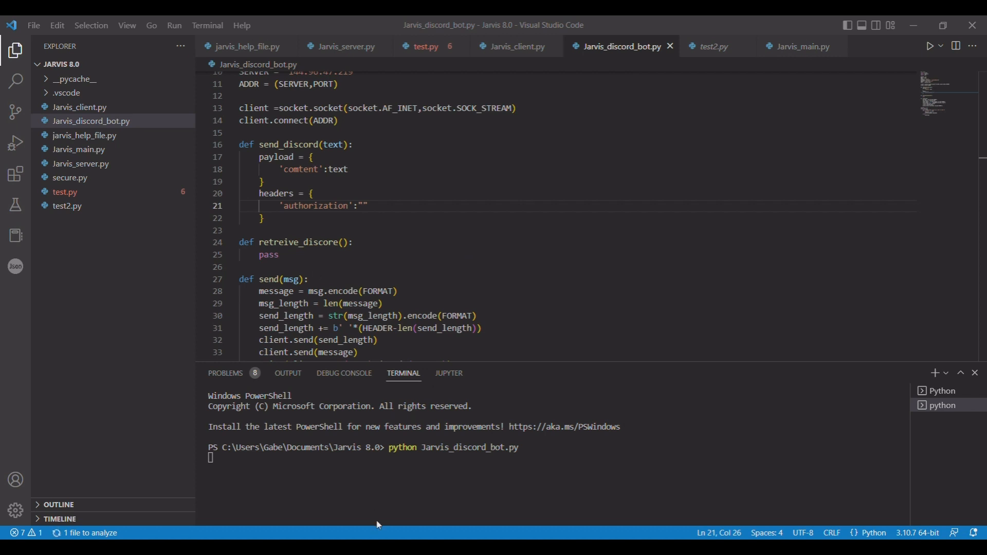
pyautogui.moveTo(351, 396)
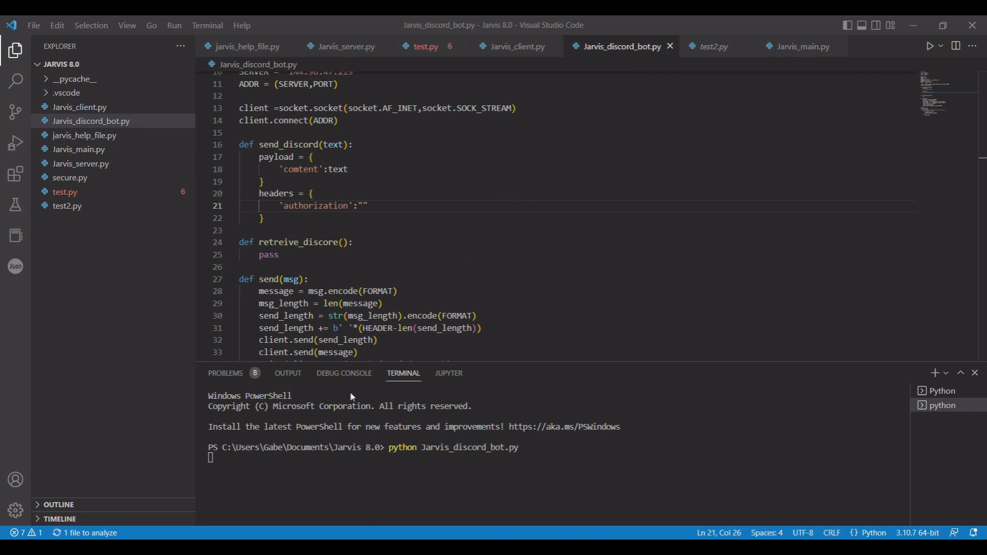
pyautogui.moveTo(361, 487)
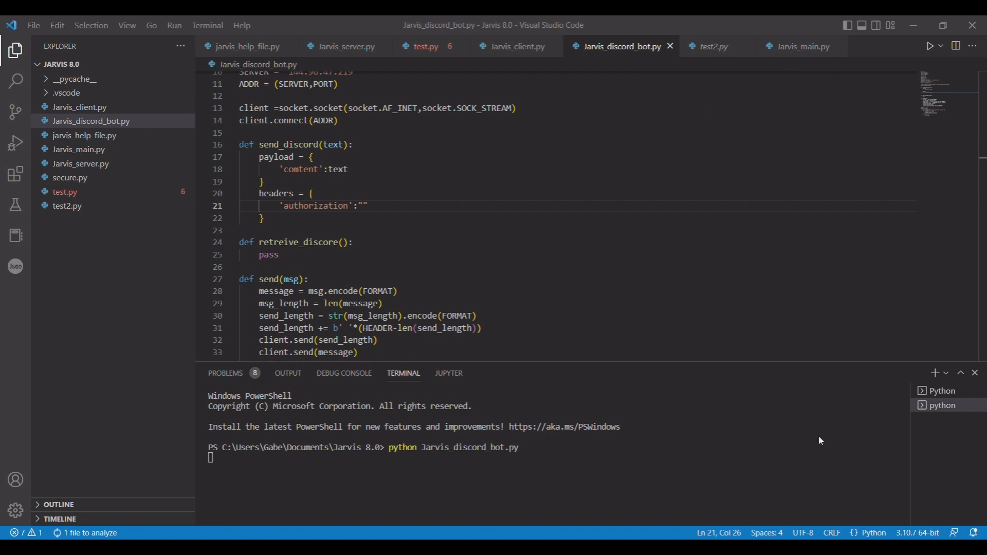
pyautogui.moveTo(763, 227)
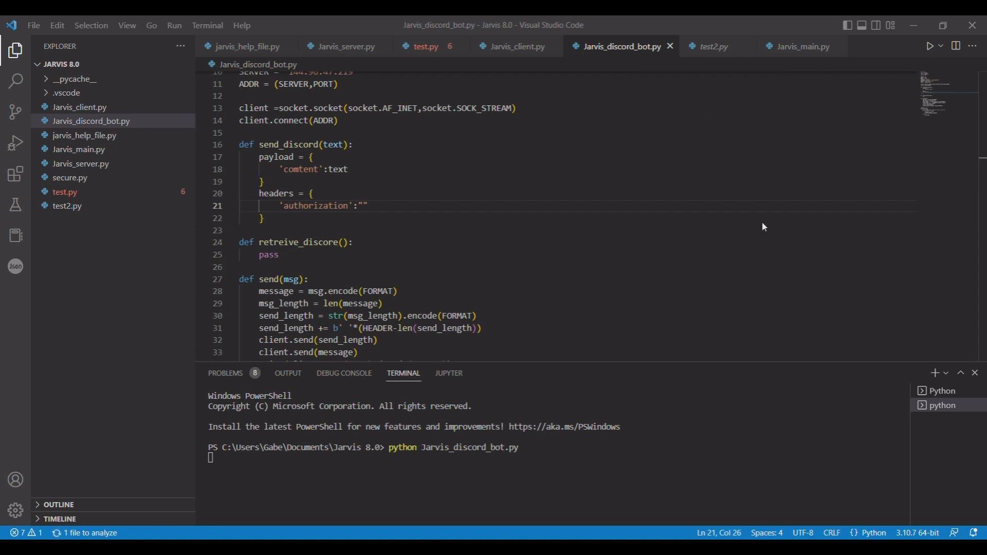
pyautogui.moveTo(746, 353)
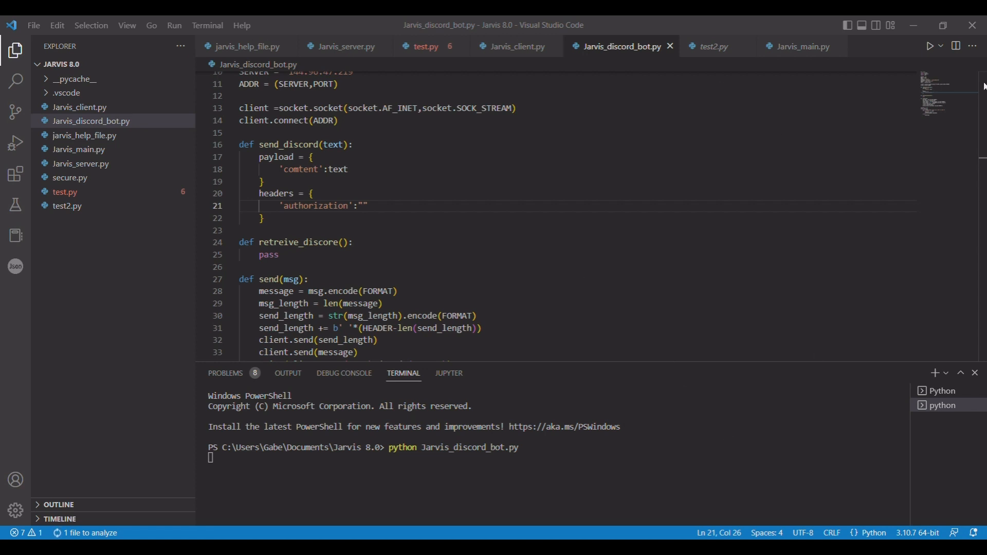
pyautogui.moveTo(532, 251)
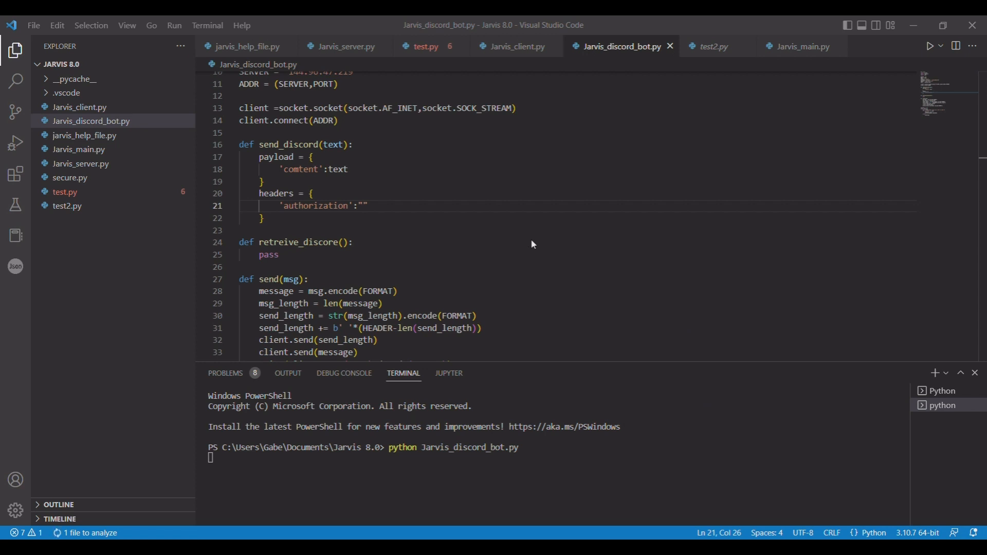
pyautogui.moveTo(950, 230)
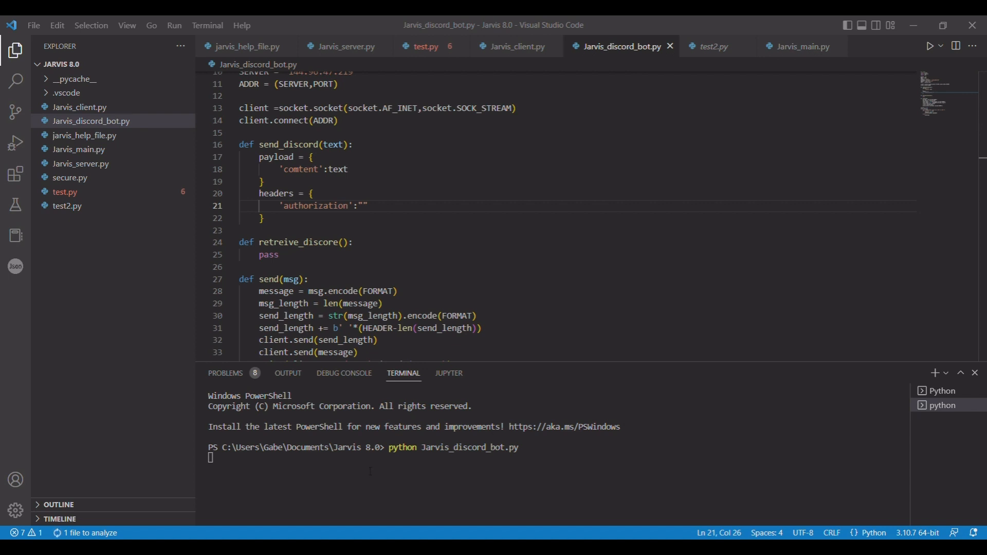
pyautogui.moveTo(792, 302)
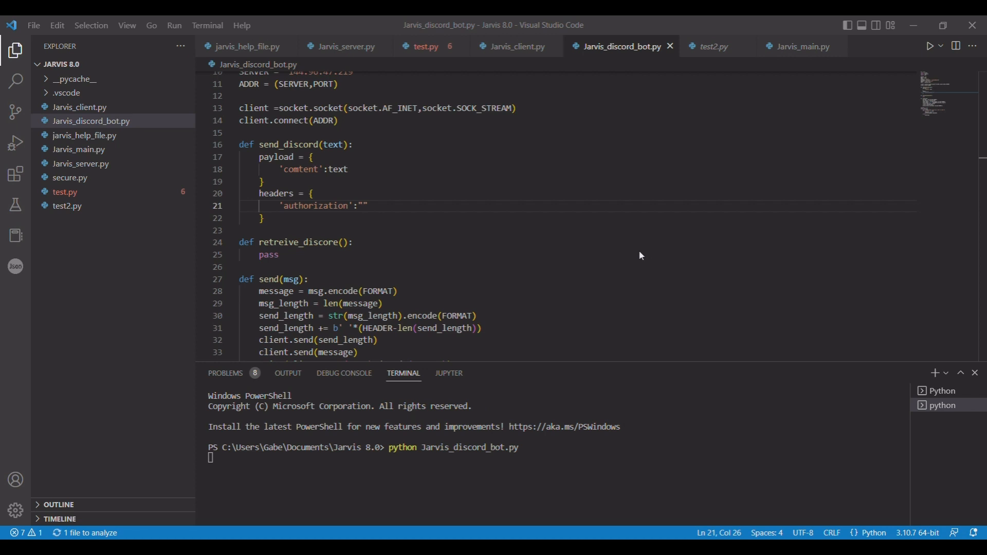
pyautogui.moveTo(828, 260)
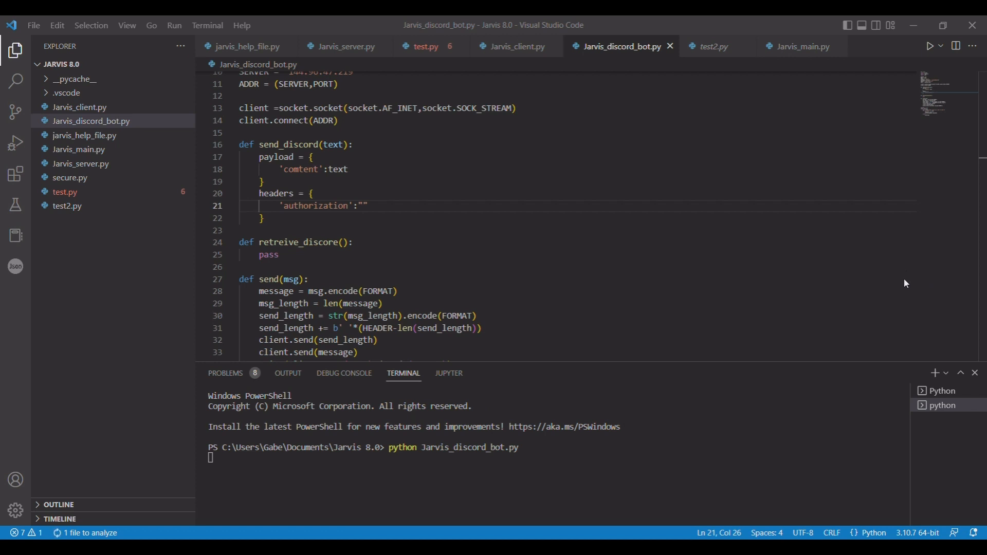
pyautogui.moveTo(904, 338)
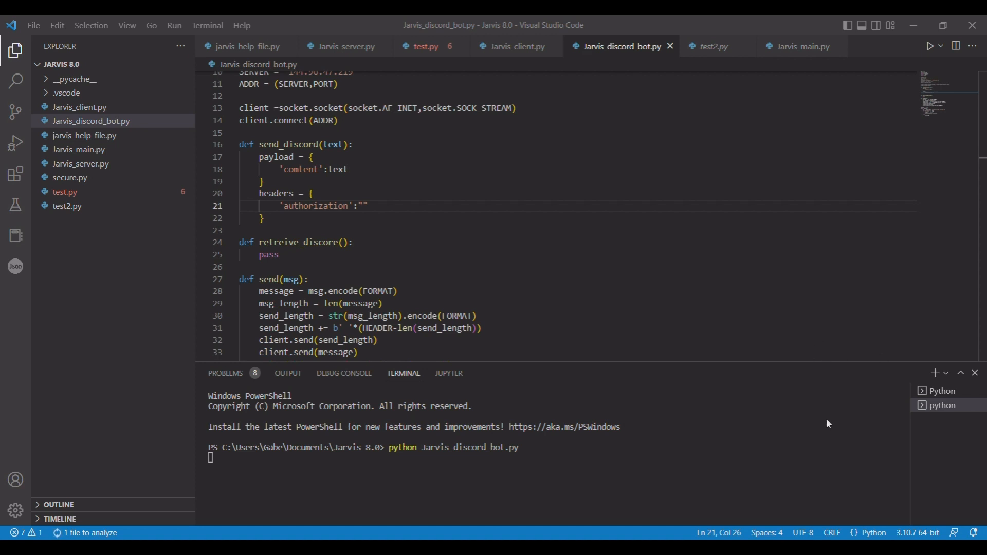
pyautogui.moveTo(833, 396)
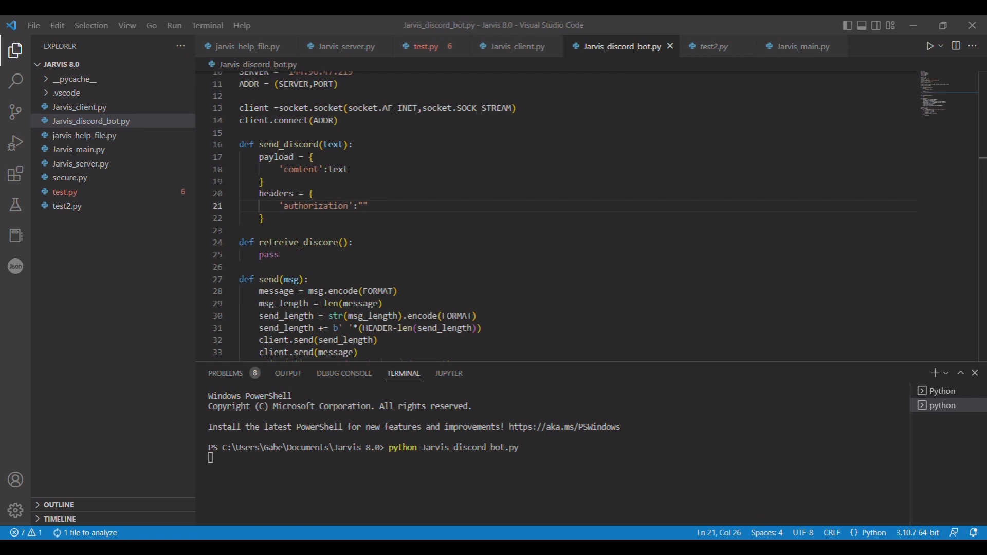
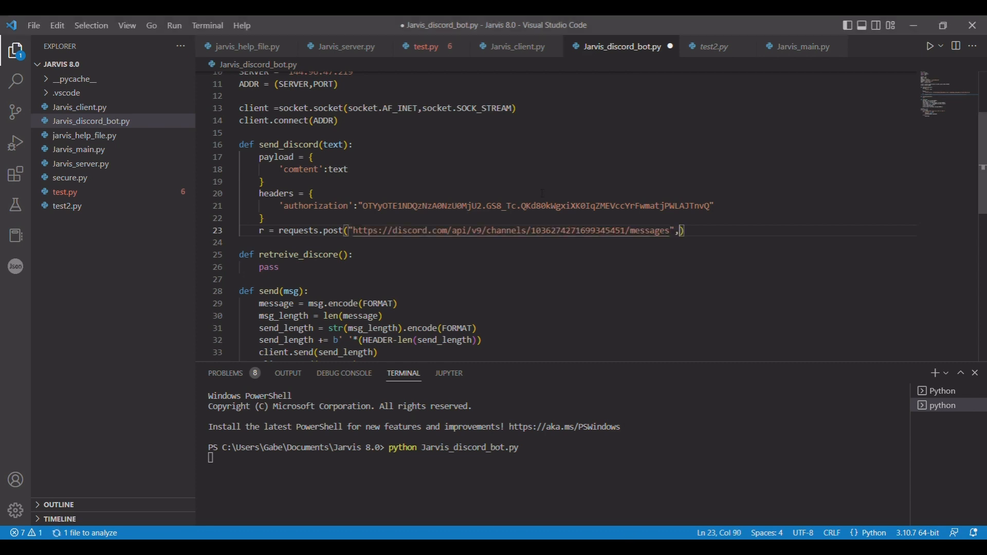
# Pass data=payload and headers=headers to the requests.post call.
pyautogui.write('data=p')
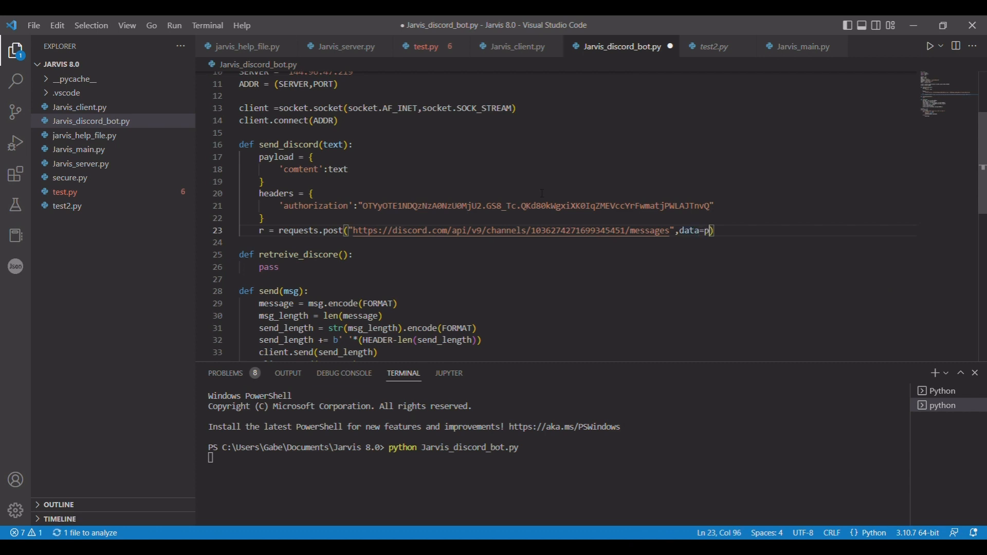
pyautogui.write('ayload')
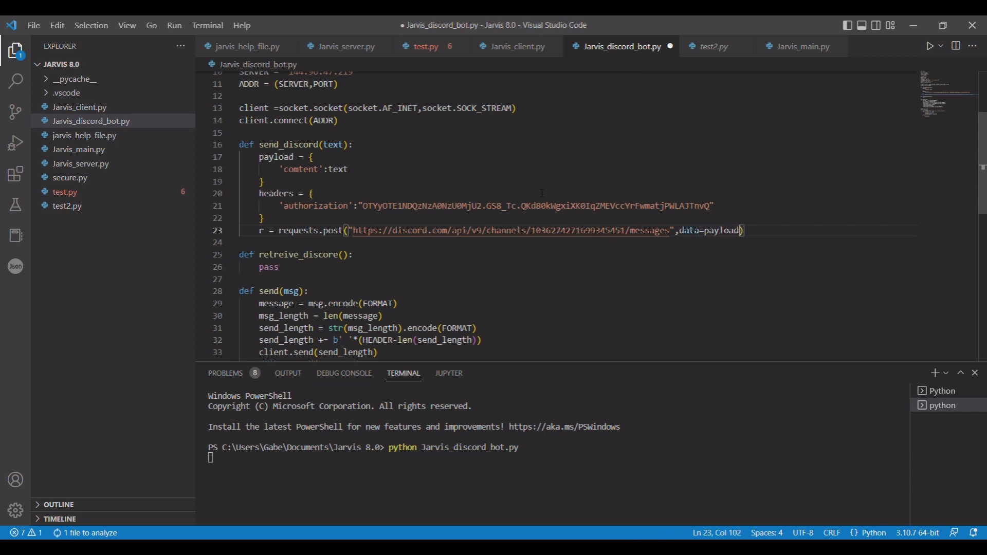
pyautogui.write('heard')
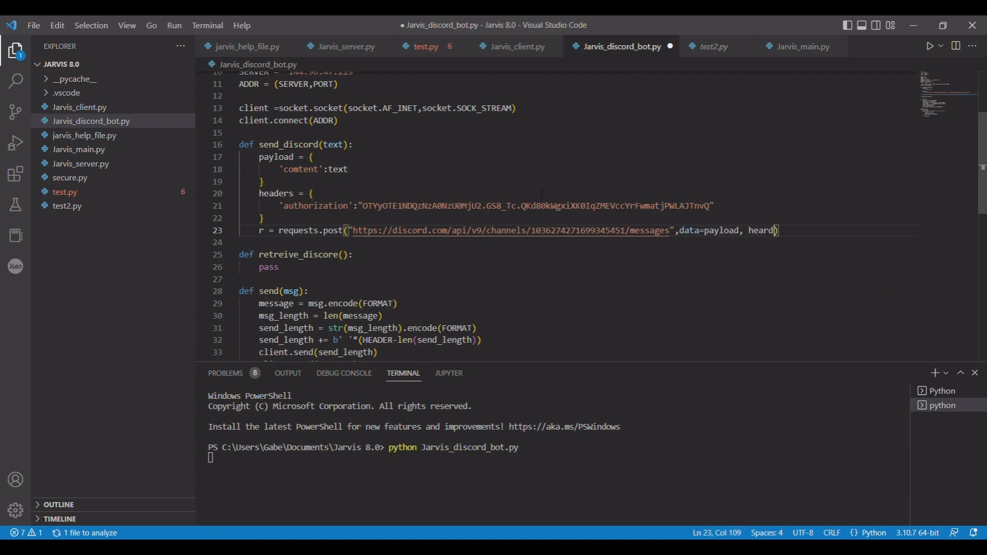
pyautogui.press('BackSpace')
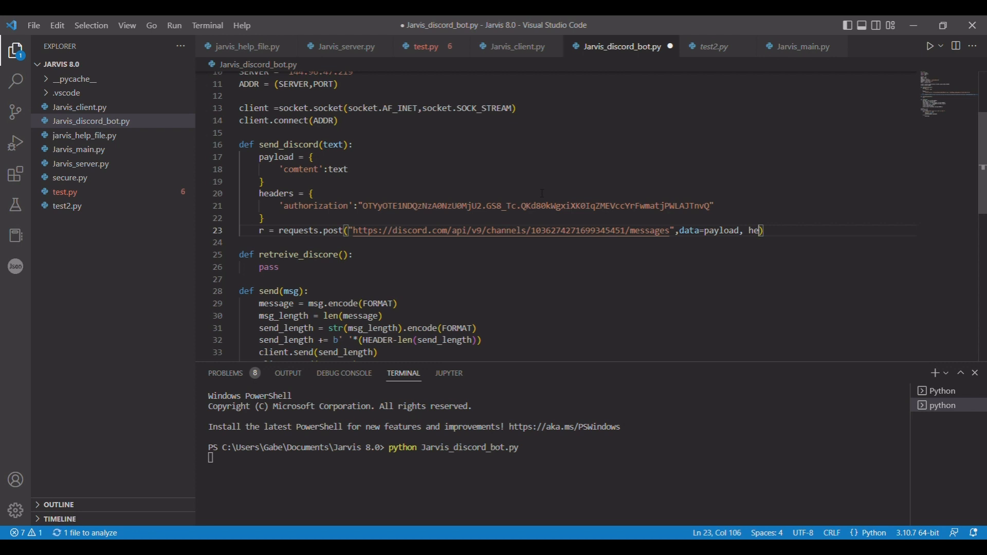
pyautogui.write('aders=')
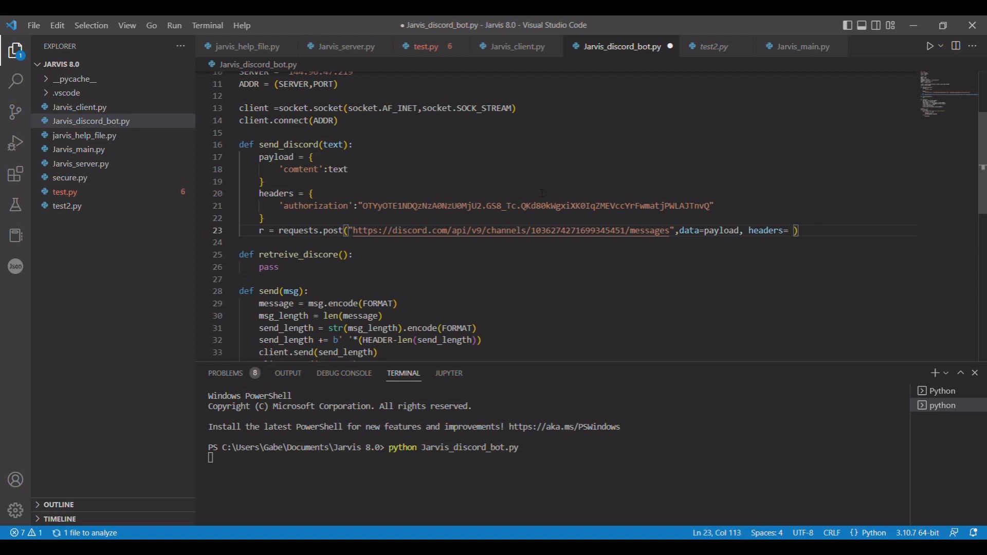
pyautogui.write('headers')
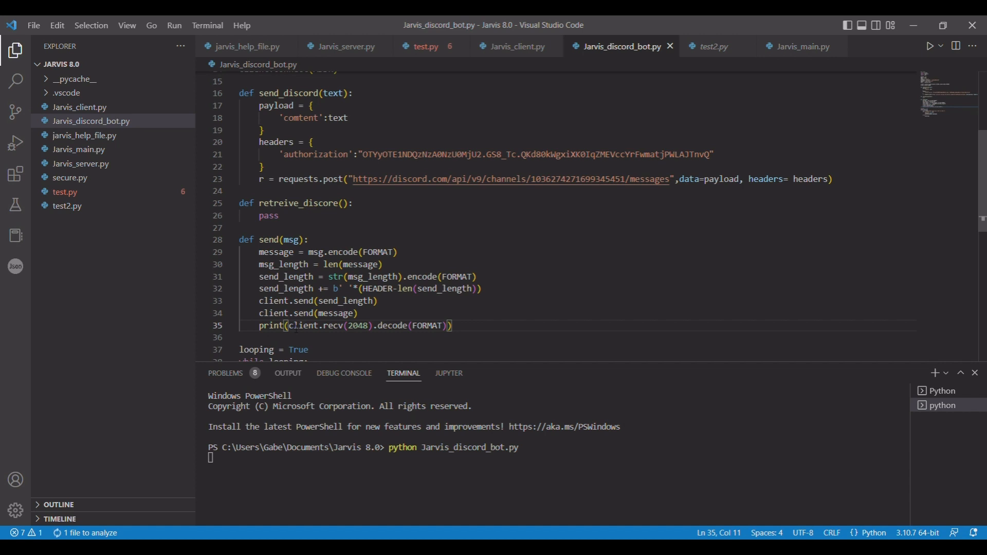
# Replace print with send_discord around client.recv(2048).decode(FORMAT) and save.
pyautogui.press('Backspace')
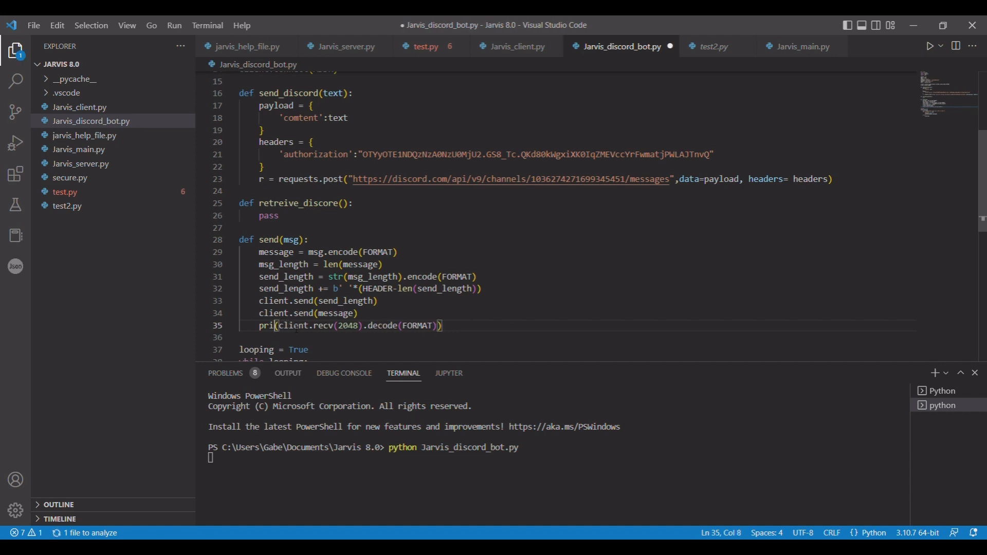
pyautogui.write('send')
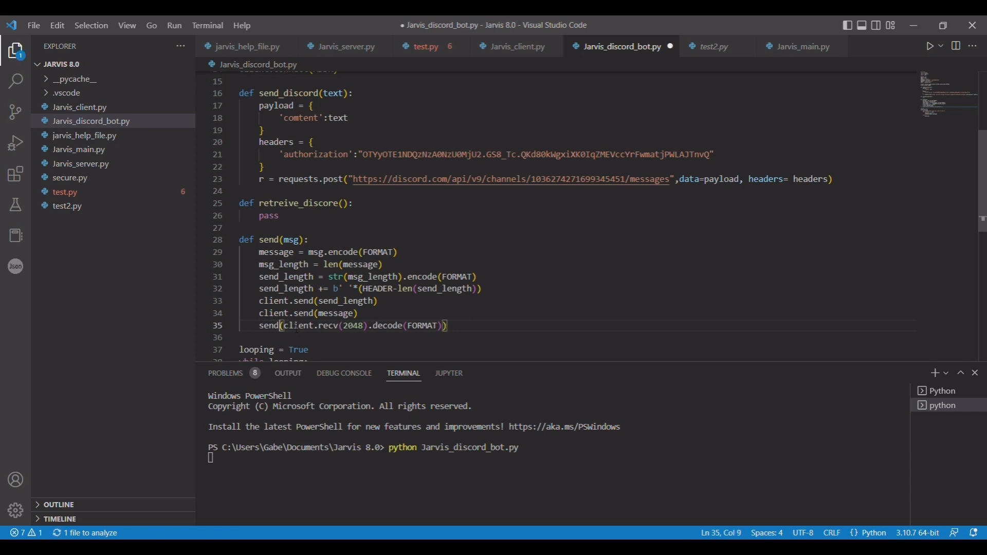
pyautogui.write('_discord')
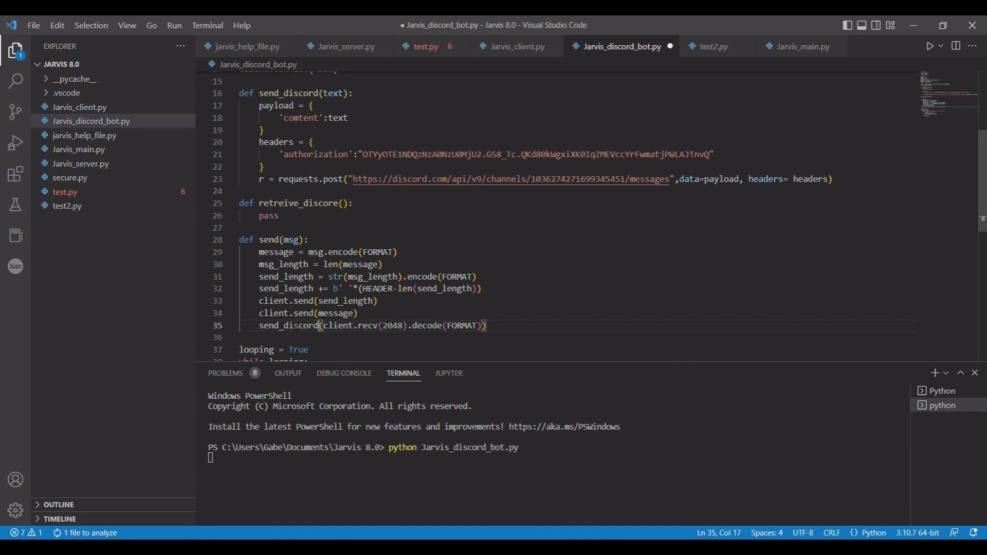
pyautogui.press('ctrl+s')
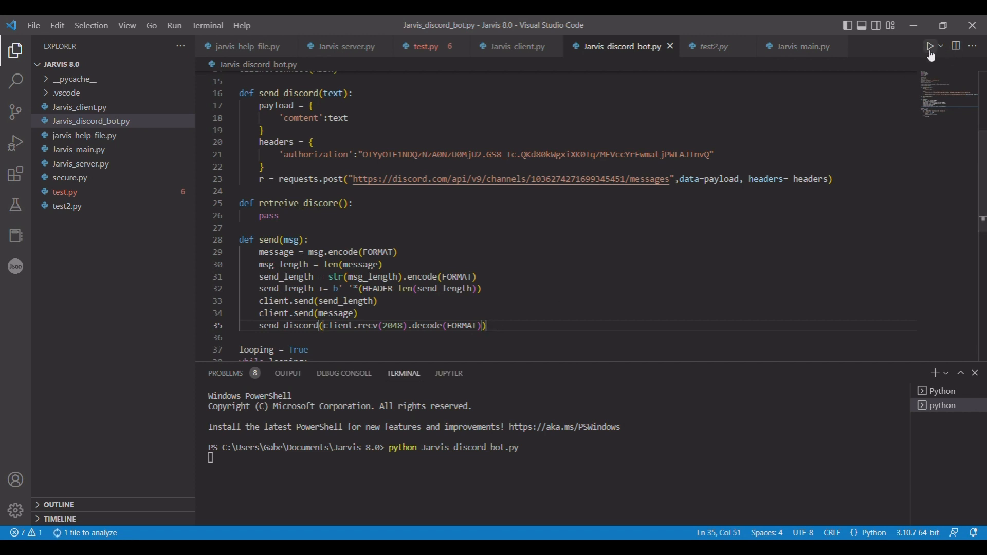
# Run Jarvis_server.py, launch the bot in a second terminal, and type hello.
pyautogui.click(345, 46)
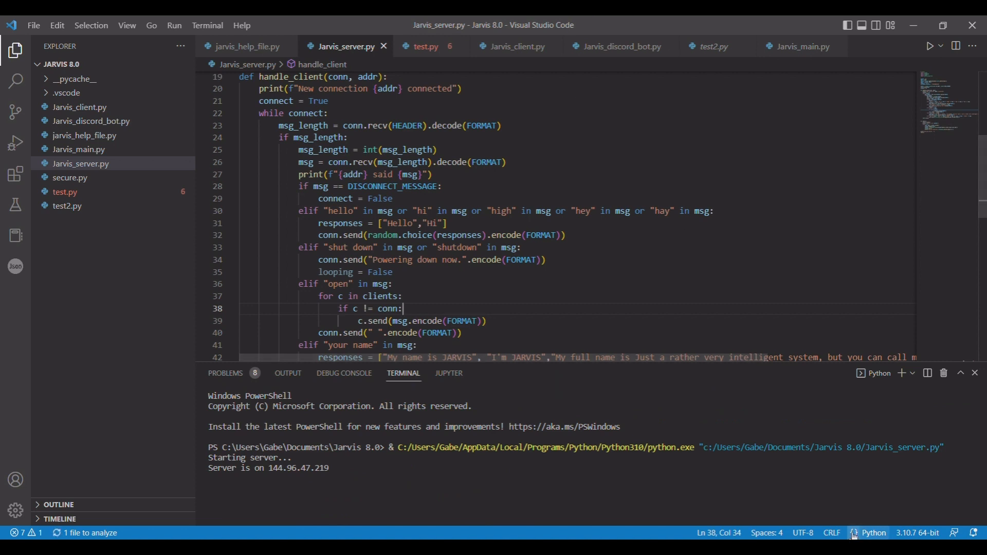
pyautogui.click(912, 373)
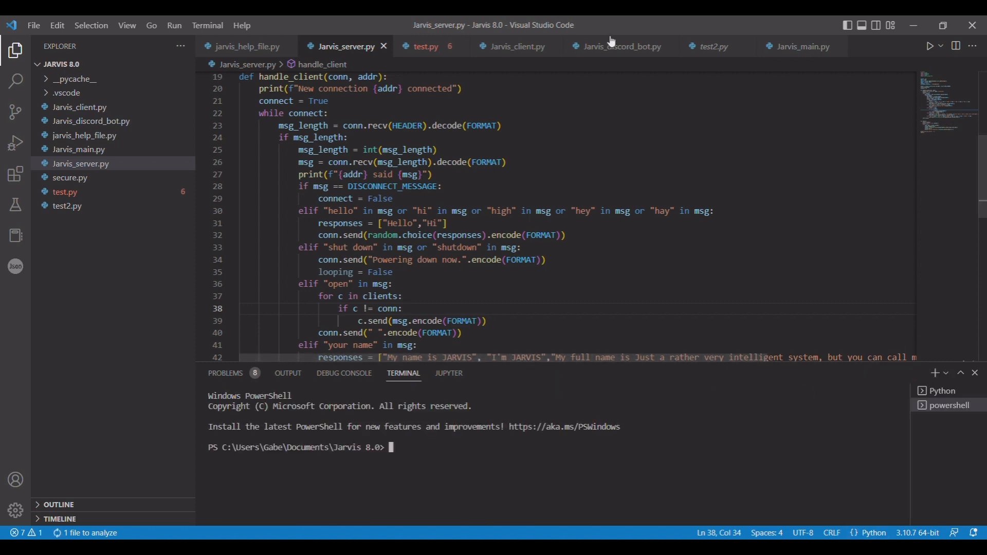
pyautogui.click(618, 45)
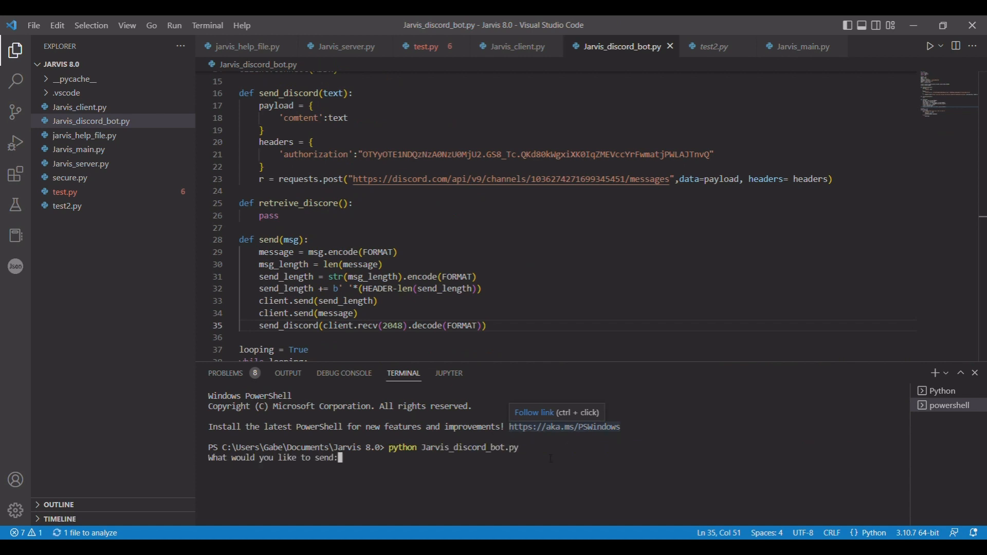
pyautogui.write('hello')
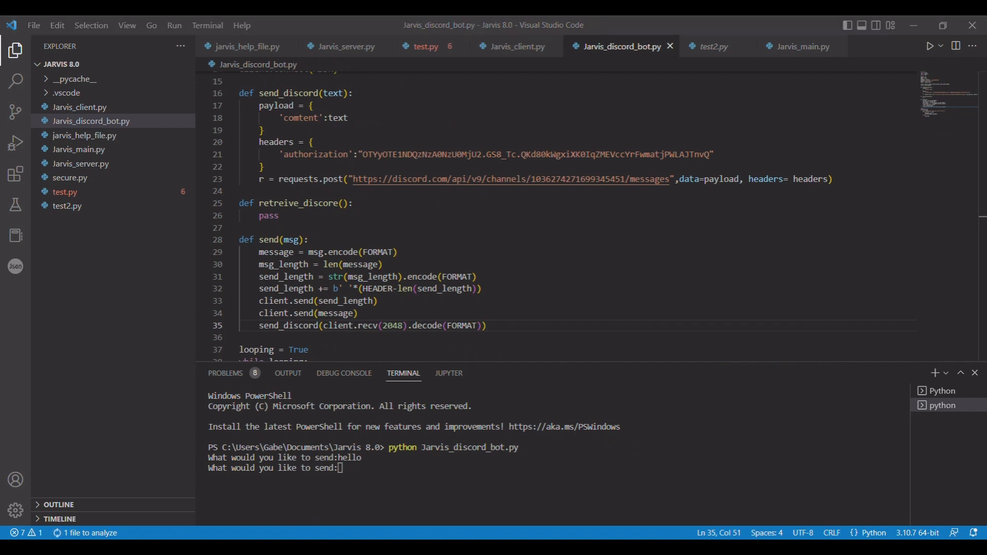
pyautogui.moveTo(274, 444)
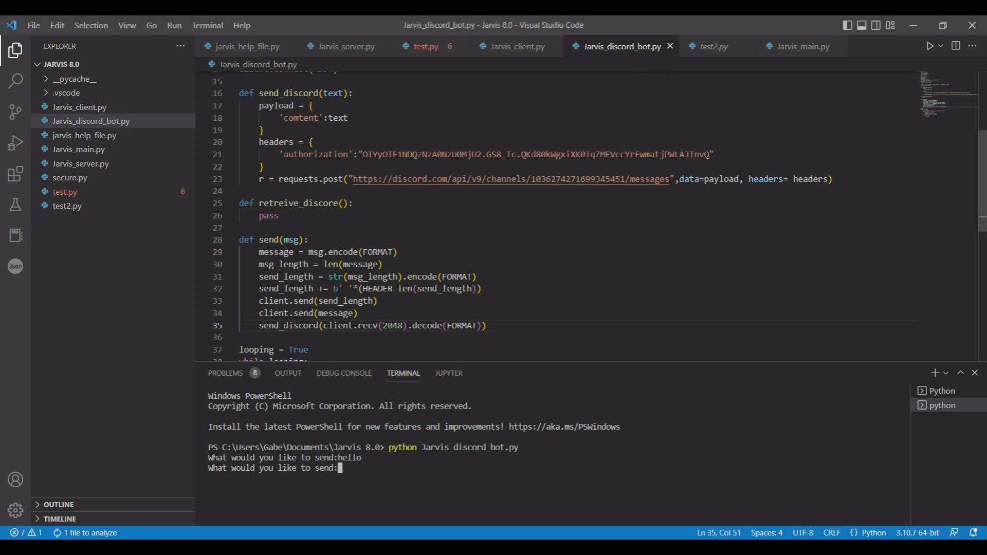
# Assign the recv reply to jarvis_msg, print(jarvis_msg), and pass it to send_discord.
pyautogui.scroll(-3)
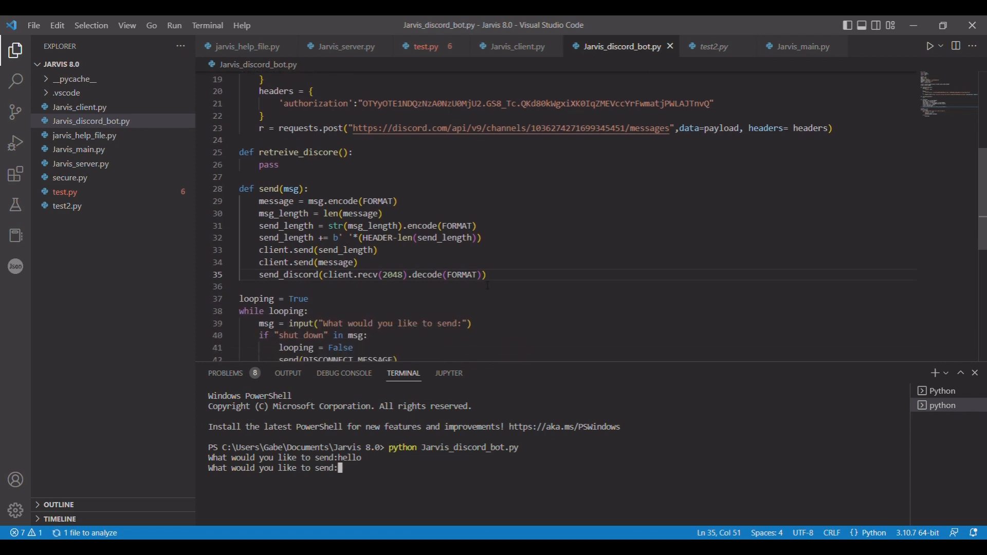
pyautogui.moveTo(330, 275); pyautogui.dragTo(486, 274)
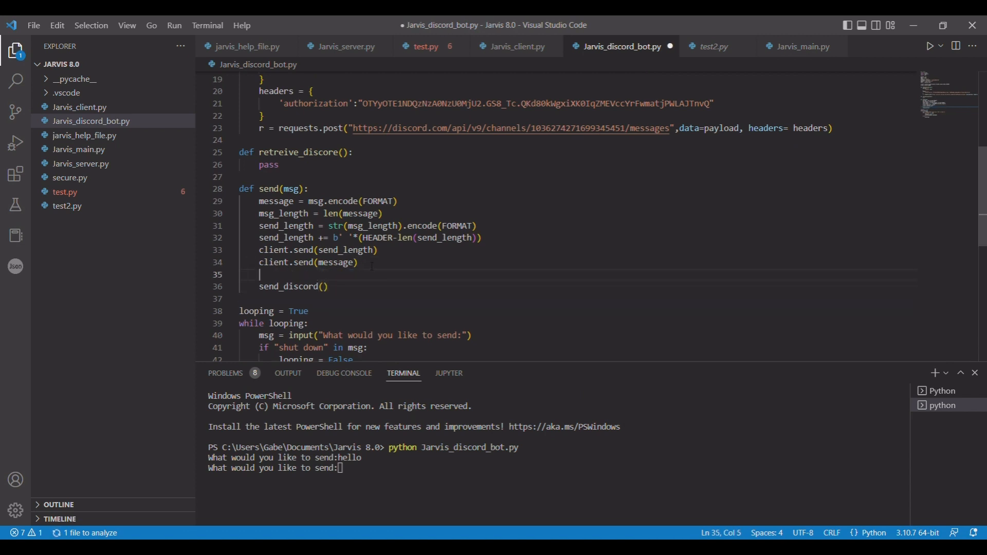
pyautogui.write('jarvis_msg = client.recv(2048).decode(FORMAT')
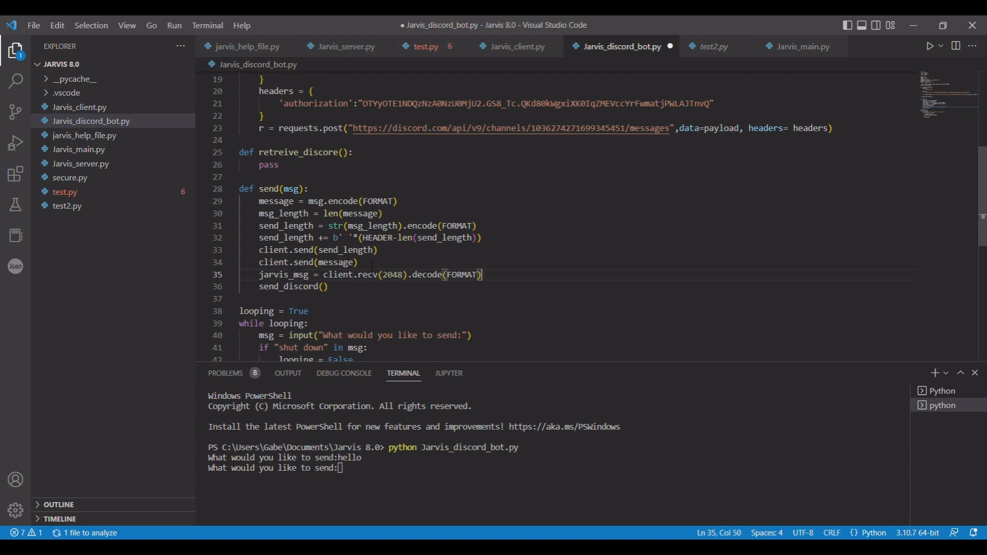
pyautogui.press('enter')
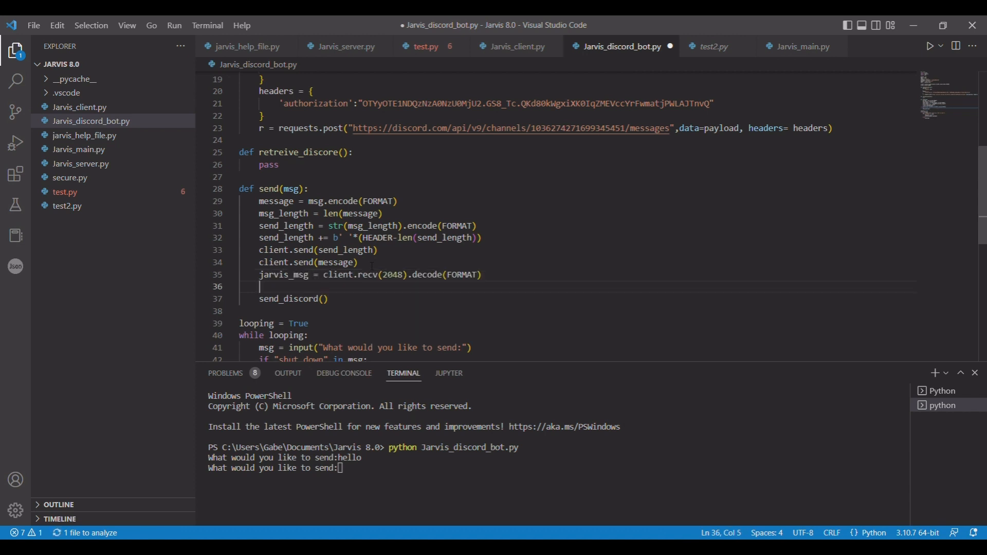
pyautogui.write('print(')
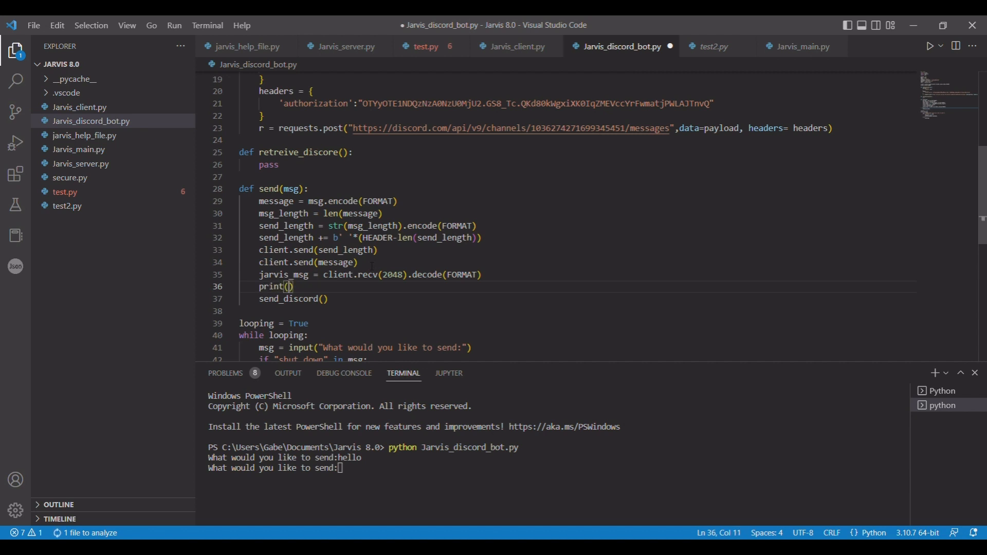
pyautogui.write('jarvis')
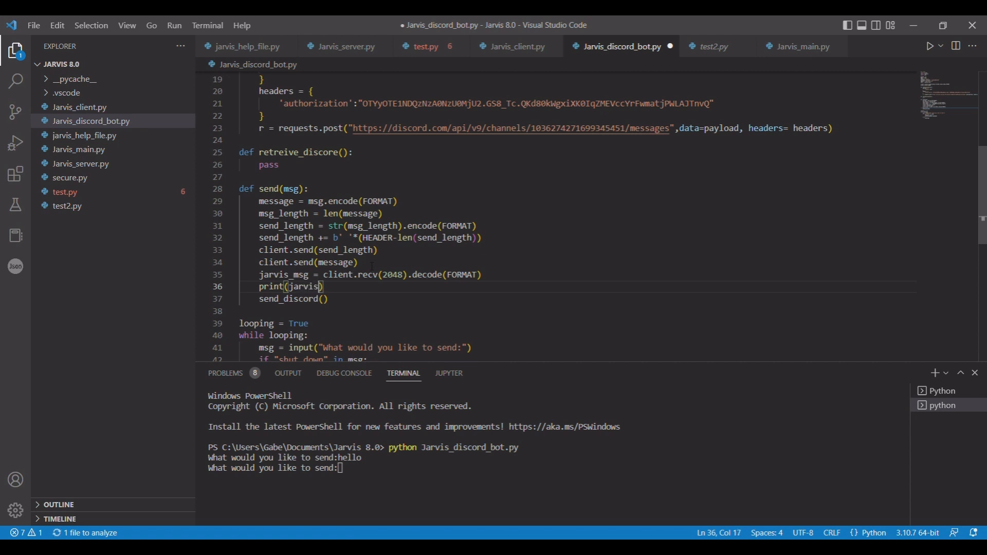
pyautogui.write('_msg')
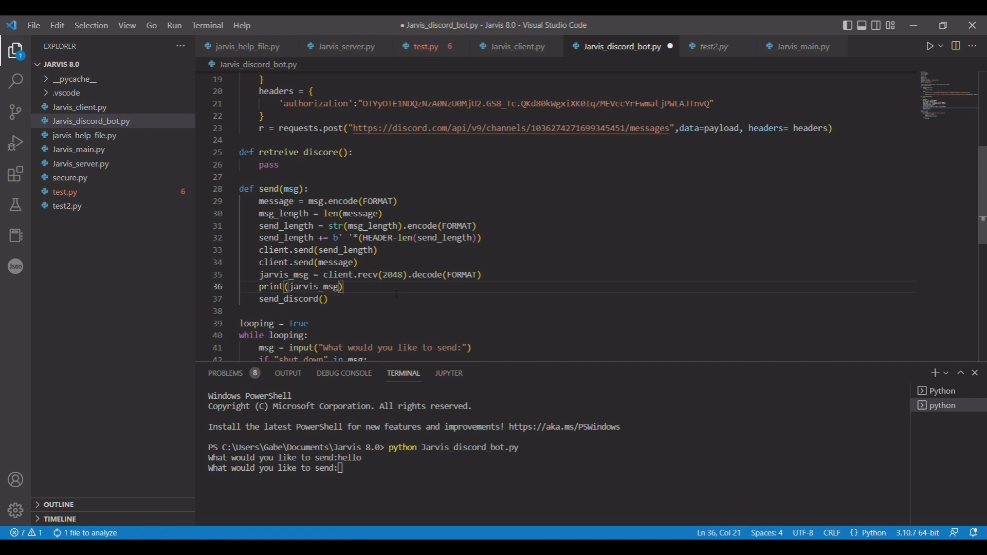
pyautogui.click(323, 298)
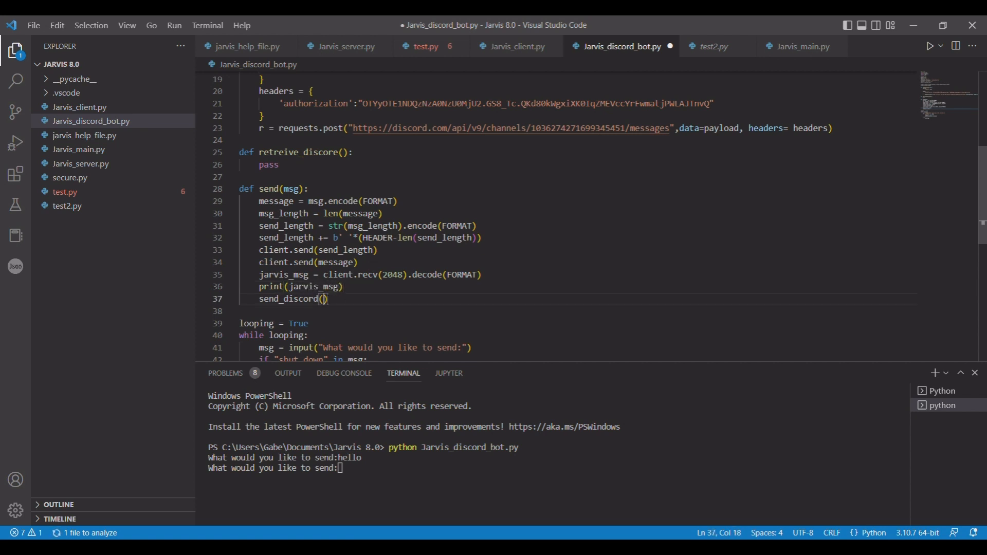
pyautogui.write('jarvis_msg')
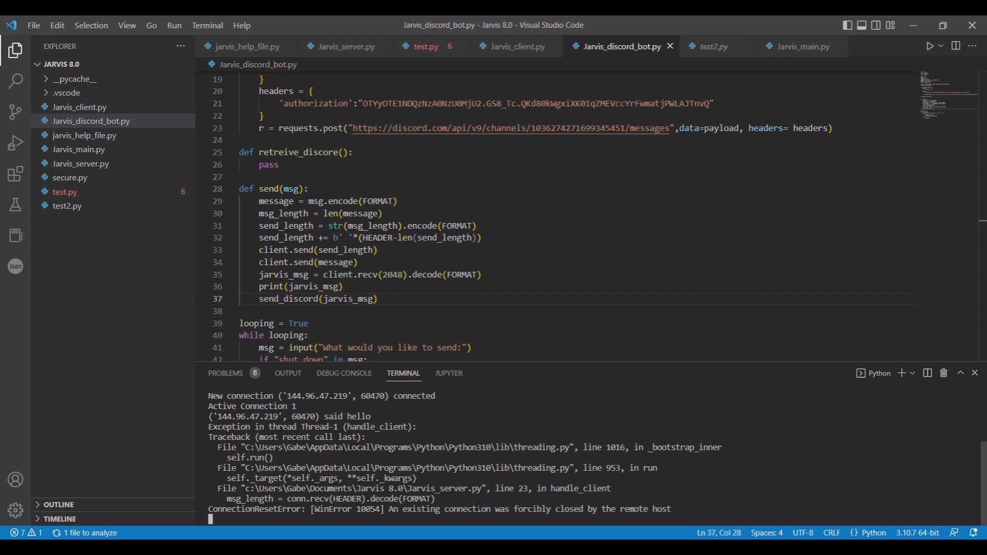
# Restart Jarvis_server.py and launch python Jarvis_discord_bot.py in a new terminal.
pyautogui.click(975, 372)
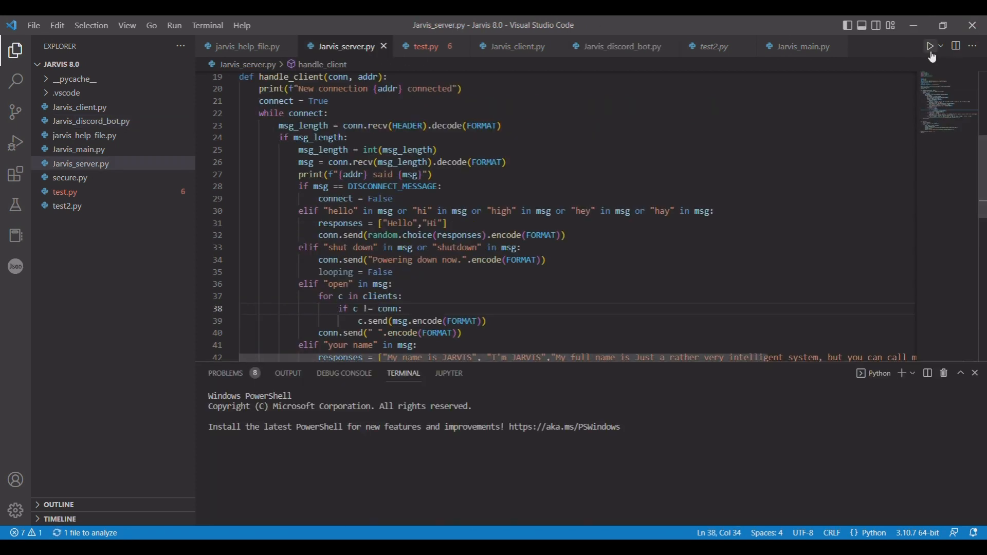
pyautogui.click(931, 46)
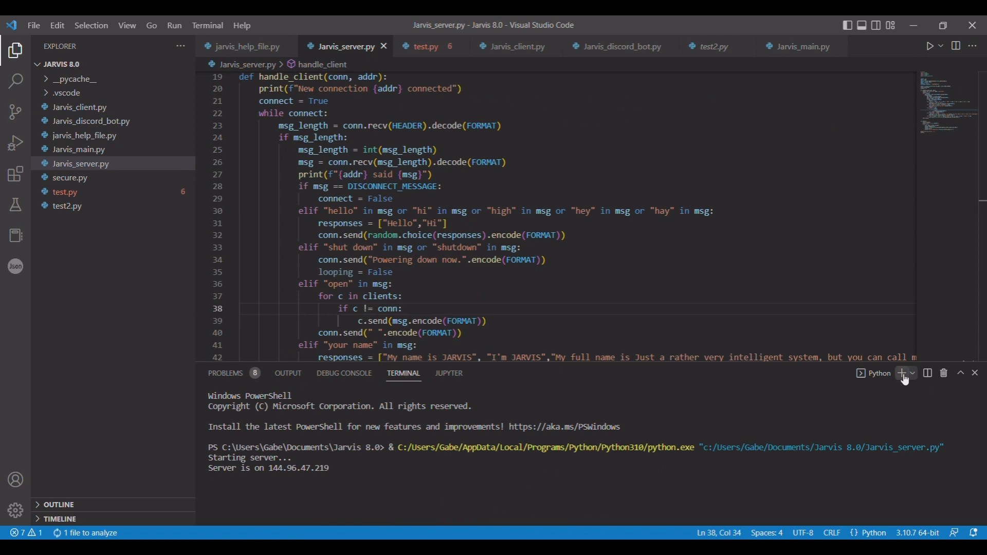
pyautogui.click(912, 373)
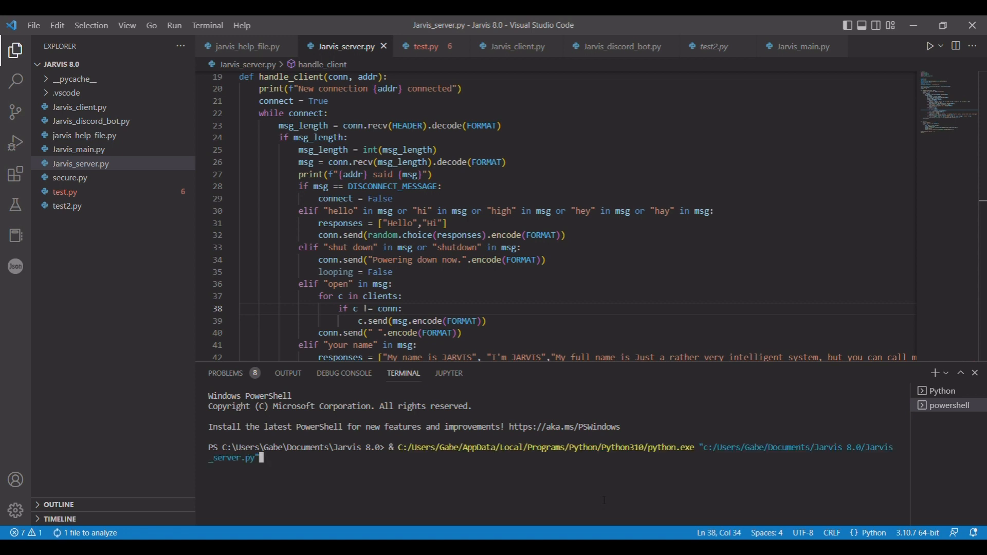
pyautogui.write('python Jarvis_discord_bot.py')
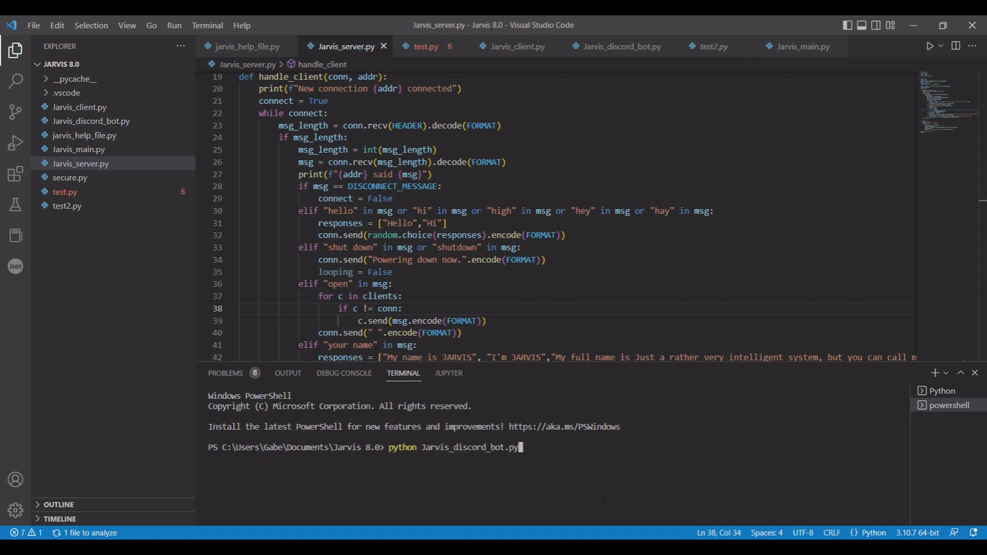
pyautogui.press('Enter')
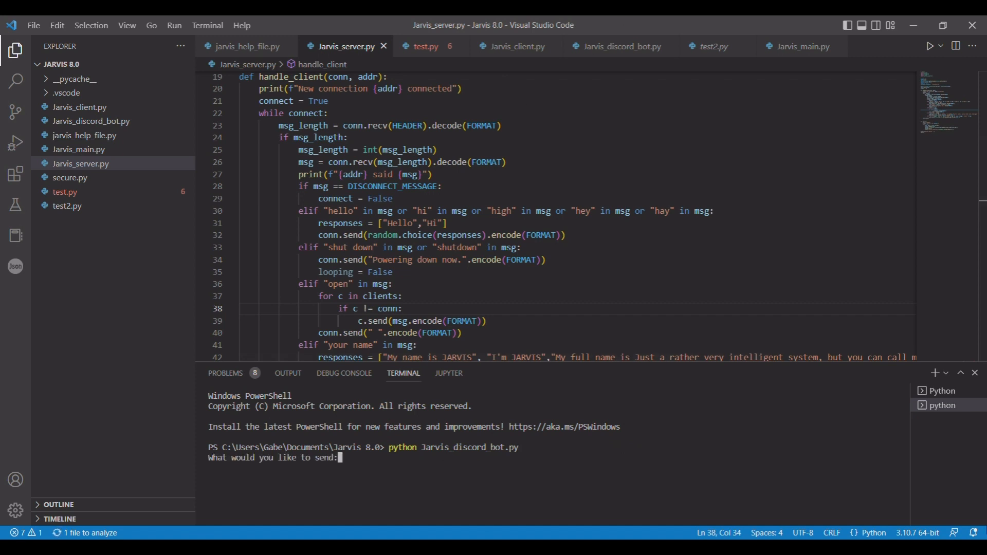
# Confirm the server connection and send hello from the bot terminal, receiving Hello.
pyautogui.click(943, 391)
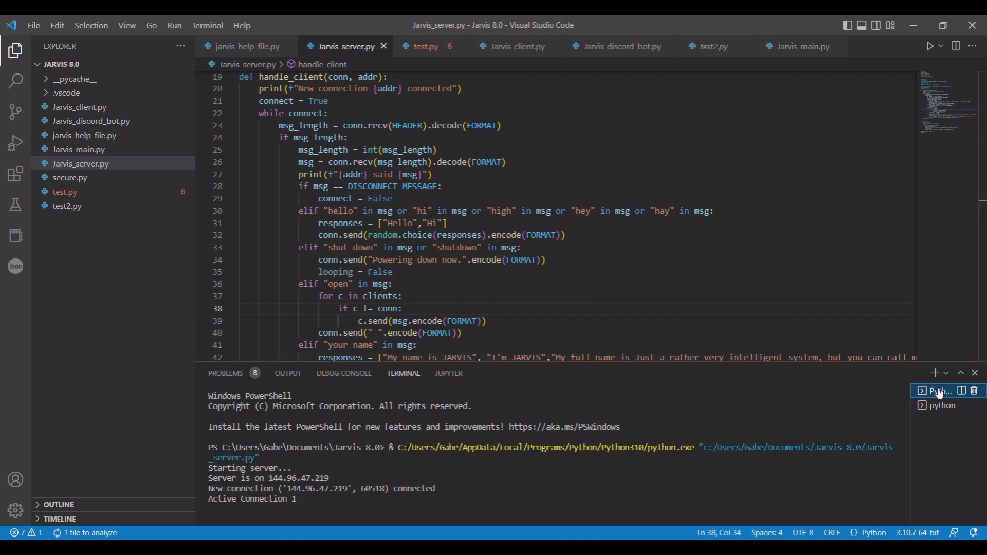
pyautogui.click(944, 404)
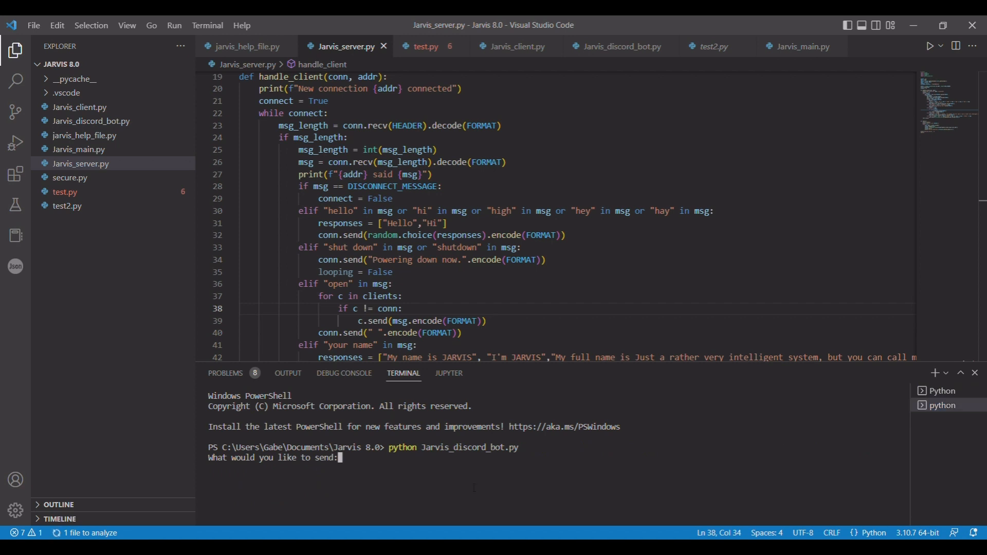
pyautogui.write('hello')
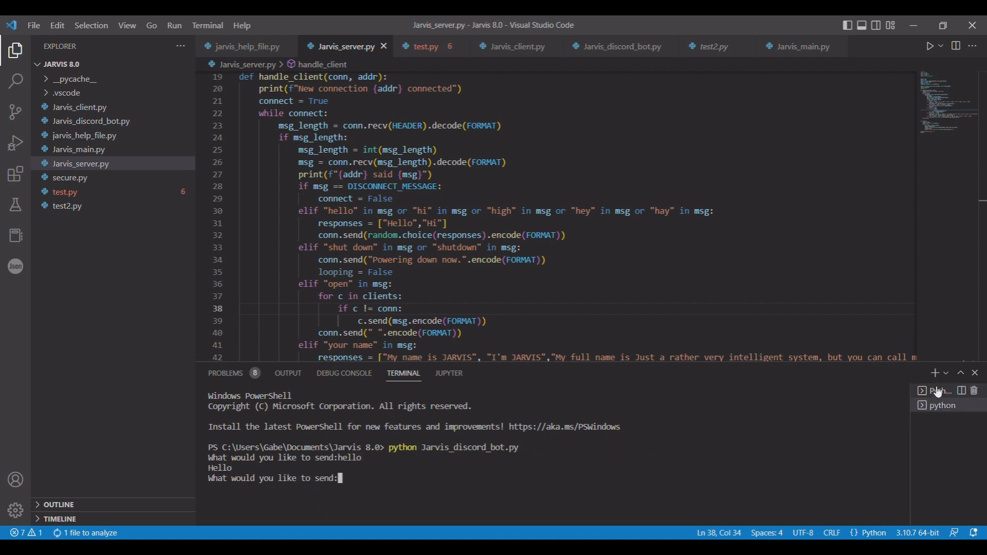
pyautogui.click(942, 405)
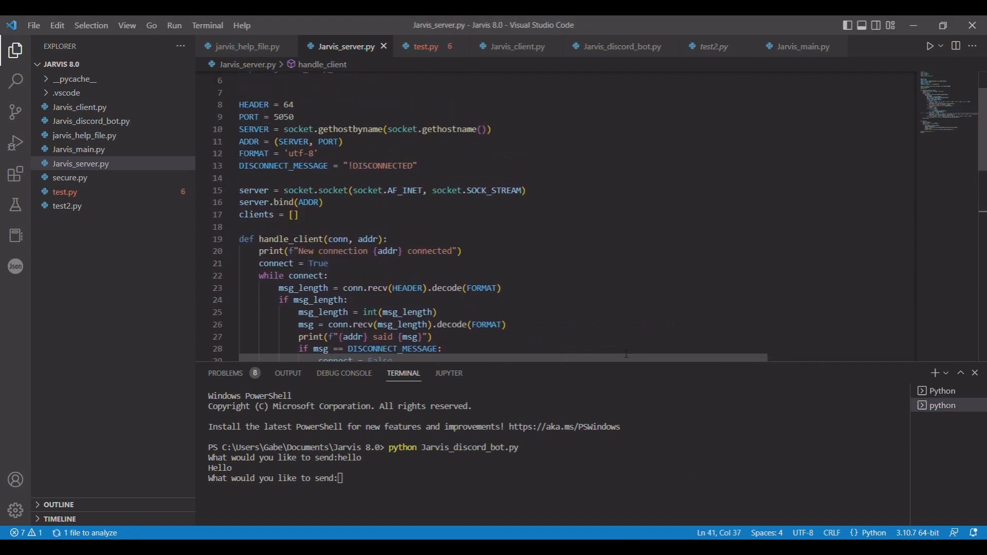
pyautogui.scroll(-3)
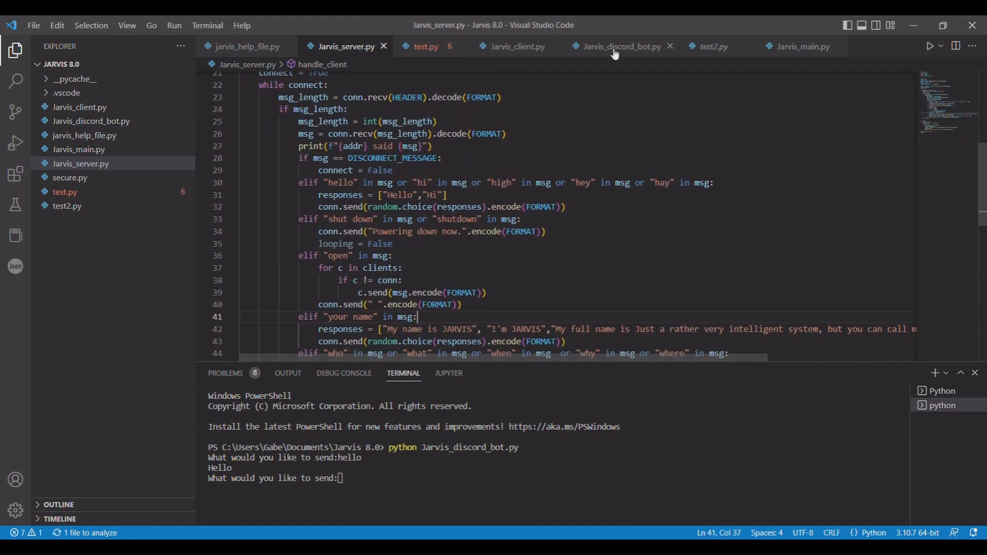
# Correct the payload key 'comtent' to 'content' in send_discord and save the bot script.
pyautogui.click(620, 46)
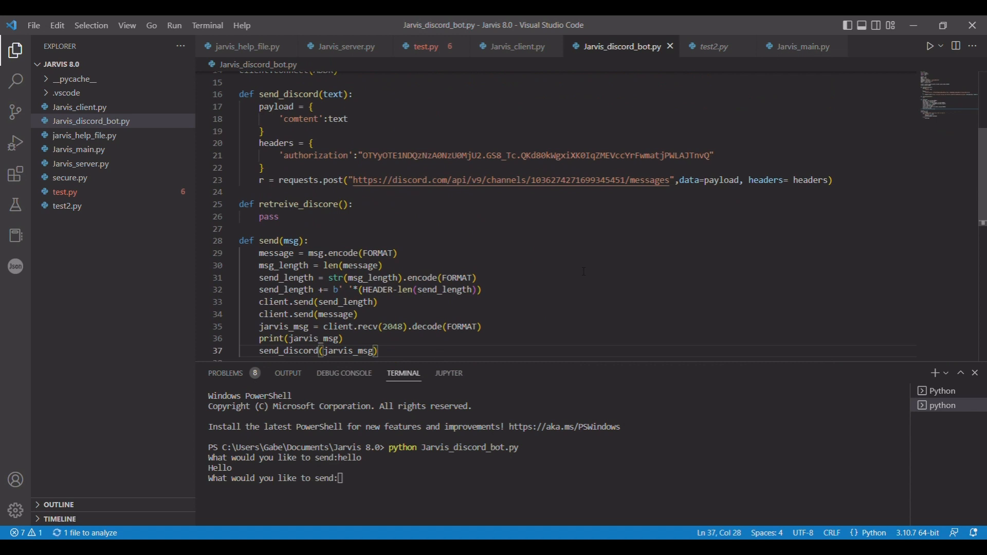
pyautogui.click(302, 118)
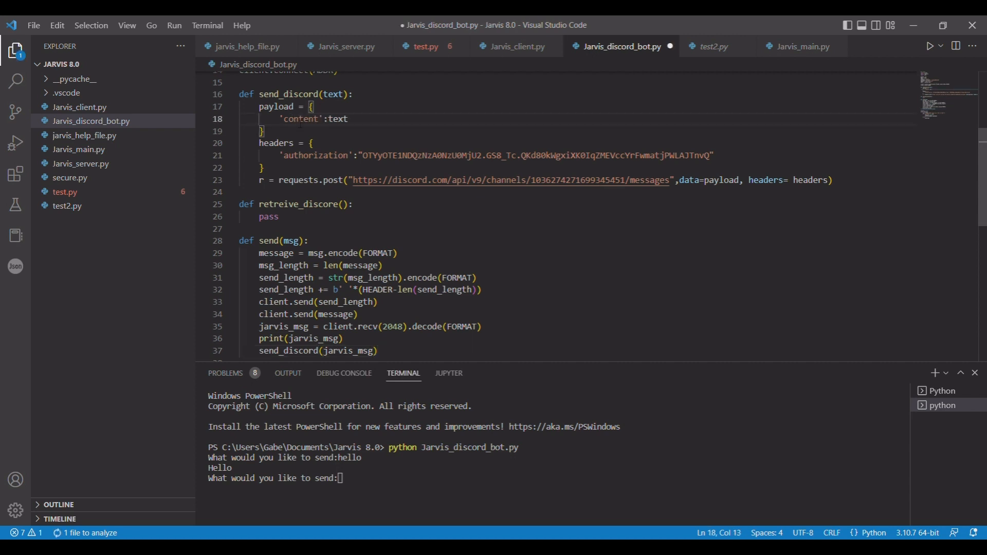
pyautogui.press('ctrl+s')
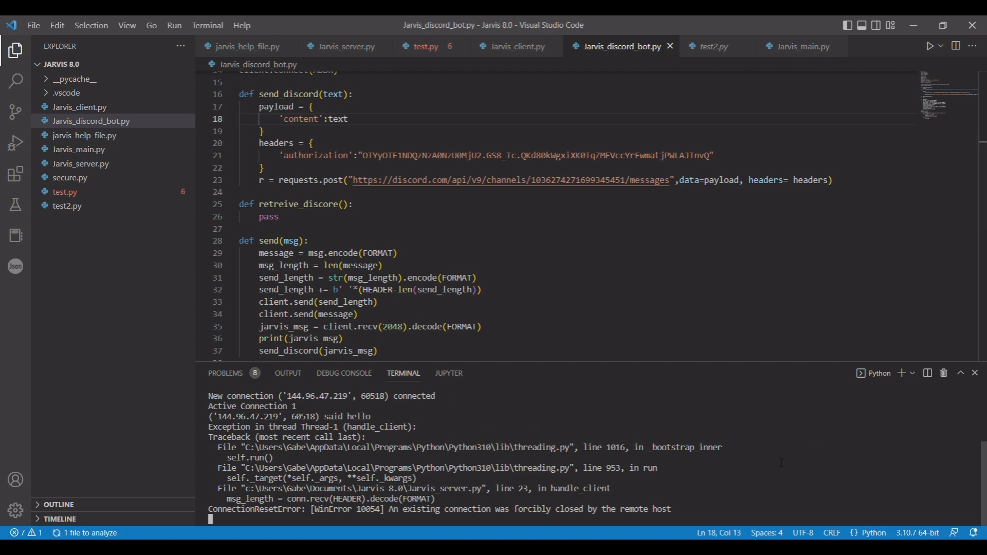
pyautogui.click(935, 373)
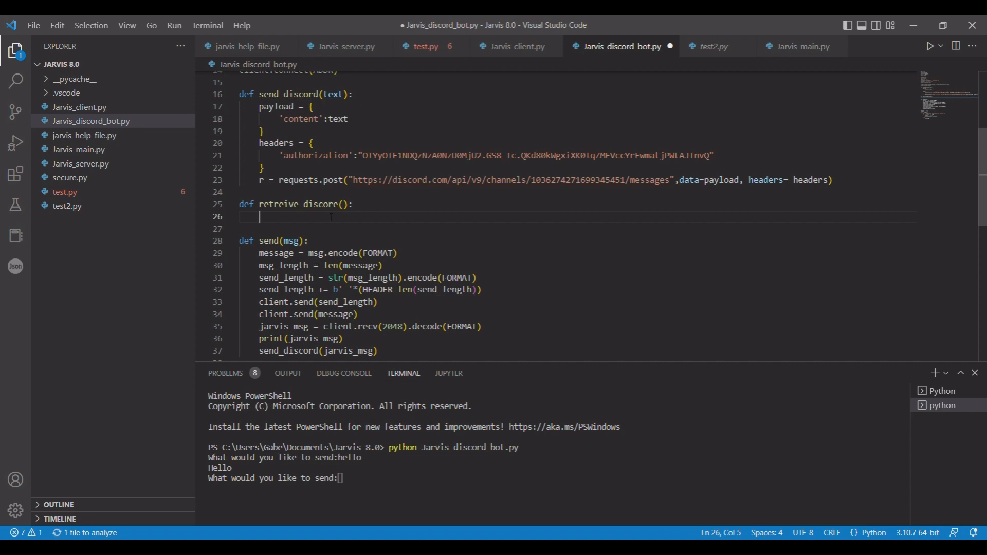
# Add the authorization headers dict to retreive_discore.
pyautogui.write('heade')
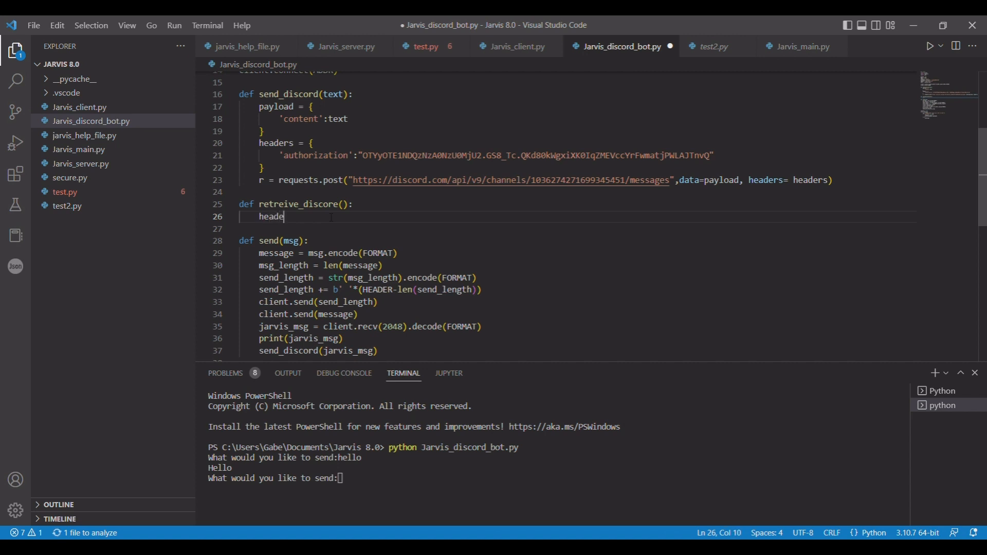
pyautogui.write('rs')
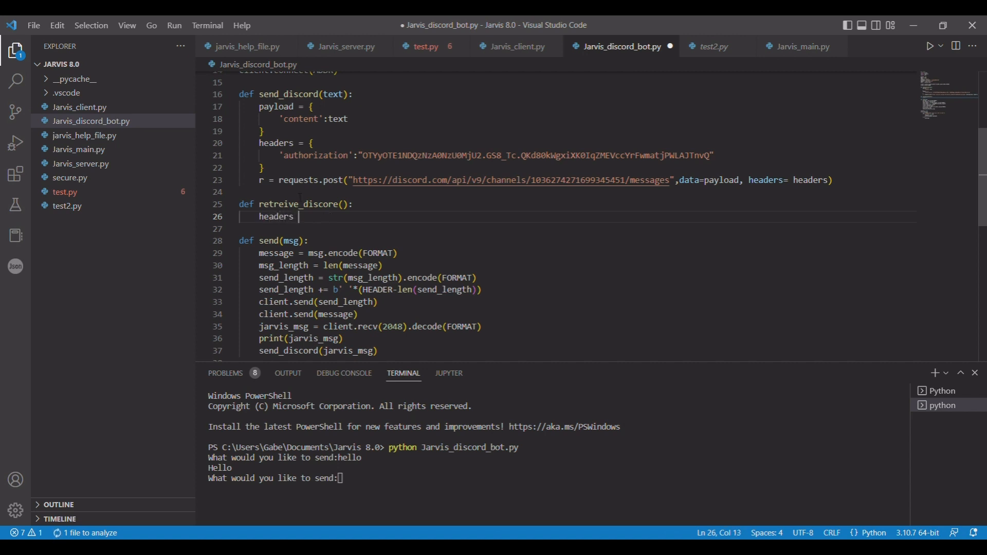
pyautogui.moveTo(260, 143); pyautogui.dragTo(263, 168)
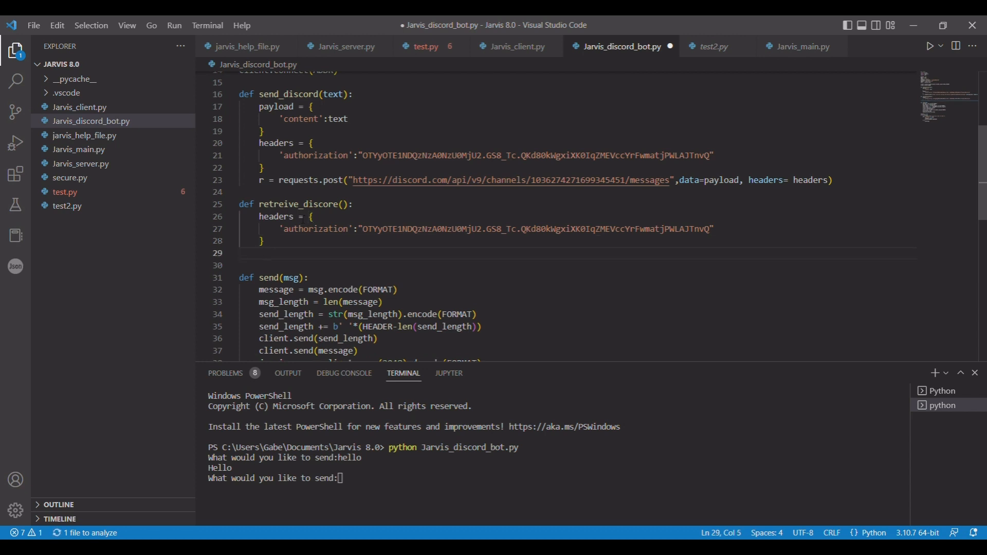
# Add r = requests.get on the channel messages URL with limit=1 and headers.
pyautogui.write('r = re')
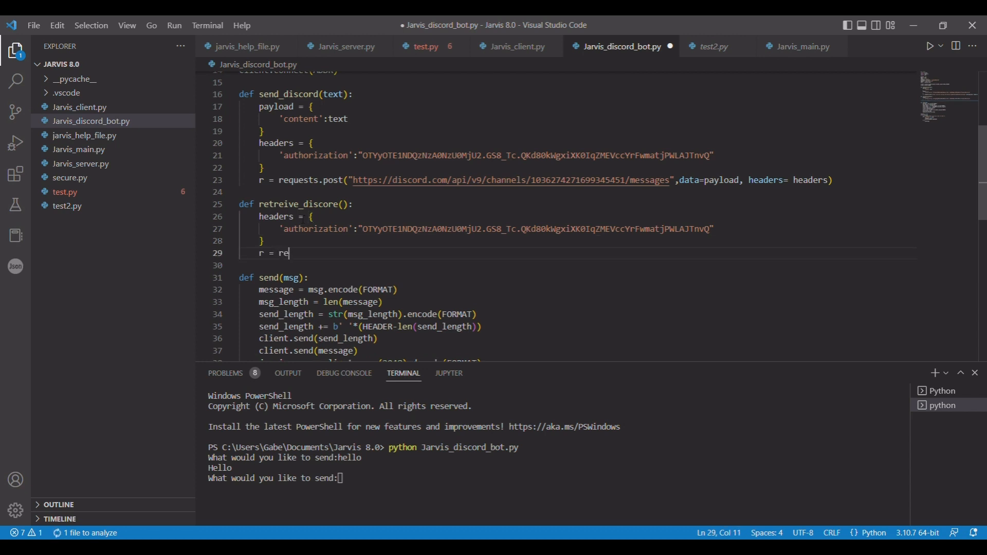
pyautogui.write('quests')
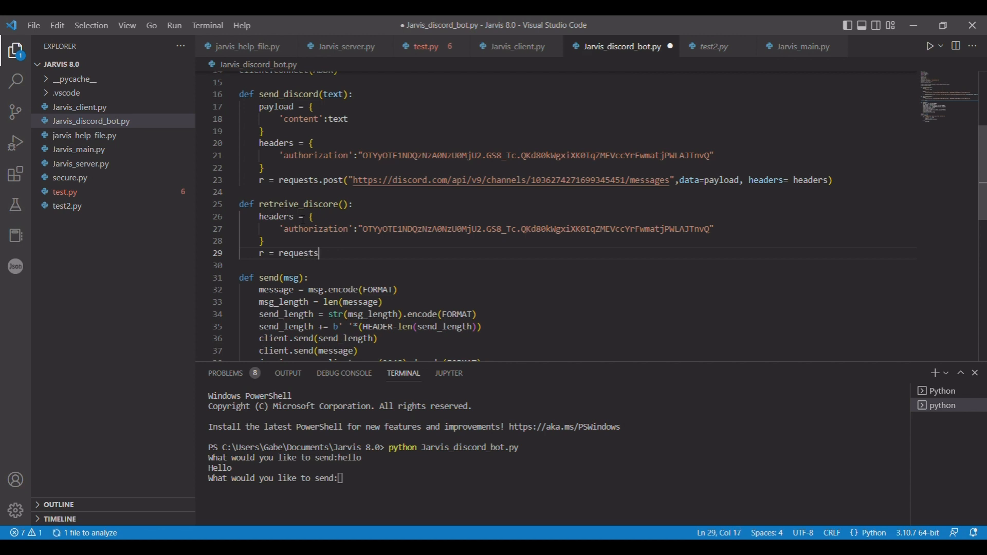
pyautogui.write('.get("')
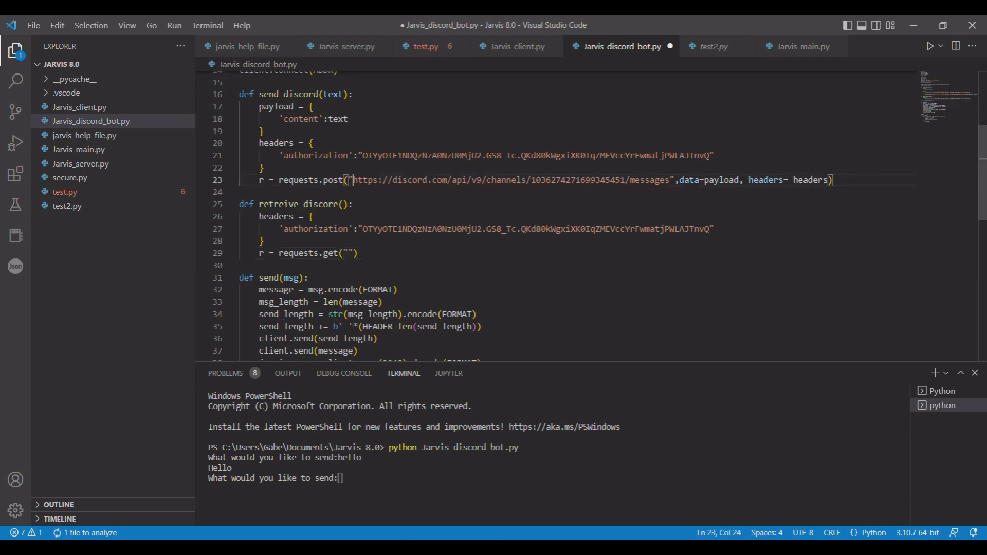
pyautogui.moveTo(354, 180); pyautogui.dragTo(670, 180)
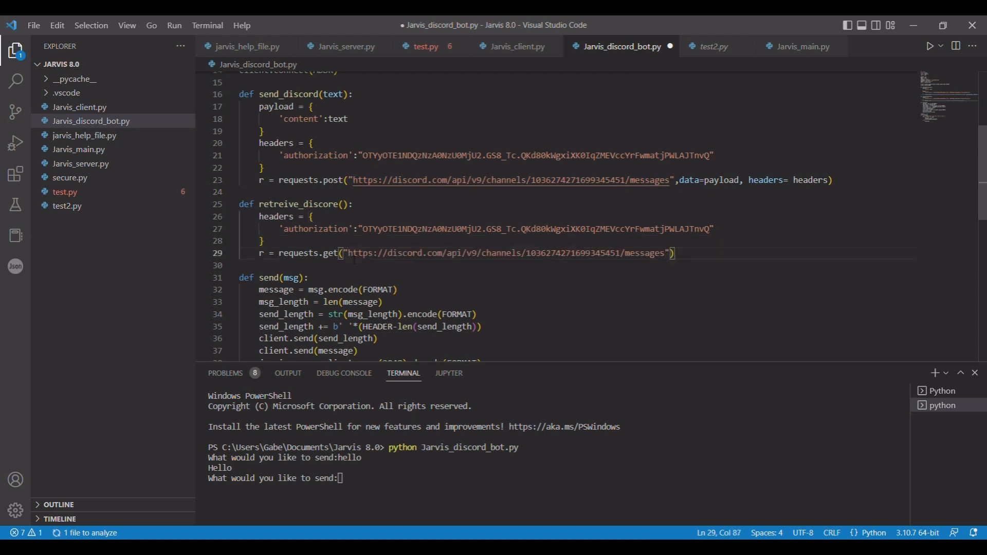
pyautogui.write('/limit')
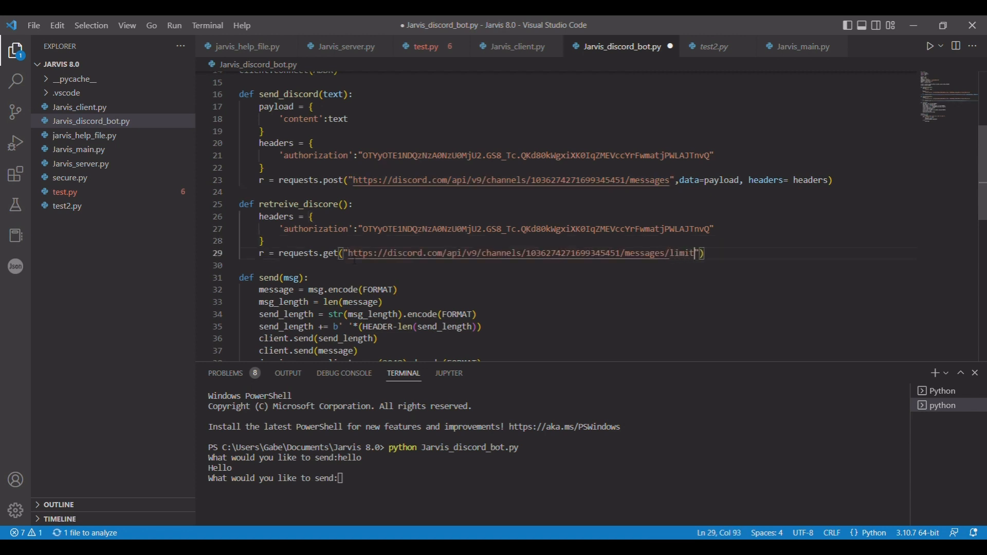
pyautogui.write('=1')
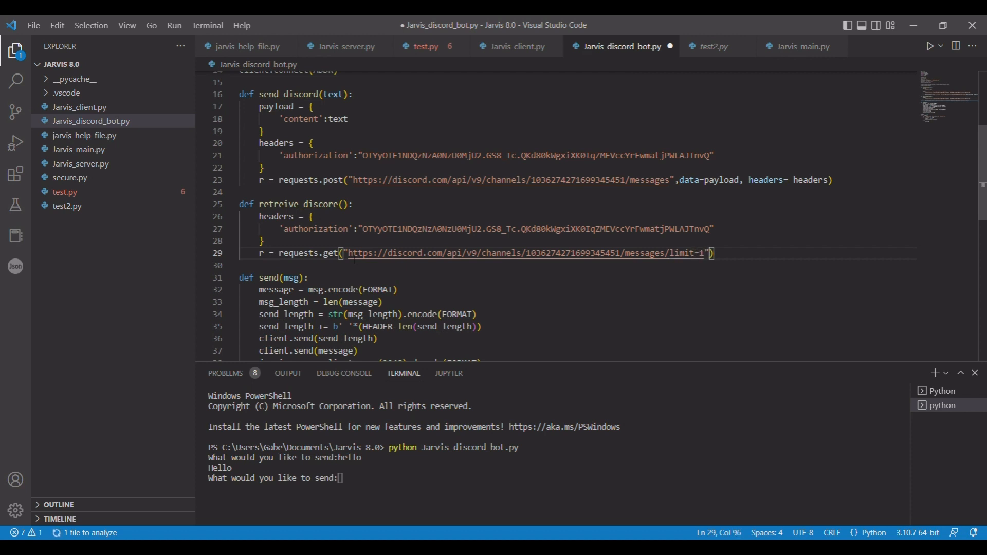
pyautogui.write(',headers=')
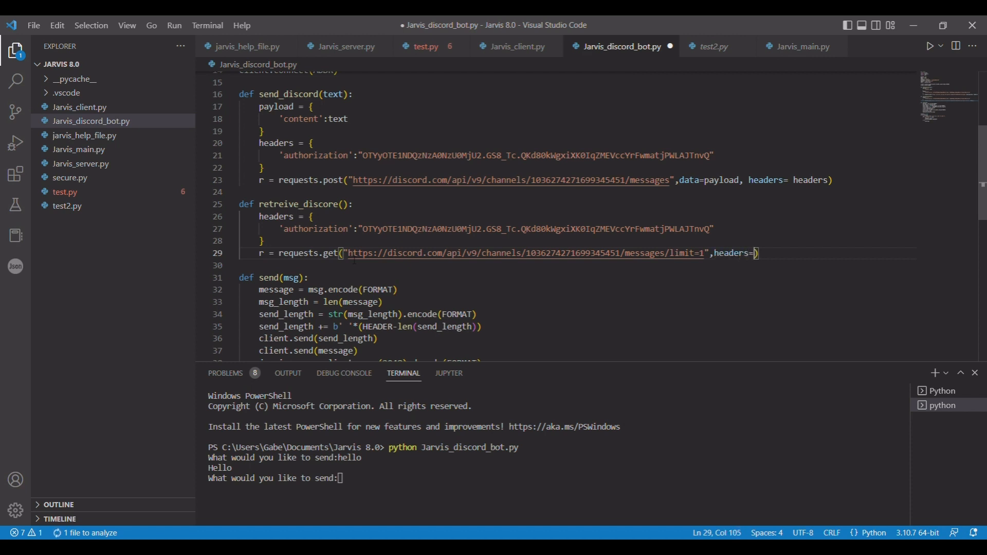
pyautogui.write('heard')
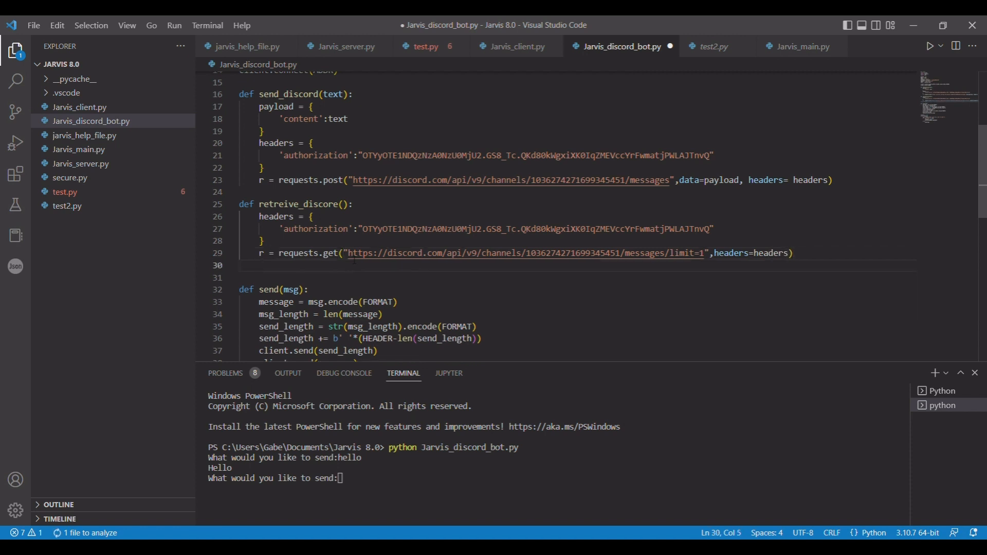
# Parse the response with jsonn = json.loads(r.text).
pyautogui.write('jsonn')
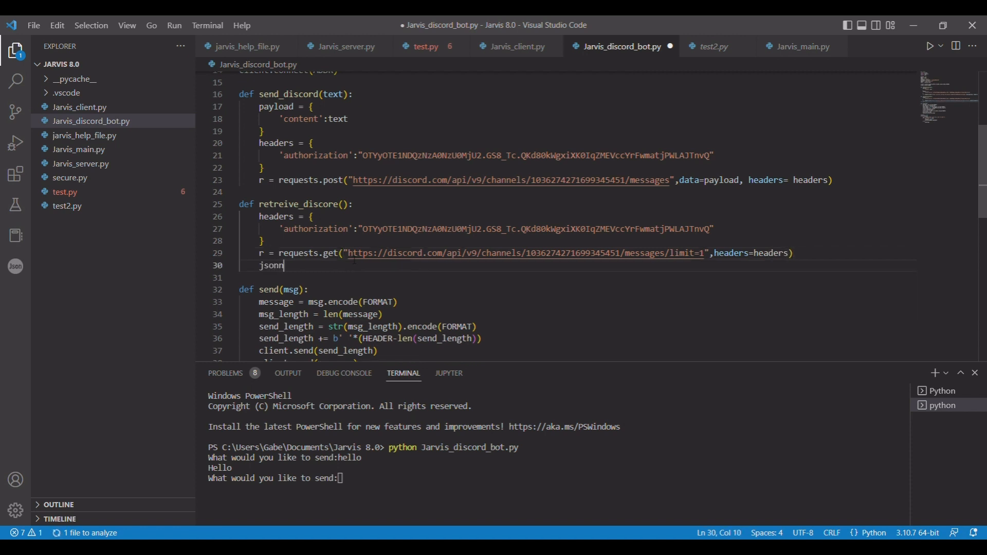
pyautogui.write('=')
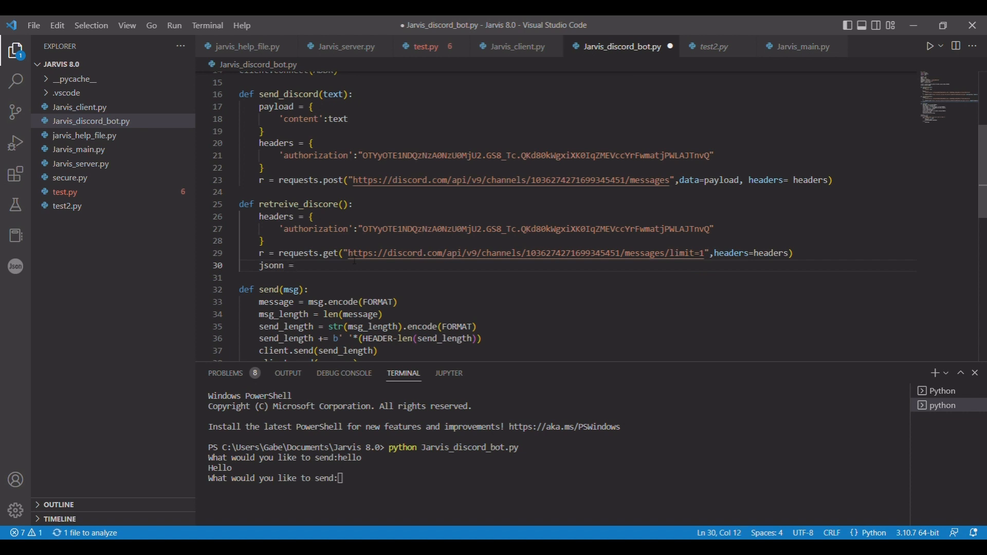
pyautogui.write('json')
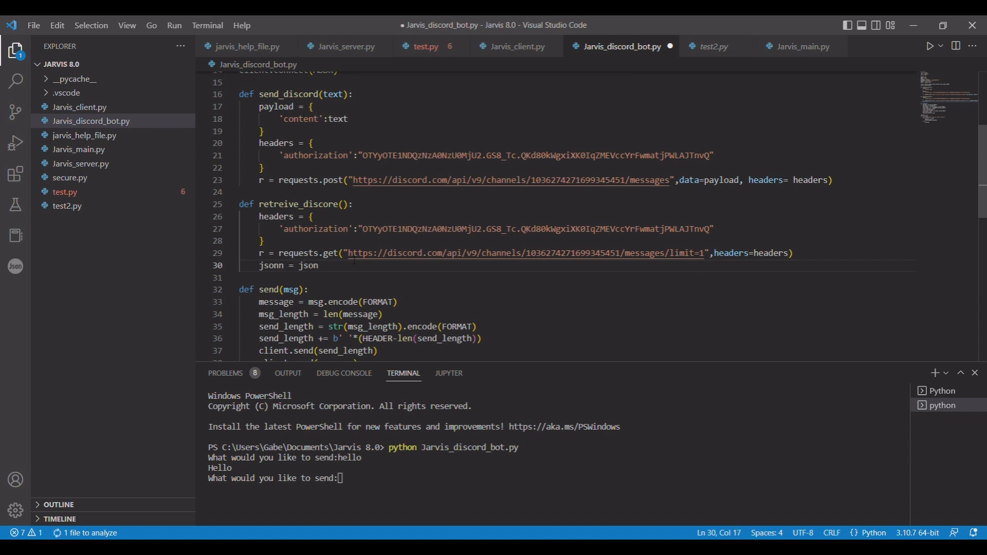
pyautogui.write('.loads')
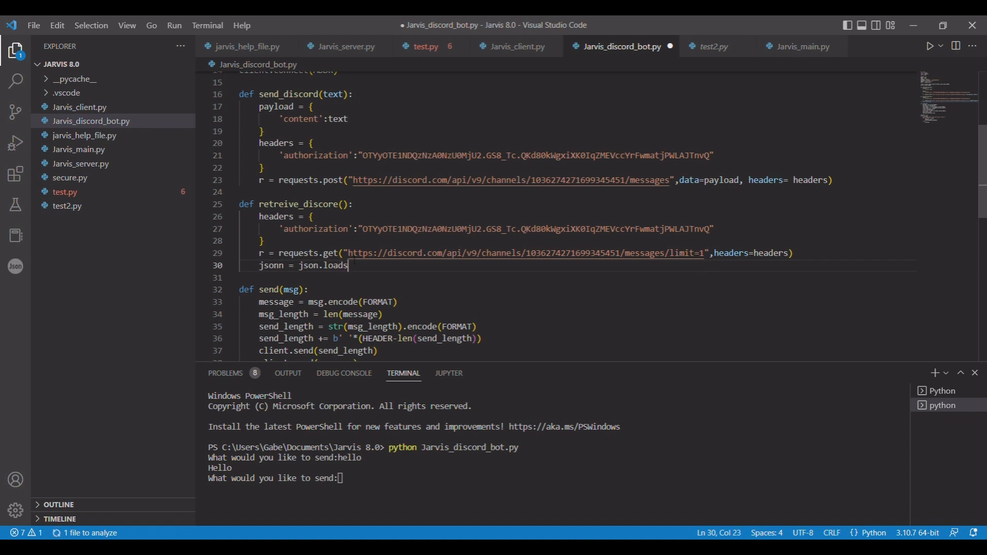
pyautogui.write('(r)')
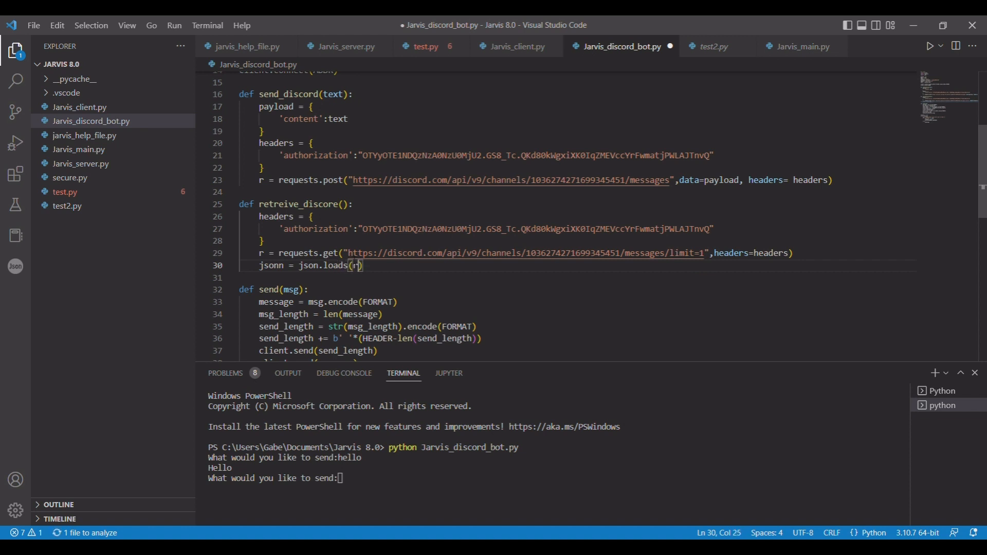
pyautogui.write('.text')
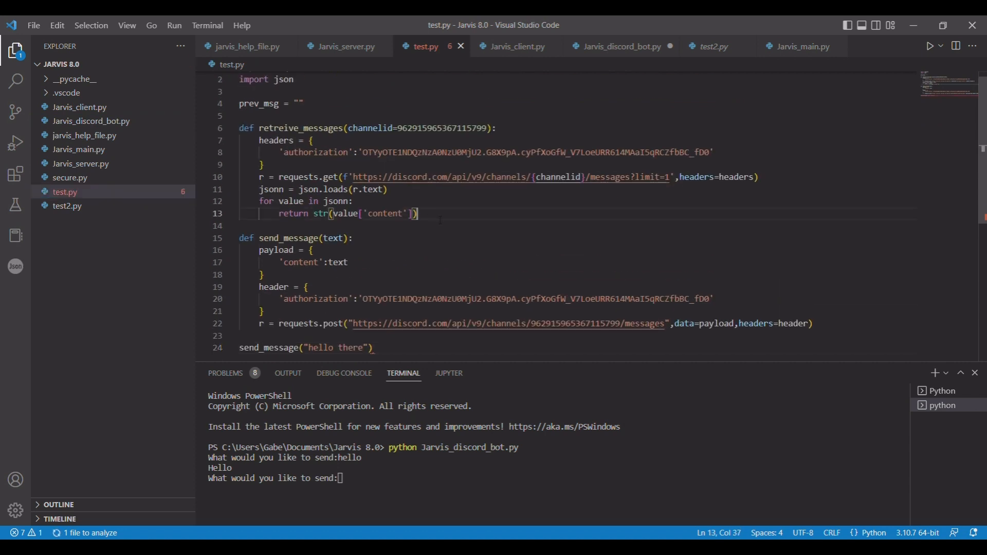
# In test.py, replace the content-returning loop with print(jsonn) and run the file.
pyautogui.press('Backspace')
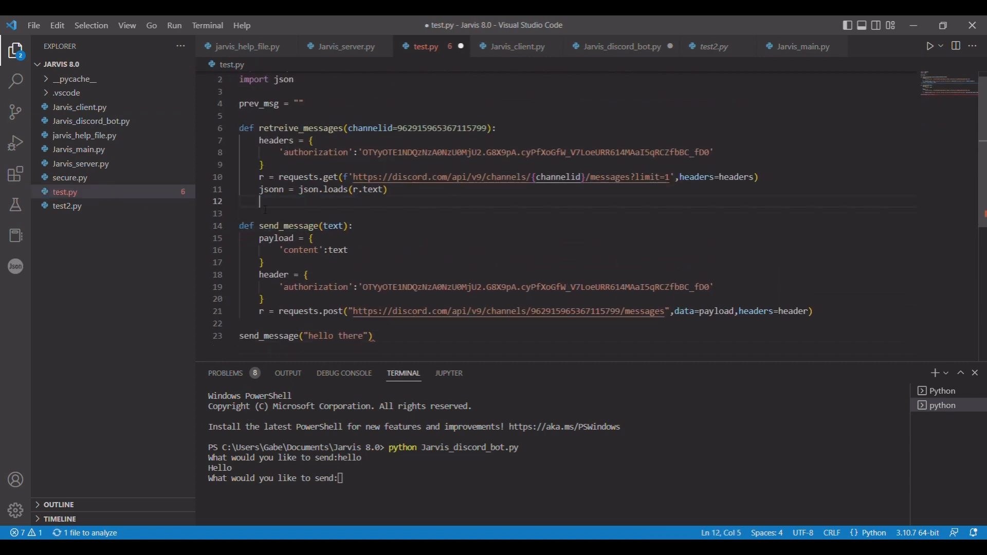
pyautogui.write('print(')
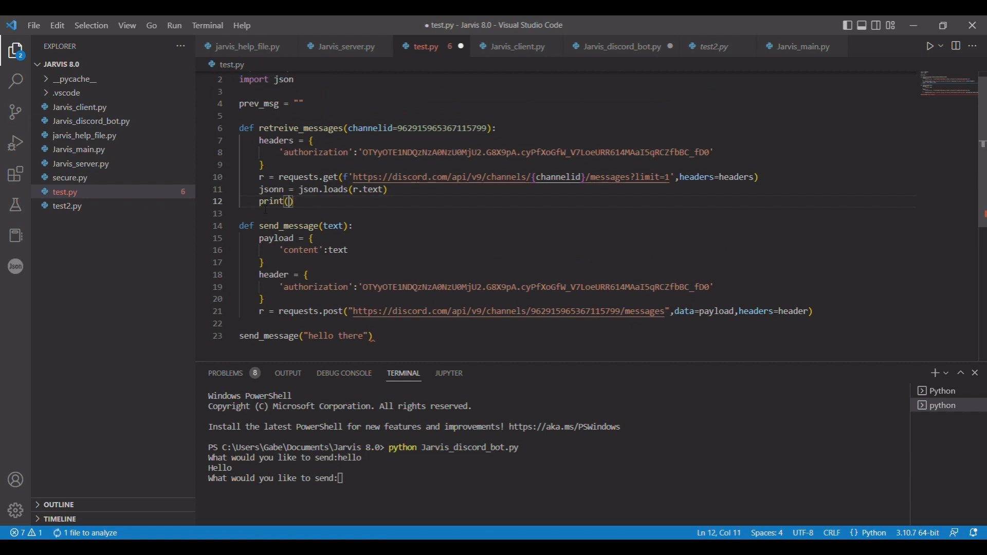
pyautogui.write('jsonn')
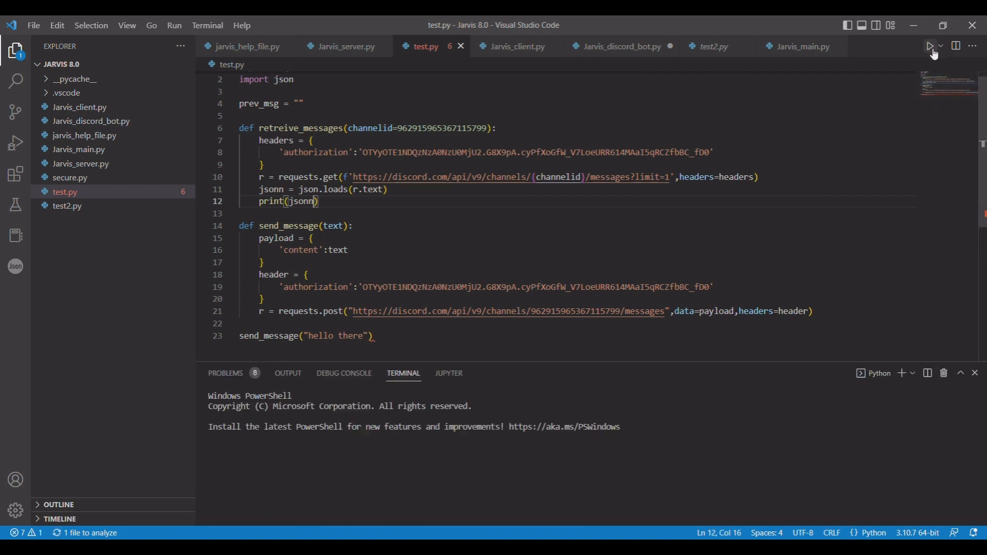
pyautogui.click(930, 46)
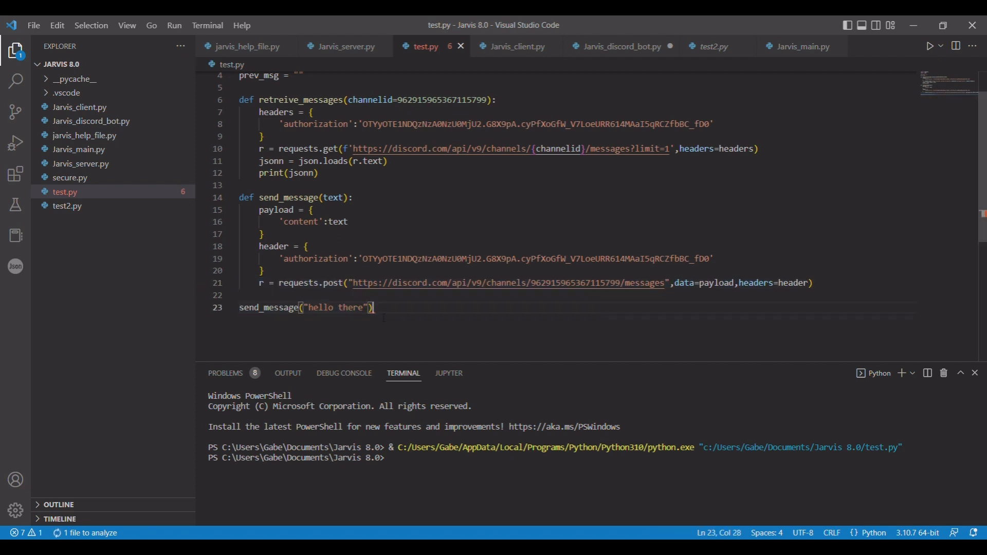
# Replace send_message("hello there") with retreive_messages() and run again.
pyautogui.press('Ctrl+Shift+K')
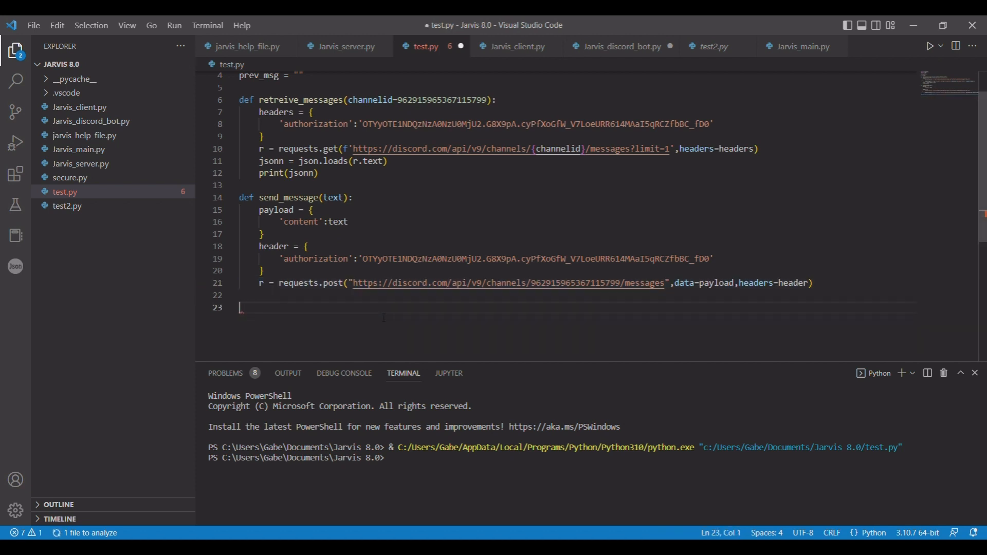
pyautogui.write('retre')
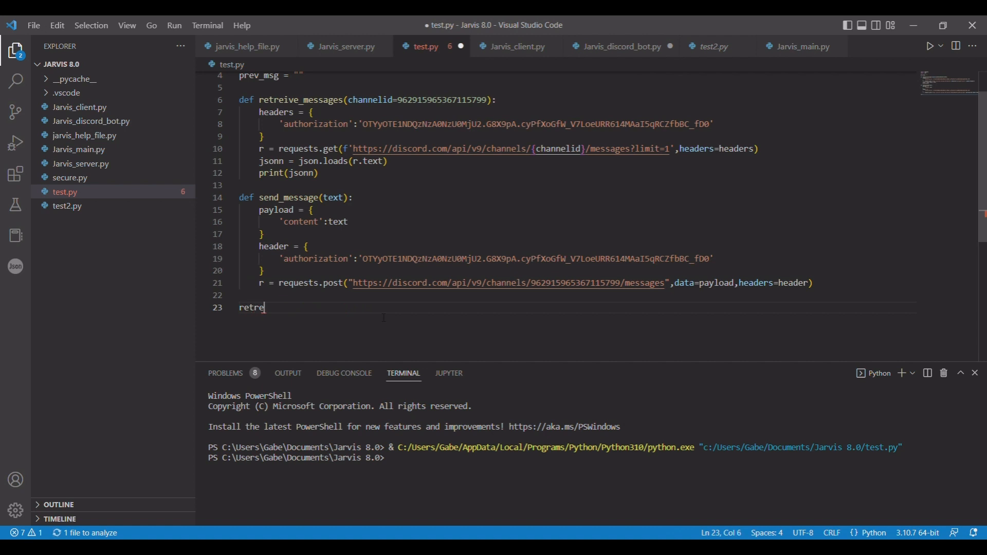
pyautogui.write('ive_me')
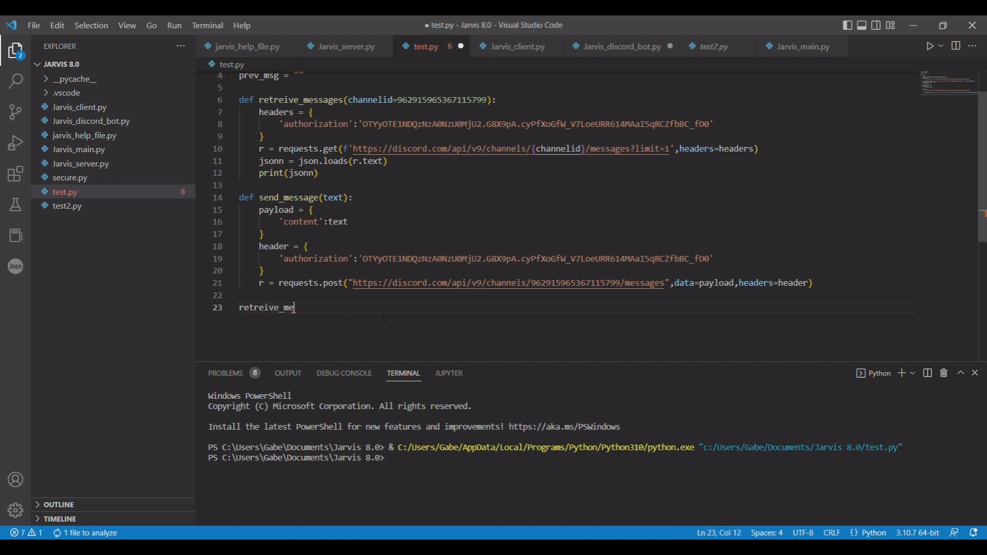
pyautogui.write('ssages')
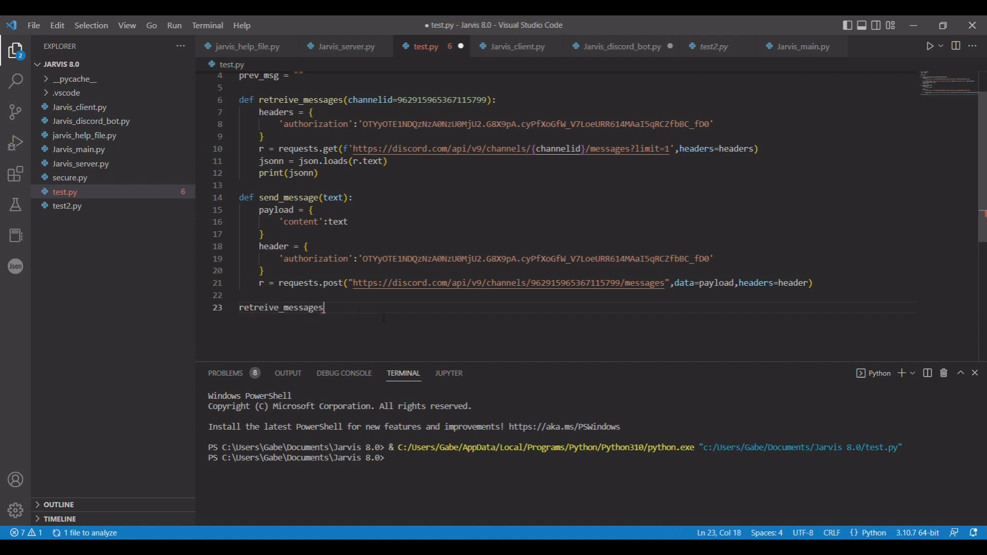
pyautogui.write('()')
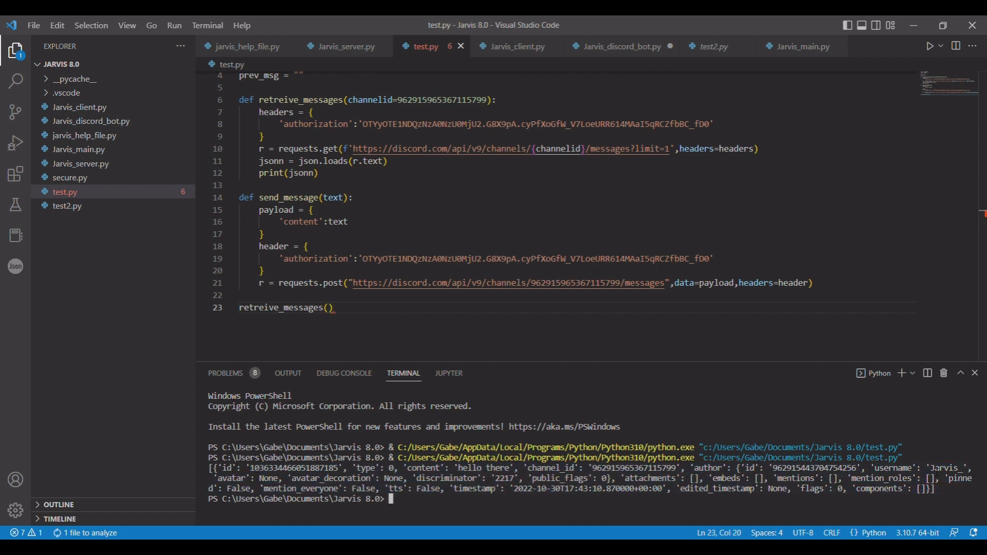
pyautogui.doubleClick(944, 468)
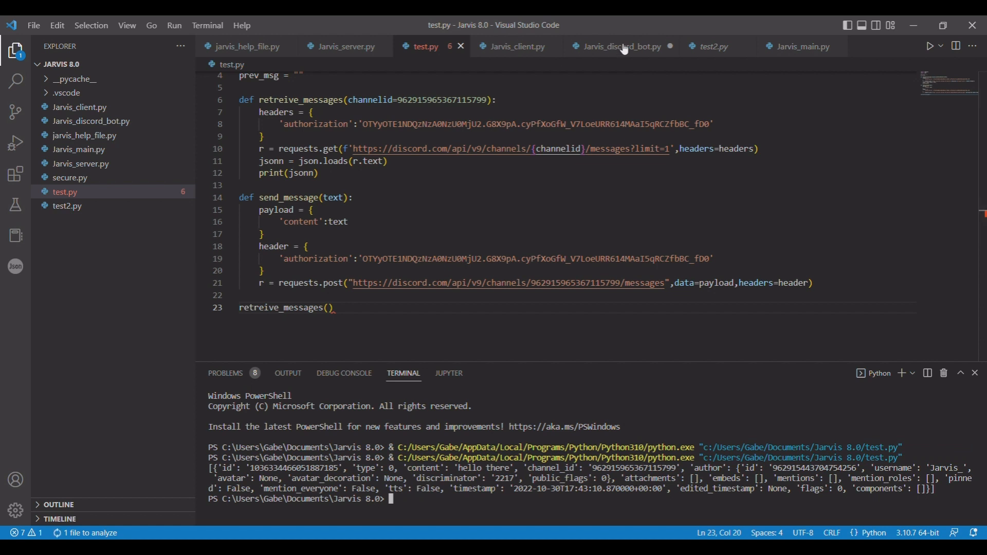
# In the bot script, loop over jsonn returning str(value['content']).
pyautogui.click(620, 45)
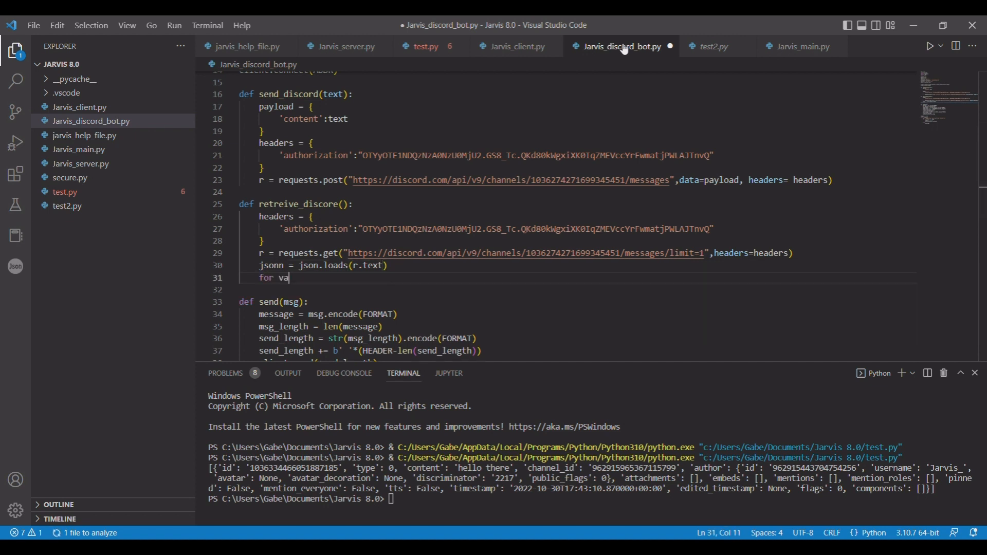
pyautogui.write('lue in json')
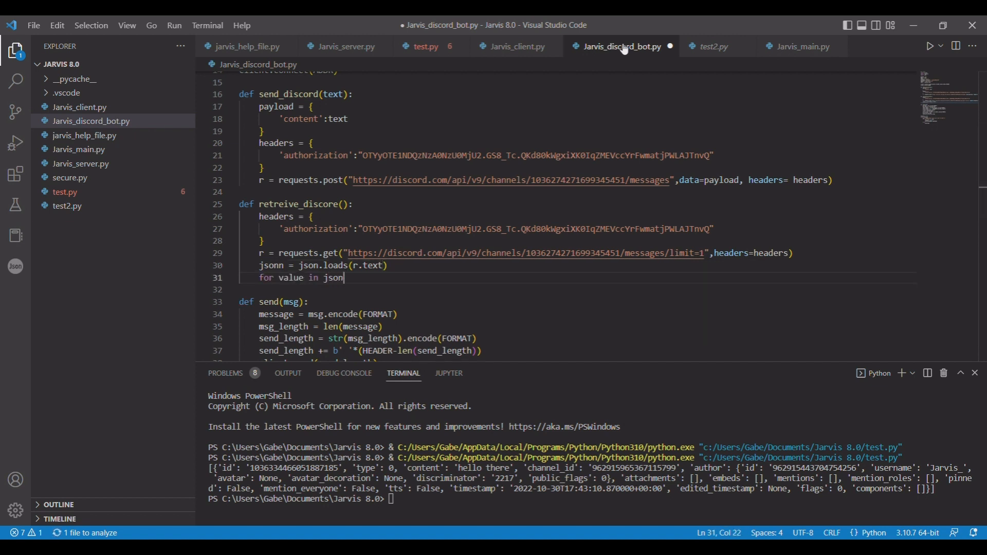
pyautogui.write('n:')
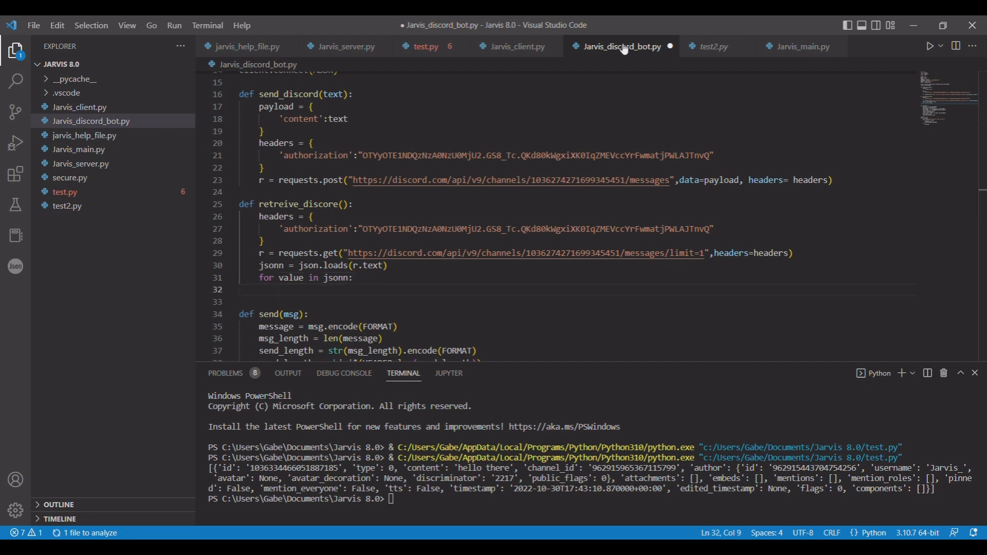
pyautogui.write('return')
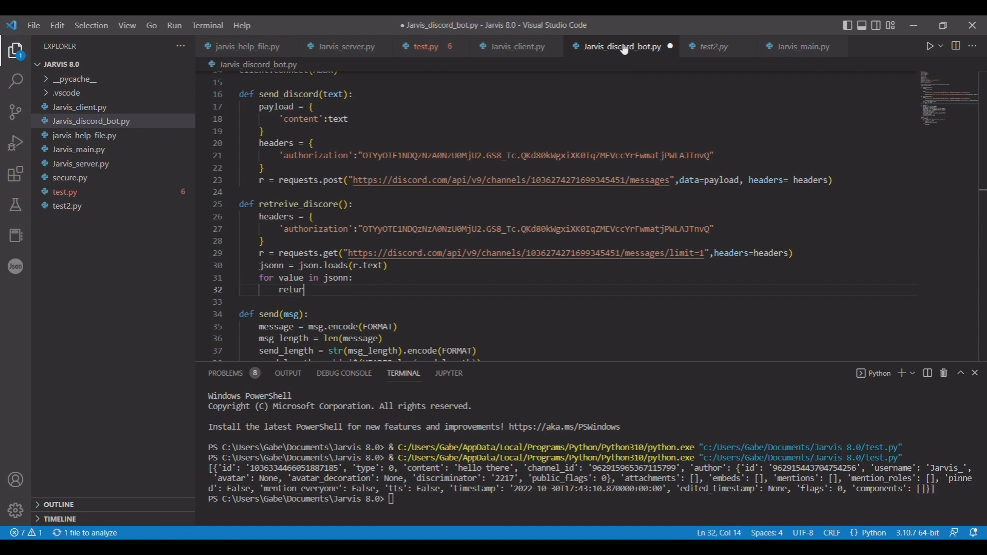
pyautogui.write('s')
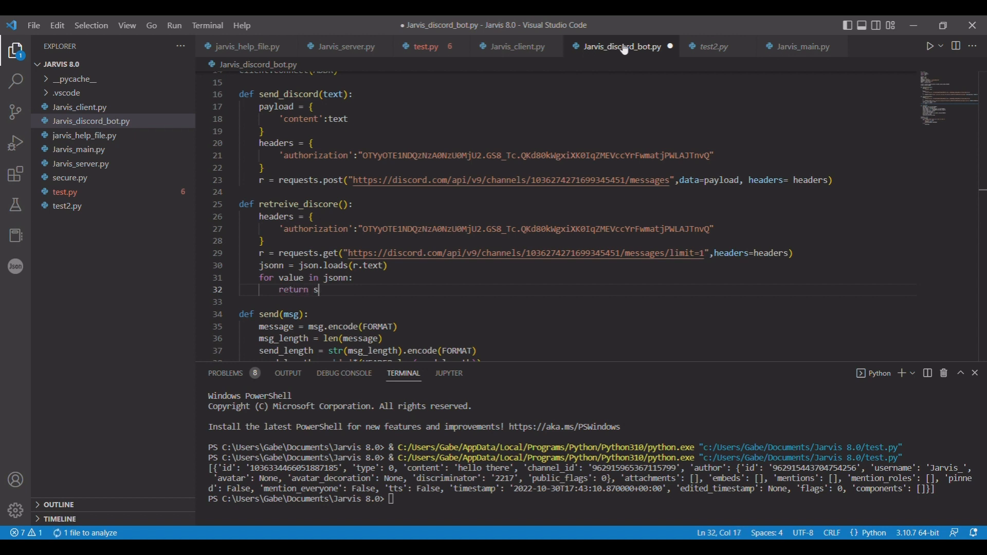
pyautogui.write('tr')
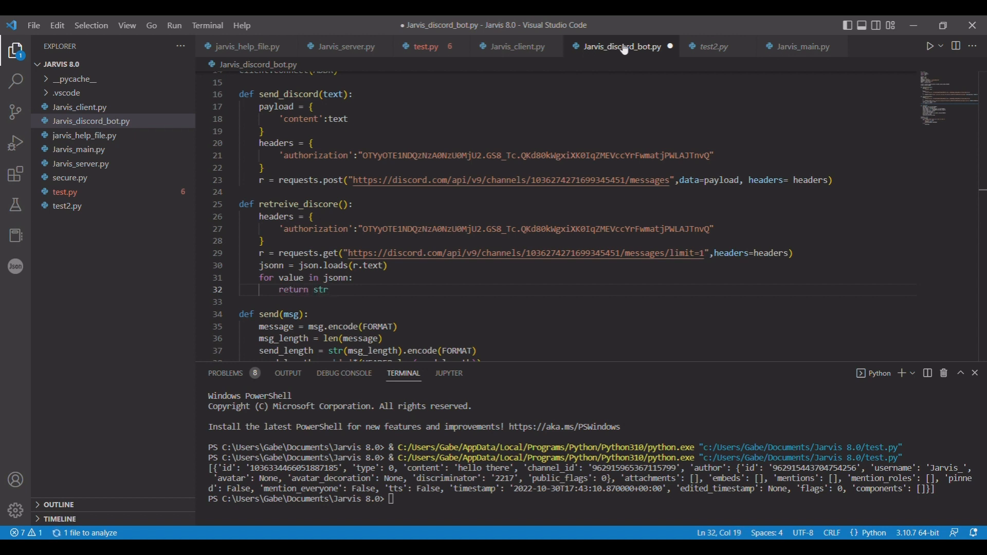
pyautogui.write('(value)')
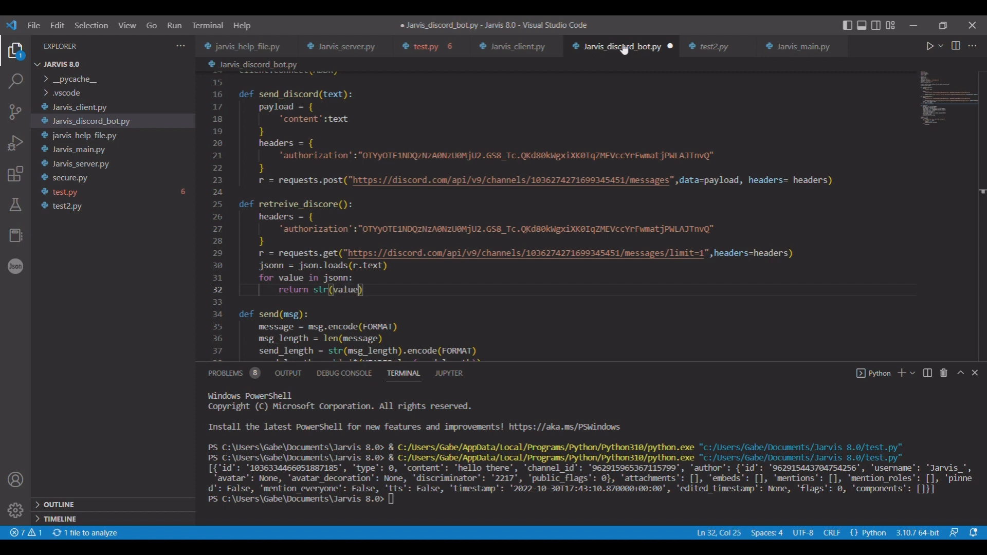
pyautogui.write('[]')
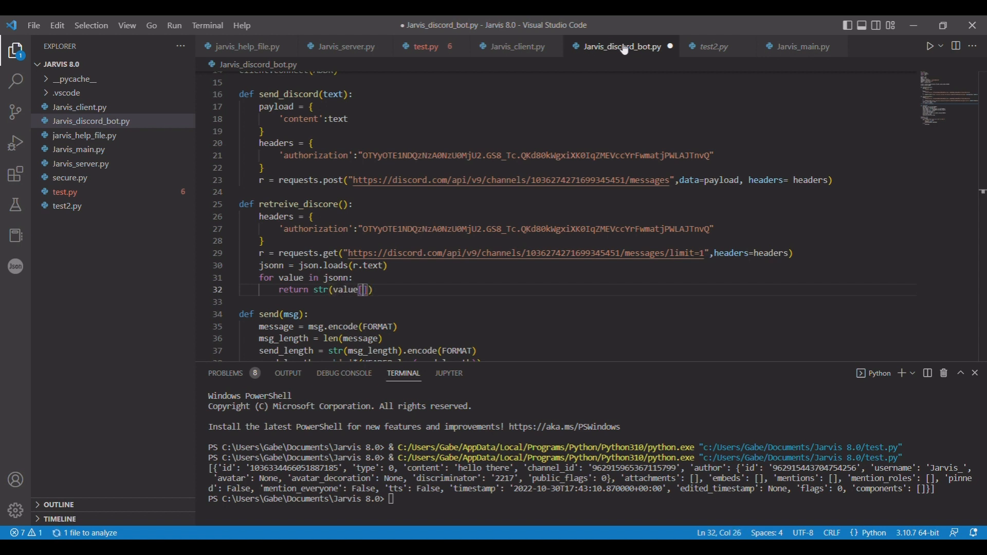
pyautogui.write("'co'")
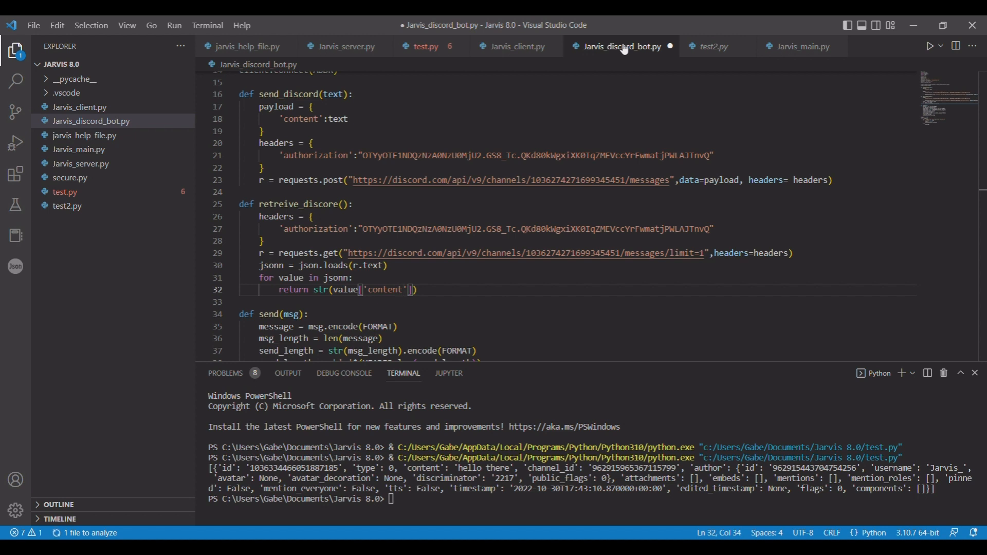
# Add the author lookup before content in the return statement.
pyautogui.click(318, 290)
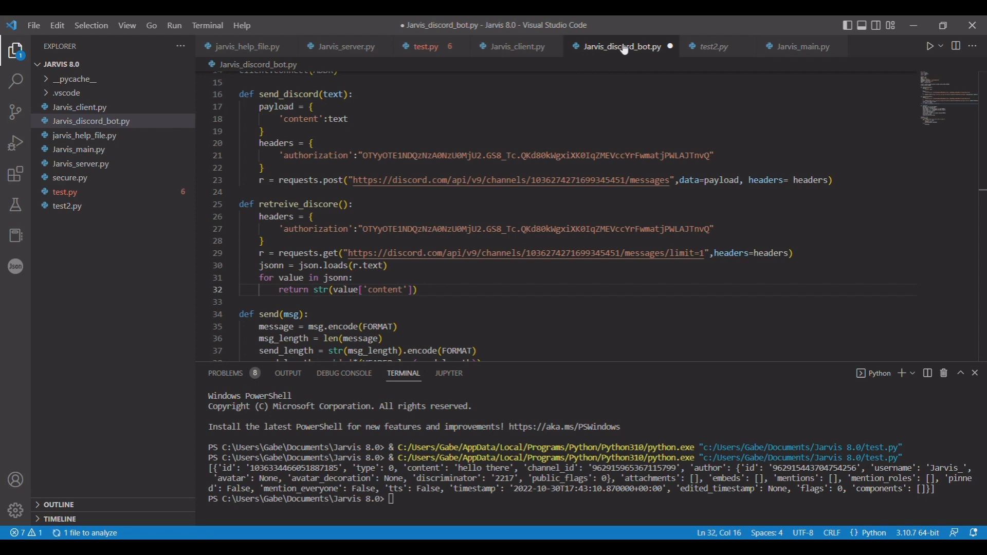
pyautogui.write('auth')
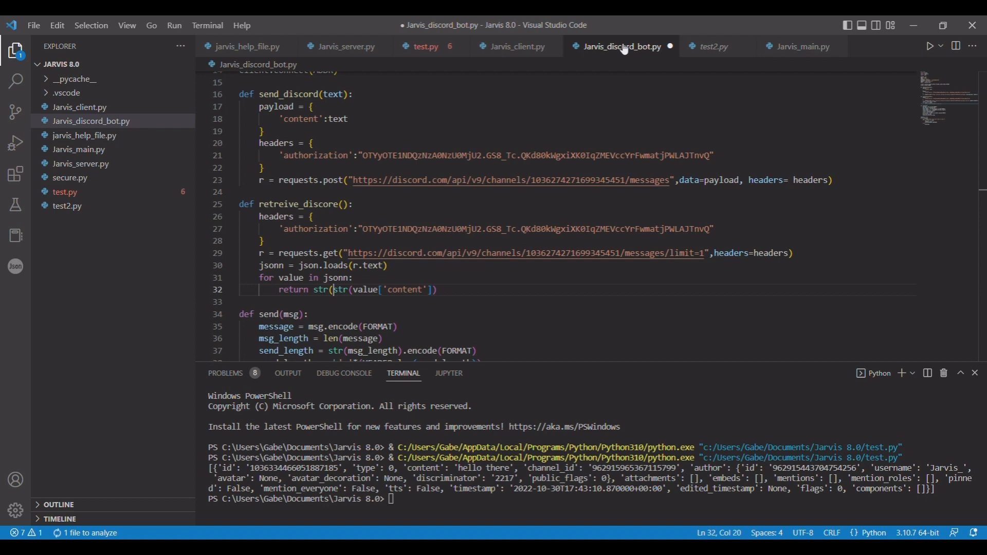
pyautogui.write("valus['")
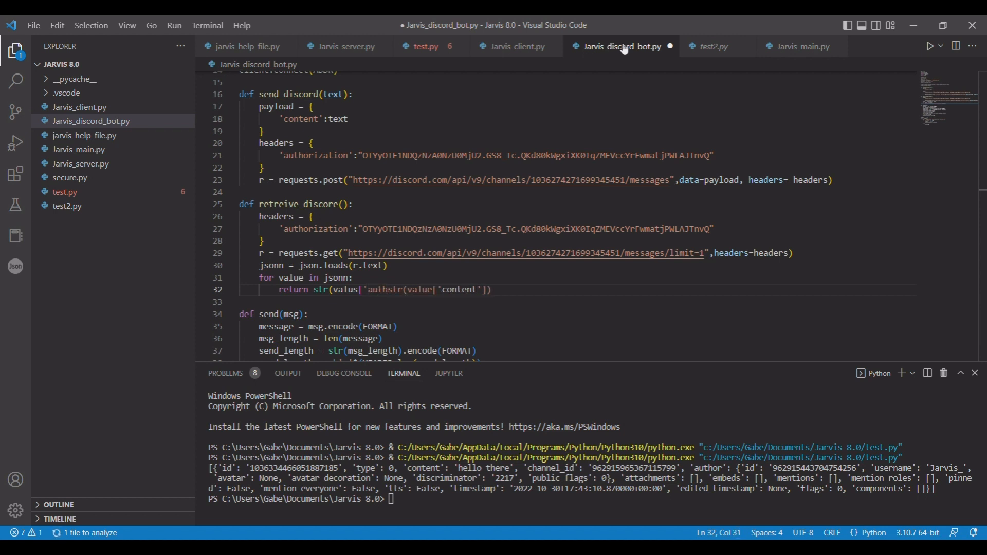
pyautogui.write("author']),")
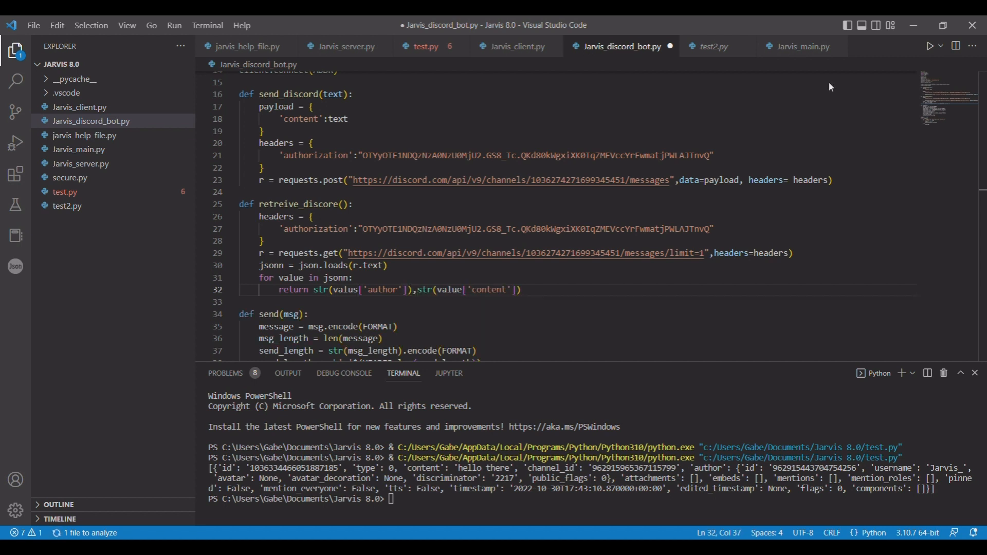
pyautogui.scroll(-3)
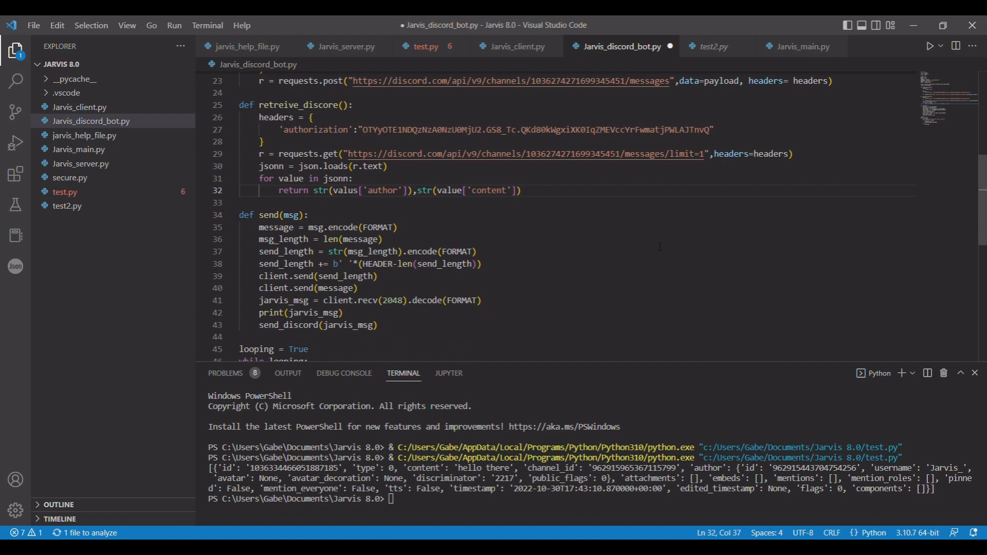
pyautogui.scroll(-3)
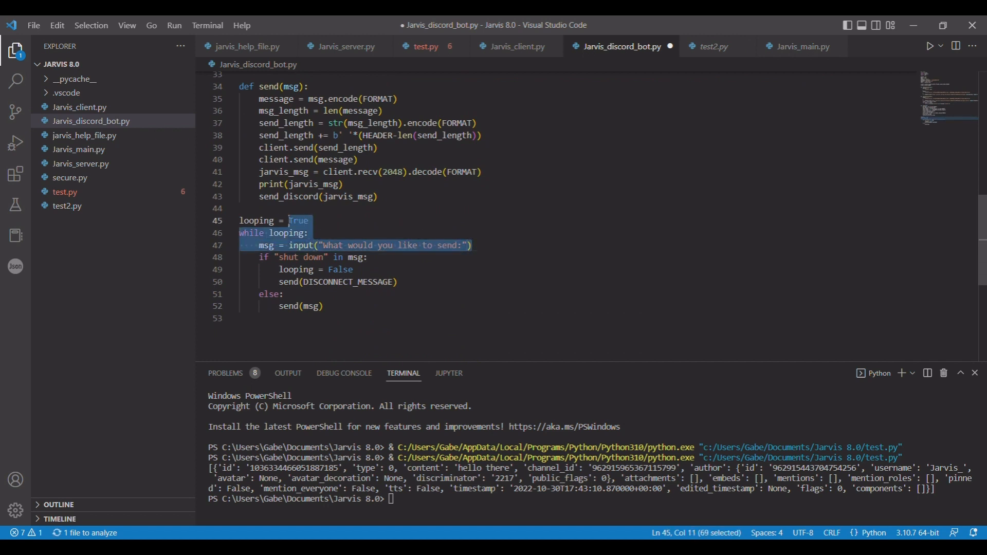
# Replace the input() line with author, msg = retreive_discore() in the main loop.
pyautogui.press('Delete')
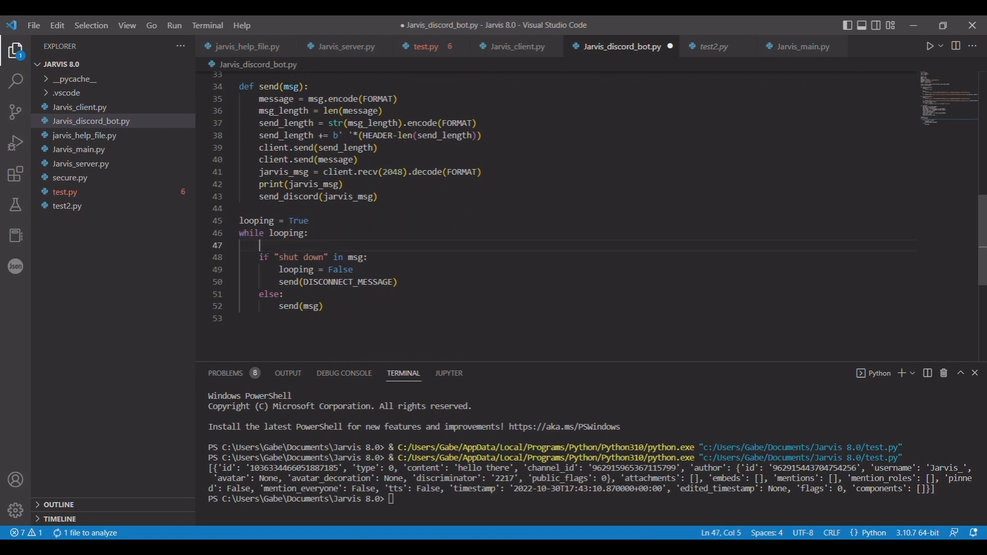
pyautogui.write('r')
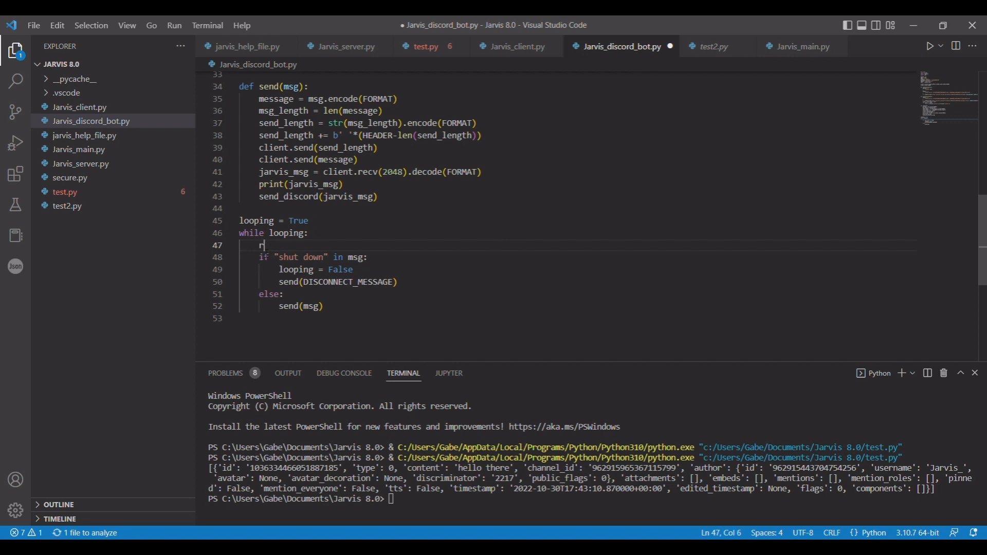
pyautogui.write('au')
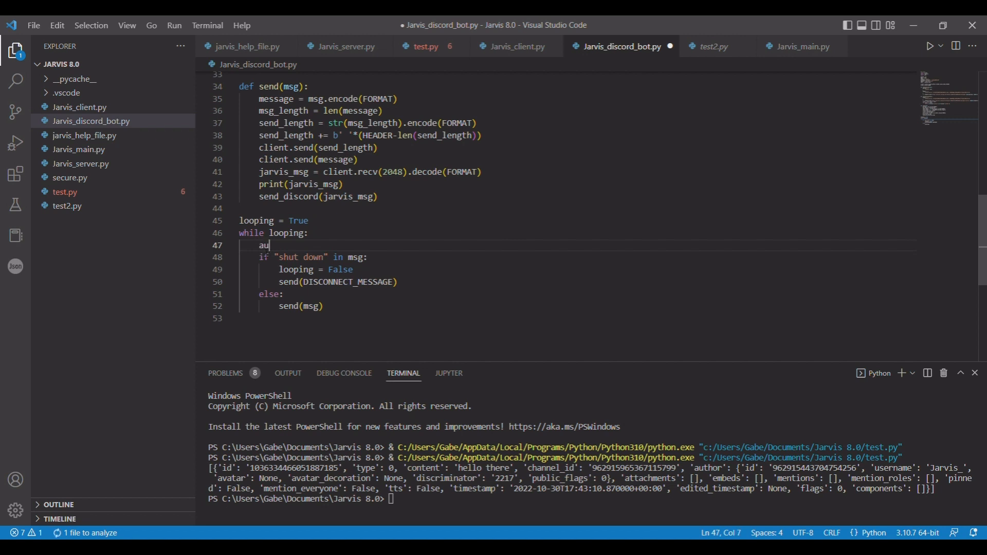
pyautogui.write('thor,')
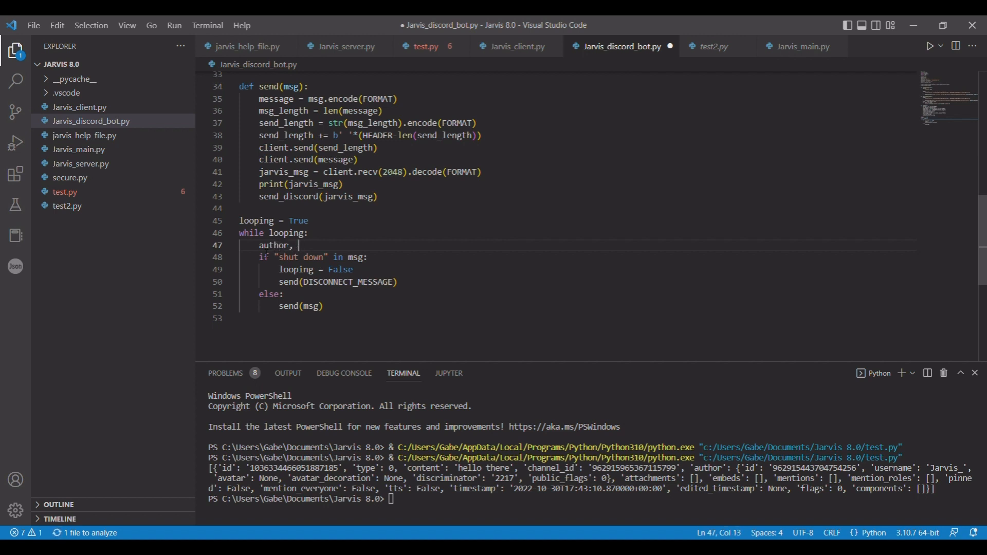
pyautogui.write('msg = retu')
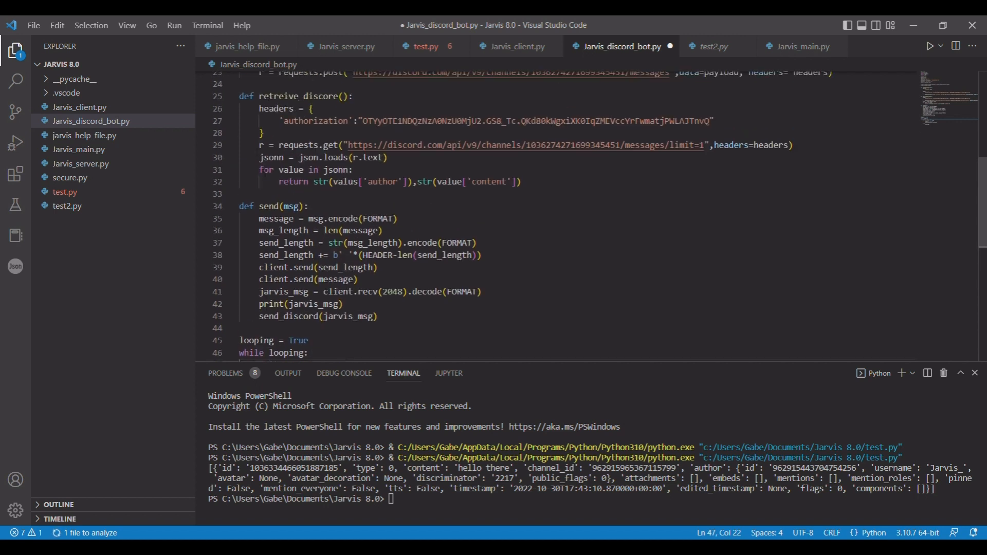
pyautogui.doubleClick(293, 96)
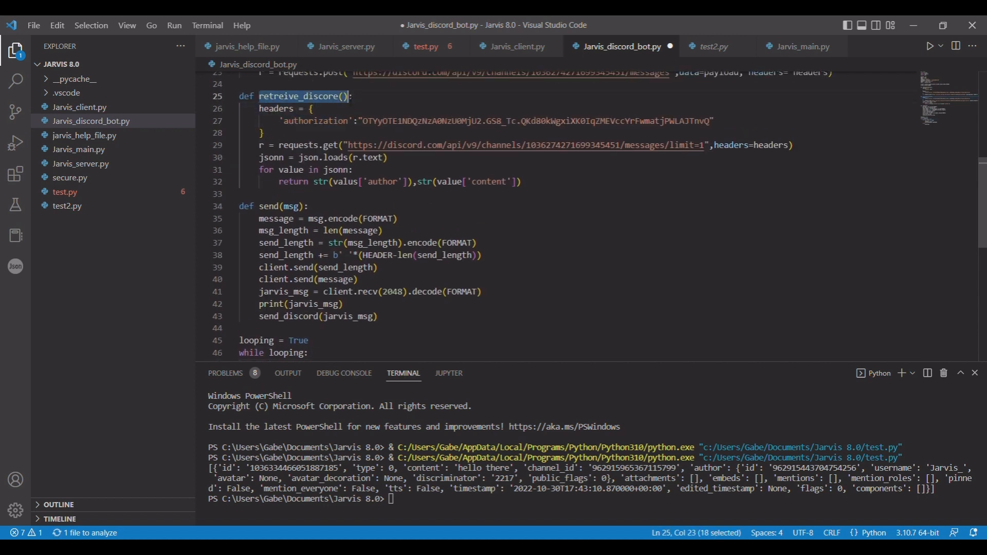
pyautogui.write('author, msg = retreive_discore(')
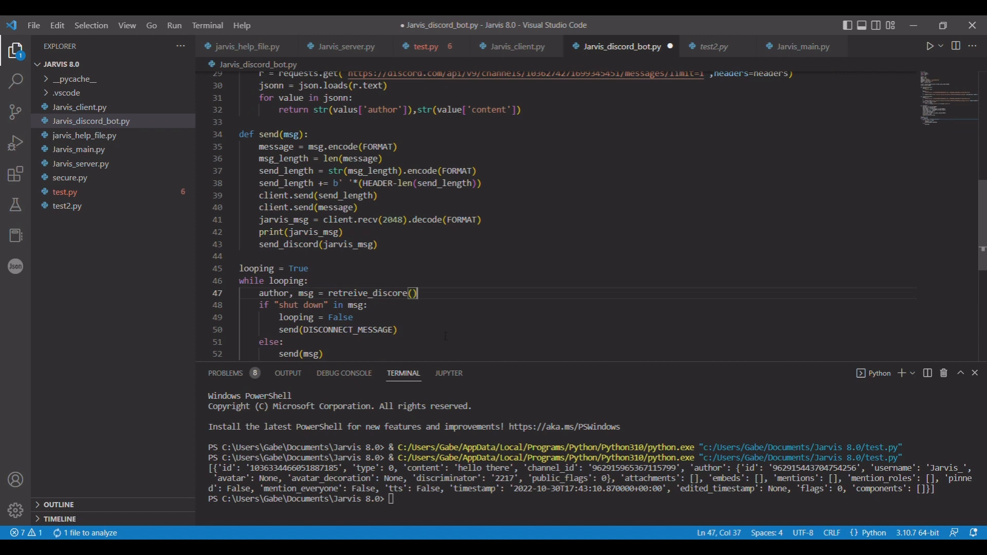
# Print the author in the main loop instead of the old if/else block.
pyautogui.scroll(-3)
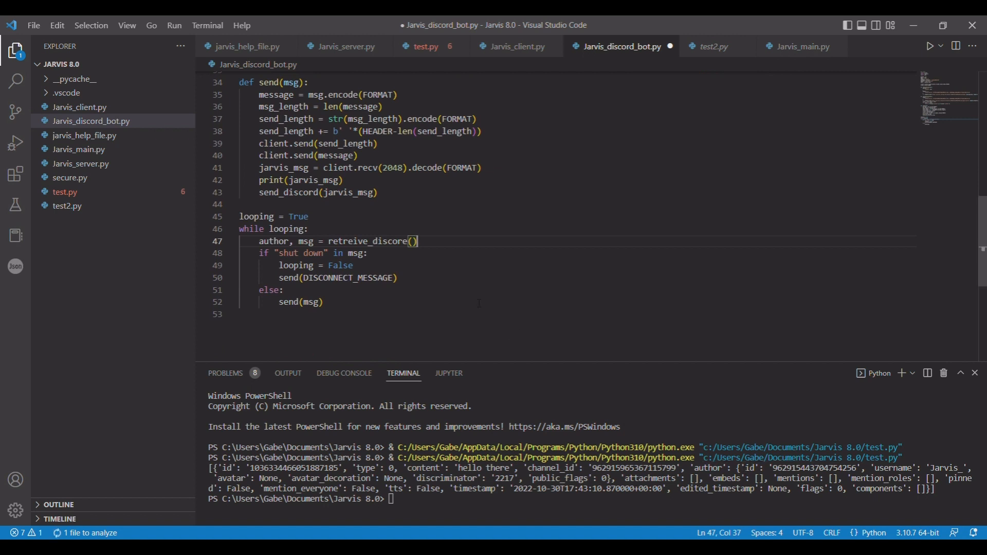
pyautogui.write('print(au')
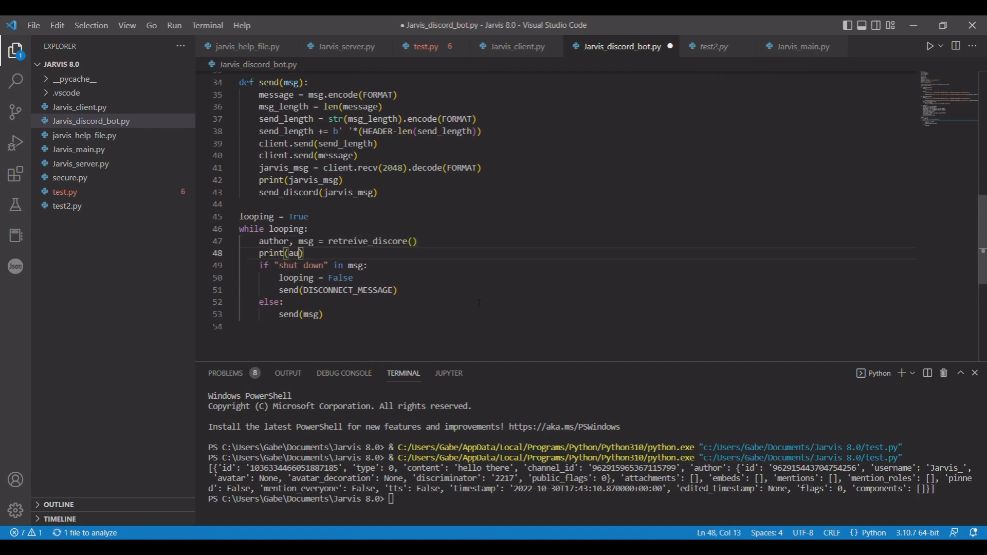
pyautogui.write('thor')
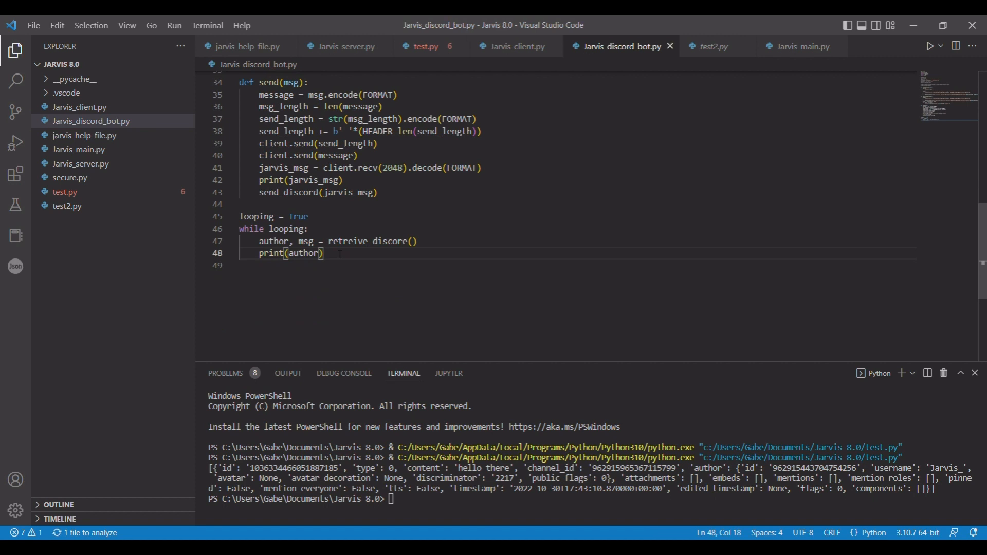
pyautogui.click(345, 46)
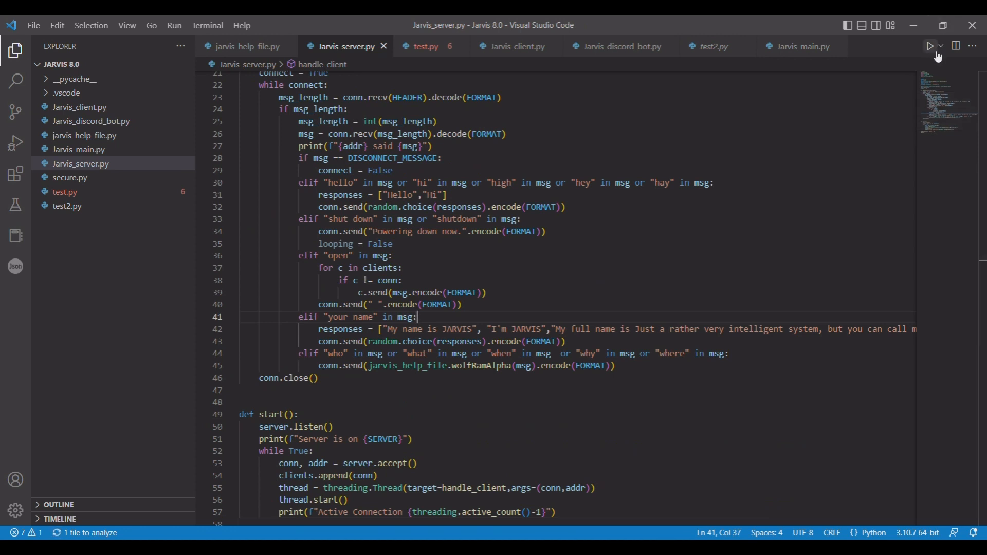
# Start Jarvis_server.py, open a second terminal, and return to Jarvis_discord_bot.py.
pyautogui.click(931, 46)
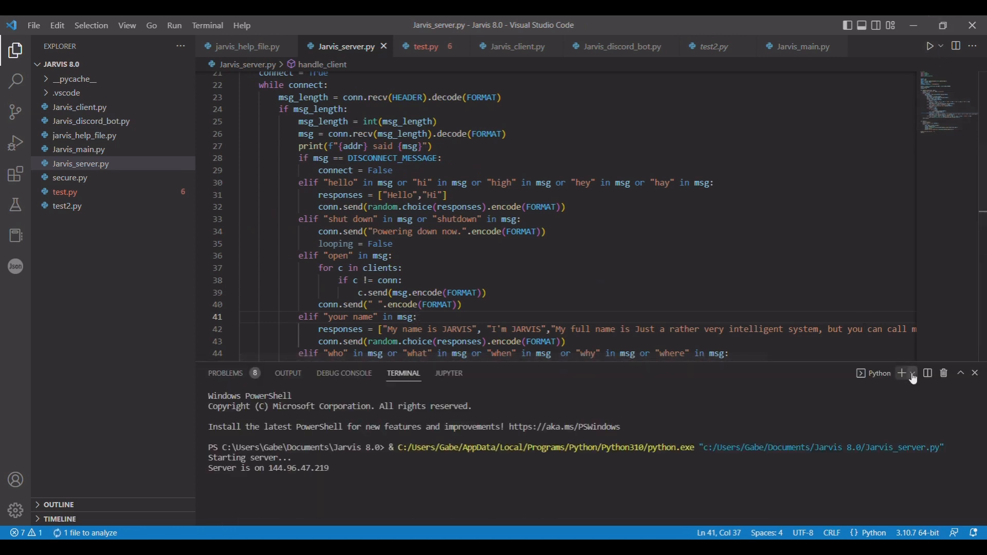
pyautogui.click(912, 373)
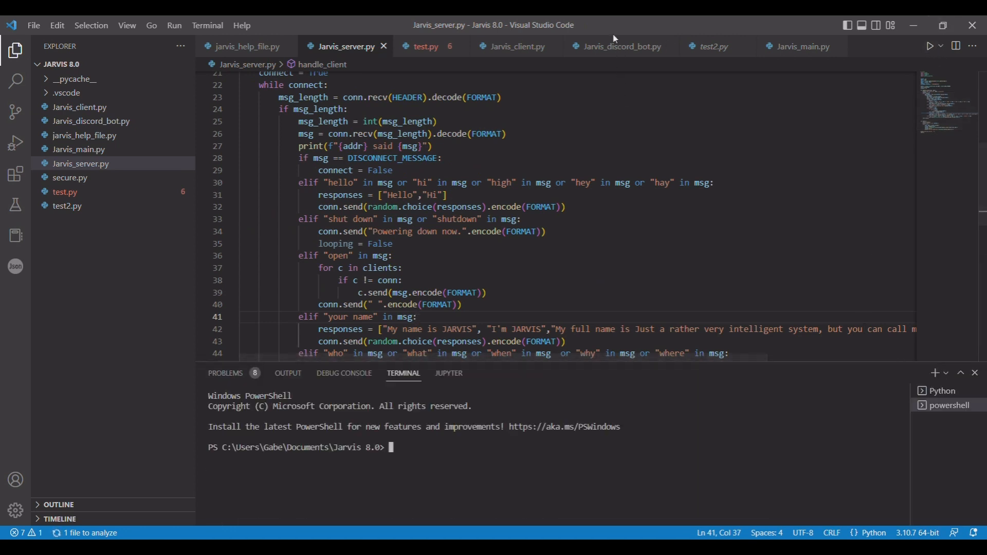
pyautogui.click(620, 45)
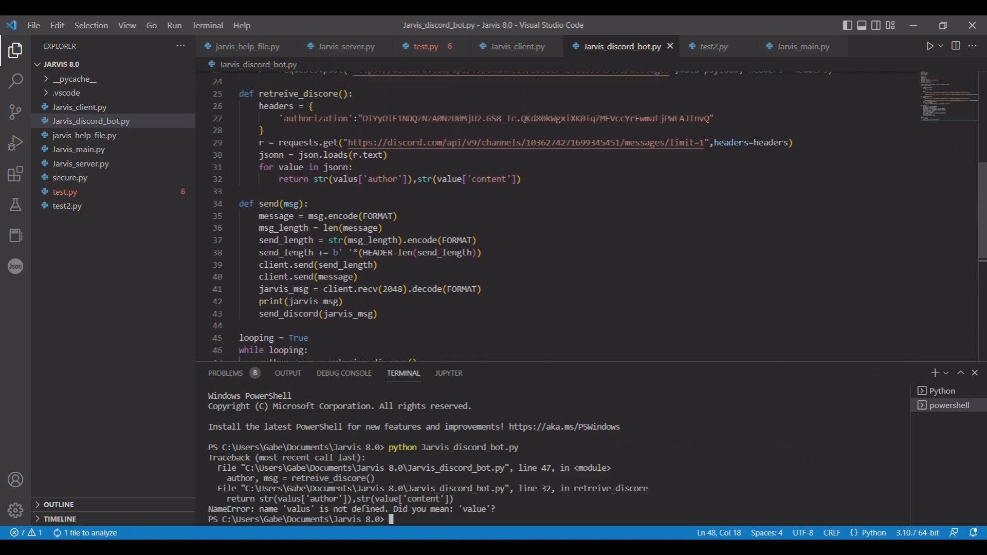
# Fix the return to str(value['content']) and print msg in the polling loop.
pyautogui.click(359, 179)
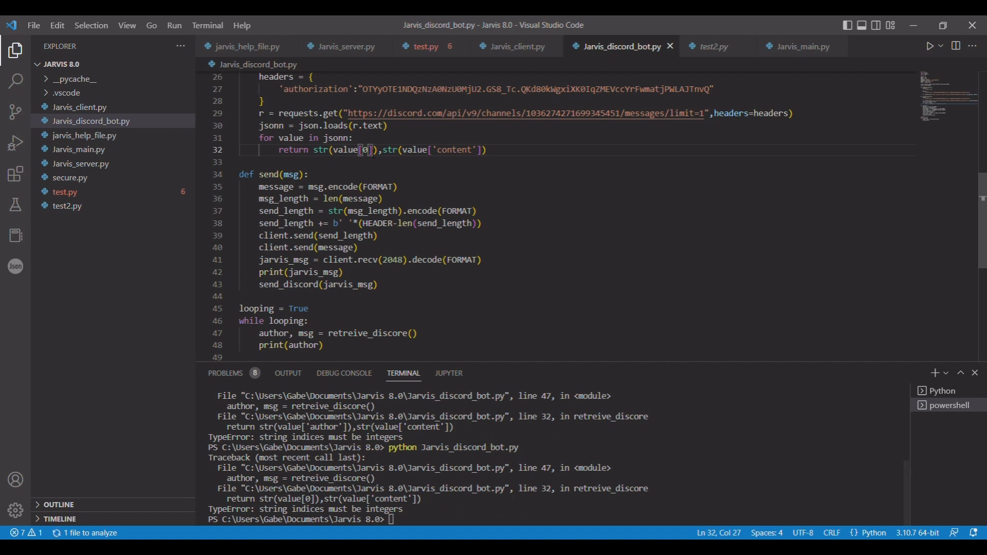
pyautogui.write("'author'")
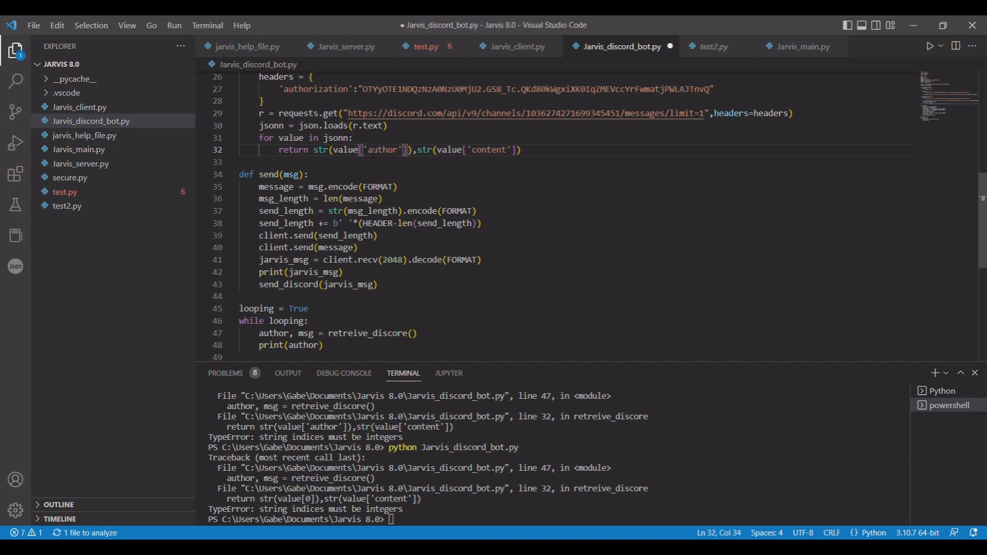
pyautogui.write('[0]')
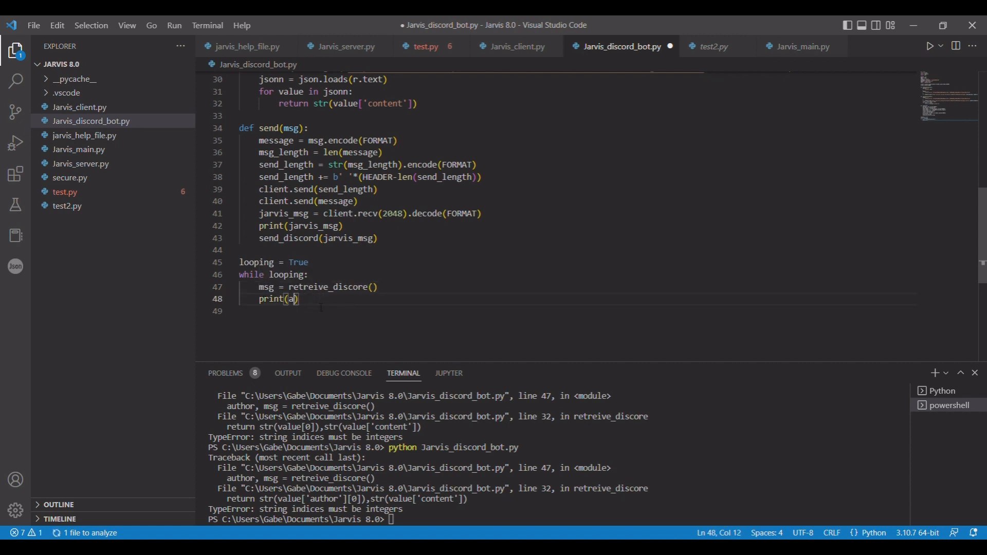
pyautogui.write('sg')
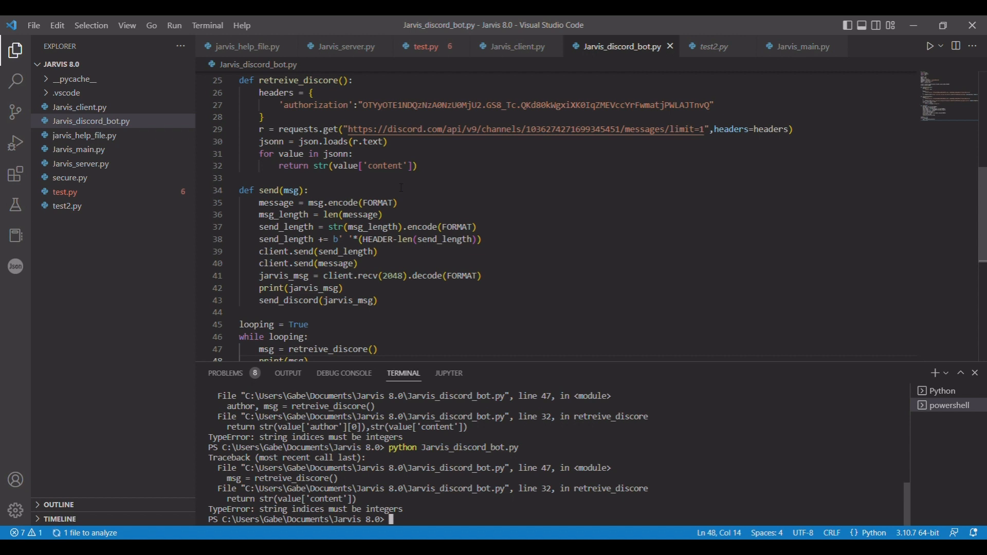
# Select text in r.text, then switch to test.py to print the JSON response.
pyautogui.doubleClick(371, 141)
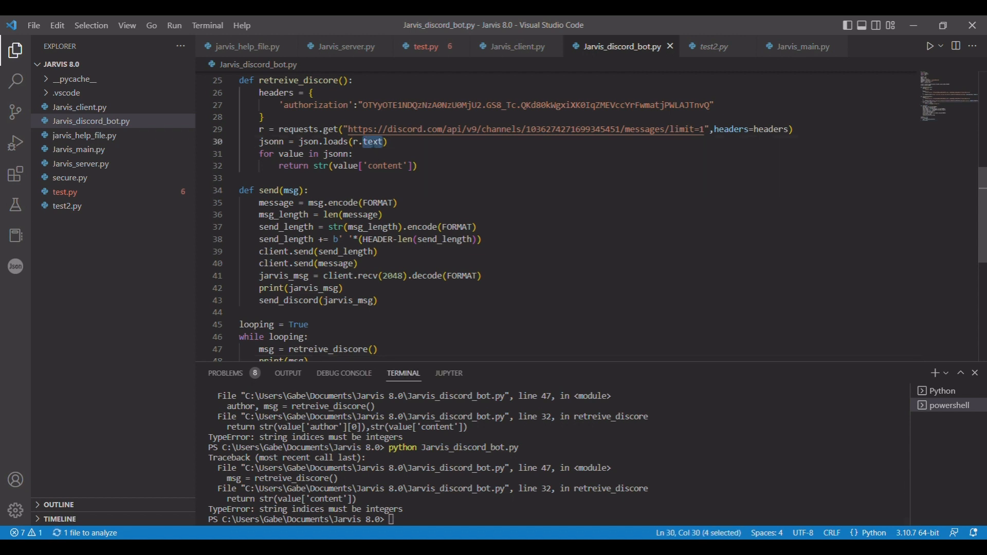
pyautogui.click(65, 192)
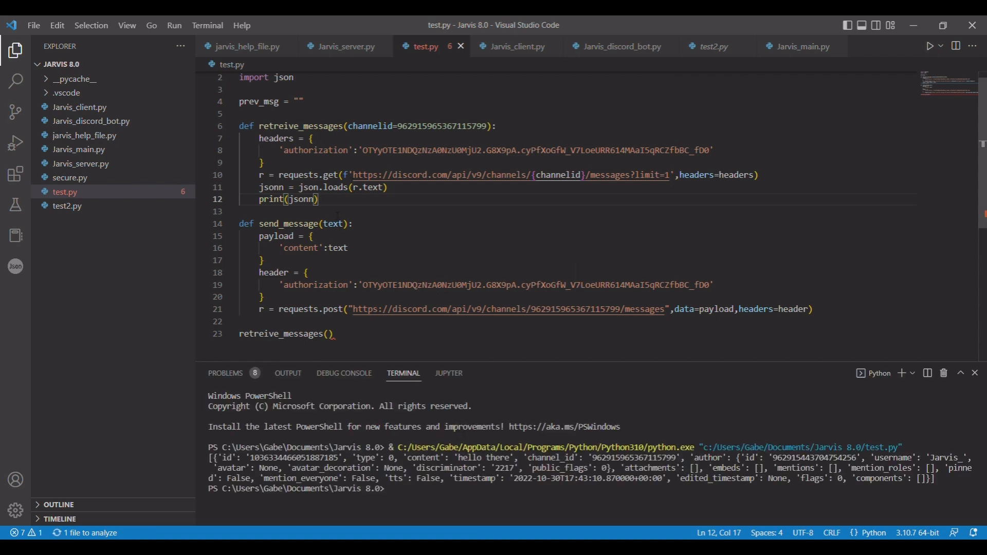
# In test.py, print str(value['content']) inside a for loop over jsonn.
pyautogui.write('pir')
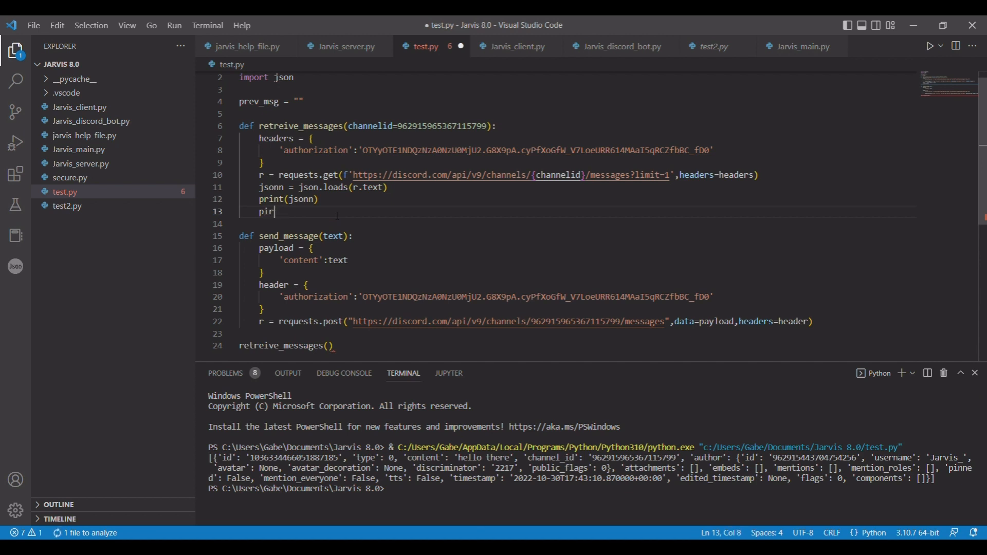
pyautogui.press('Backspace')
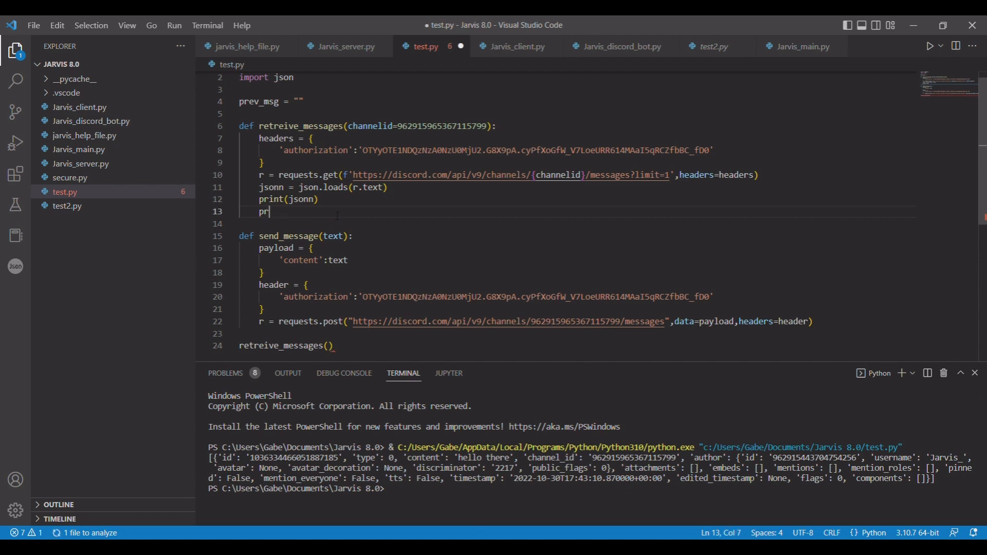
pyautogui.write('int()')
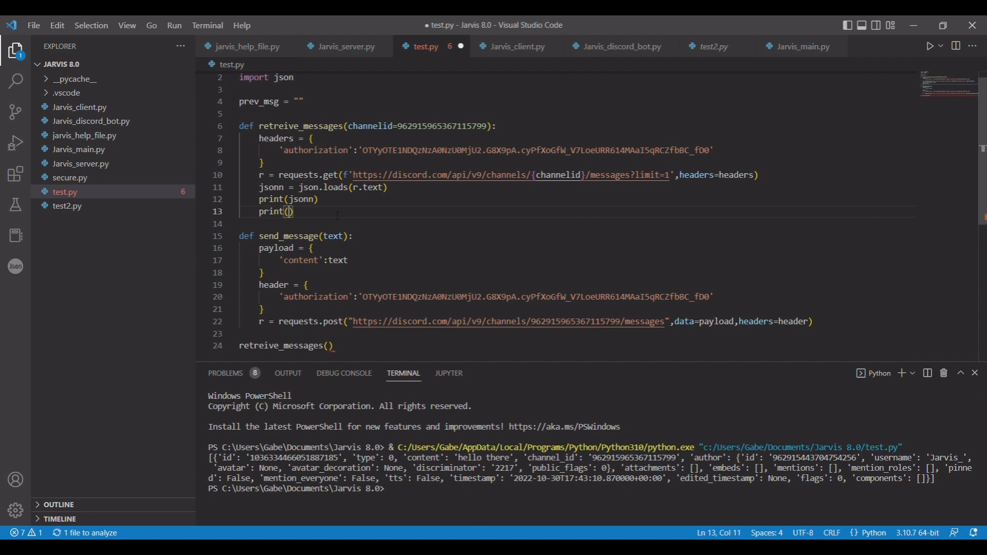
pyautogui.write('str')
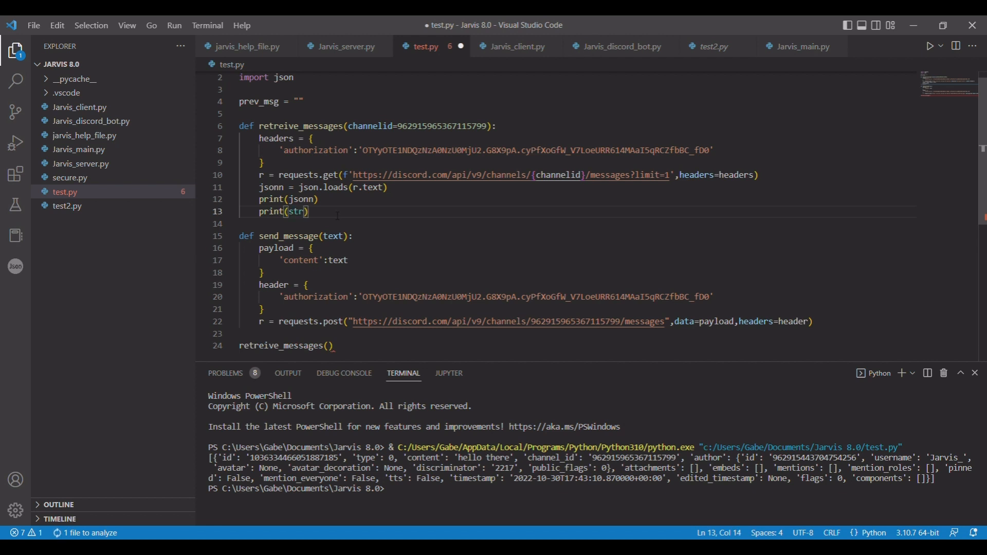
pyautogui.write('value')
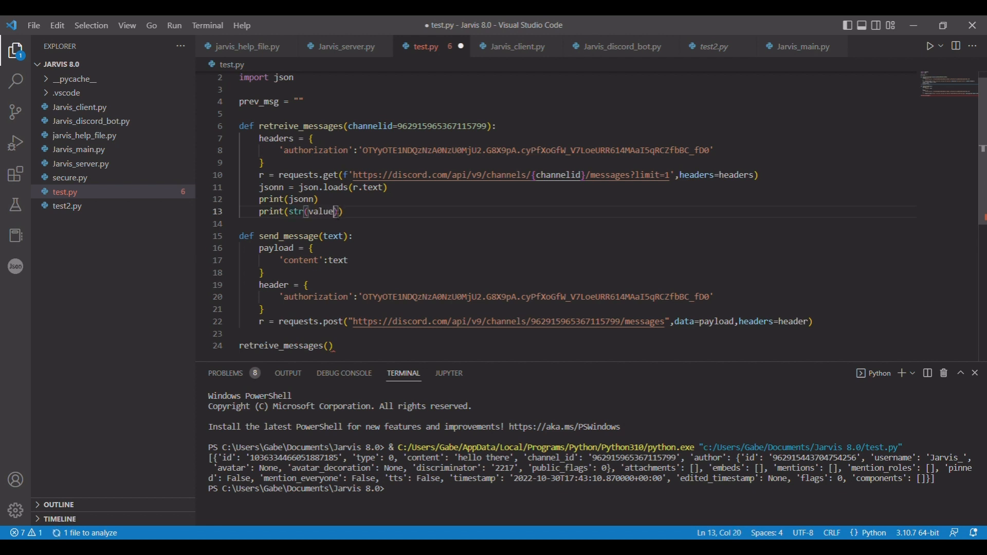
pyautogui.write("['co']")
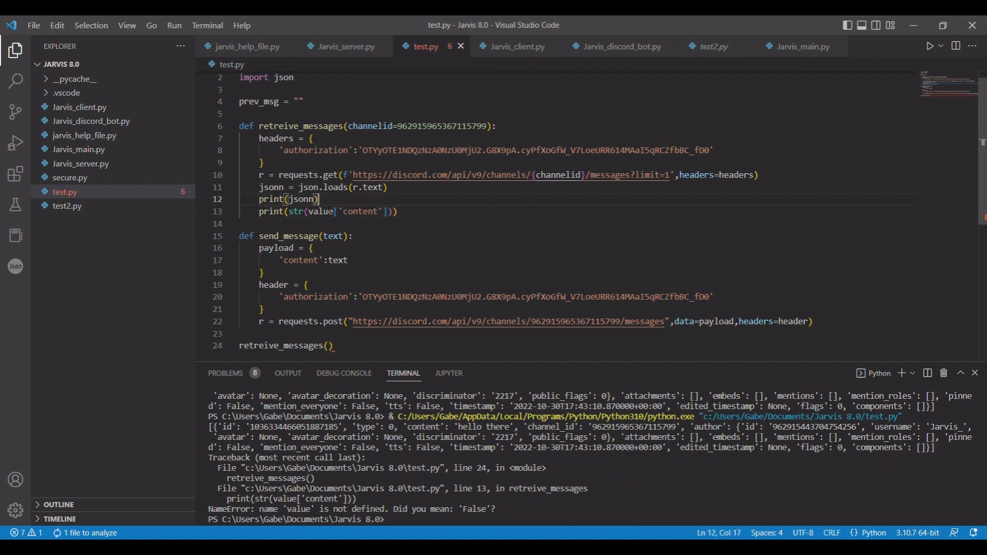
pyautogui.write('for ca')
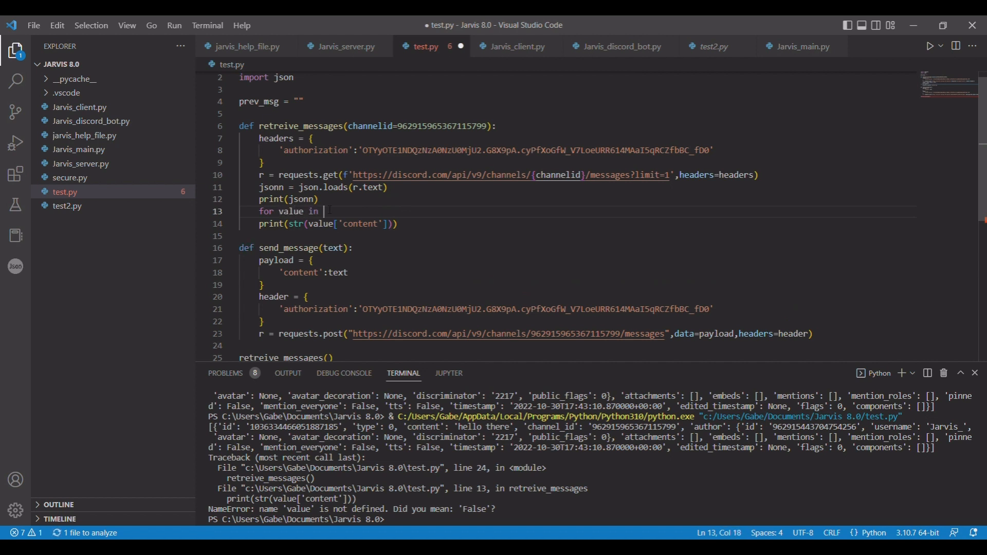
pyautogui.write('jsonn')
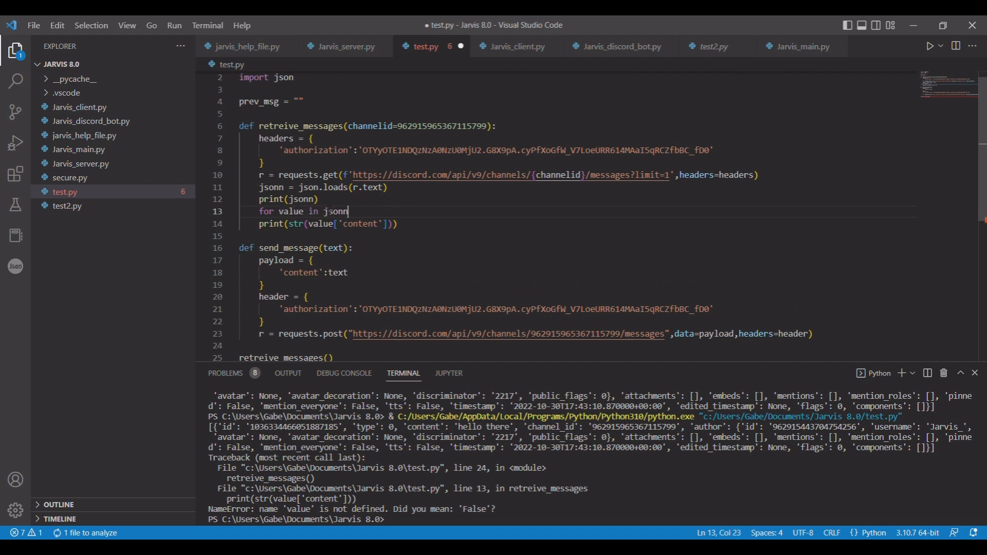
pyautogui.write(':')
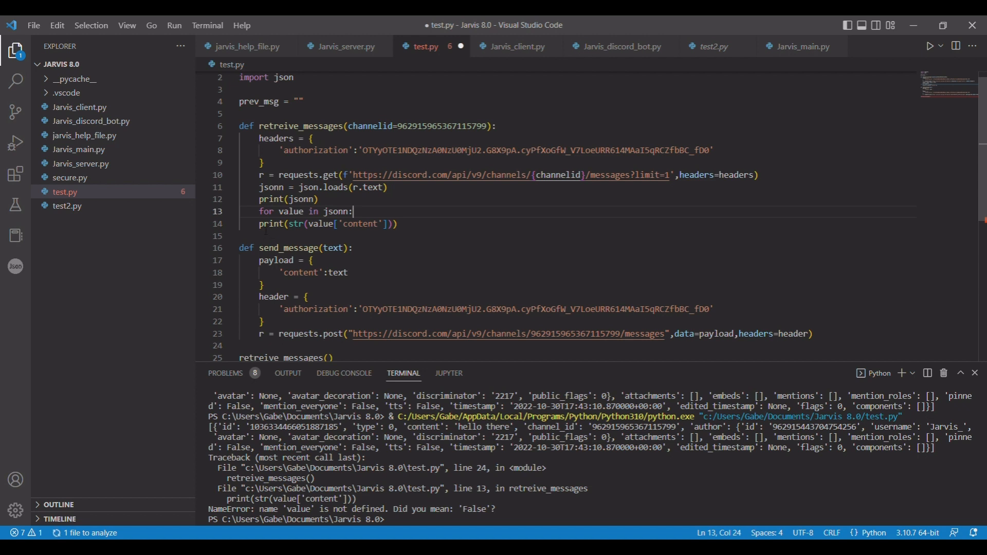
pyautogui.press('Tab')
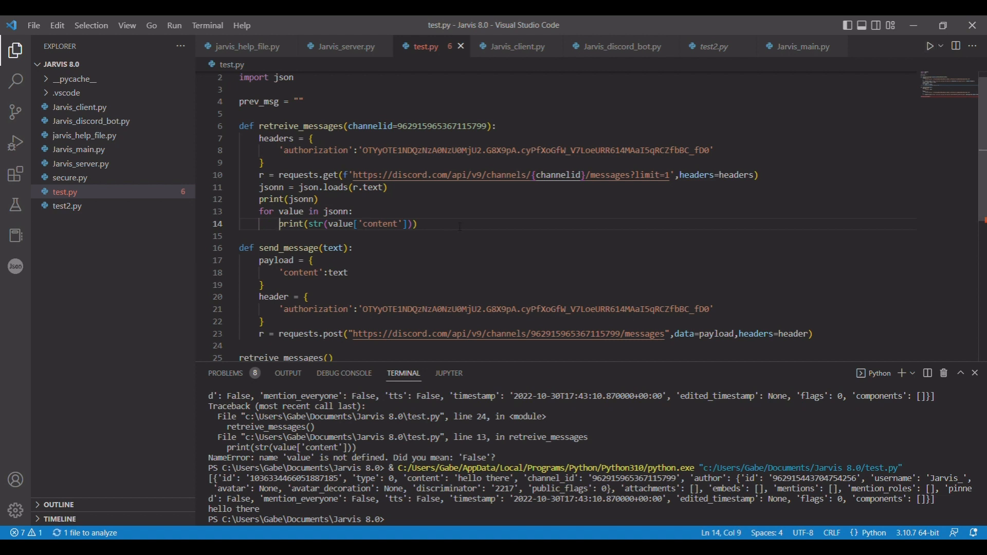
# Try a test print of the first JSON entry, remove it, and begin an author lookup.
pyautogui.press('Enter')
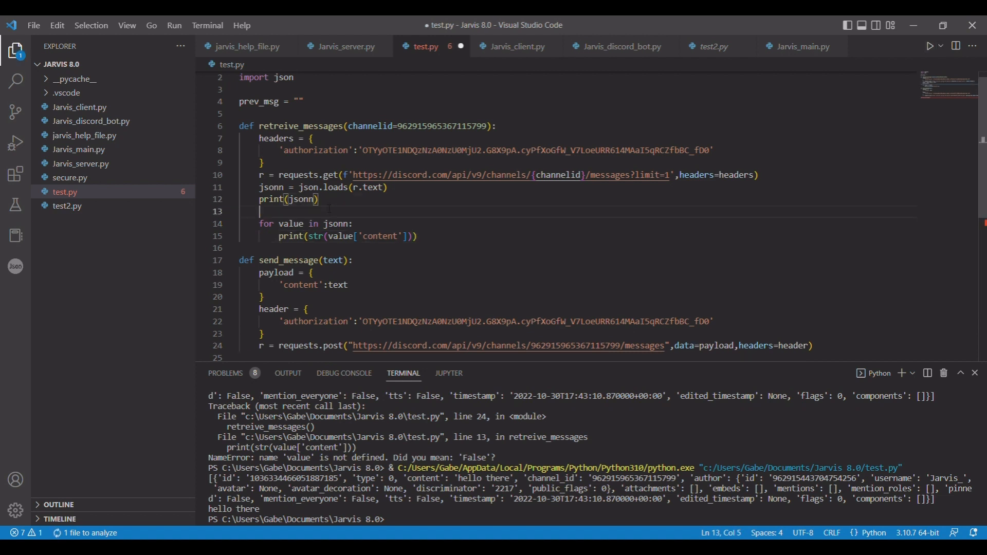
pyautogui.write('print(j')
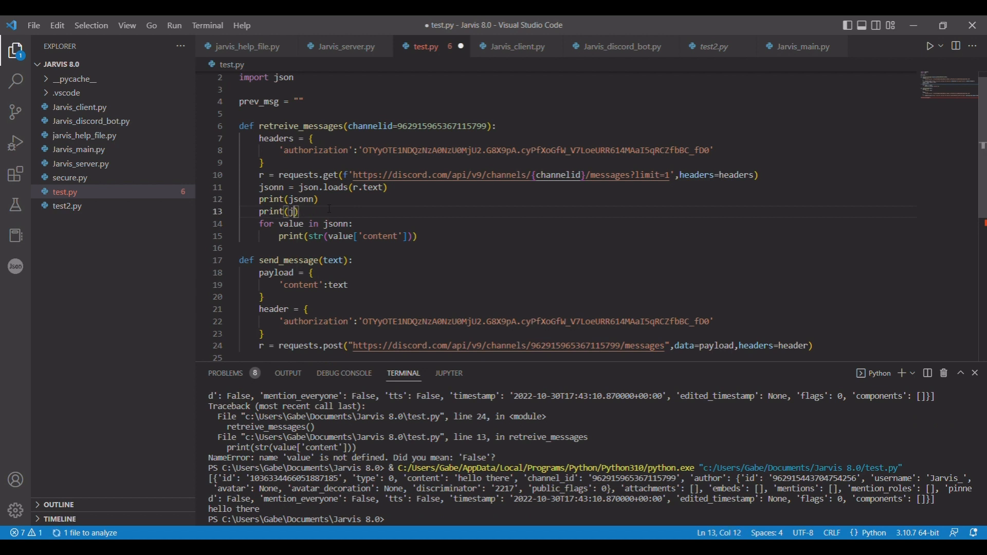
pyautogui.write('son.')
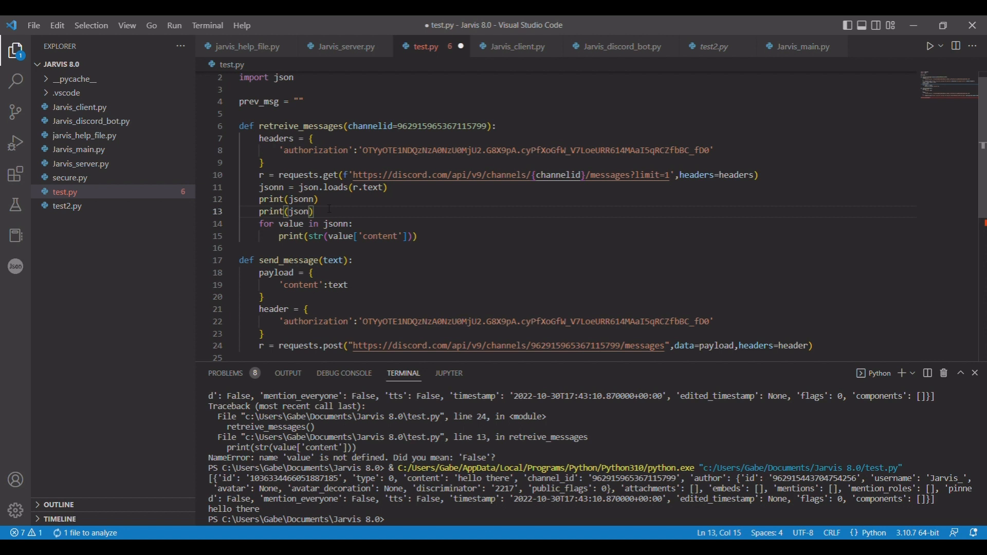
pyautogui.write('[0]')
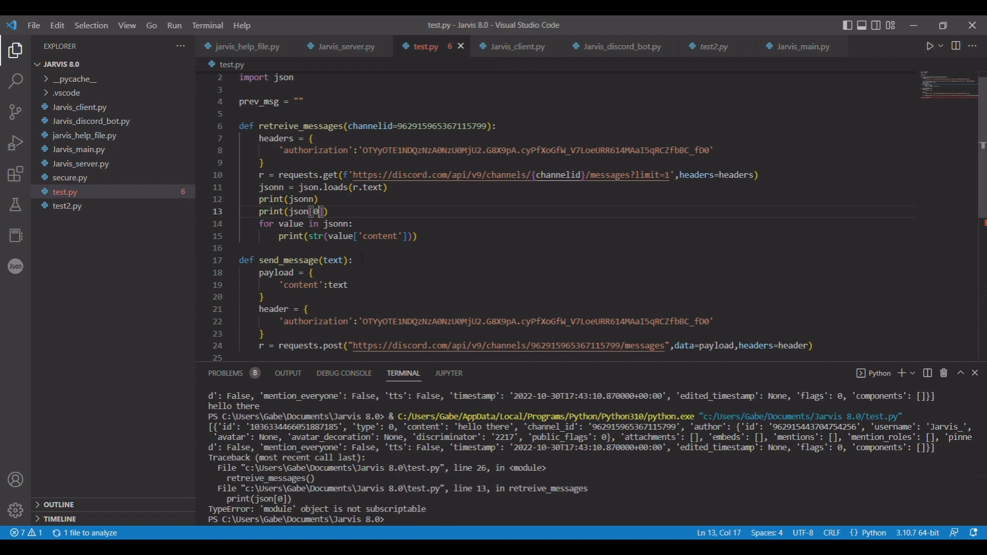
pyautogui.press('Backspace')
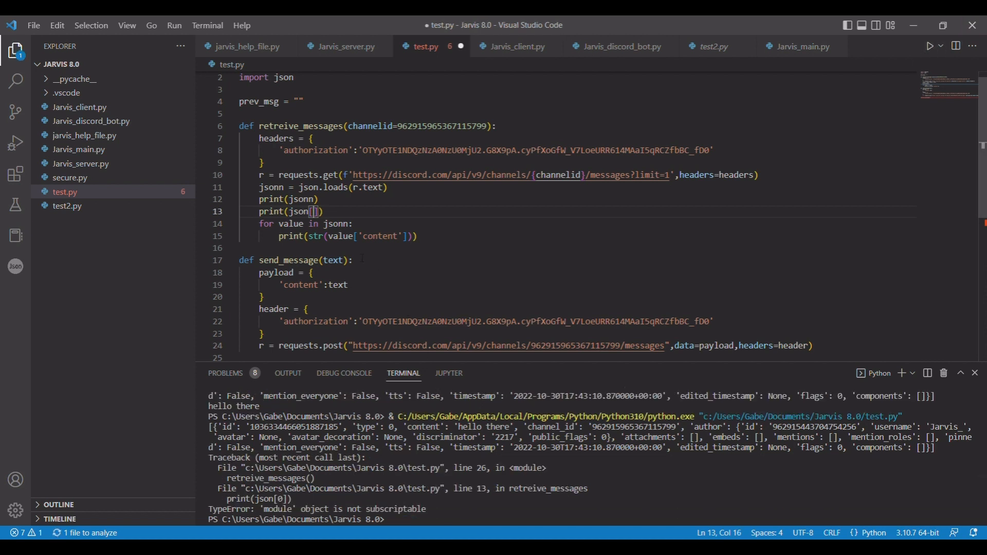
pyautogui.press('BackSpace')
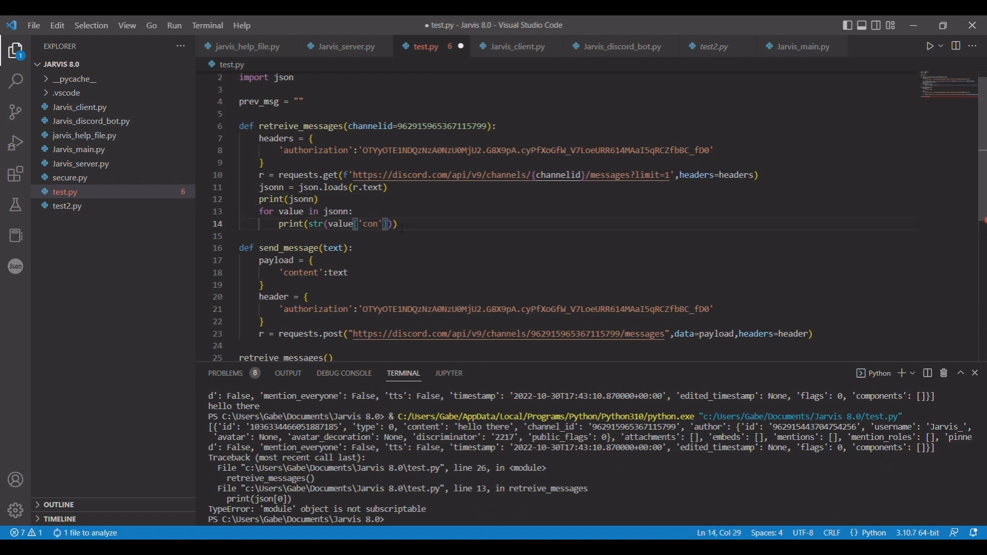
pyautogui.write('aut')
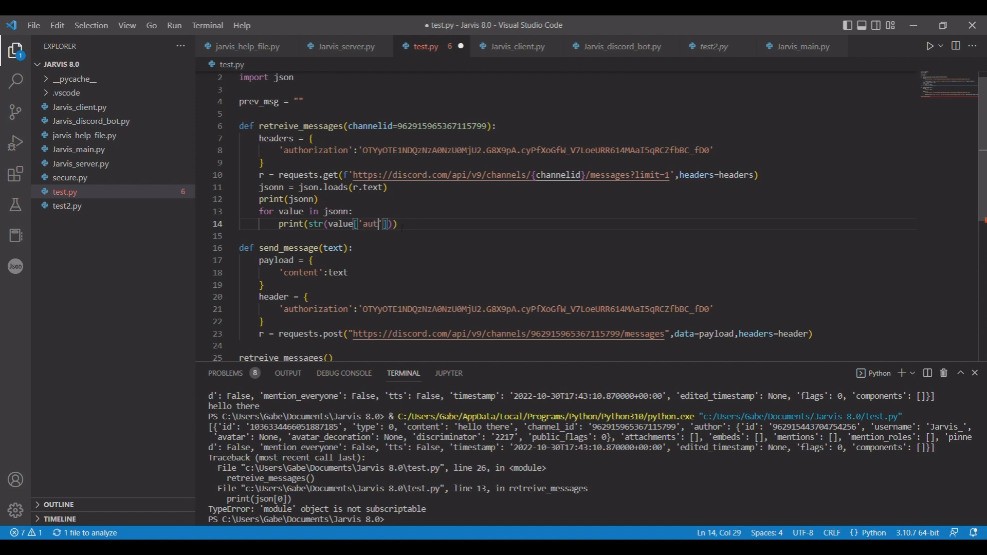
pyautogui.write('hor')
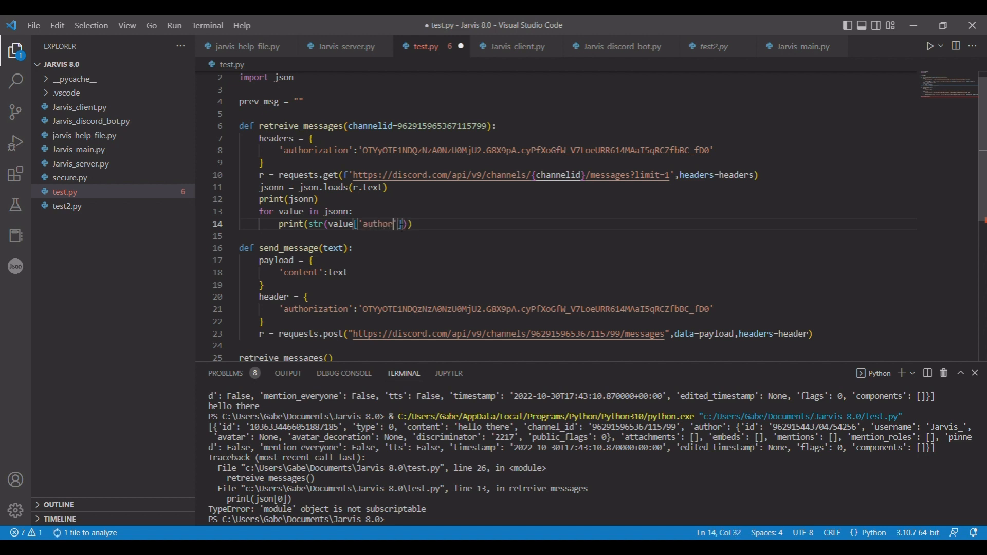
pyautogui.moveTo(931, 48)
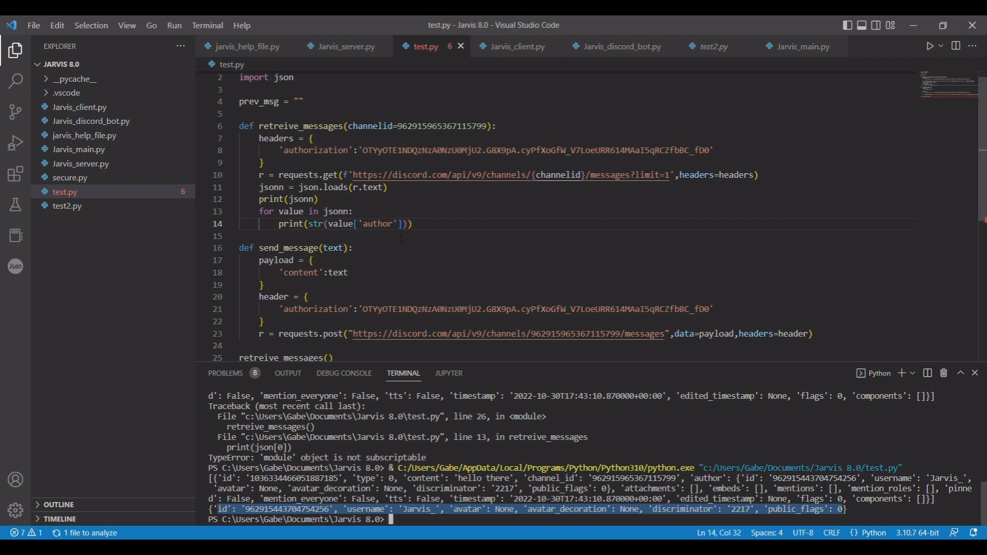
# Set authorname = author['username'], run test.py, and pick out the printed Jarvis_.
pyautogui.click(327, 224)
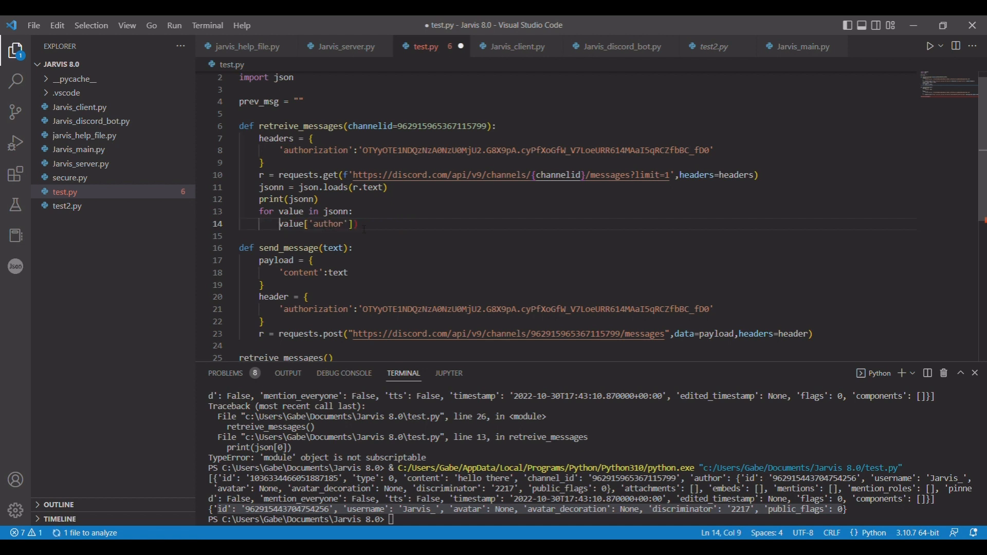
pyautogui.write('author =')
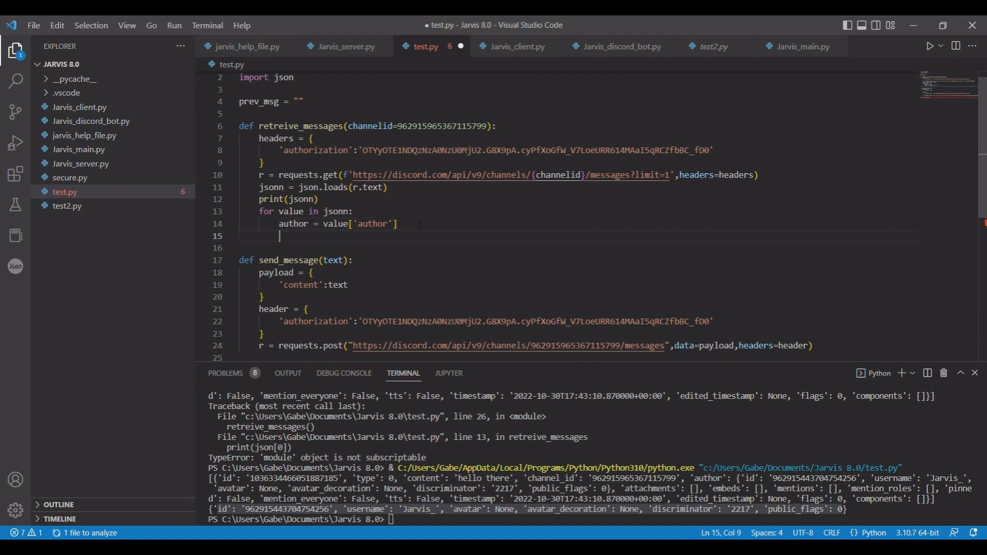
pyautogui.write('name')
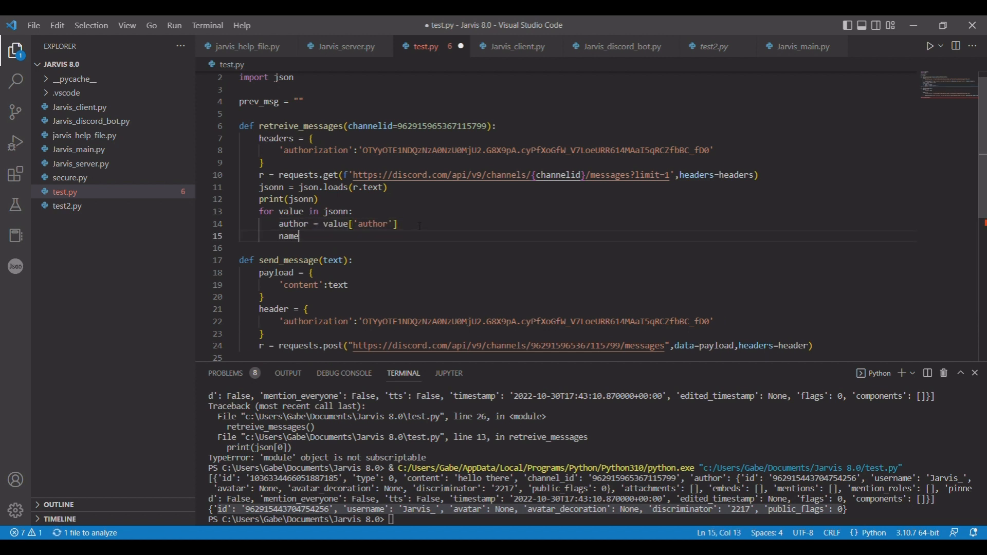
pyautogui.write('= au')
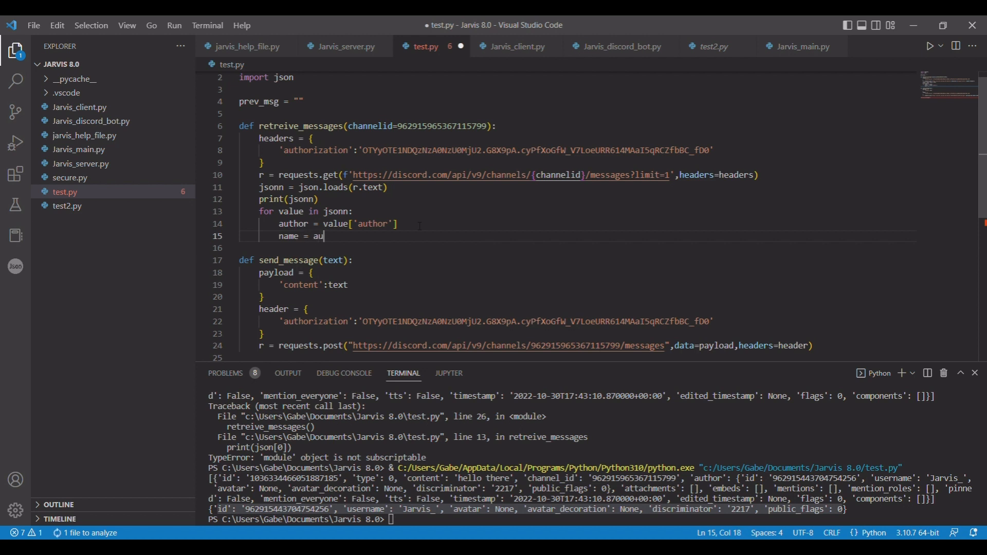
pyautogui.write('thor')
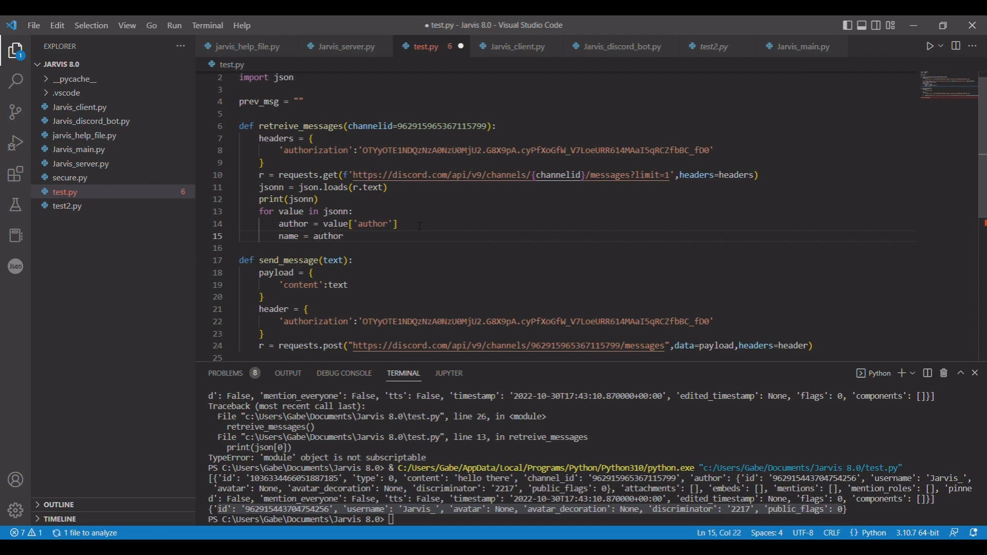
pyautogui.write("['']")
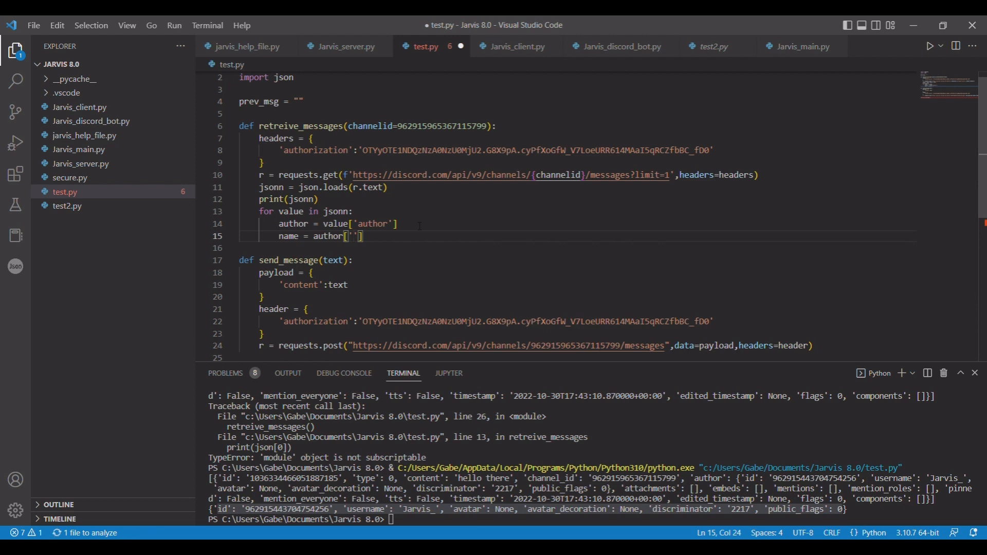
pyautogui.write('usernam')
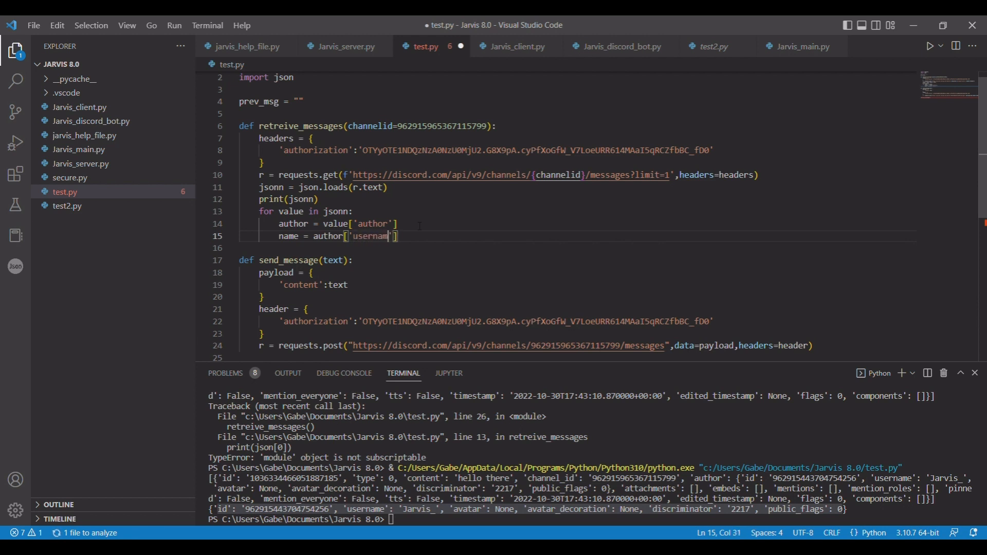
pyautogui.press('Enter')
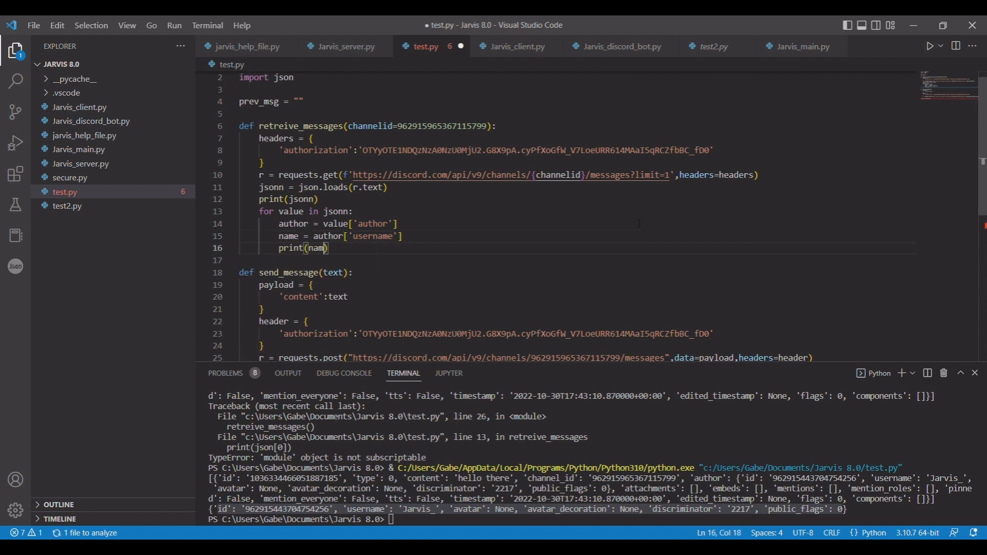
pyautogui.click(931, 45)
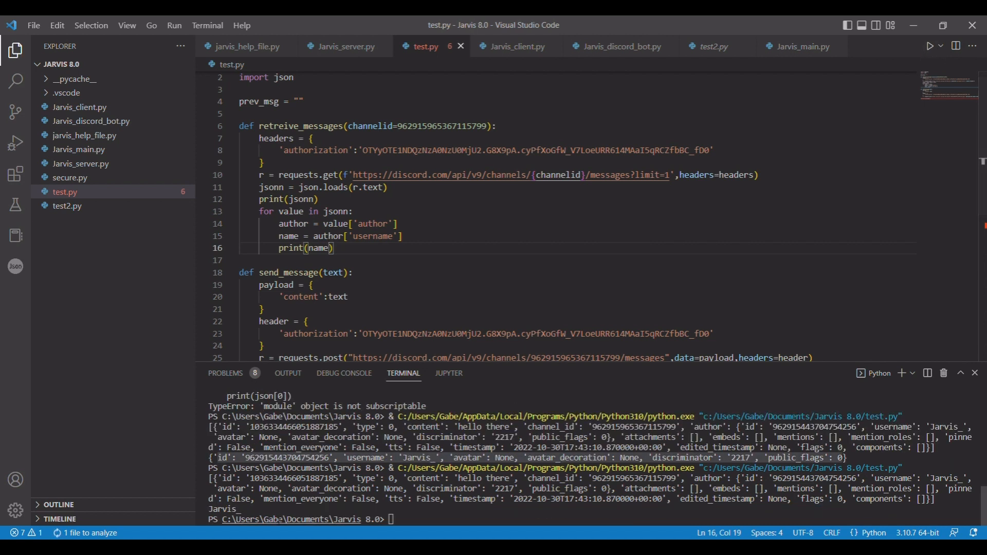
pyautogui.doubleClick(222, 508)
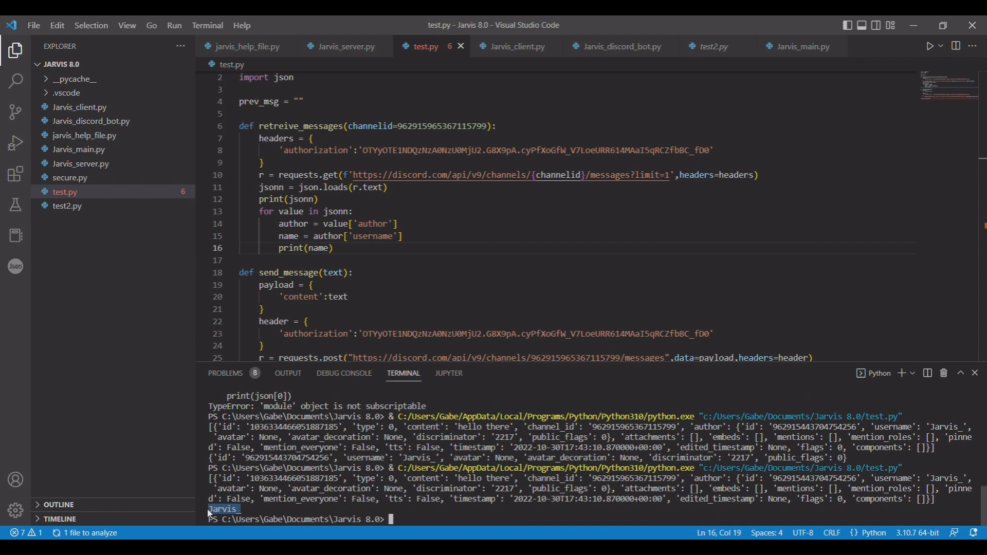
pyautogui.click(620, 45)
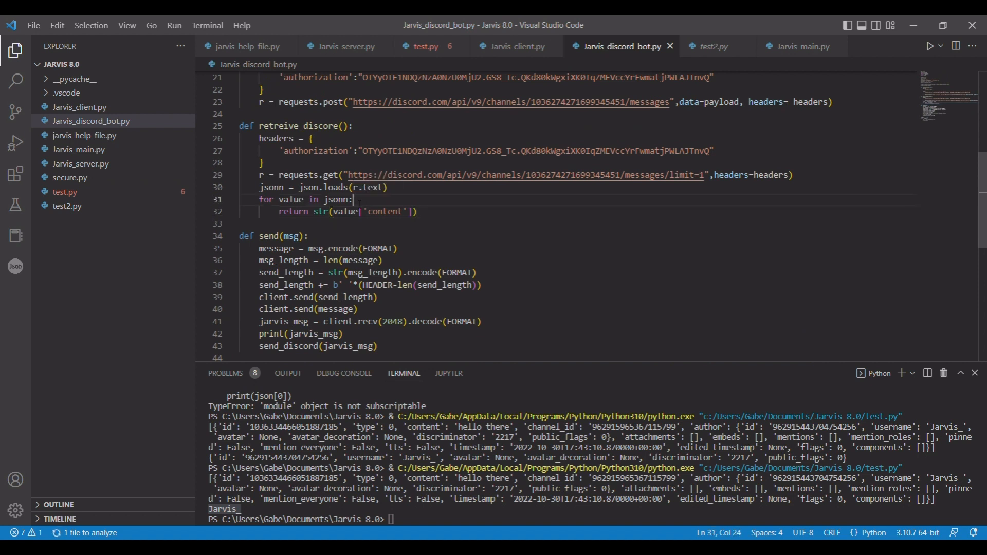
# Add author = value['author'] in retreive_discore, checking test.py for reference.
pyautogui.press('Enter')
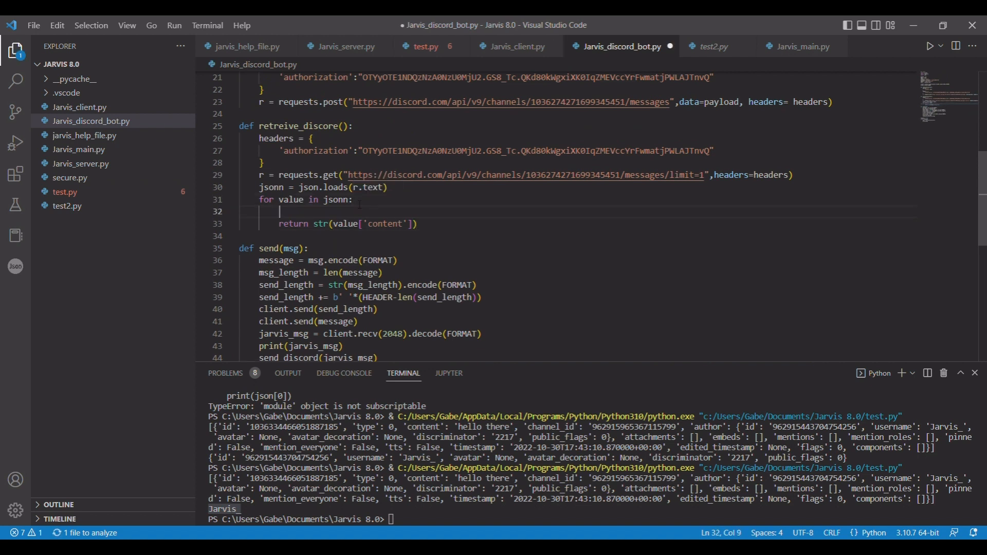
pyautogui.write('a')
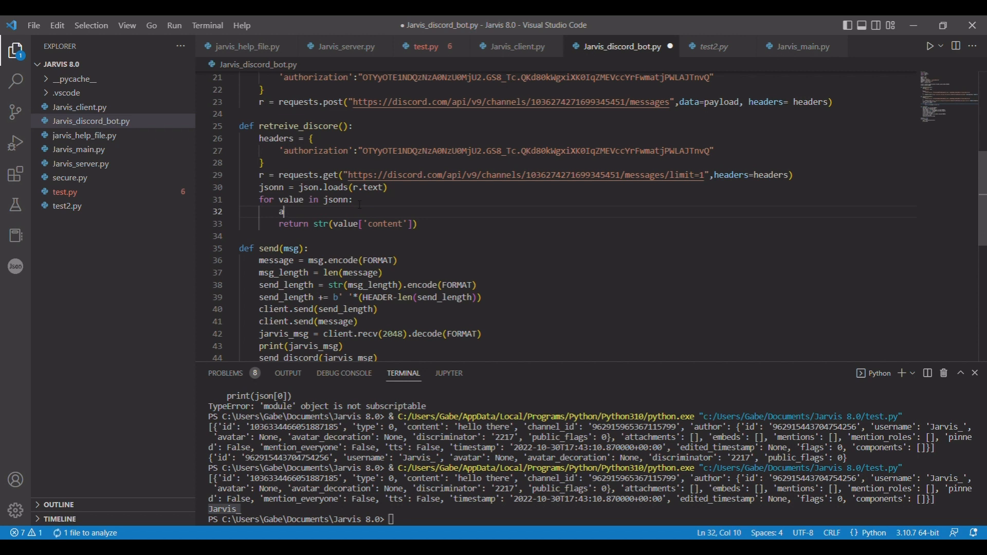
pyautogui.write('uthor =')
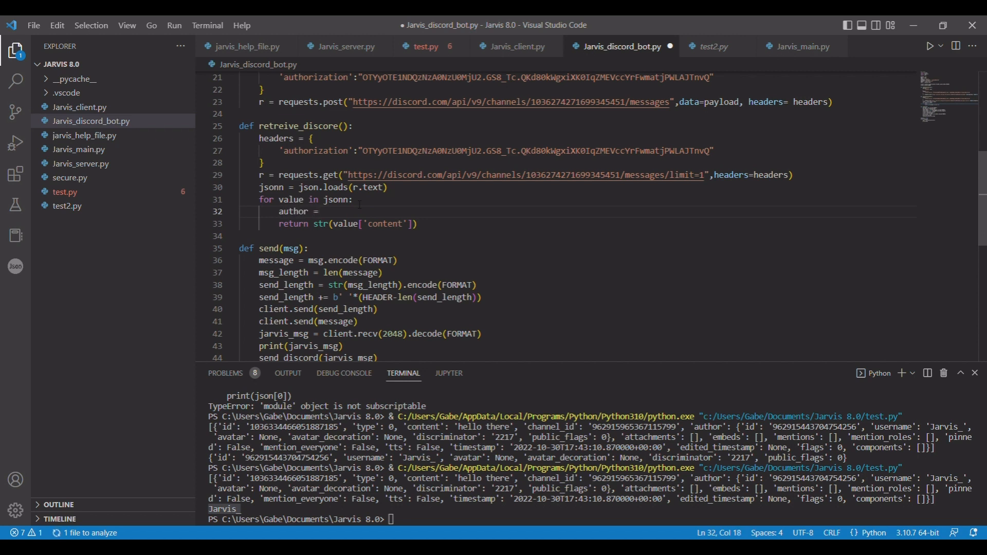
pyautogui.write('value[]')
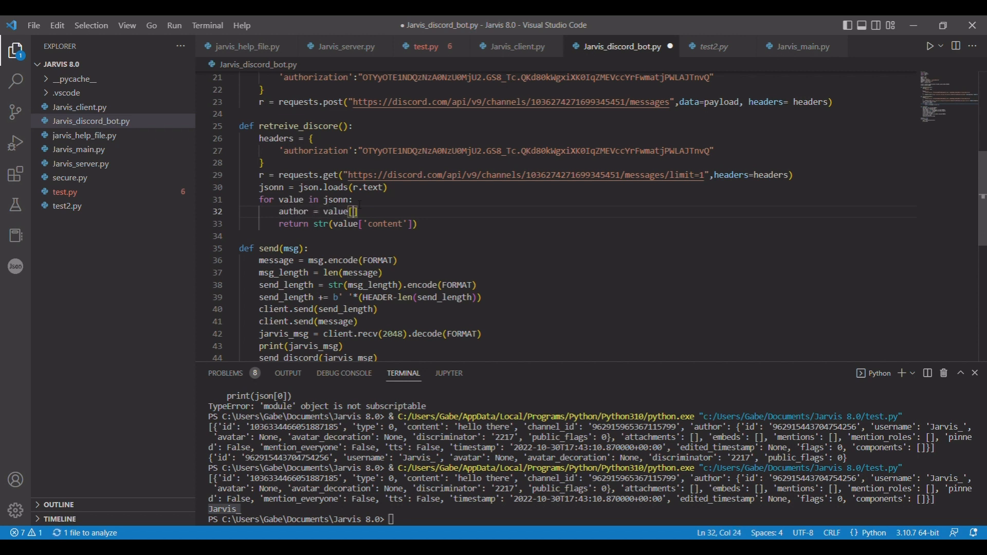
pyautogui.click(425, 46)
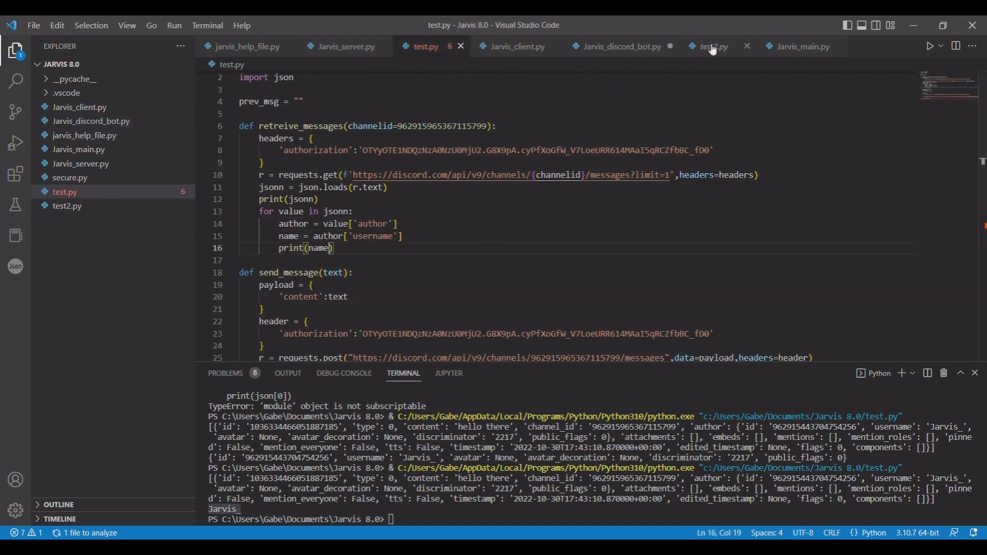
pyautogui.click(622, 46)
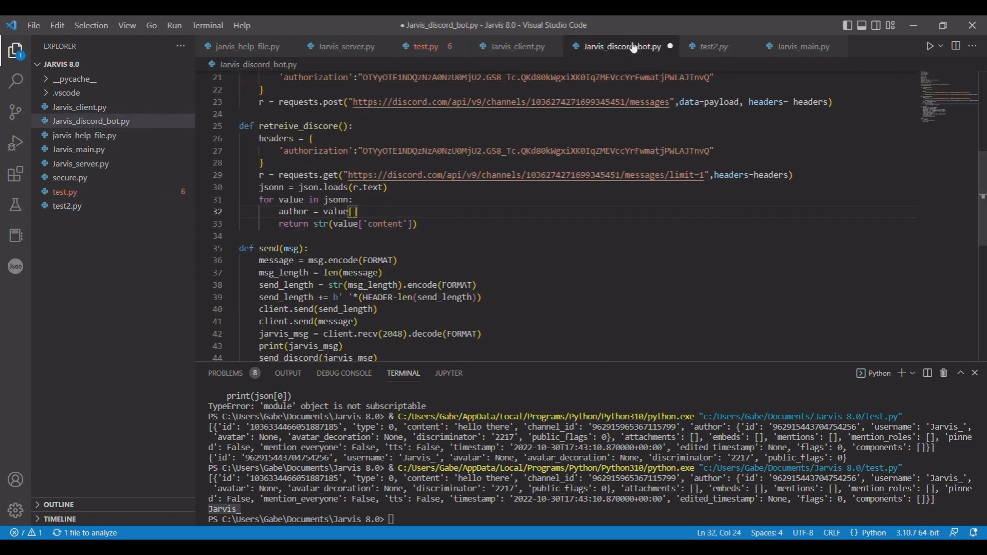
pyautogui.write("'a'")
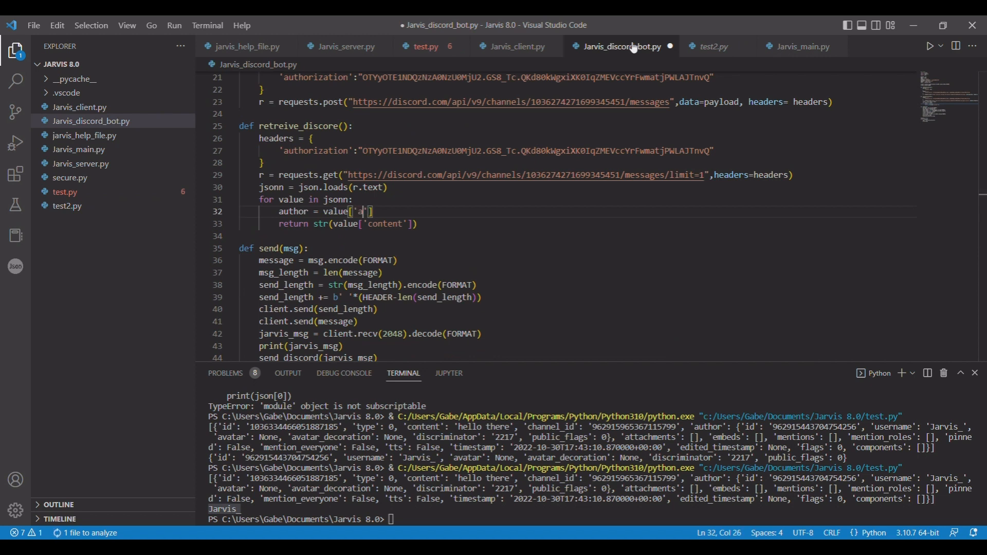
pyautogui.write('uthor')
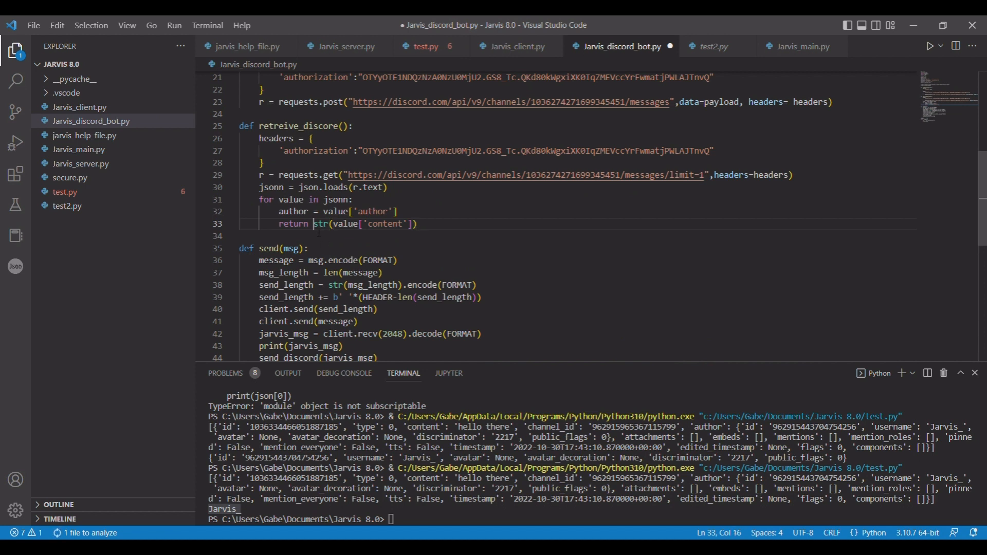
# Return str(author["username"]) with the content and unpack author, msg in the loop.
pyautogui.write('str(author["name')
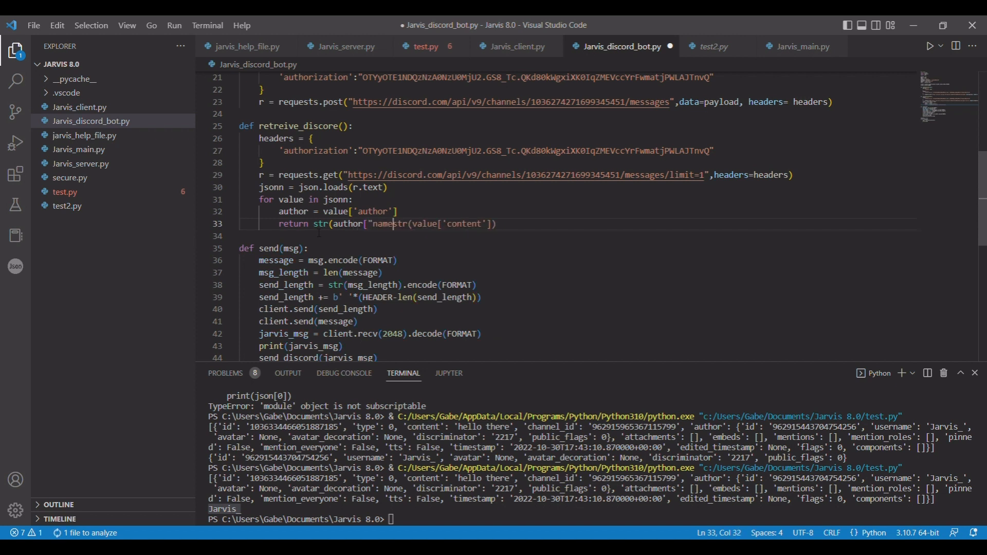
pyautogui.press('Backspace')
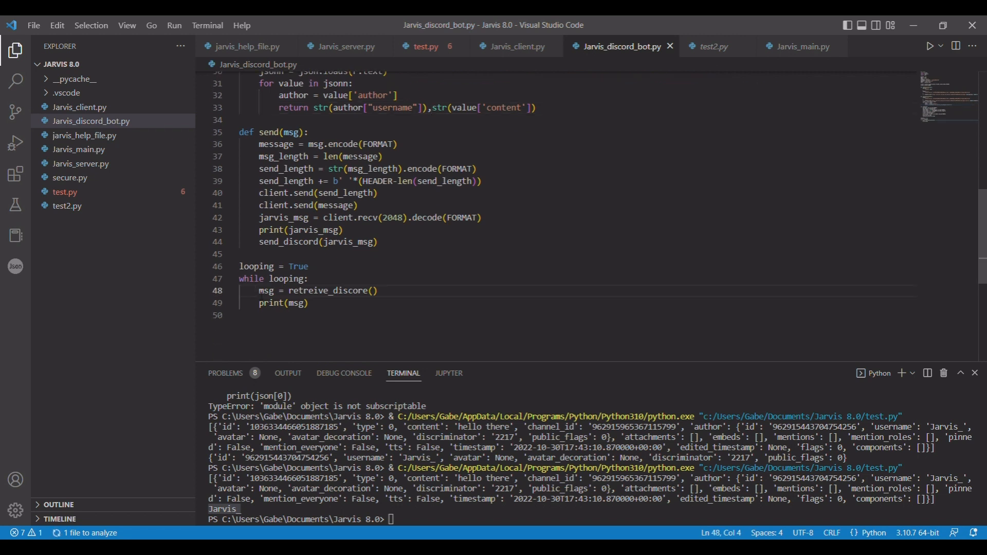
pyautogui.write('author,')
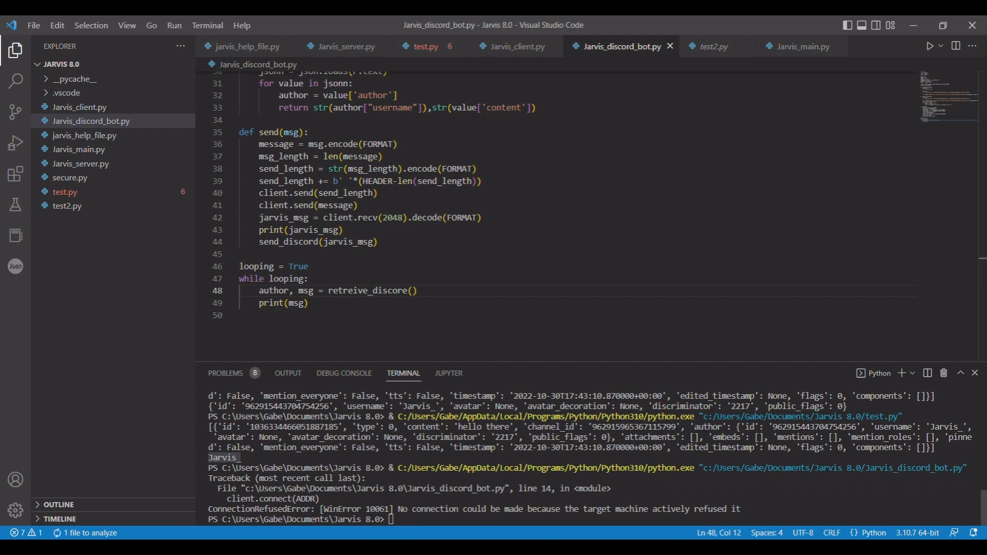
pyautogui.click(345, 45)
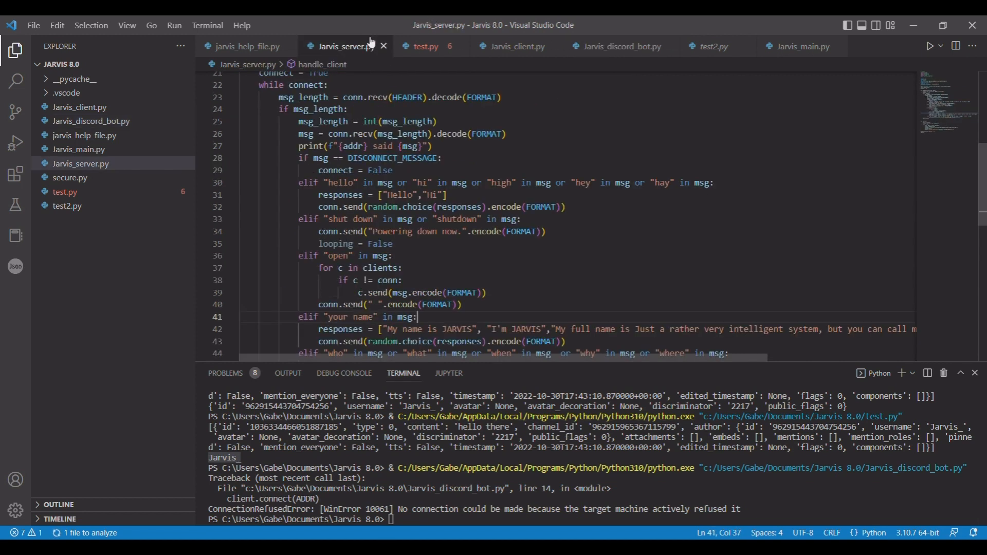
# Run the bot in a second terminal and compare test.py's value usage with the bot script.
pyautogui.click(929, 46)
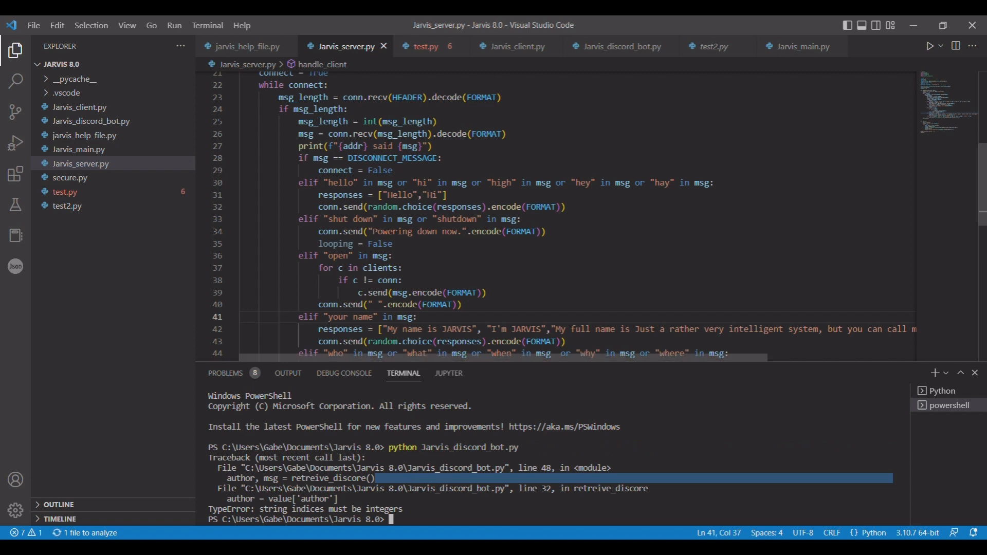
pyautogui.moveTo(409, 55)
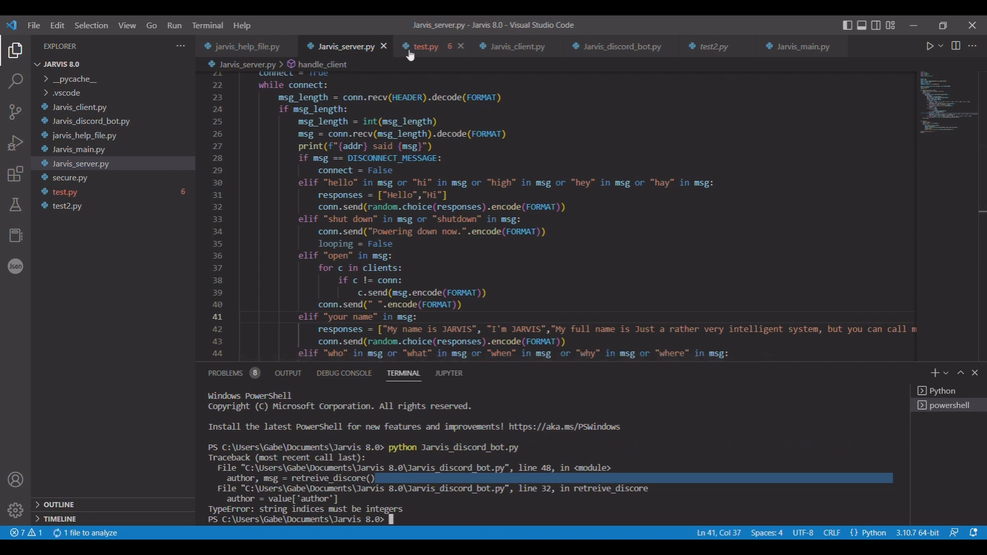
pyautogui.click(426, 46)
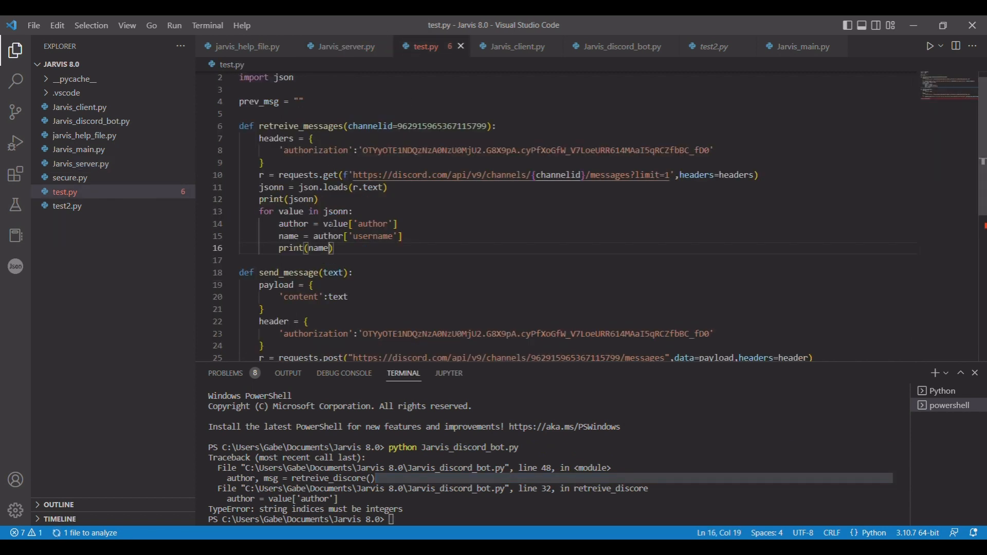
pyautogui.doubleClick(334, 223)
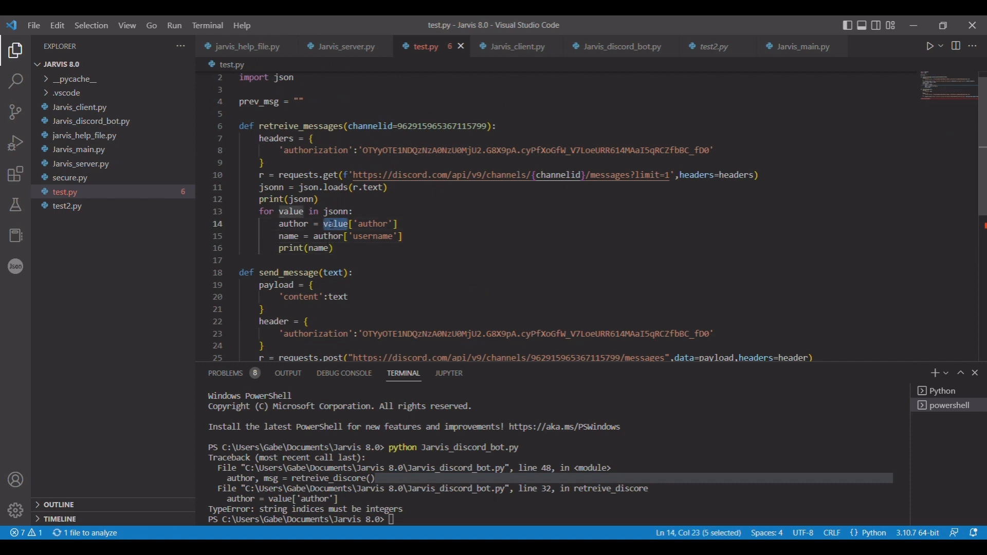
pyautogui.click(621, 46)
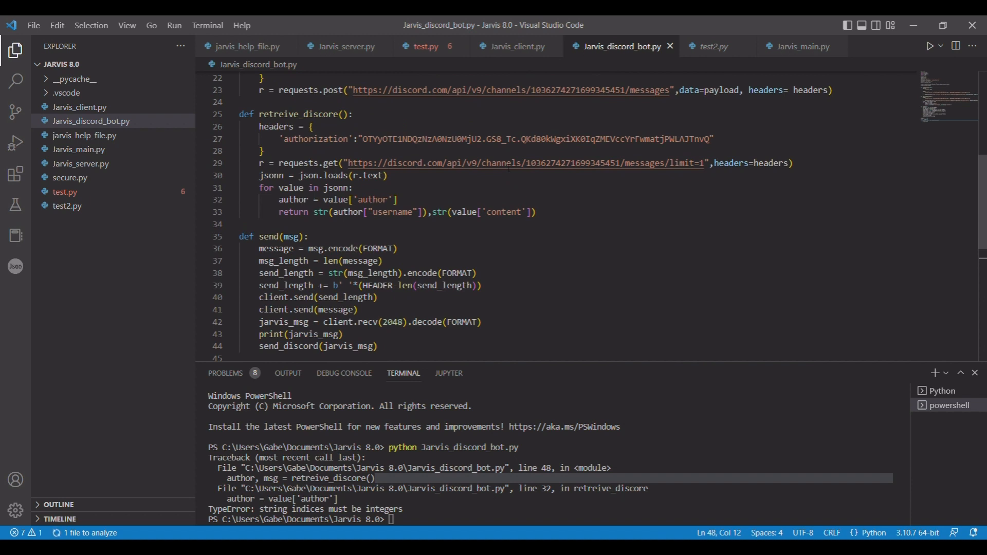
# Make retreive_discore return only the author's username and rerun the bot, still hitting TypeError.
pyautogui.click(388, 174)
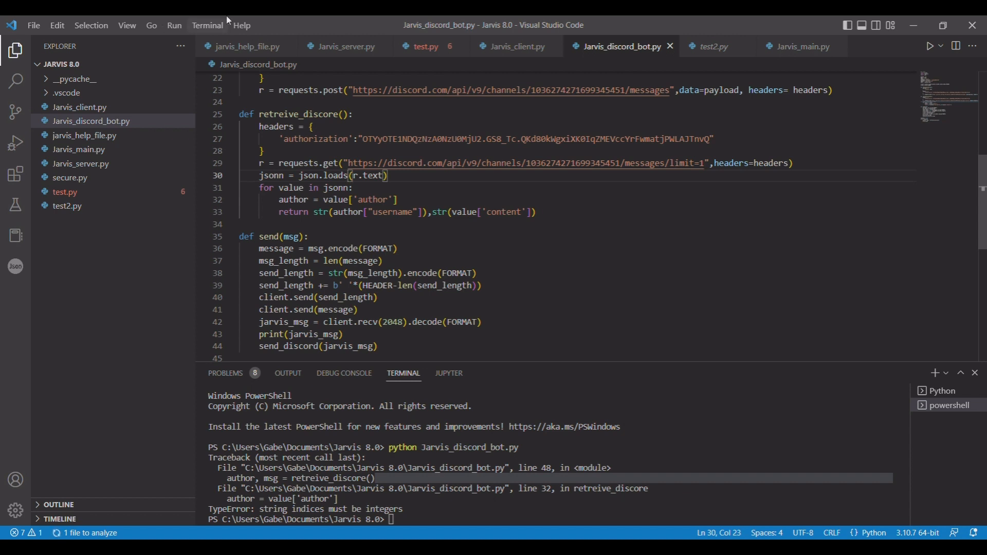
pyautogui.click(151, 25)
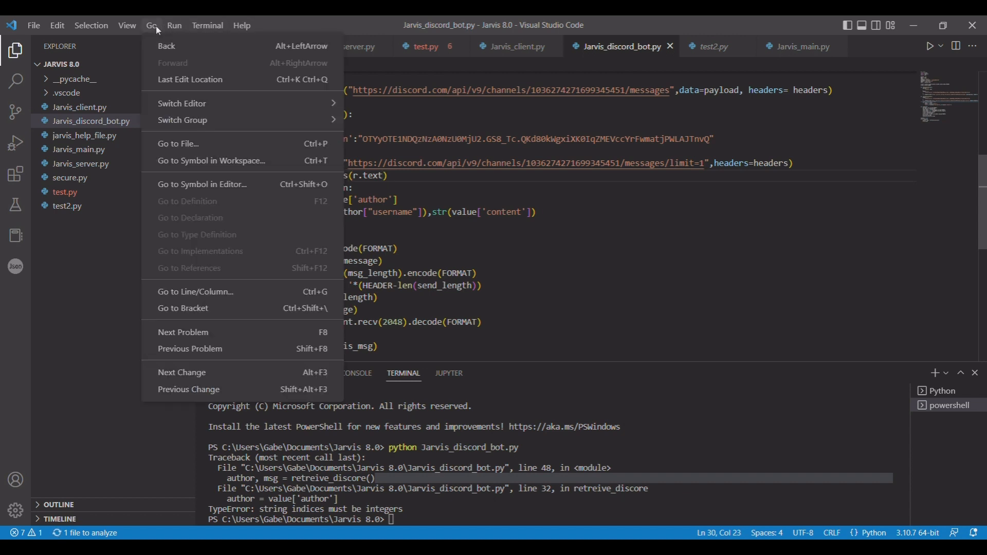
pyautogui.click(127, 25)
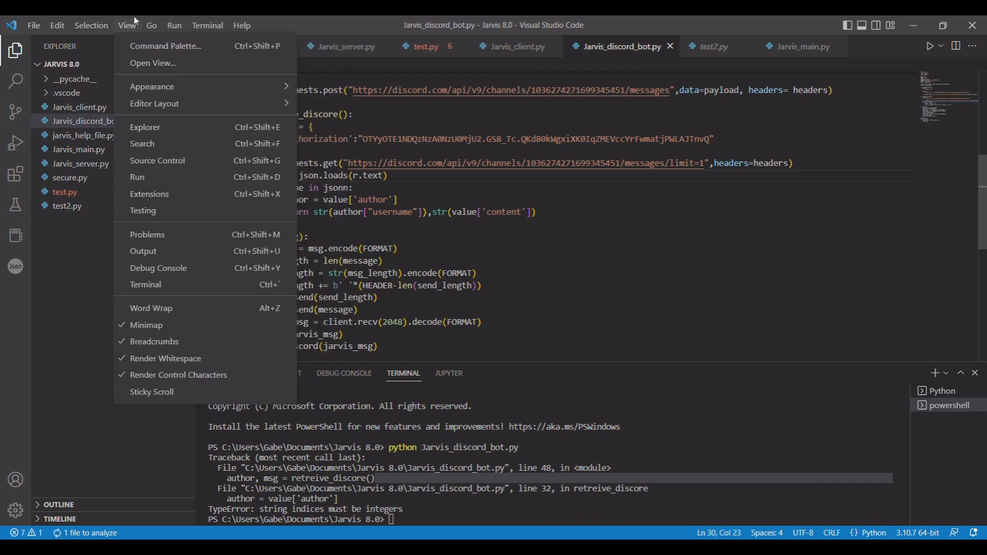
pyautogui.moveTo(152, 63)
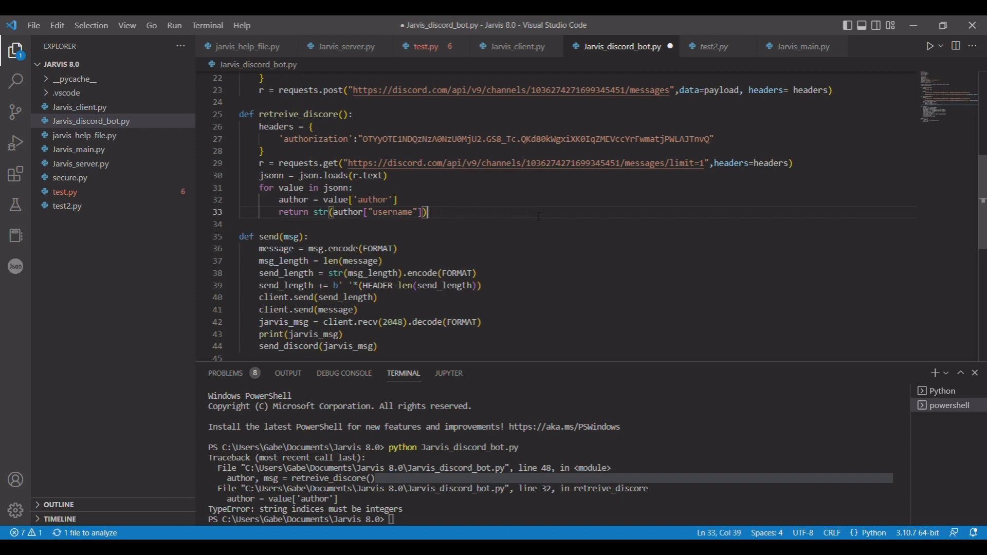
pyautogui.scroll(-3)
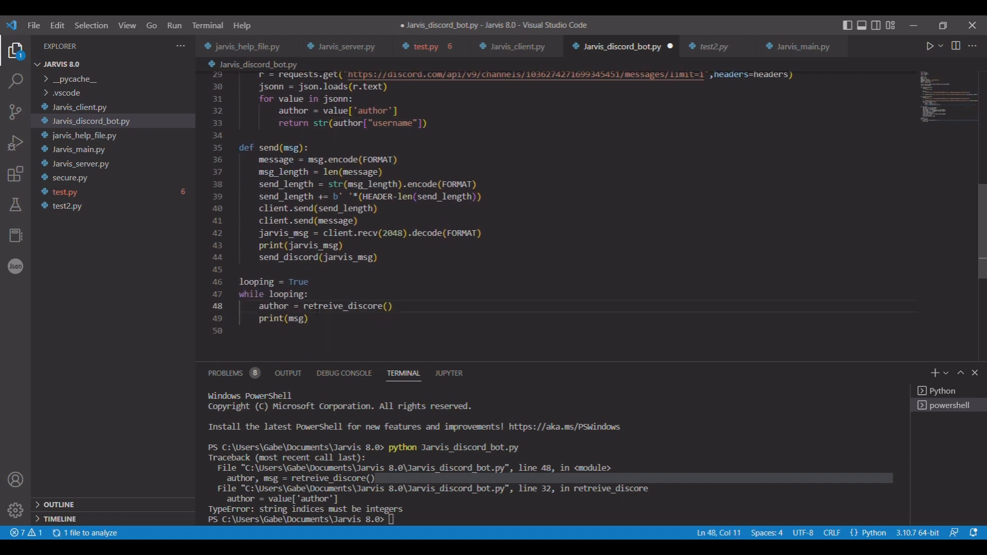
pyautogui.click(931, 45)
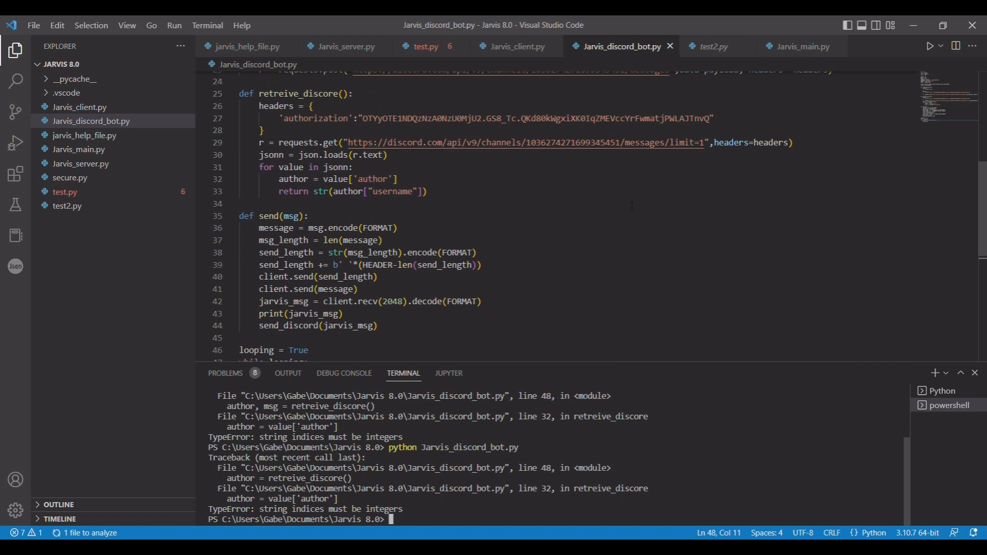
pyautogui.write('print(jsonn')
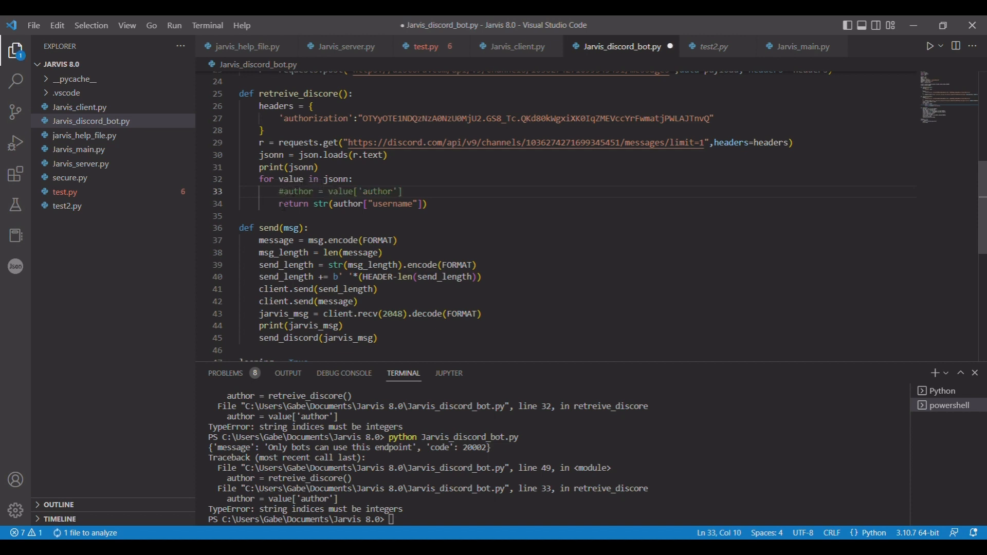
pyautogui.click(280, 203)
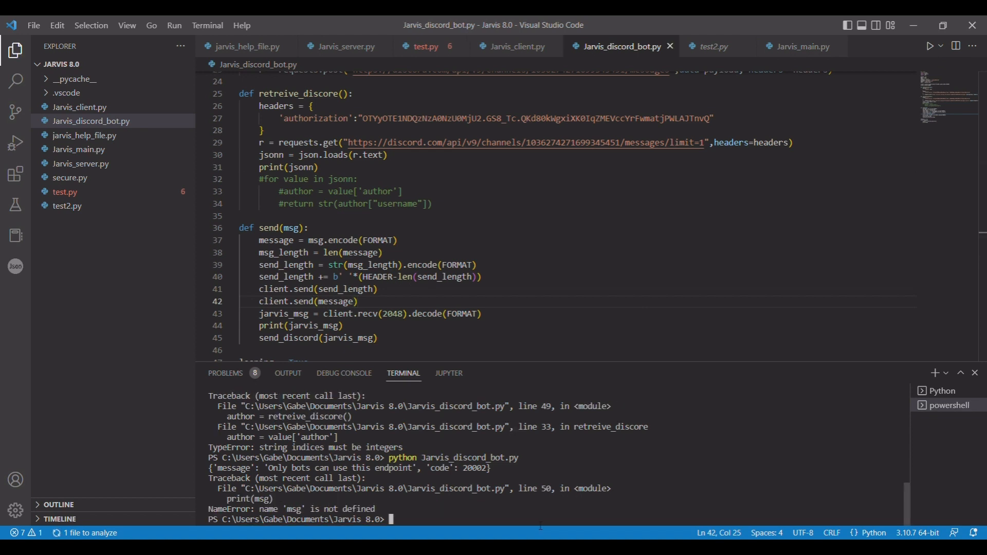
pyautogui.scroll(-3)
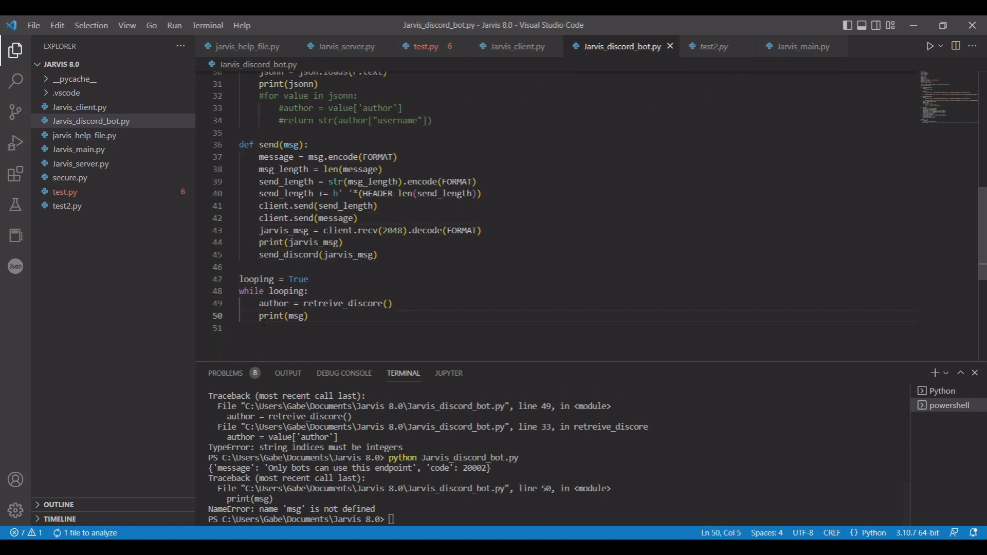
pyautogui.write('#')
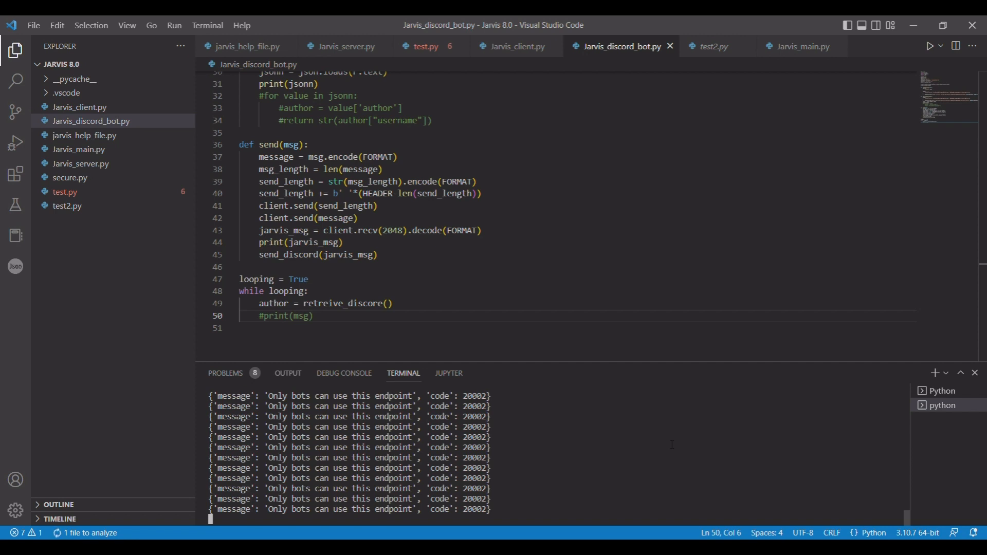
pyautogui.press('ctrl+c')
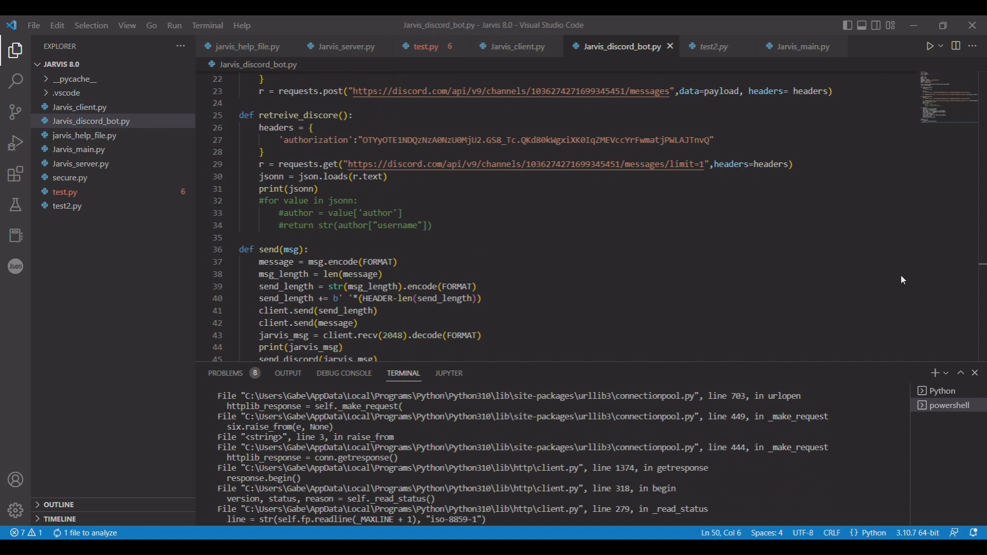
pyautogui.moveTo(551, 441)
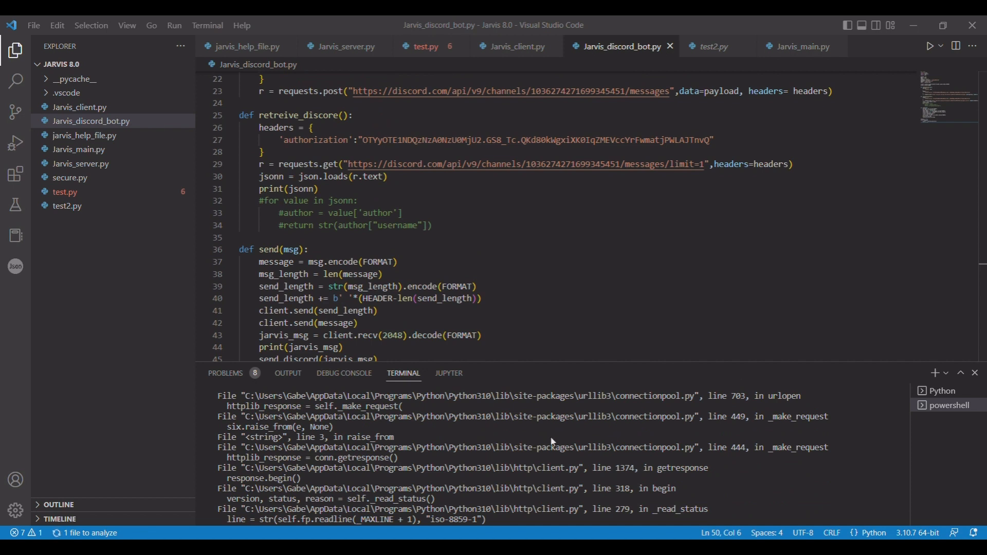
pyautogui.moveTo(546, 443)
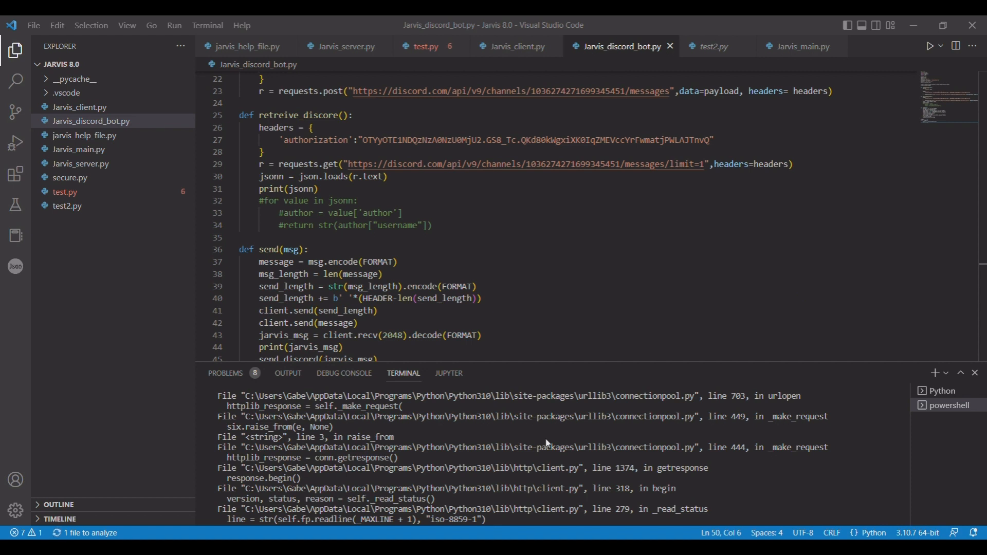
pyautogui.moveTo(638, 259)
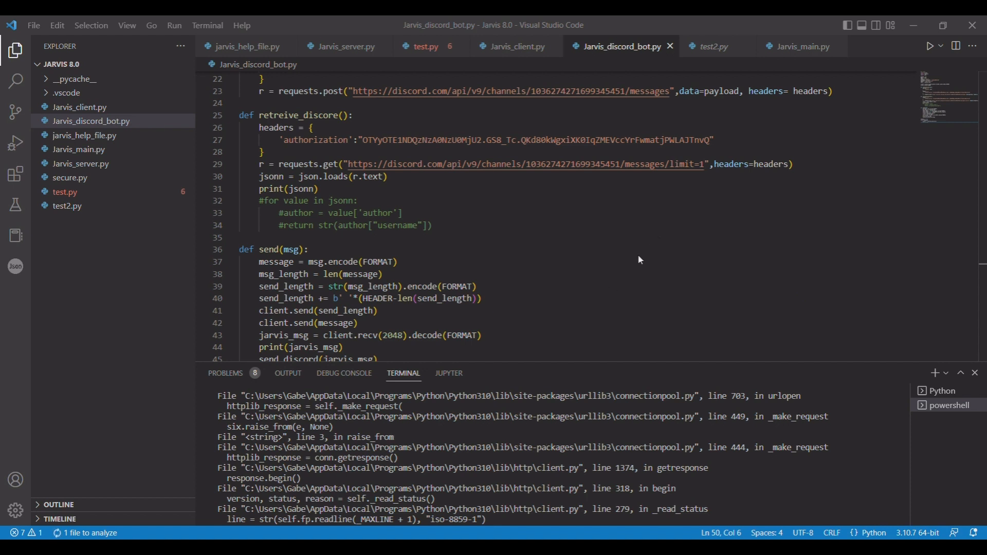
pyautogui.moveTo(791, 233)
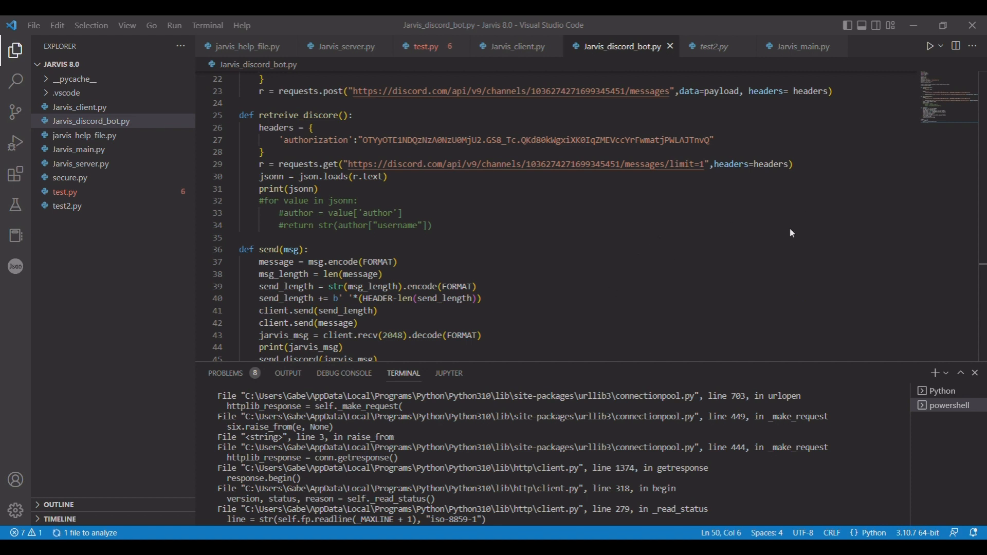
pyautogui.moveTo(766, 222)
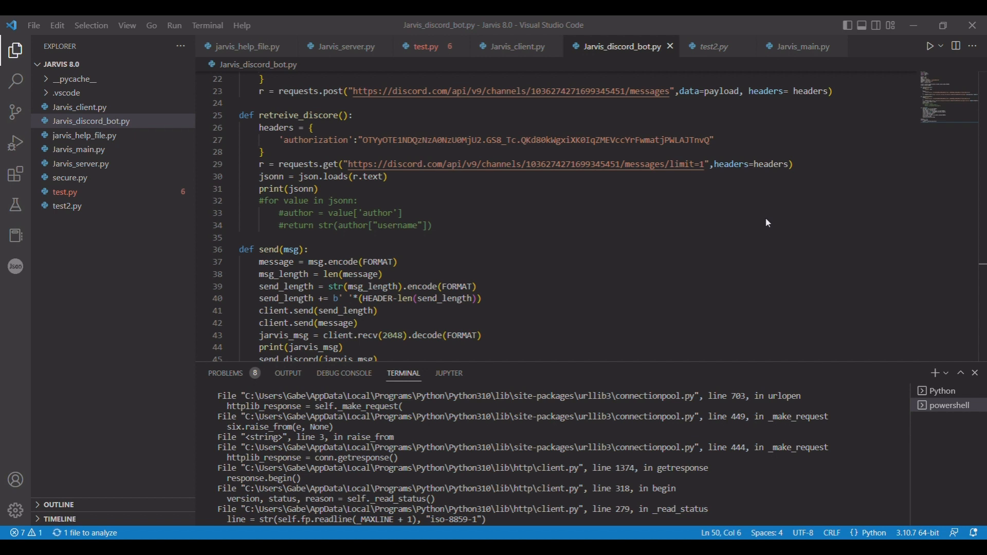
pyautogui.moveTo(673, 312)
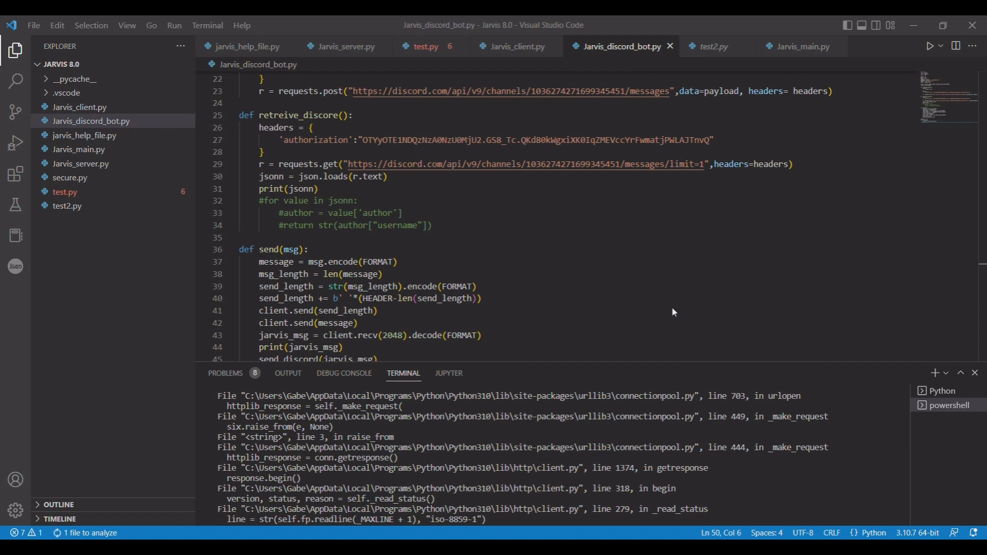
pyautogui.moveTo(646, 336)
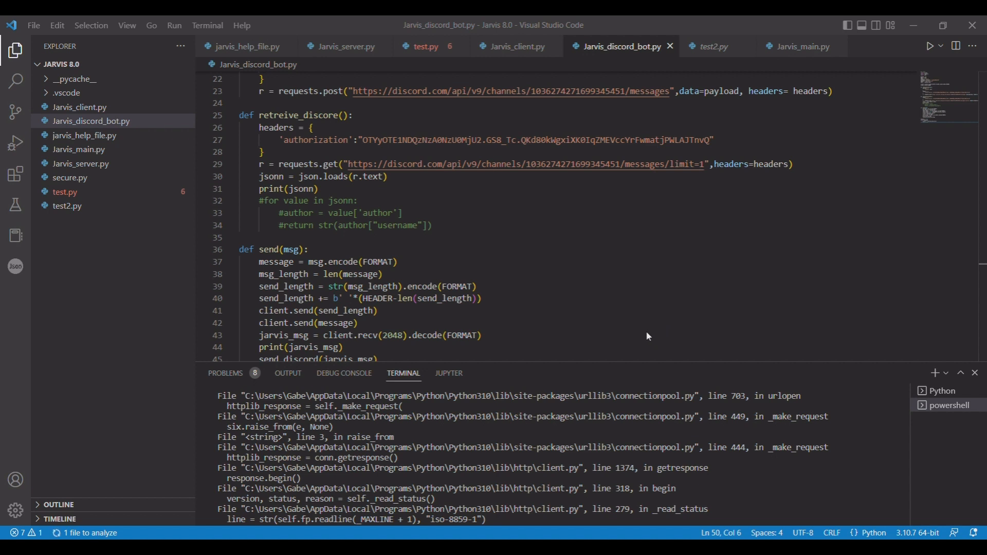
pyautogui.moveTo(648, 342)
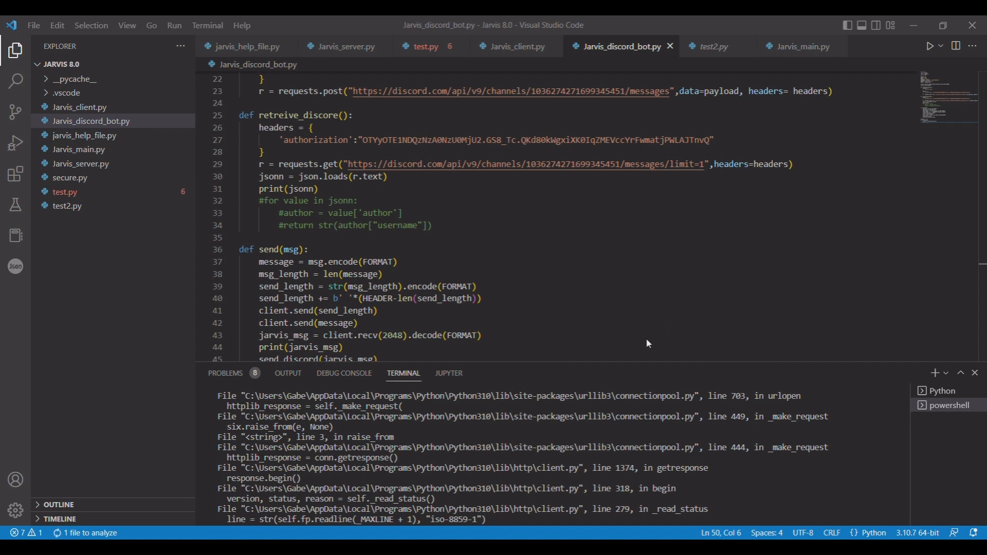
pyautogui.moveTo(652, 352)
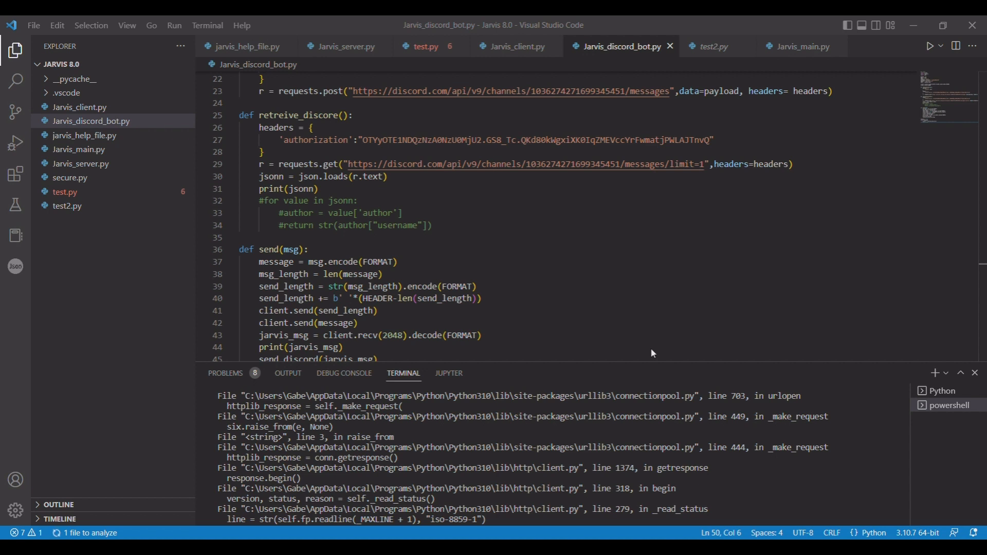
pyautogui.moveTo(655, 362)
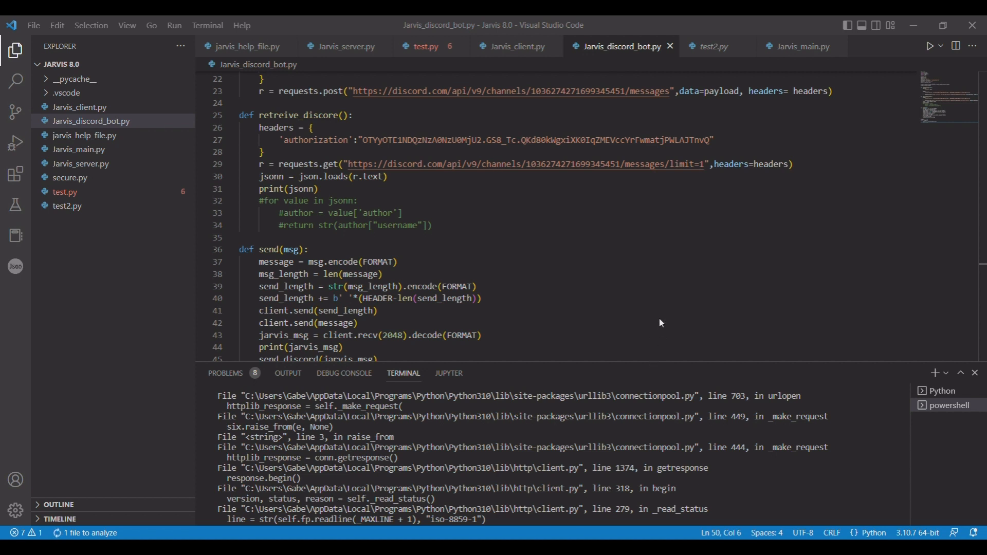
pyautogui.moveTo(659, 250)
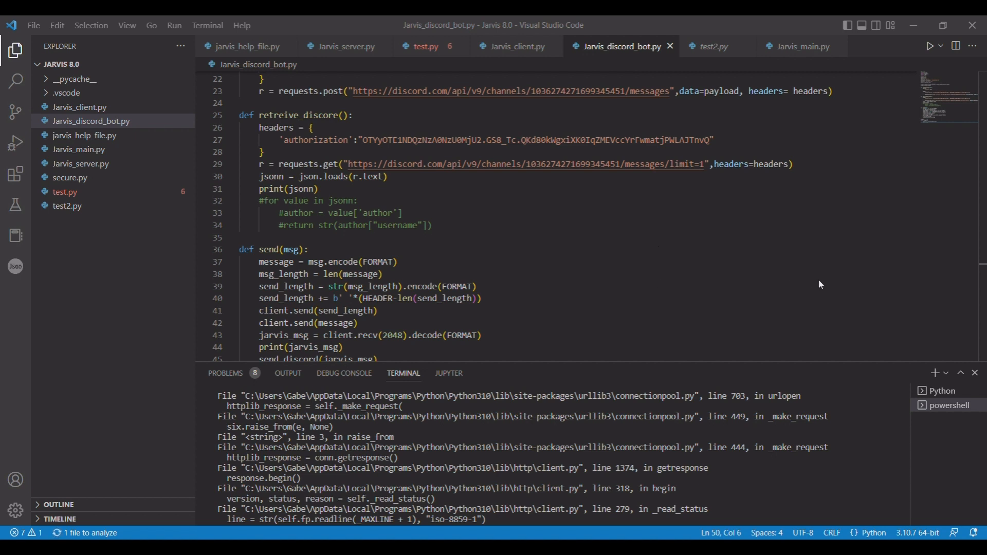
pyautogui.moveTo(830, 323)
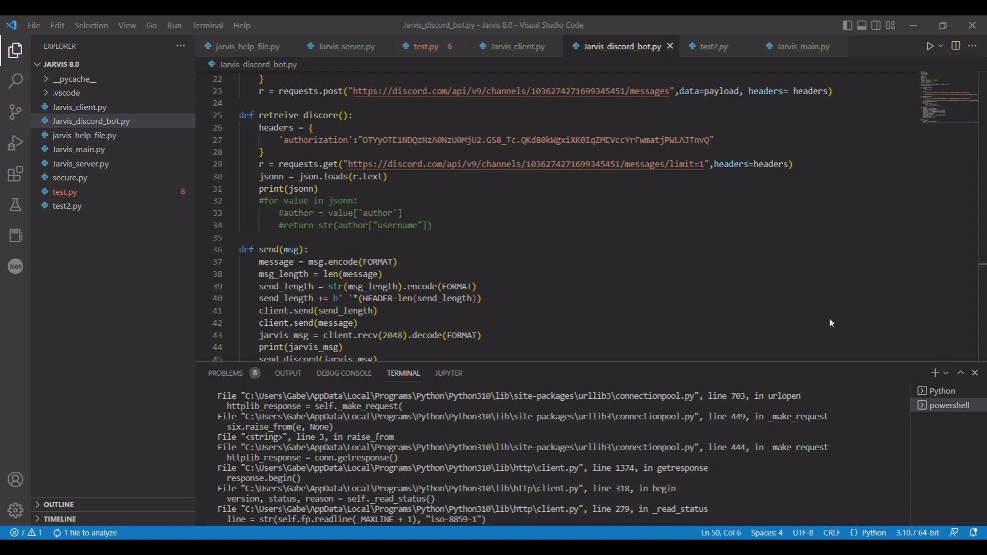
pyautogui.moveTo(902, 271)
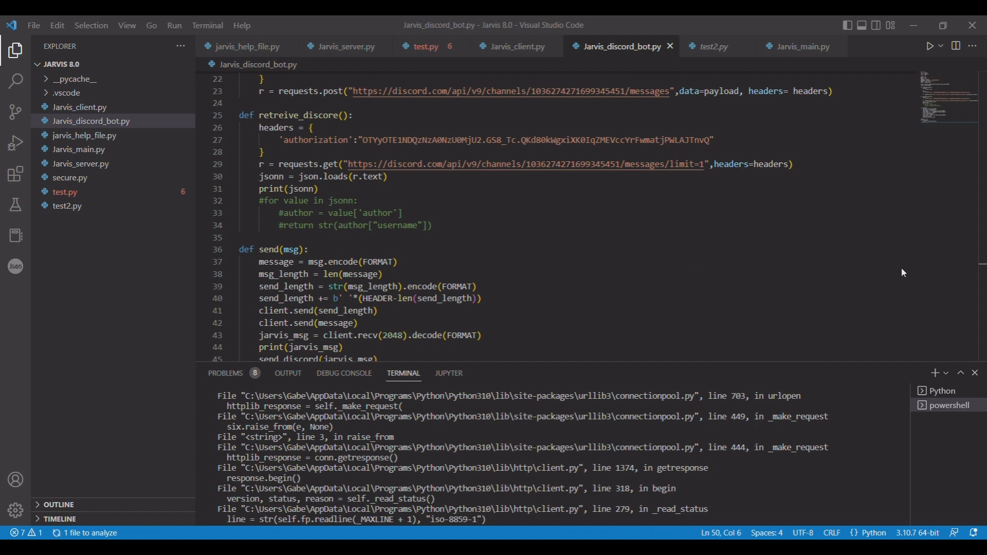
pyautogui.moveTo(829, 261)
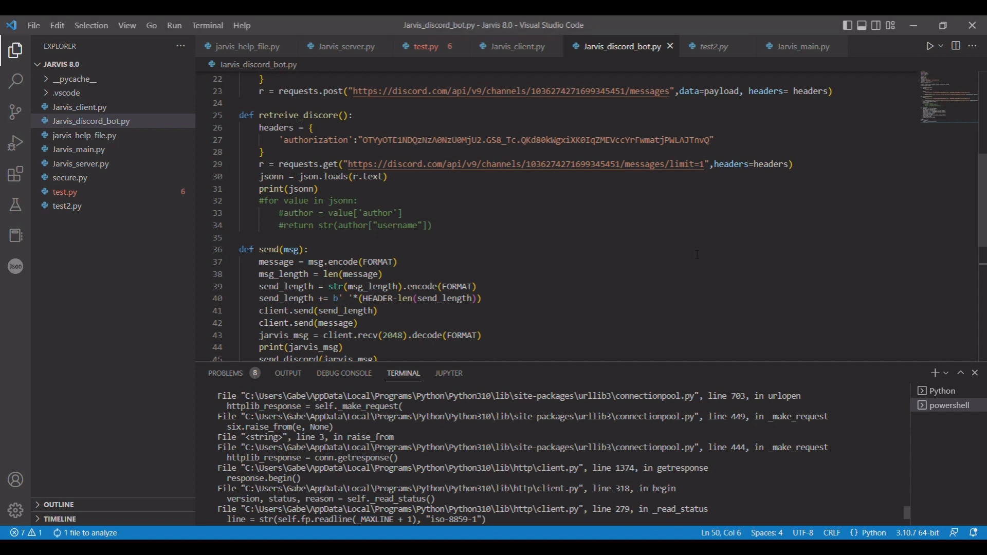
pyautogui.click(704, 164)
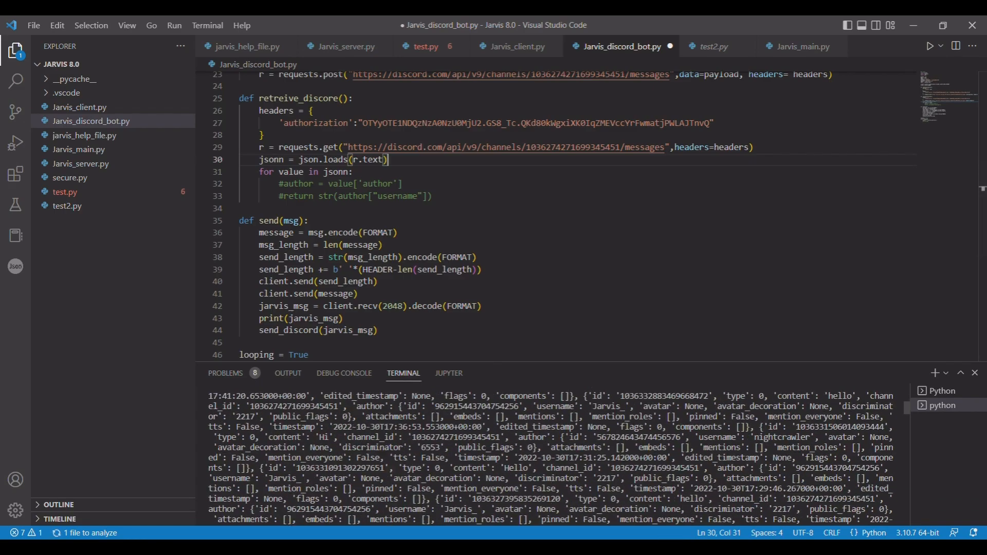
# Stop the script that is dumping all channel messages with Ctrl+C.
pyautogui.scroll(-3)
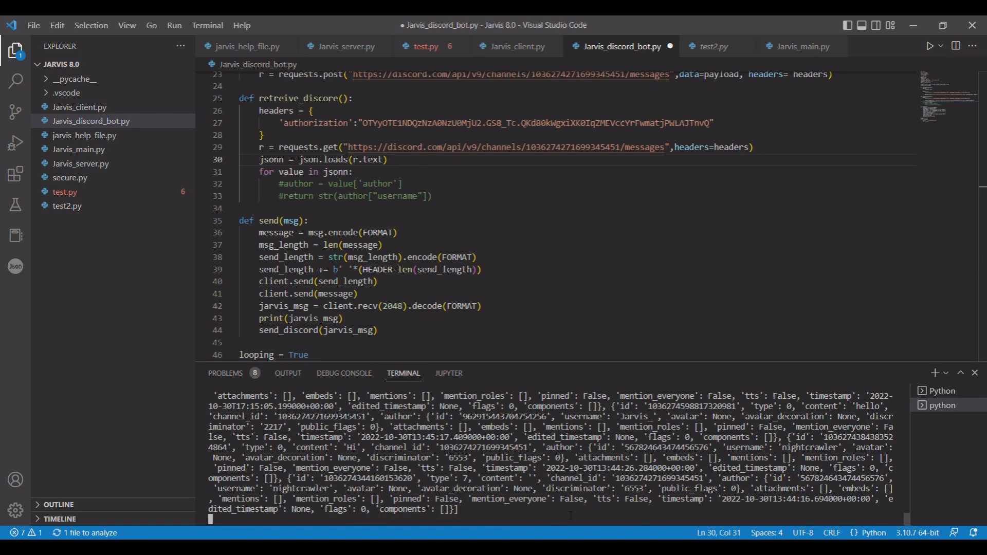
pyautogui.press('ctrl+c')
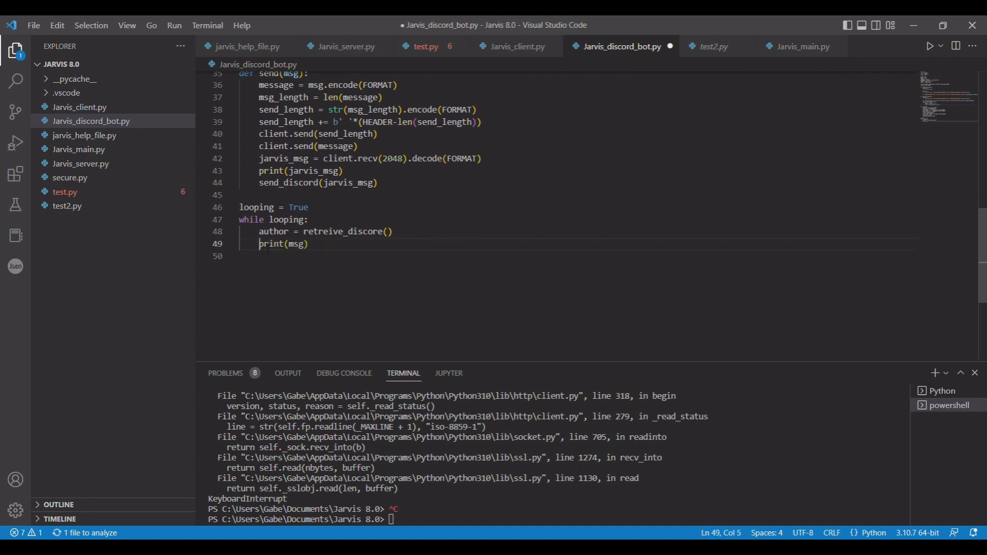
# Change print(msg) to print(author) and launch python Jarvis_discord_bot.py in the terminal.
pyautogui.press('Delete')
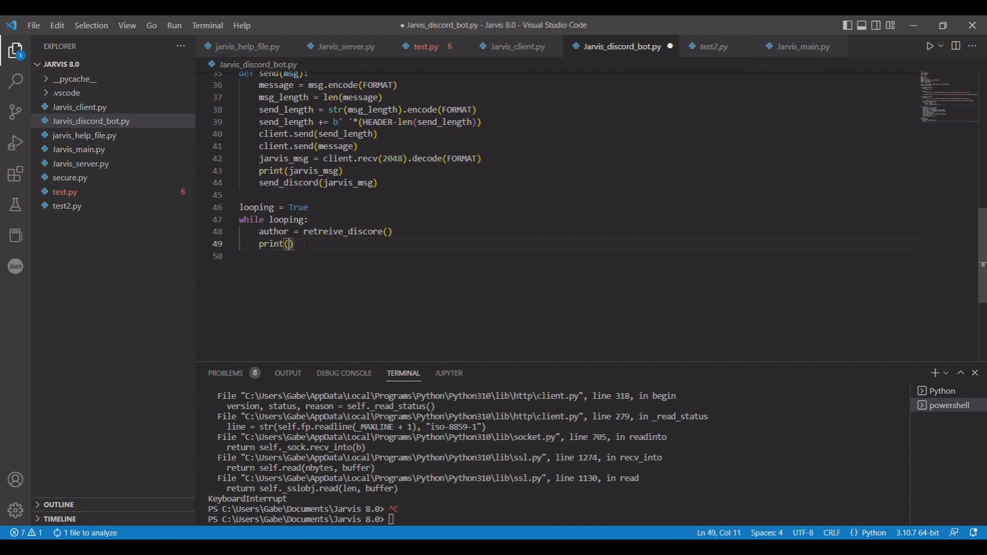
pyautogui.write('author')
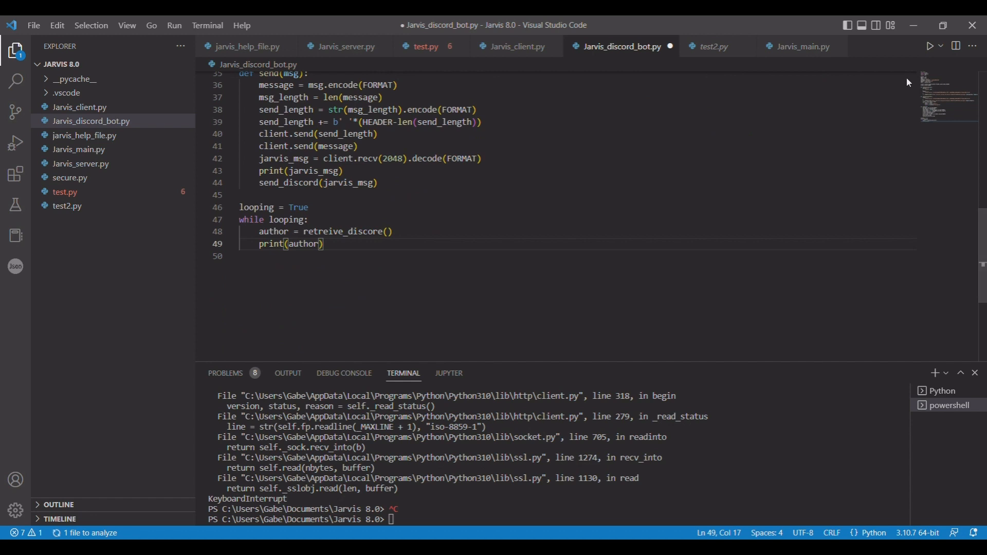
pyautogui.click(931, 46)
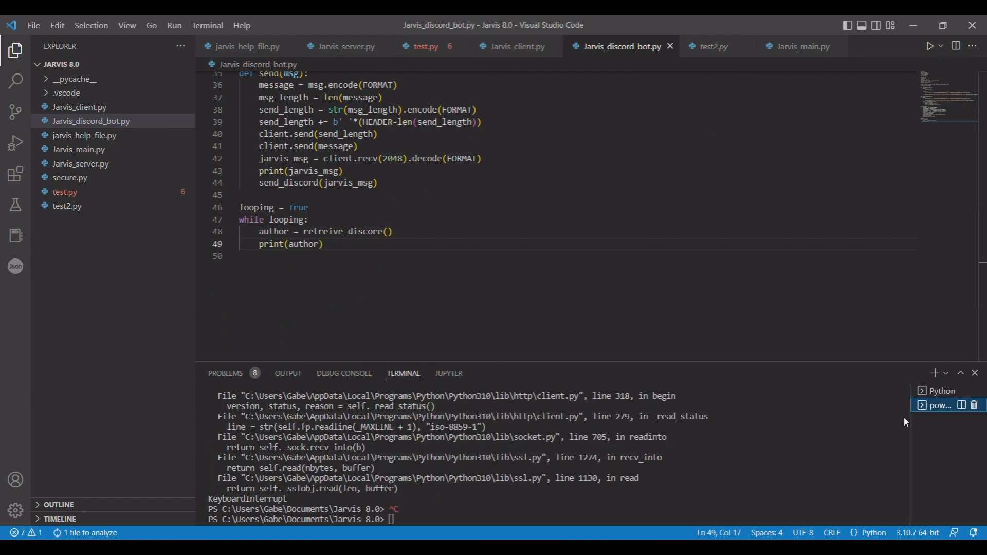
pyautogui.write('python Jarvis_discord_bot.py')
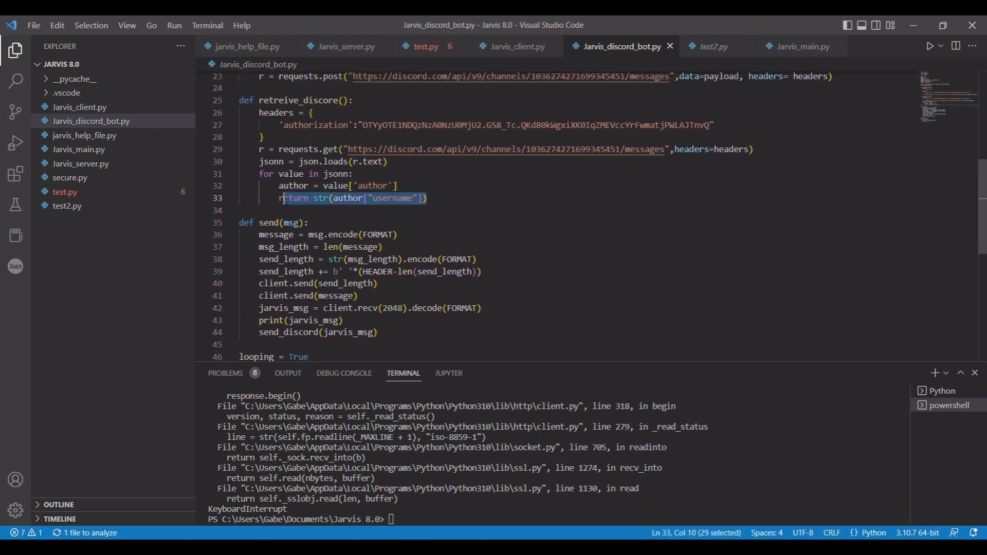
# Make retreive_discore return str(value["content"]) when the author isn't "Jarvis_".
pyautogui.write('if')
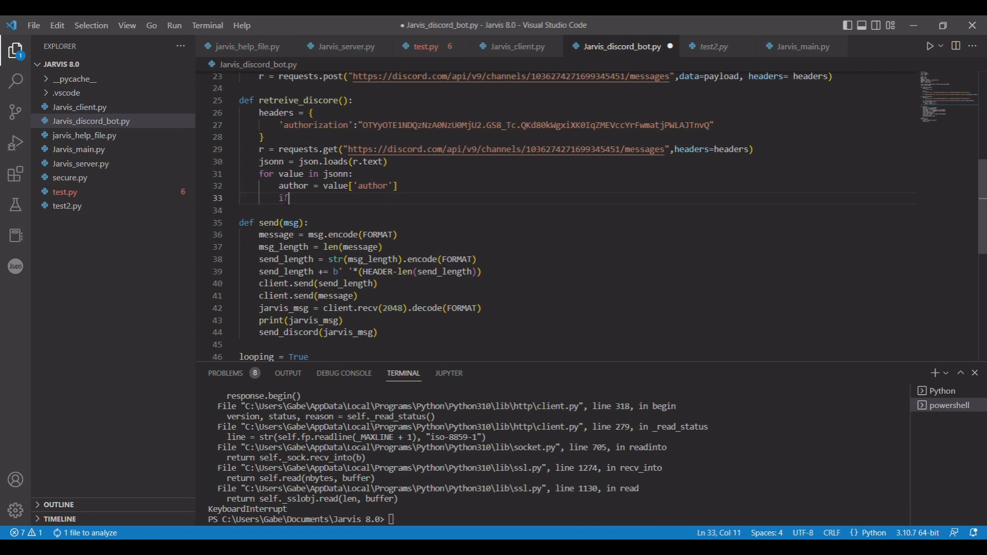
pyautogui.write("author['username")
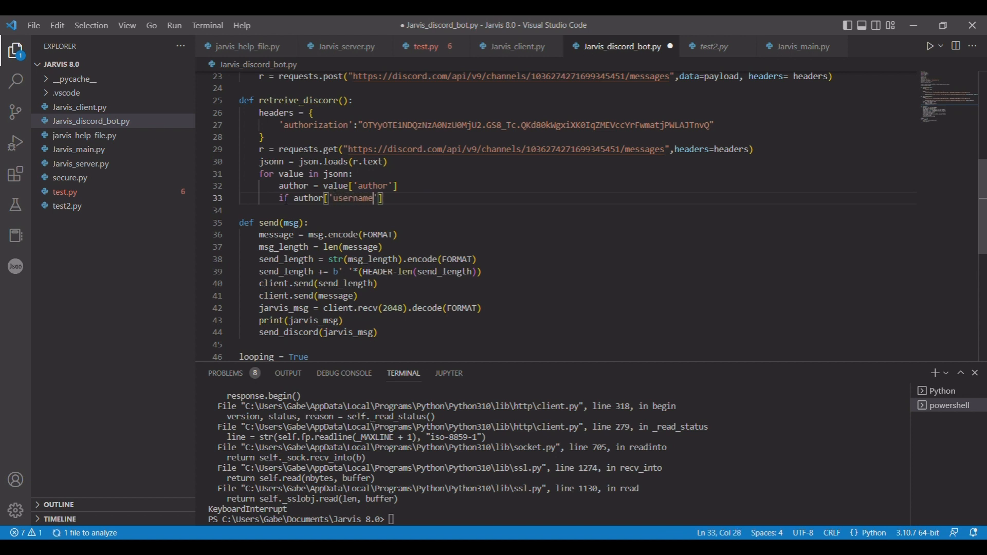
pyautogui.write('!=')
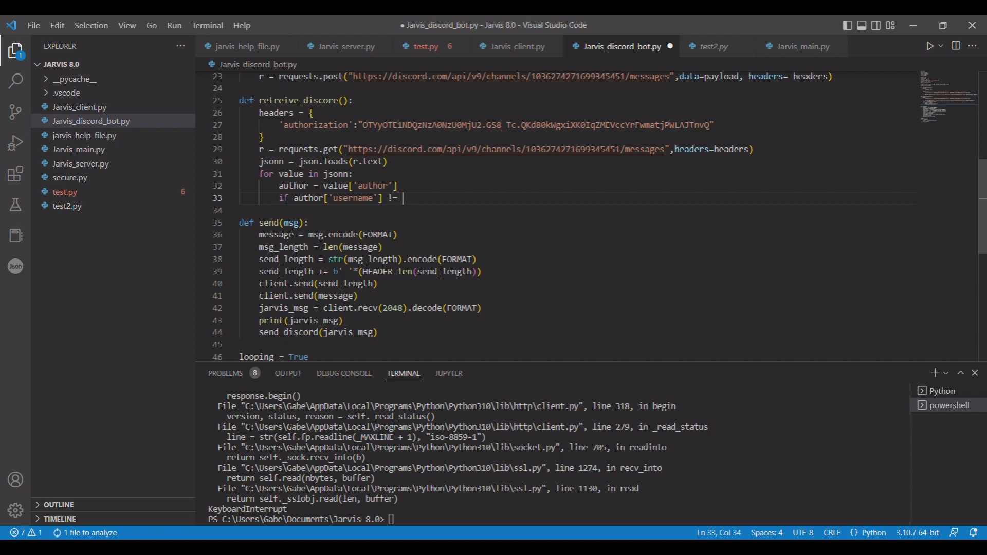
pyautogui.write('"Ja')
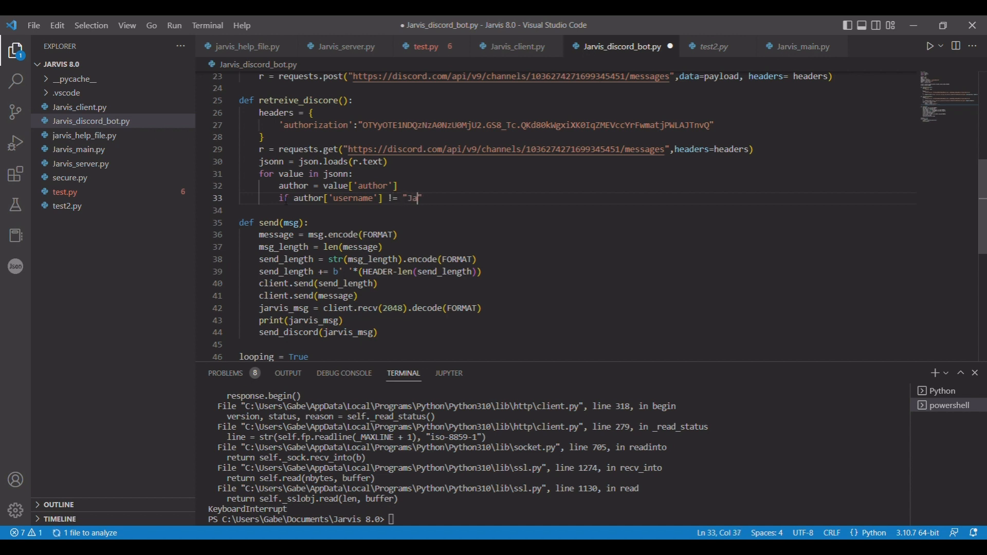
pyautogui.write('rvis_')
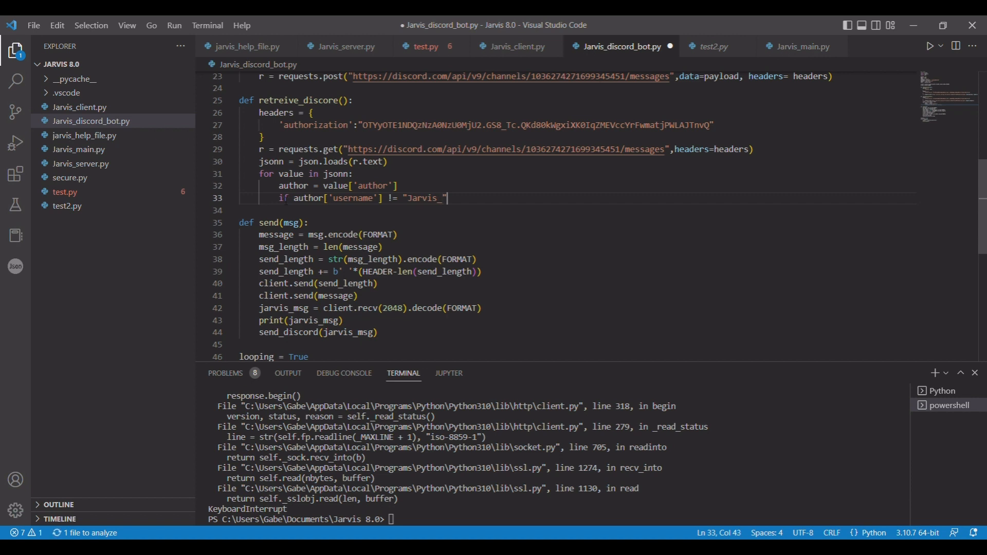
pyautogui.write(':')
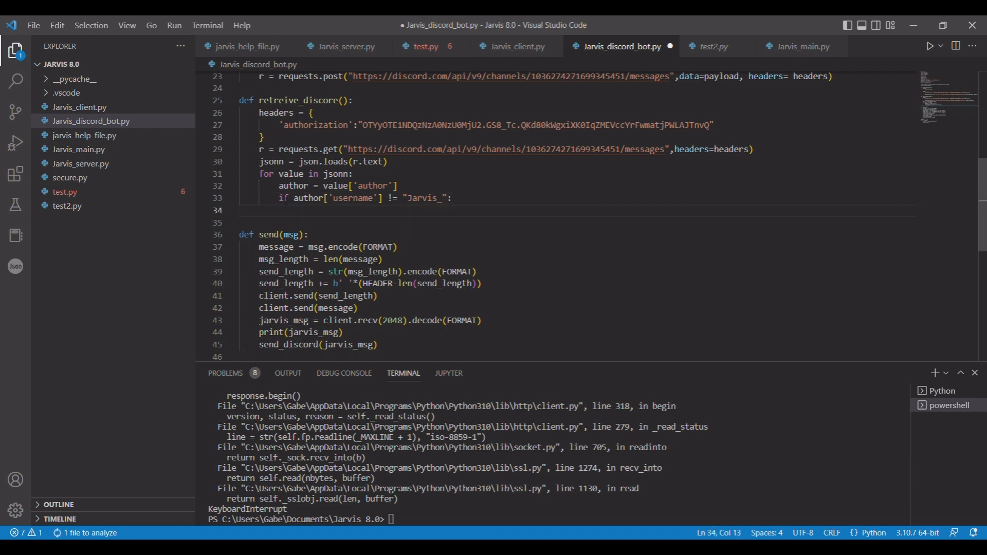
pyautogui.write('return')
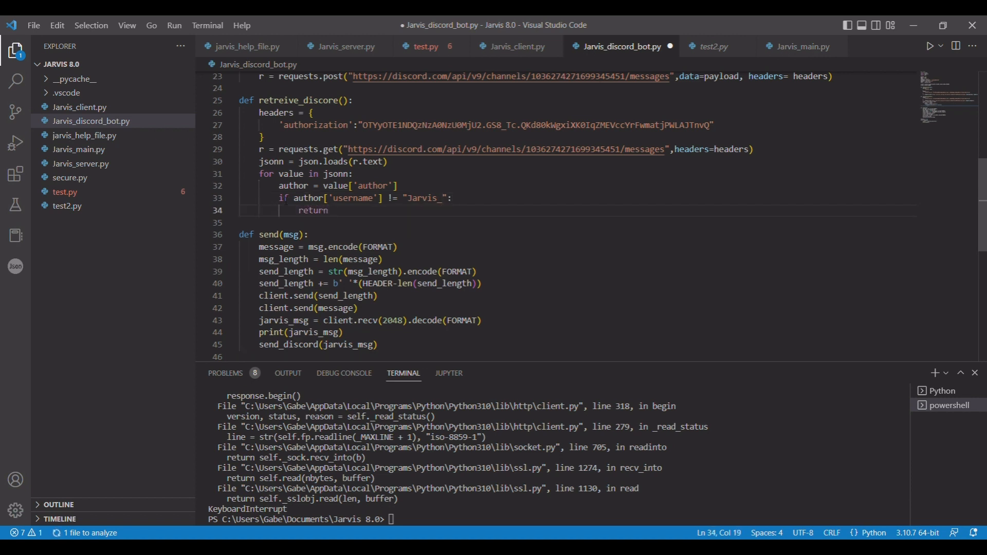
pyautogui.write('value')
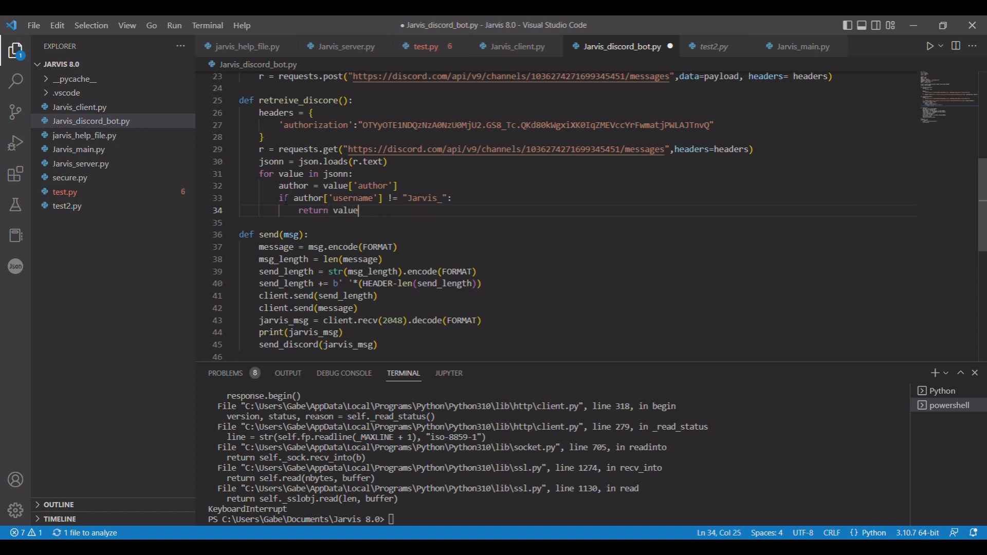
pyautogui.write('[]')
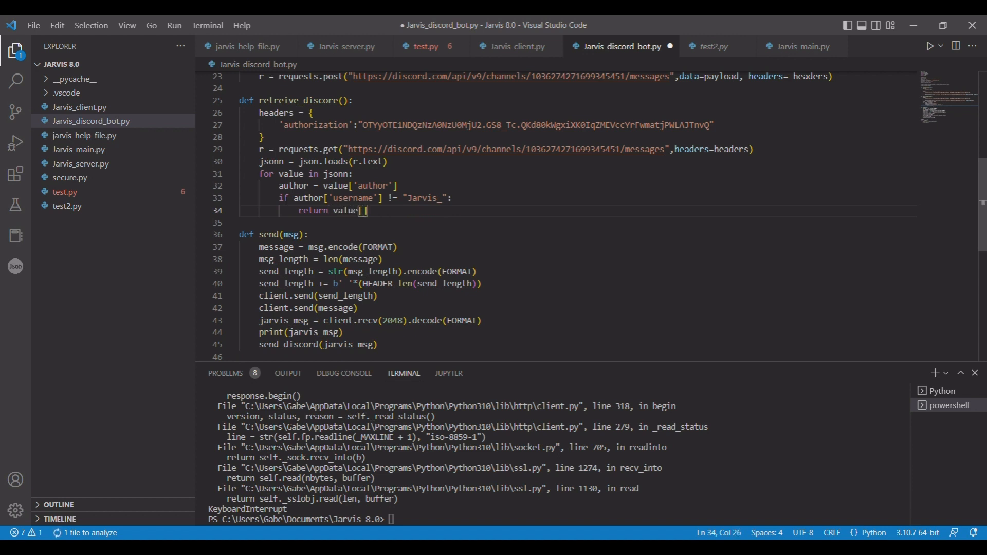
pyautogui.write('"content"')
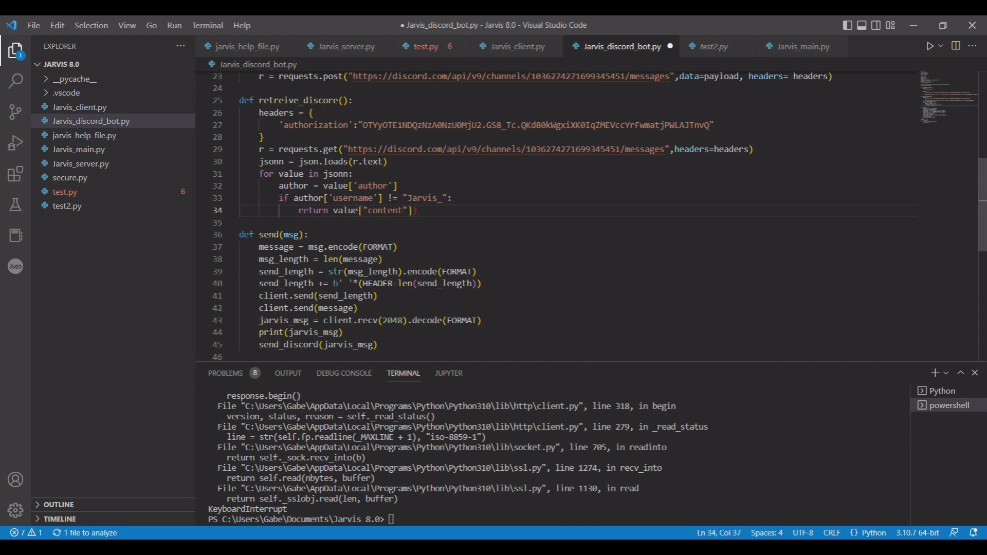
pyautogui.write('str')
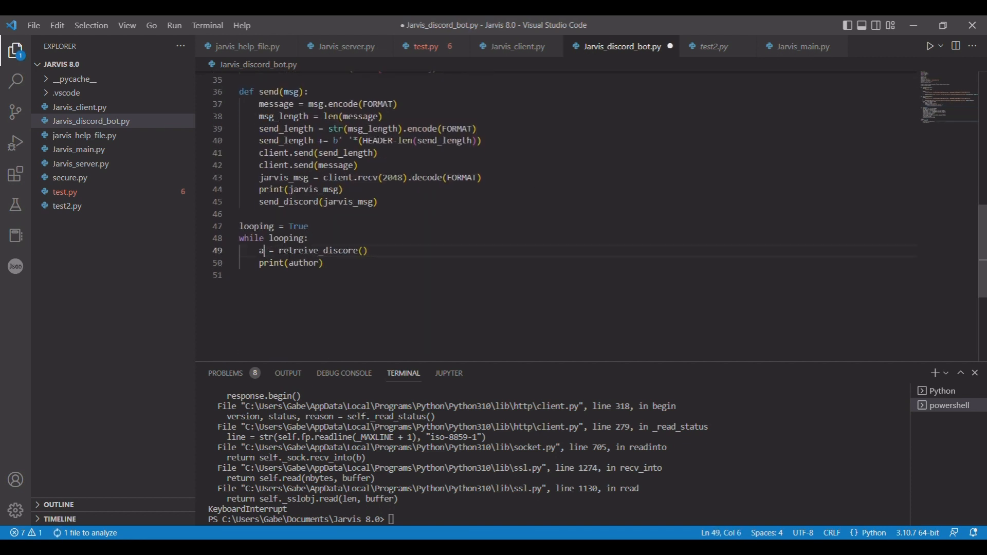
# Rename the loop variable to msg and run python Jarvis_discord_bot.py.
pyautogui.write('sg')
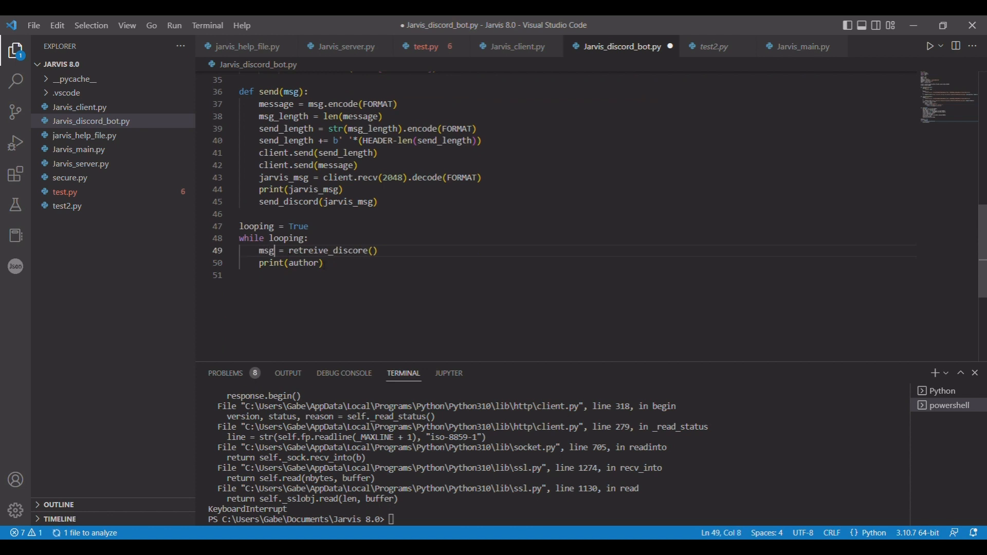
pyautogui.write('msg')
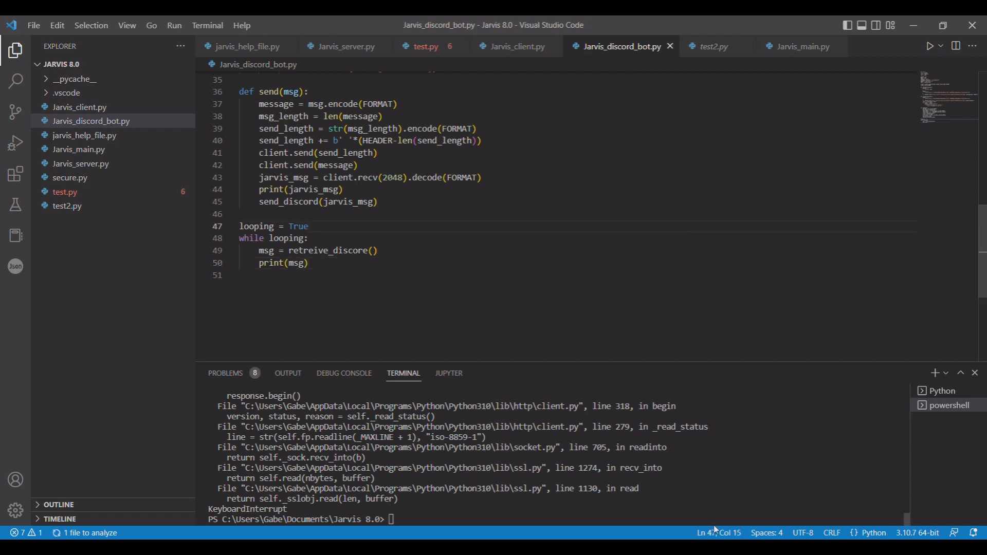
pyautogui.write('python Jarvis_discord_bot.py')
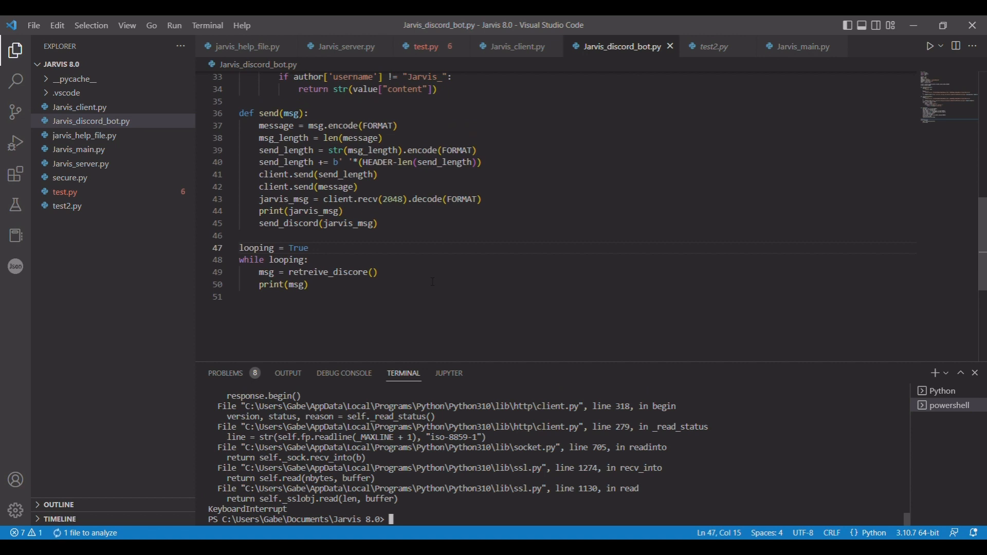
pyautogui.moveTo(120, 195)
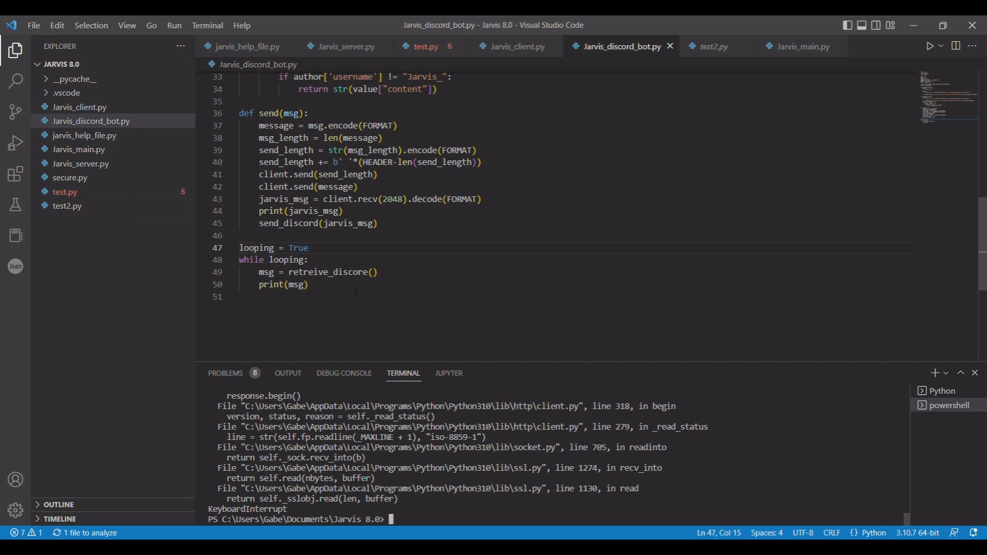
# Copy the shut-down if/else block from Jarvis_client.py into the bot's while loop.
pyautogui.click(309, 285)
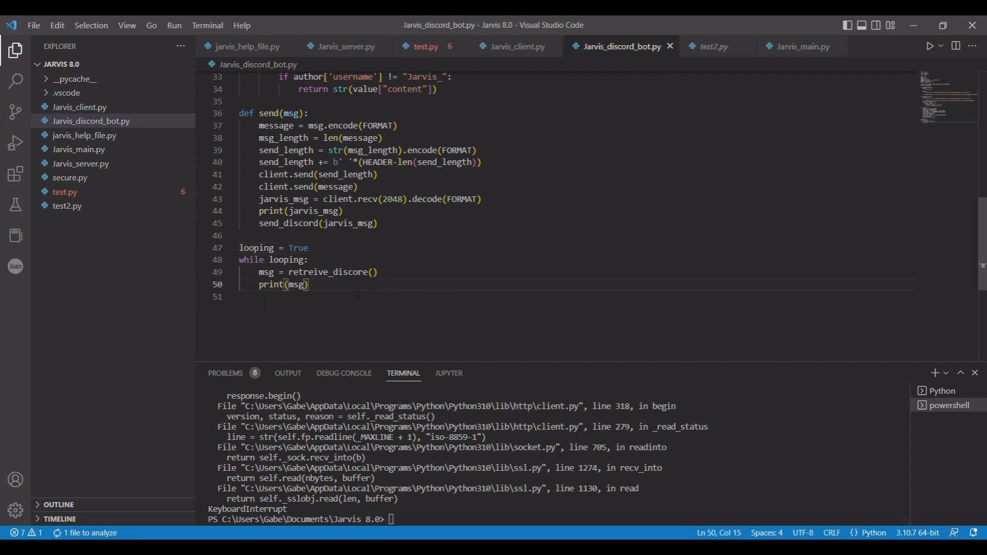
pyautogui.click(65, 191)
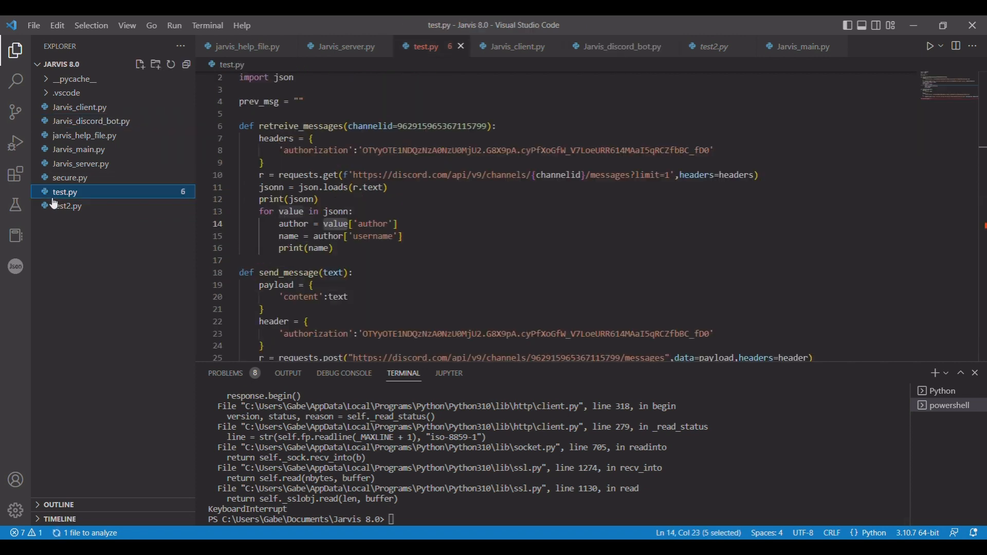
pyautogui.click(516, 45)
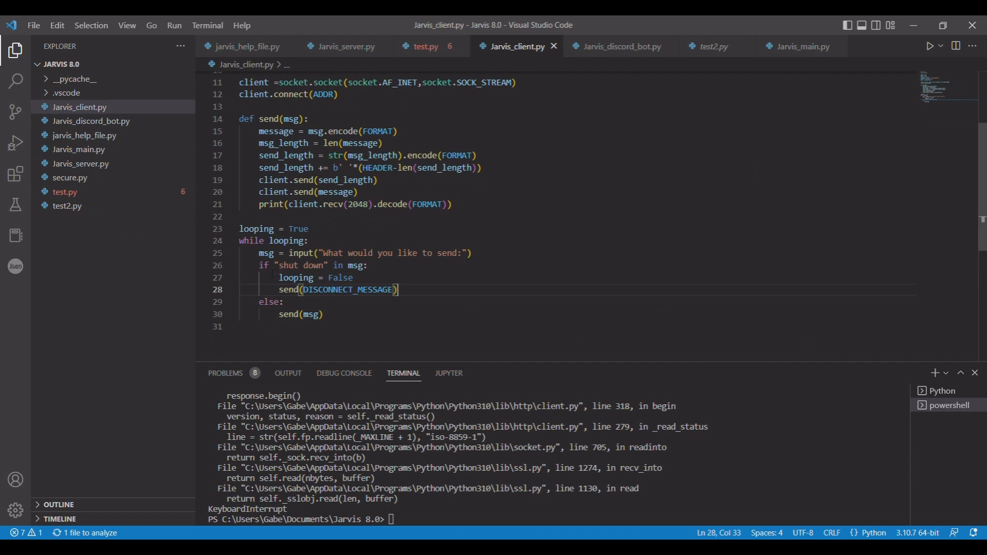
pyautogui.moveTo(258, 266); pyautogui.dragTo(284, 266)
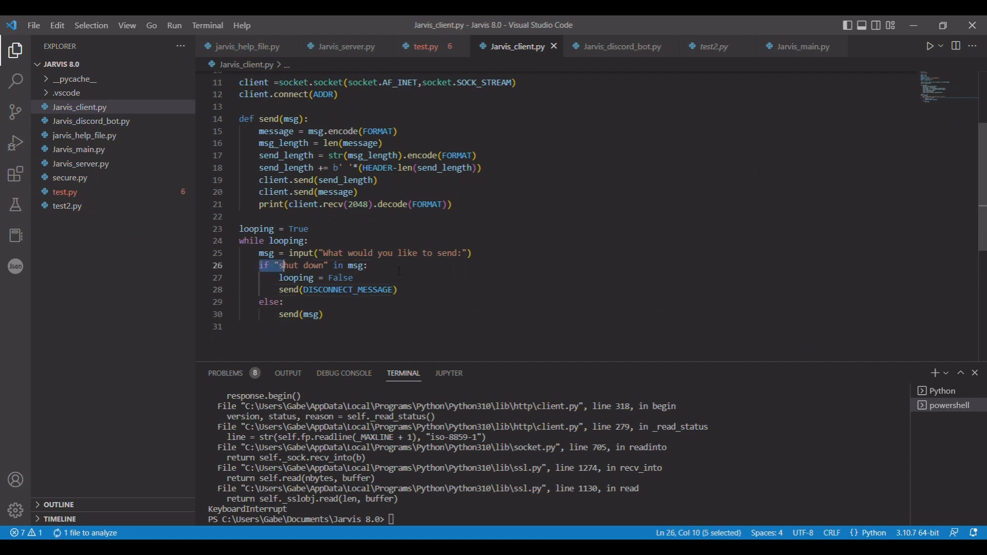
pyautogui.write('jsonn = json.loads(r.text)')
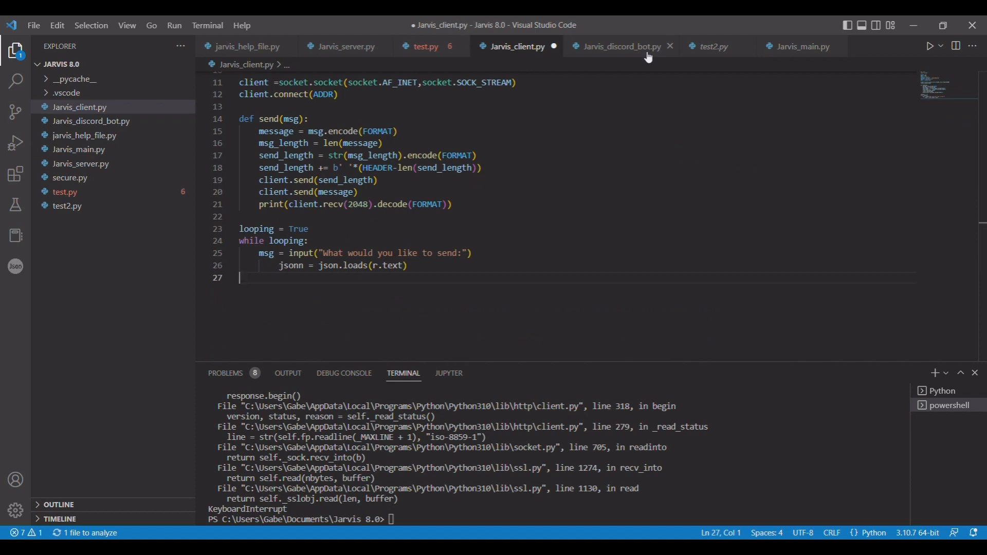
pyautogui.click(621, 46)
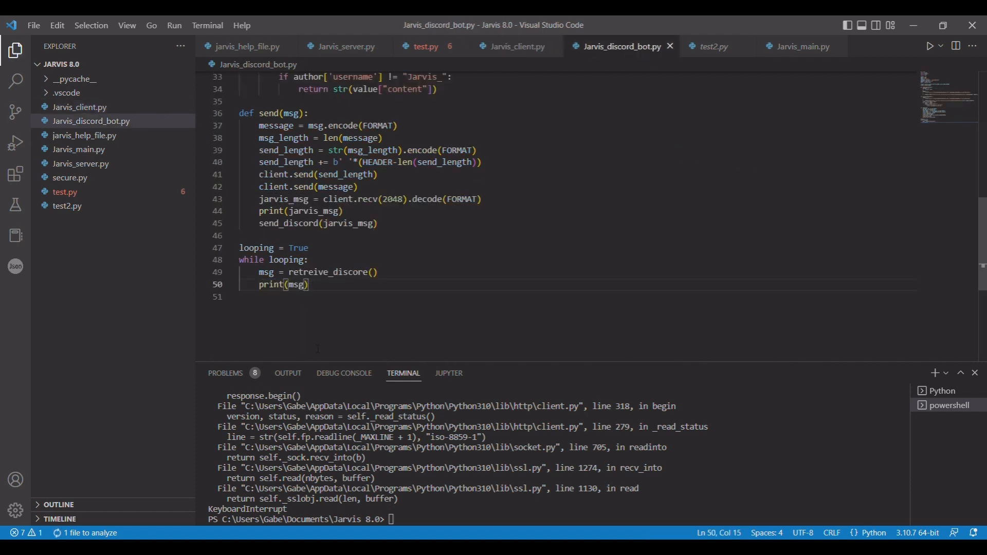
pyautogui.press('Backspace')
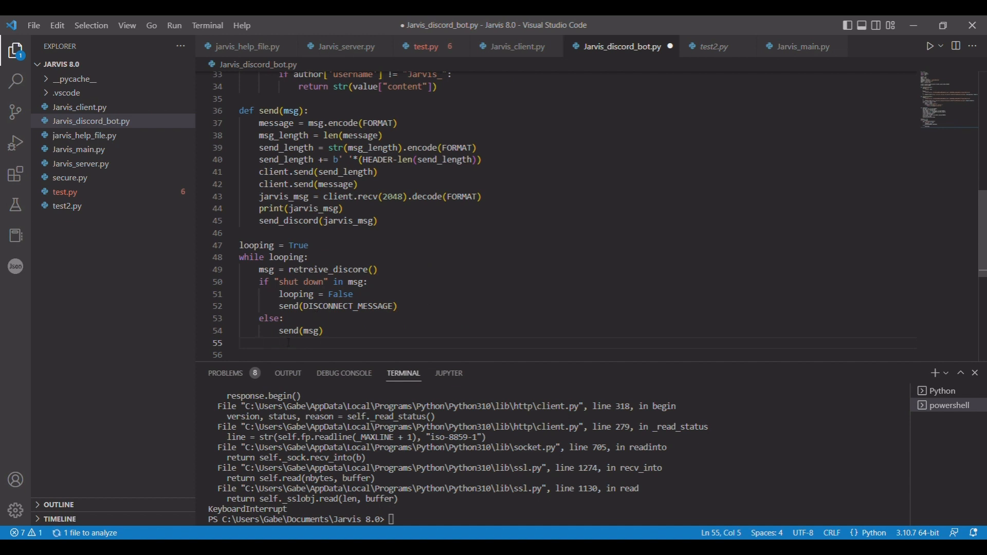
pyautogui.moveTo(320, 308)
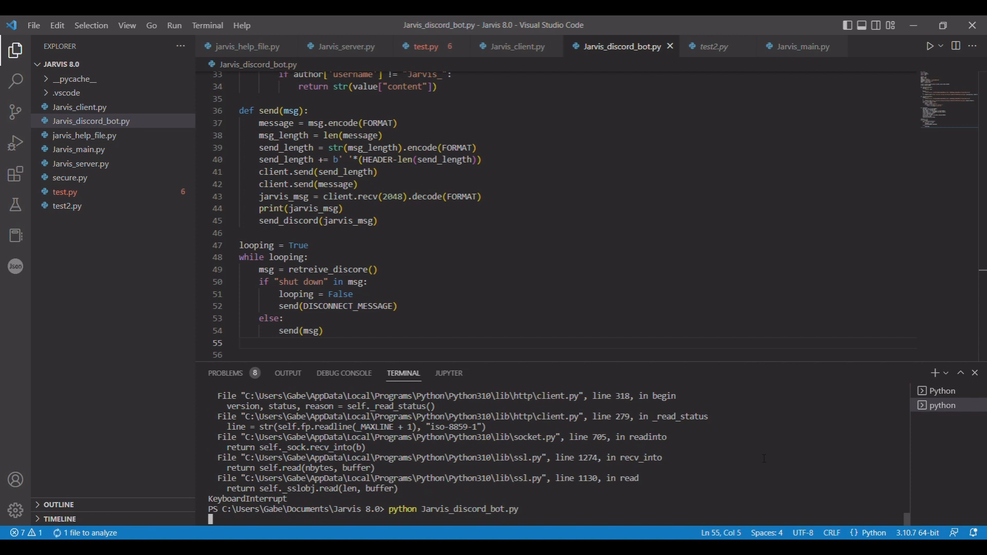
pyautogui.click(942, 391)
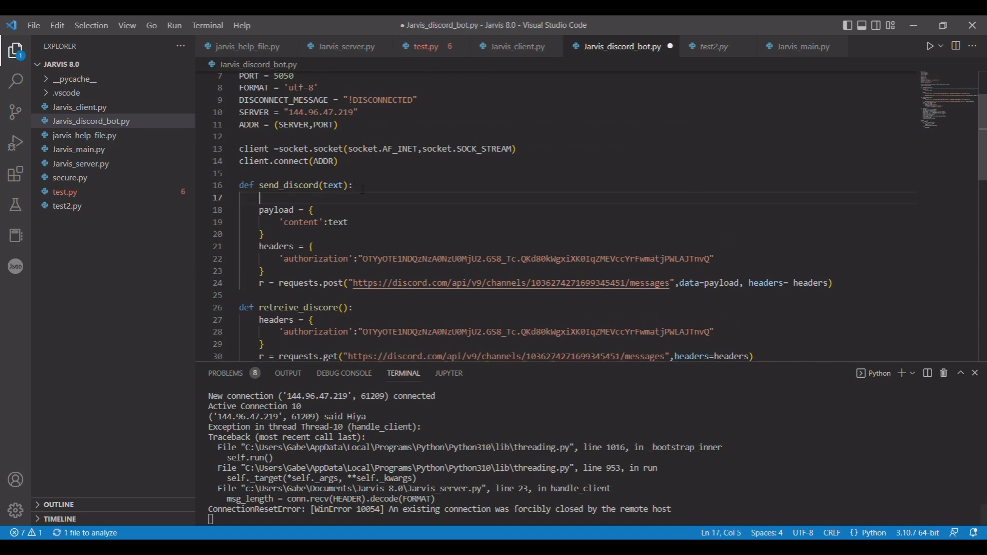
# Add print("sending discord msg") at the start of send_discord.
pyautogui.write('print("")')
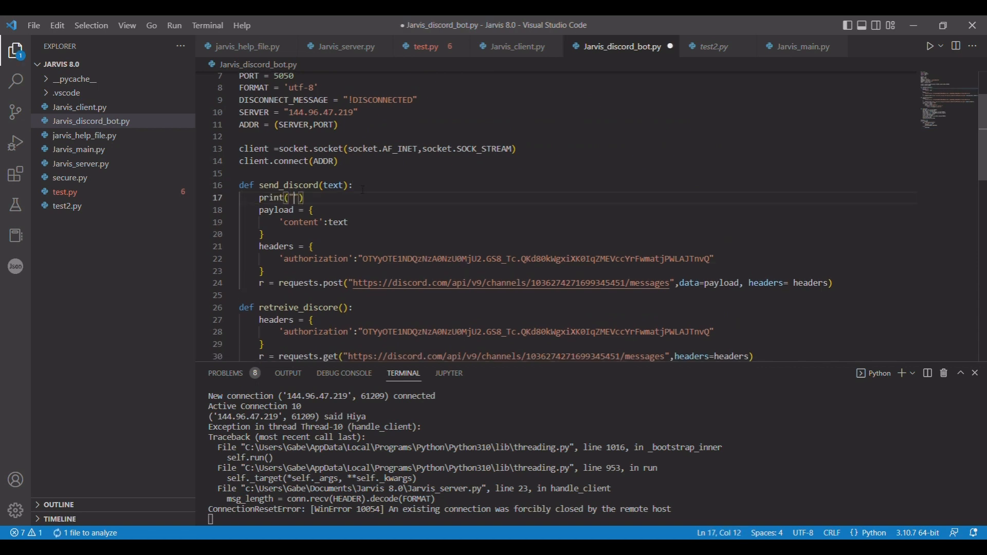
pyautogui.write('sending')
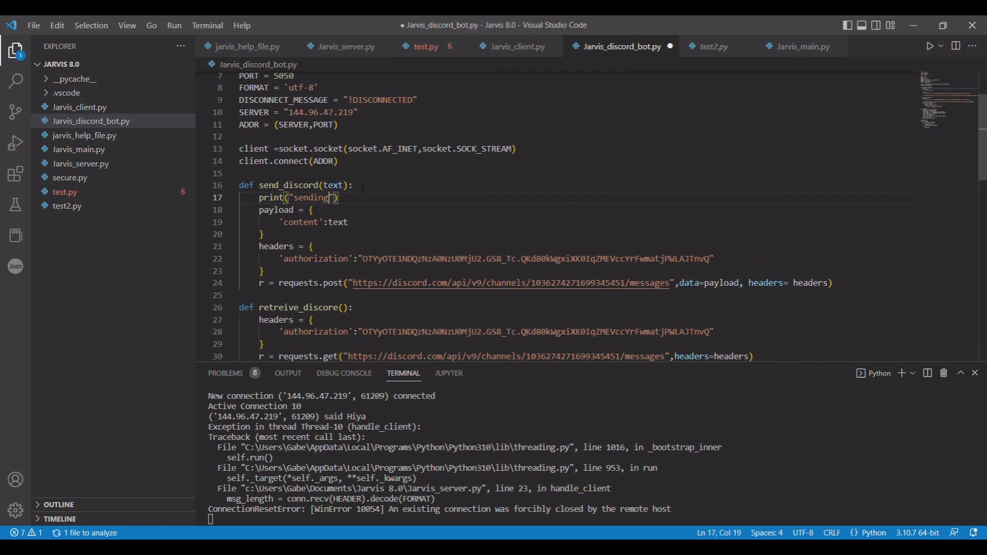
pyautogui.write('dic')
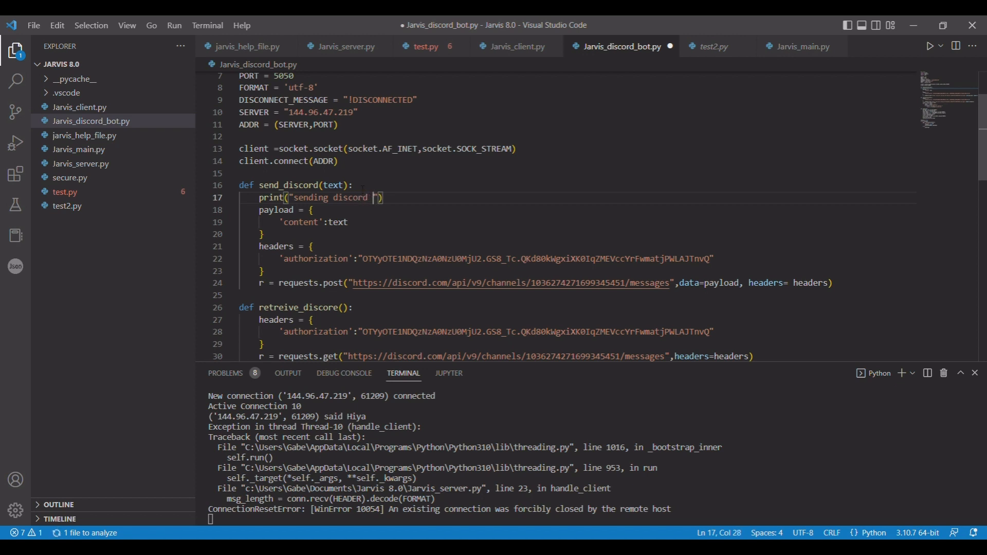
pyautogui.write('msg')
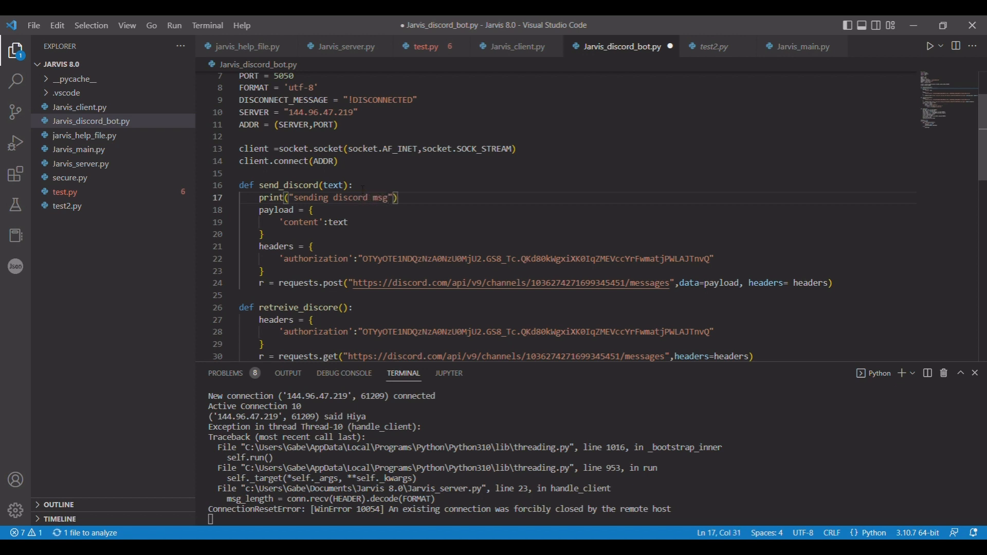
pyautogui.scroll(-3)
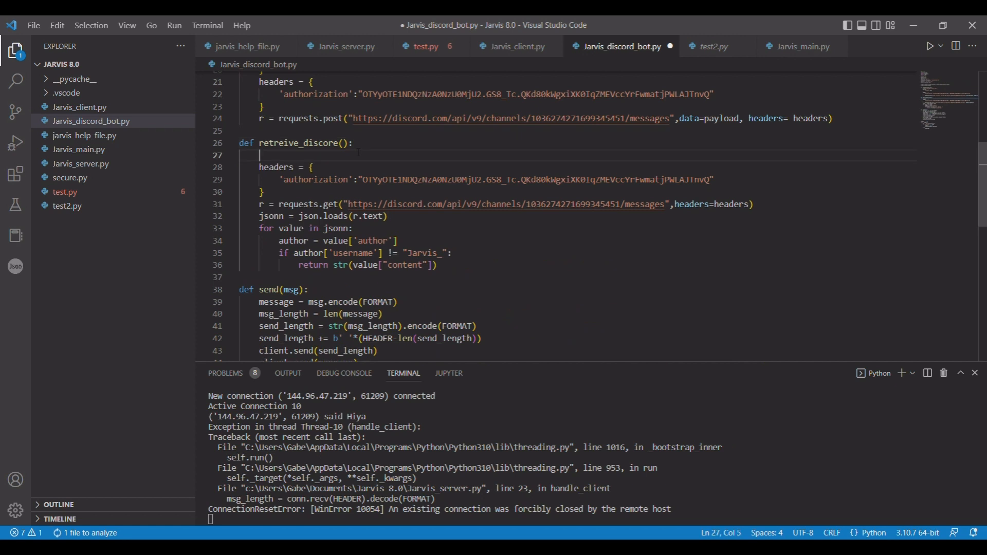
# Add print("retreiving msg") at the start of retreive_discore.
pyautogui.write('retre')
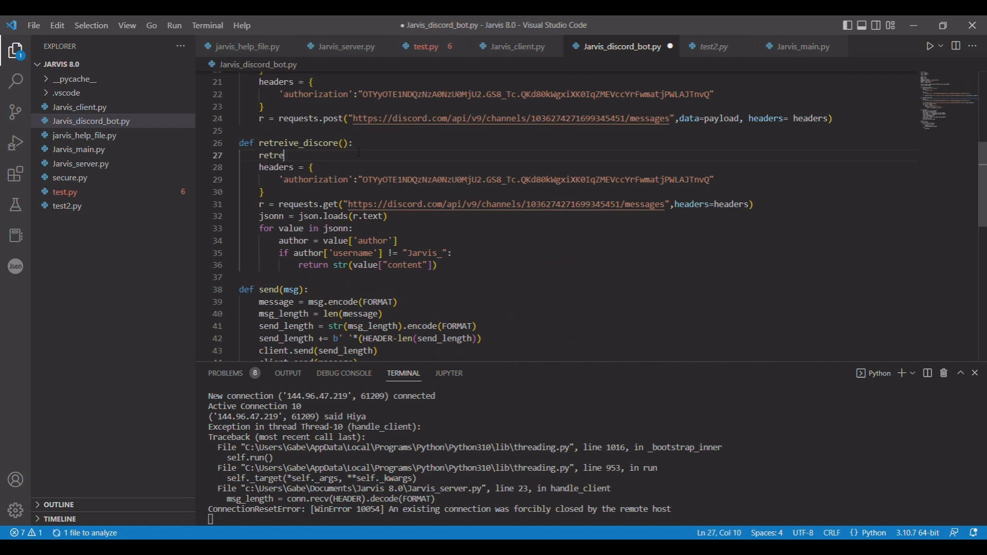
pyautogui.write('iving')
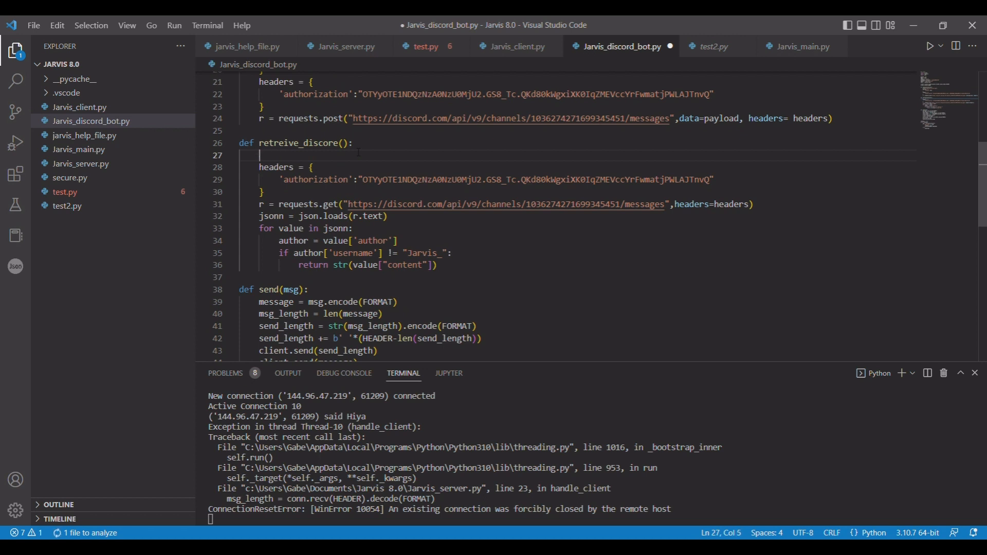
pyautogui.write('print(r)')
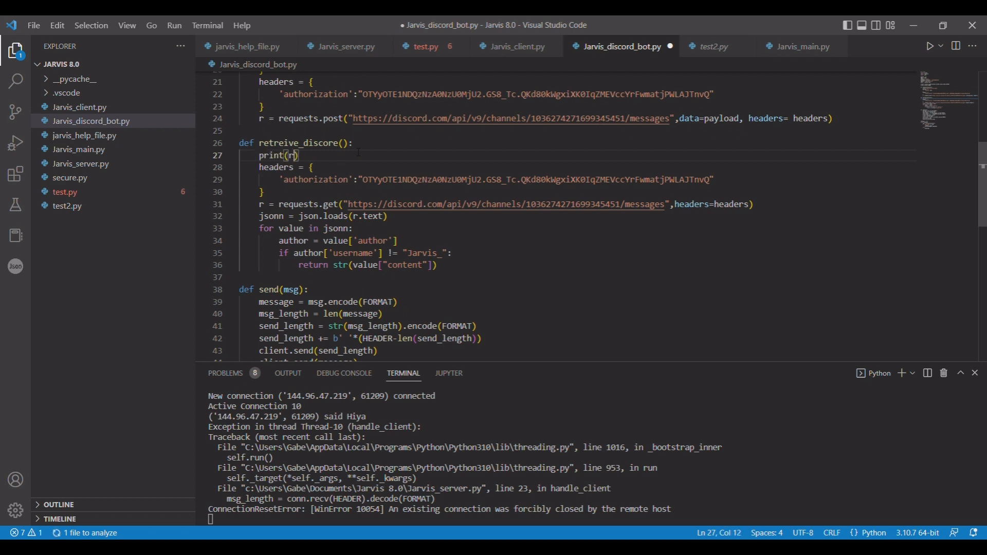
pyautogui.write('"retr"')
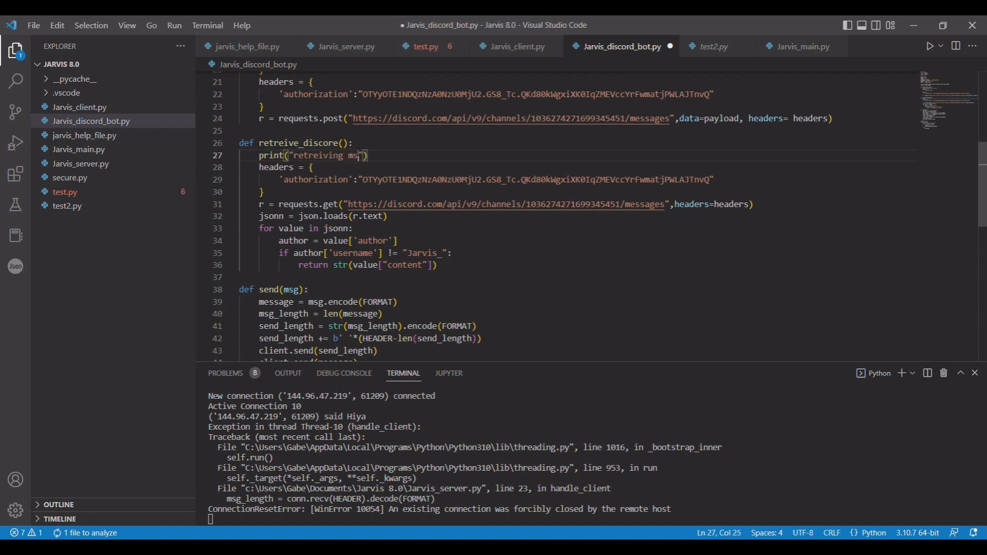
pyautogui.write('g')
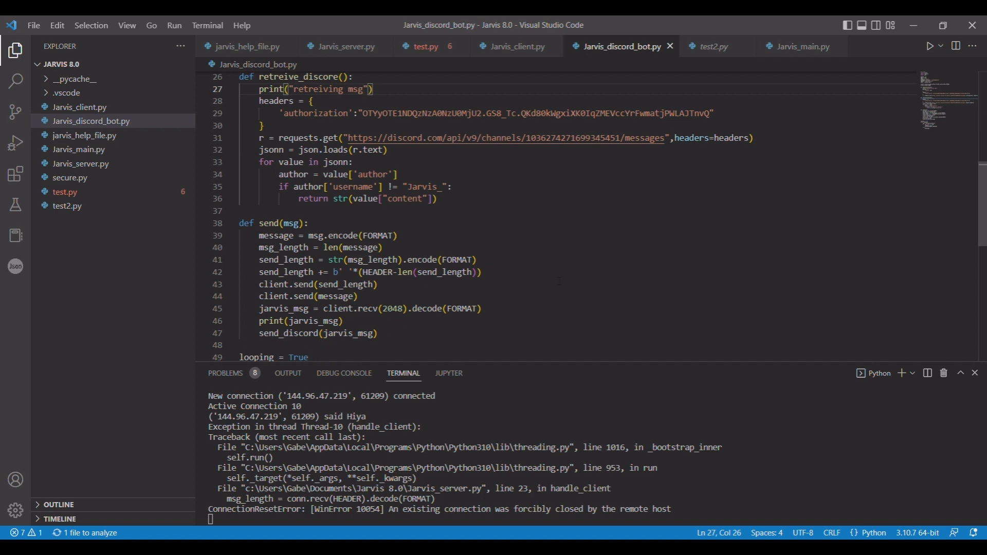
pyautogui.scroll(-3)
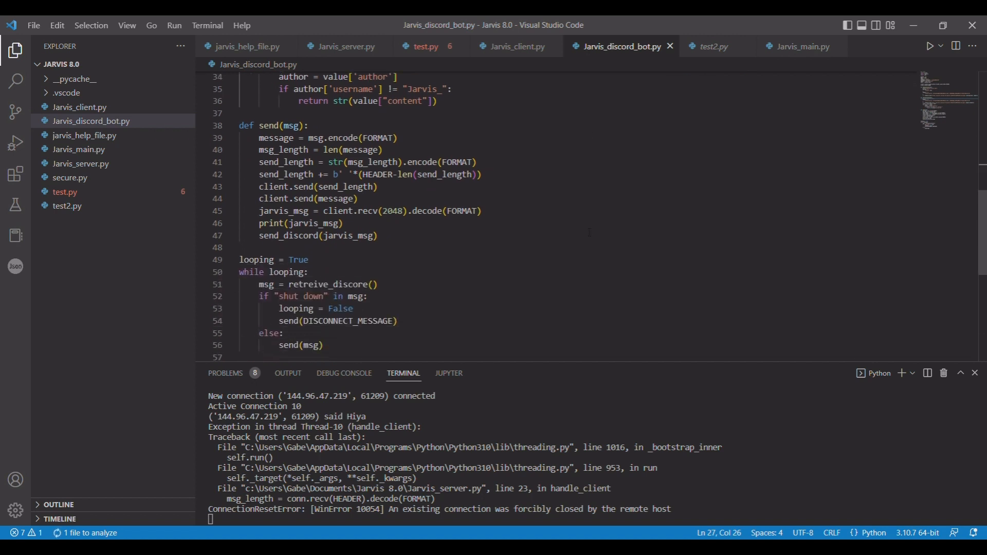
pyautogui.scroll(-3)
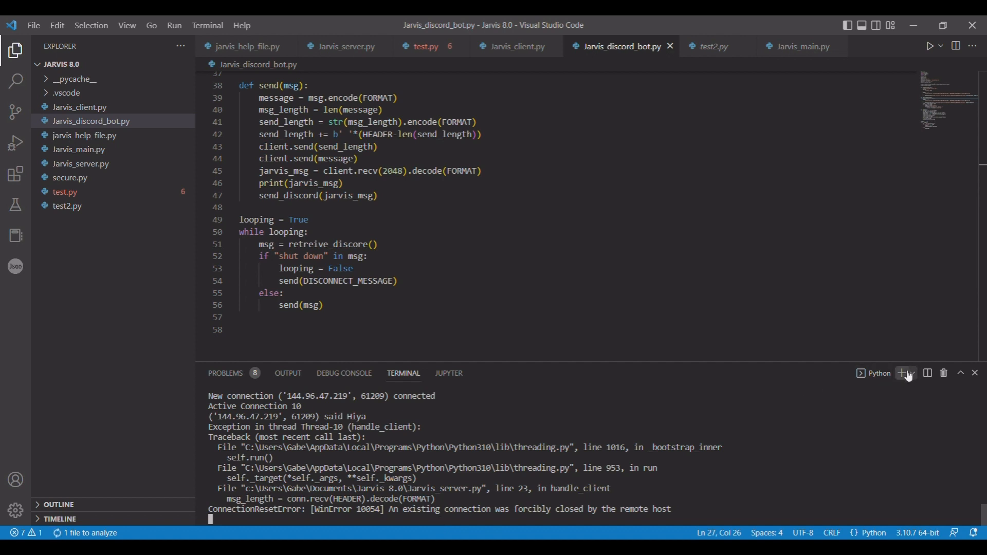
# Relaunch the bot in a new terminal and add else: pass to Jarvis_server.py's handler.
pyautogui.click(905, 373)
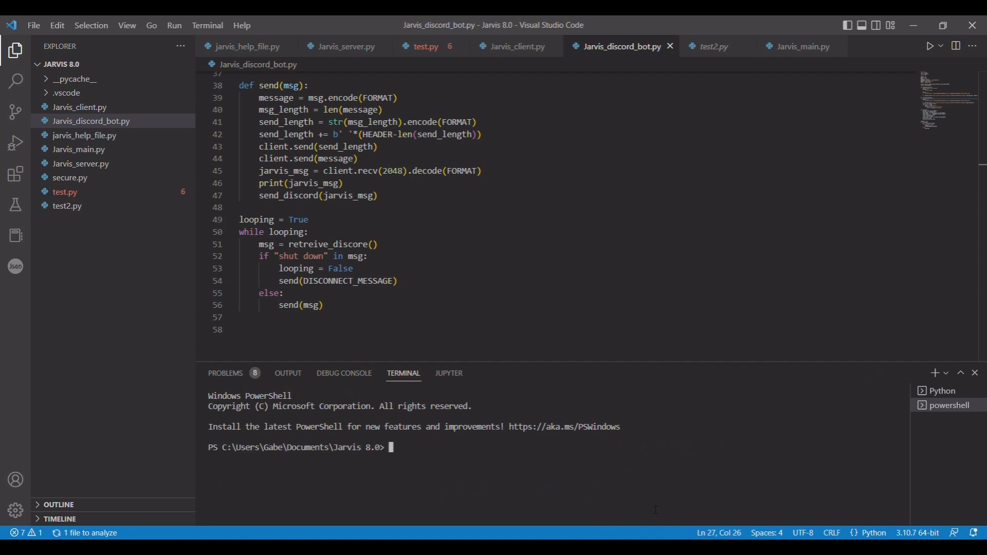
pyautogui.write('python Jarvis_discord_bot.py')
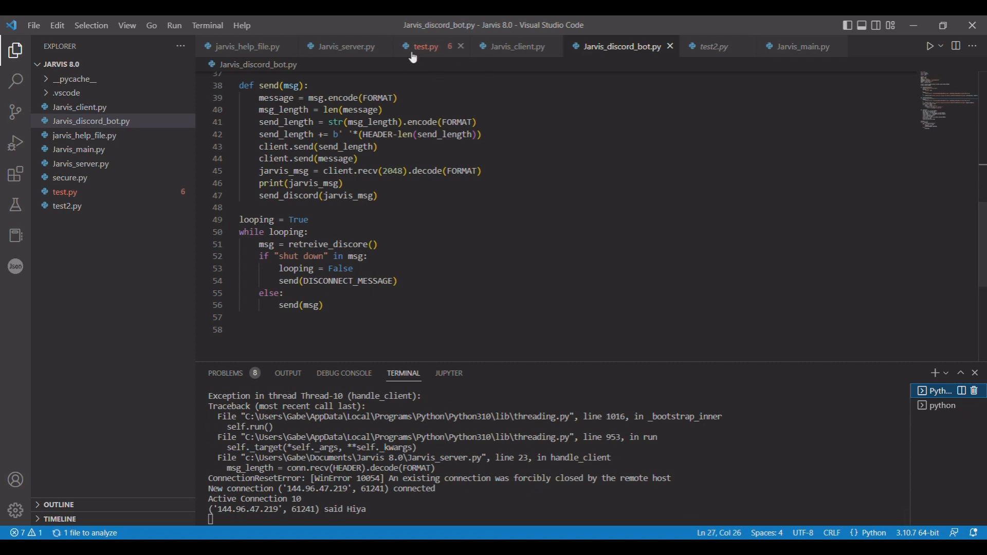
pyautogui.click(345, 45)
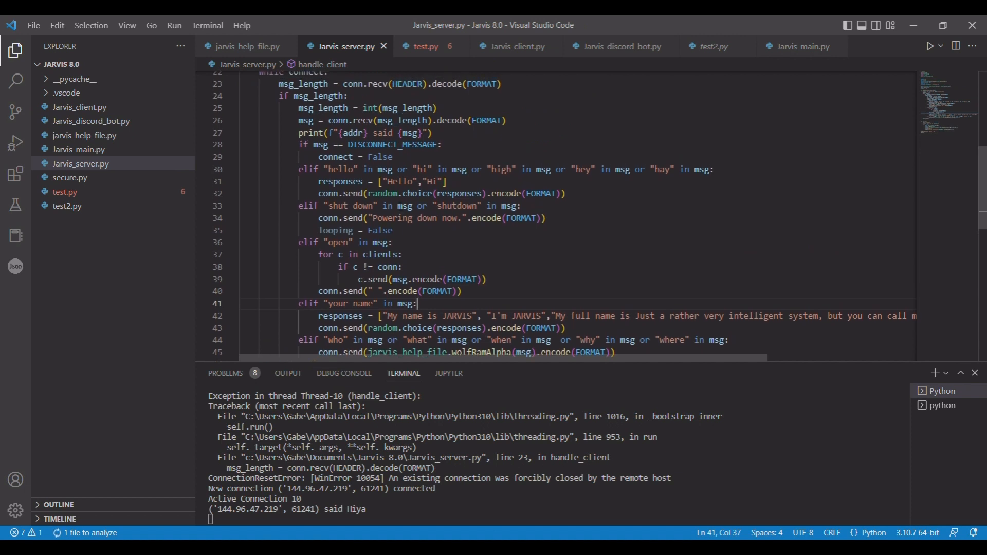
pyautogui.scroll(-3)
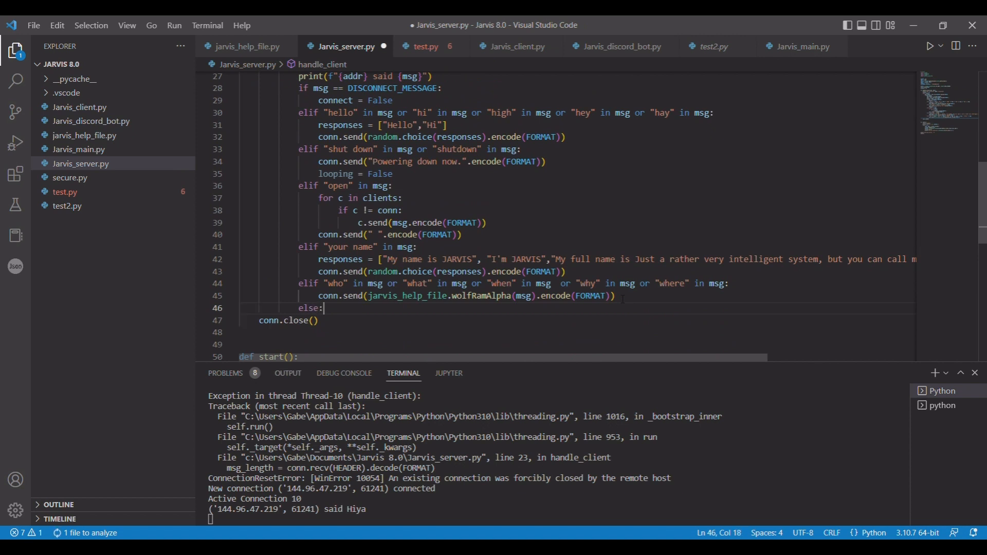
pyautogui.write('pass')
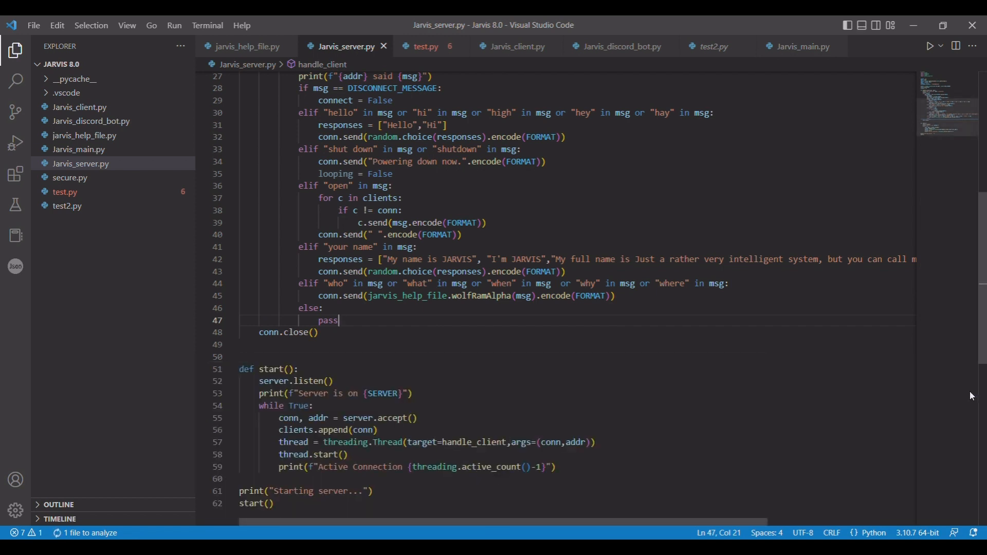
pyautogui.moveTo(932, 45)
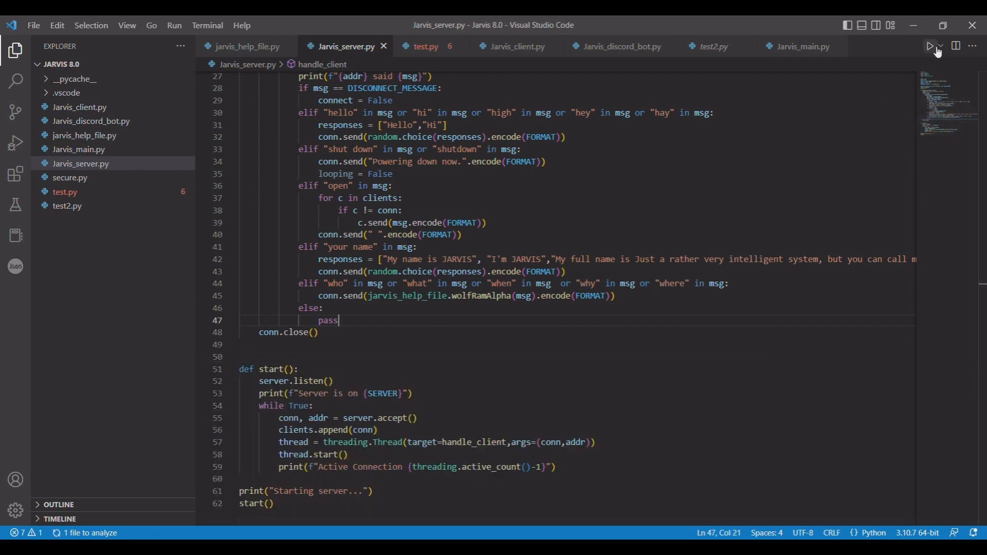
# Start Jarvis_server.py, run python Jarvis_discord_bot.py, and check the server's Hello log.
pyautogui.click(930, 46)
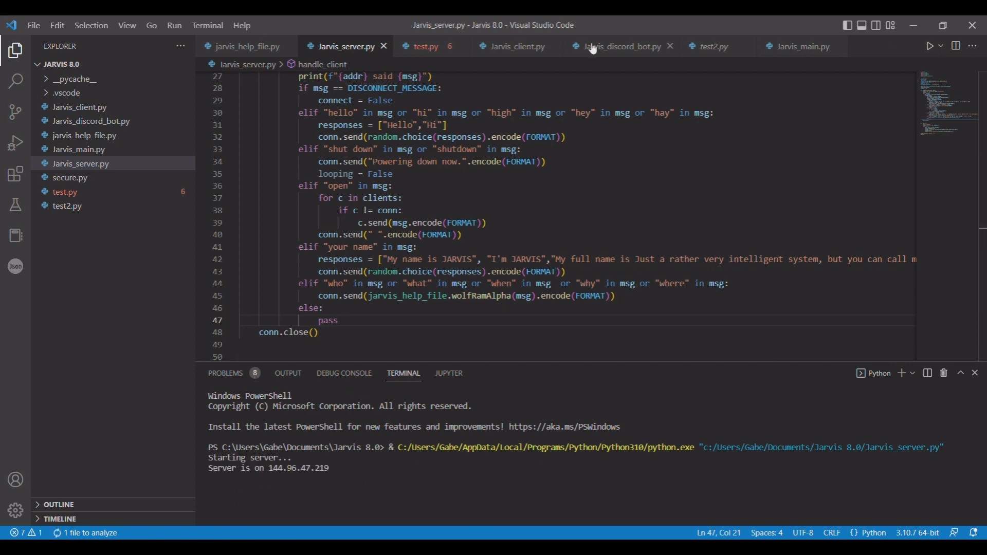
pyautogui.click(620, 45)
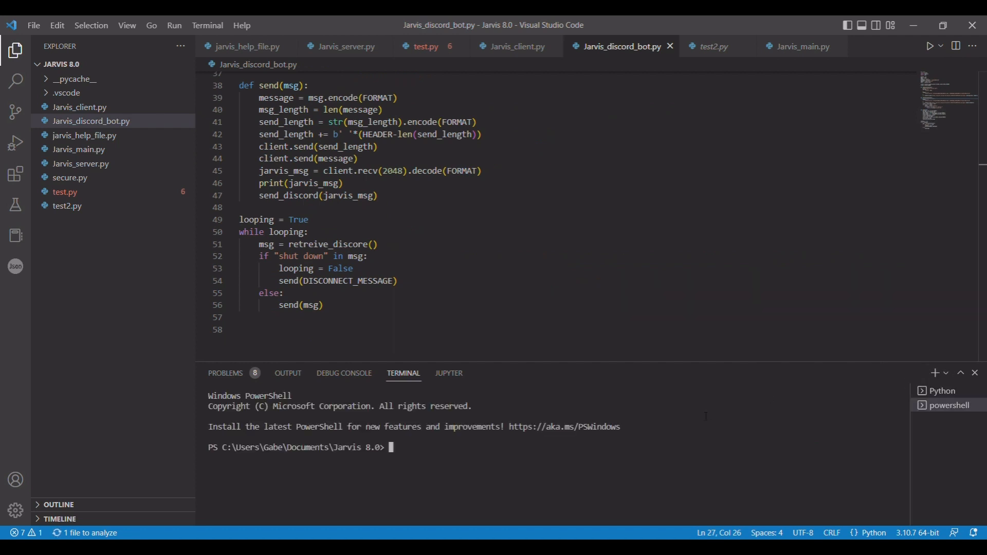
pyautogui.write('python Jarvis_discord_bot.py')
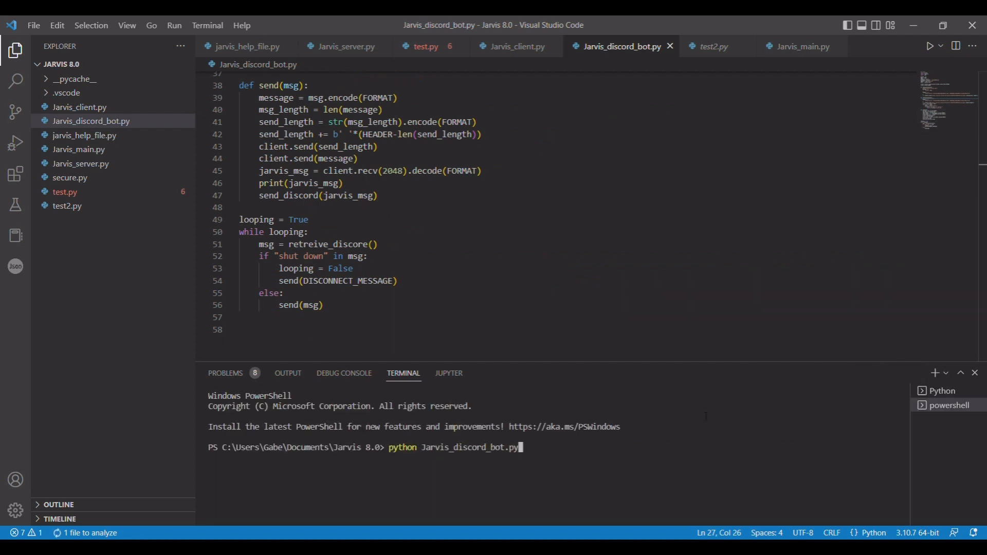
pyautogui.press('enter')
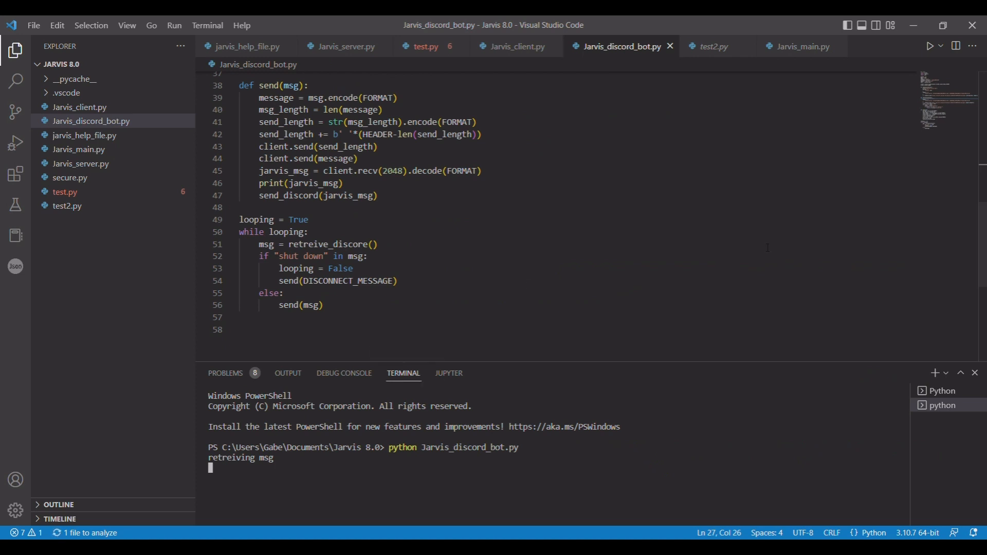
pyautogui.click(942, 390)
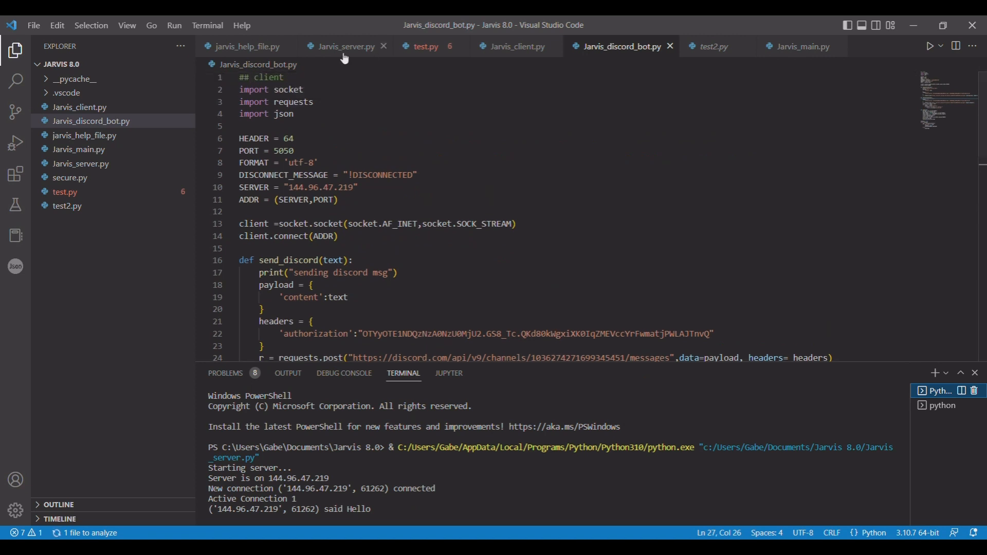
# Compare the server's send call with Jarvis_client.py and the Discord bot code.
pyautogui.click(342, 46)
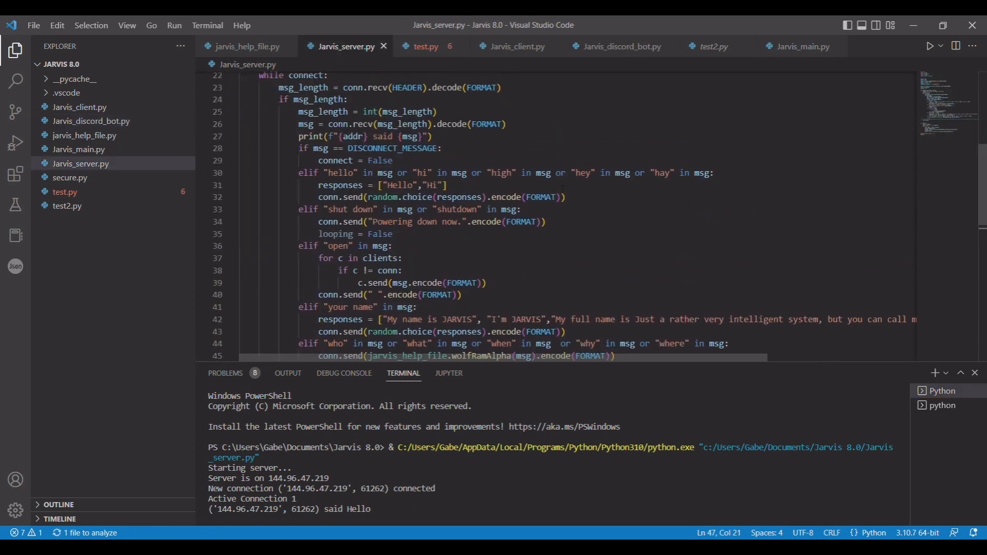
pyautogui.doubleClick(346, 197)
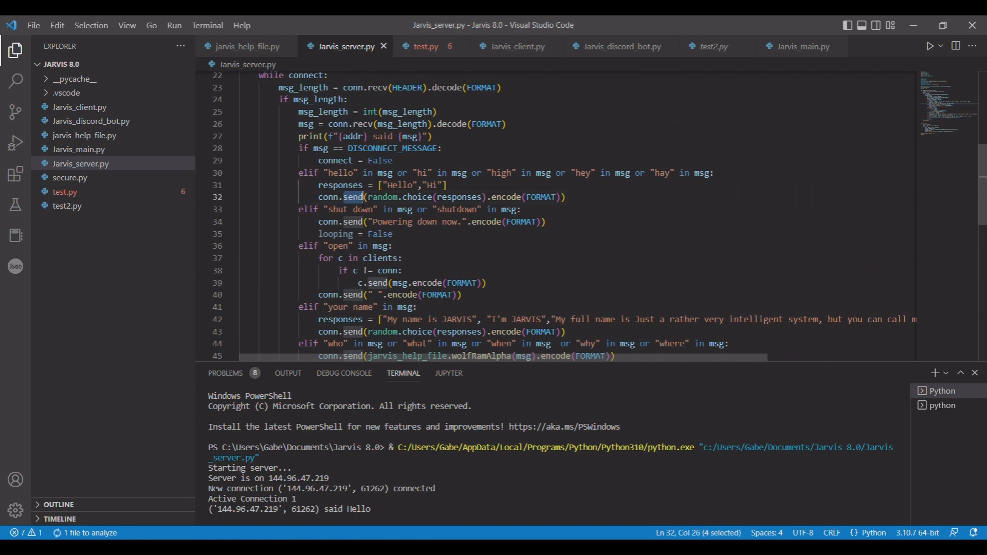
pyautogui.click(516, 46)
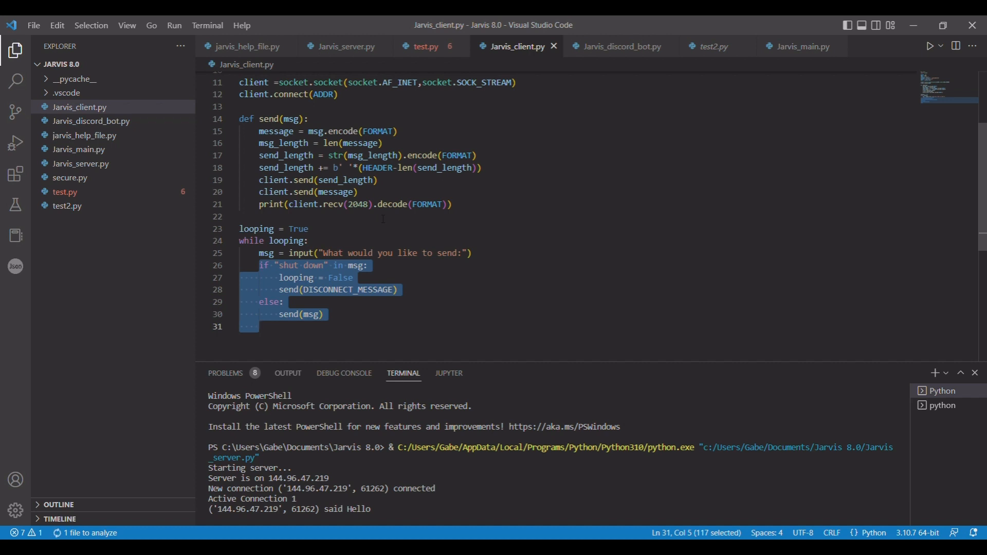
pyautogui.click(620, 46)
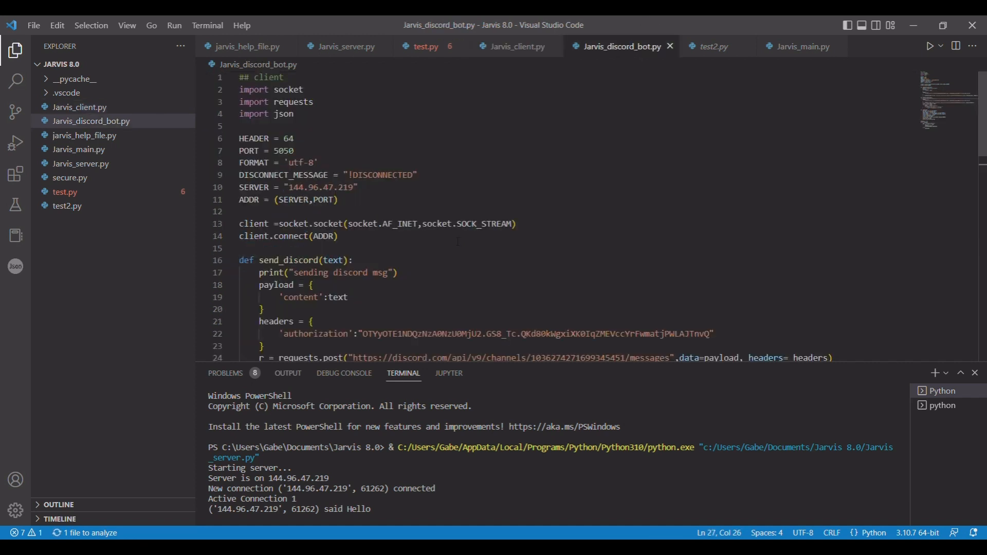
pyautogui.scroll(-3)
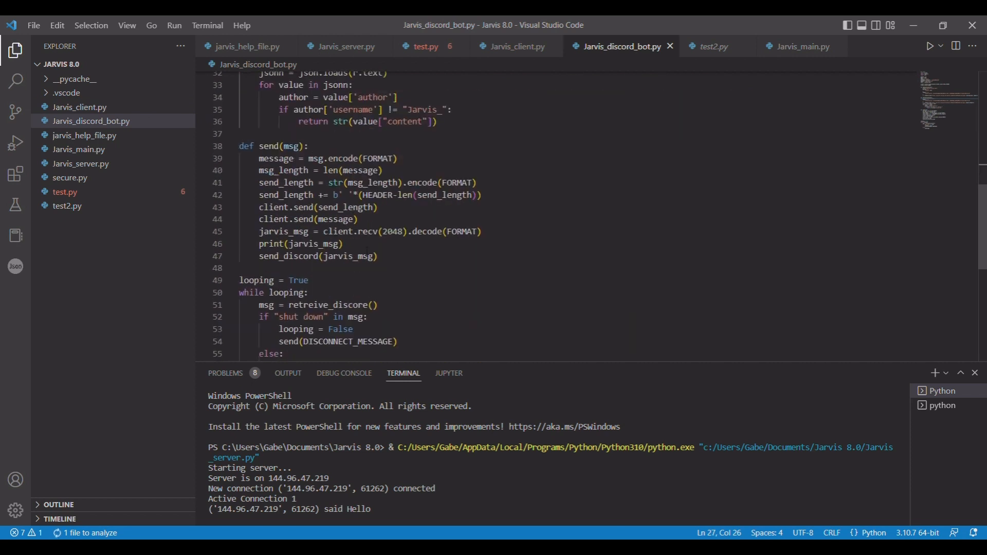
pyautogui.moveTo(729, 469)
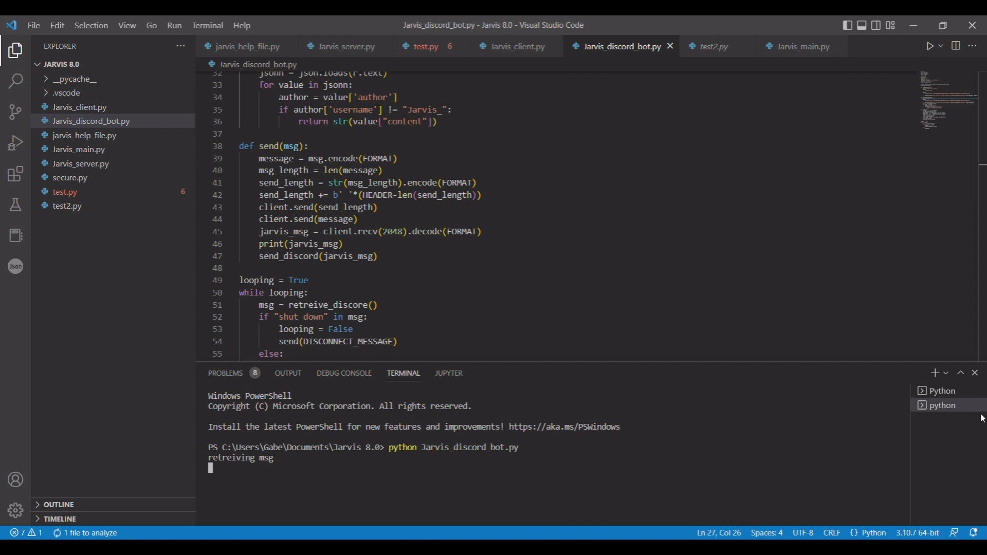
pyautogui.moveTo(754, 443)
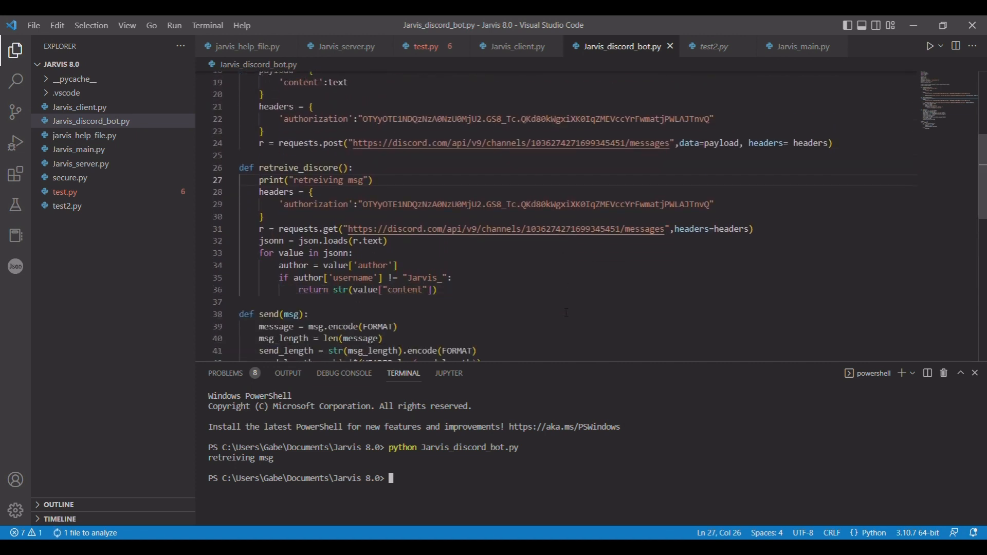
# Change the bot's receive call to client.recv(64).
pyautogui.scroll(-3)
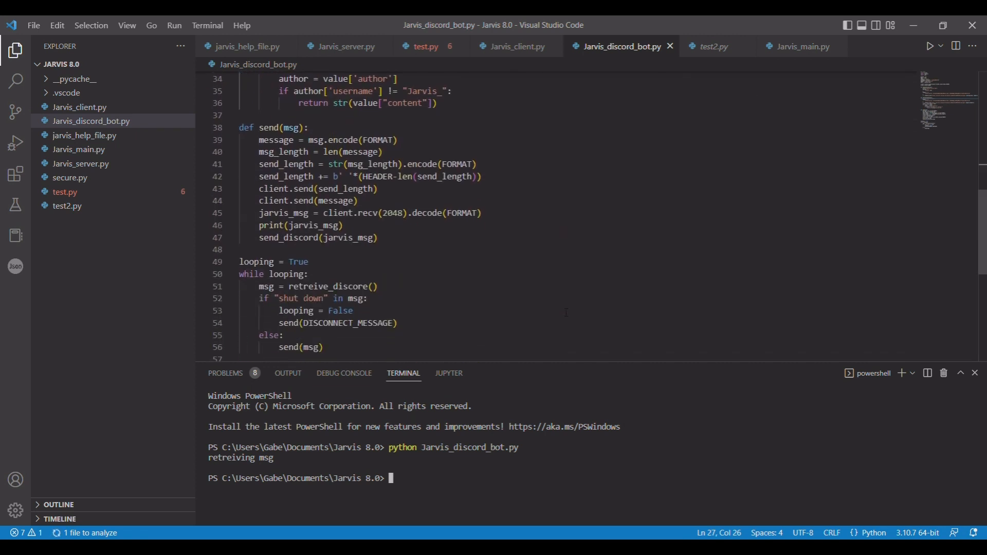
pyautogui.moveTo(620, 338)
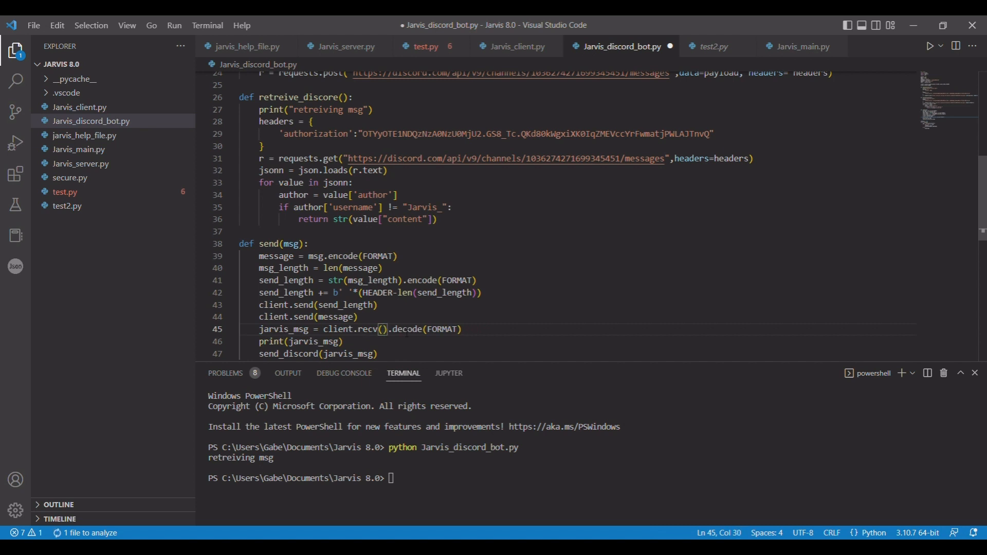
pyautogui.write('64')
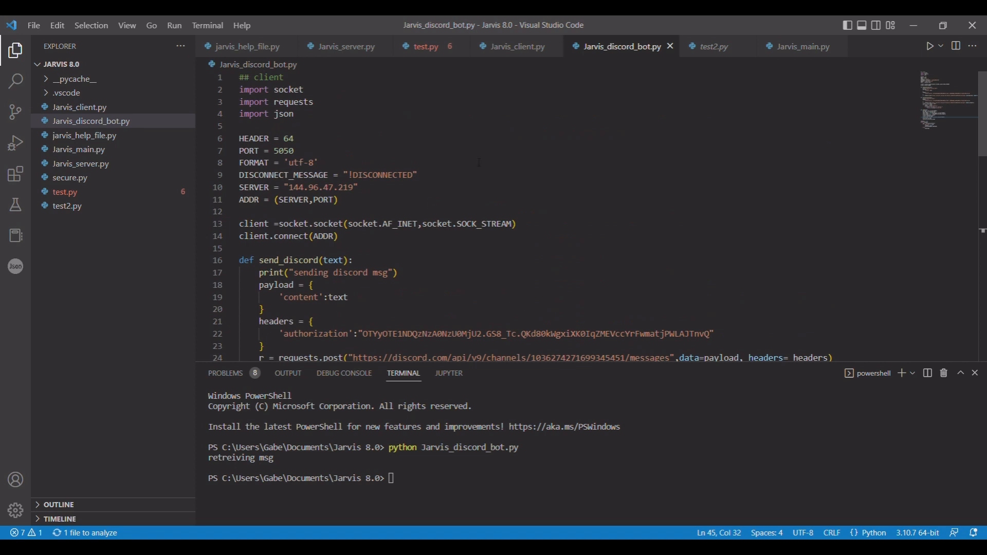
# Restart the server and bot in a new terminal, then kill the server terminal after ConnectionResetError.
pyautogui.scroll(-3)
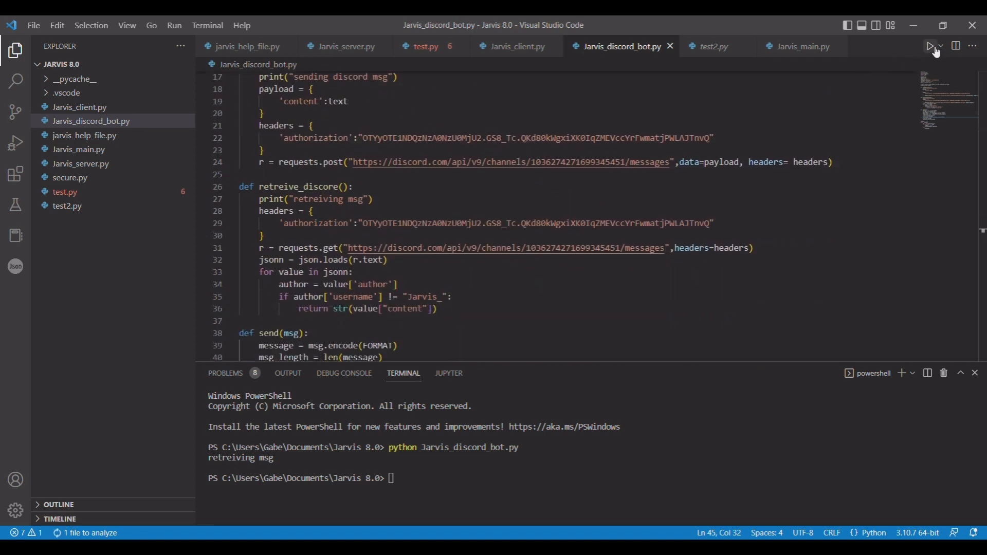
pyautogui.click(930, 46)
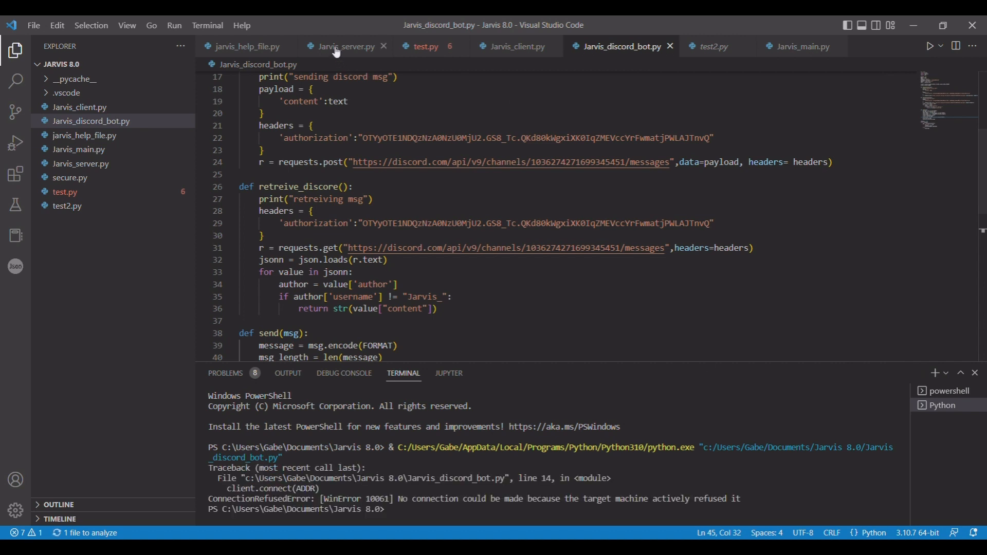
pyautogui.click(345, 46)
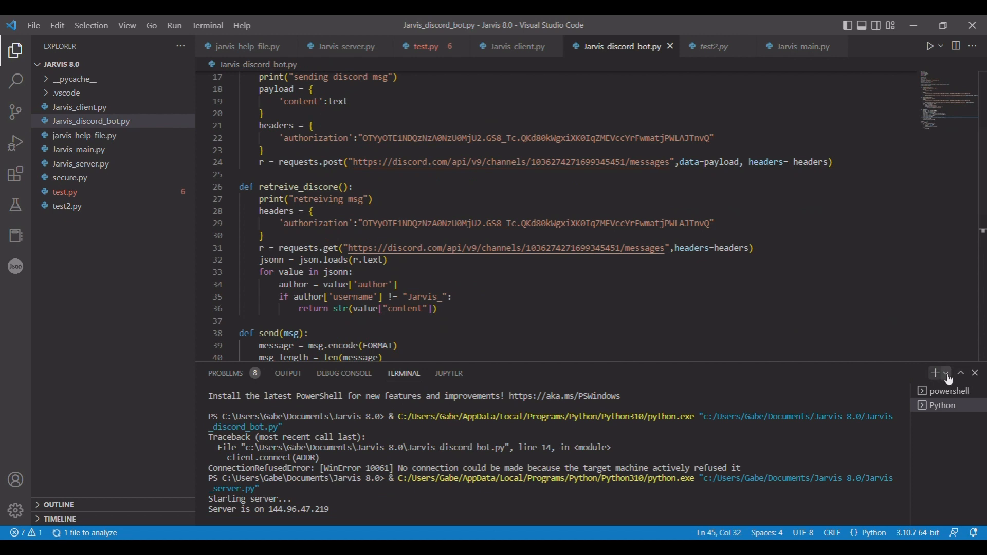
pyautogui.click(936, 373)
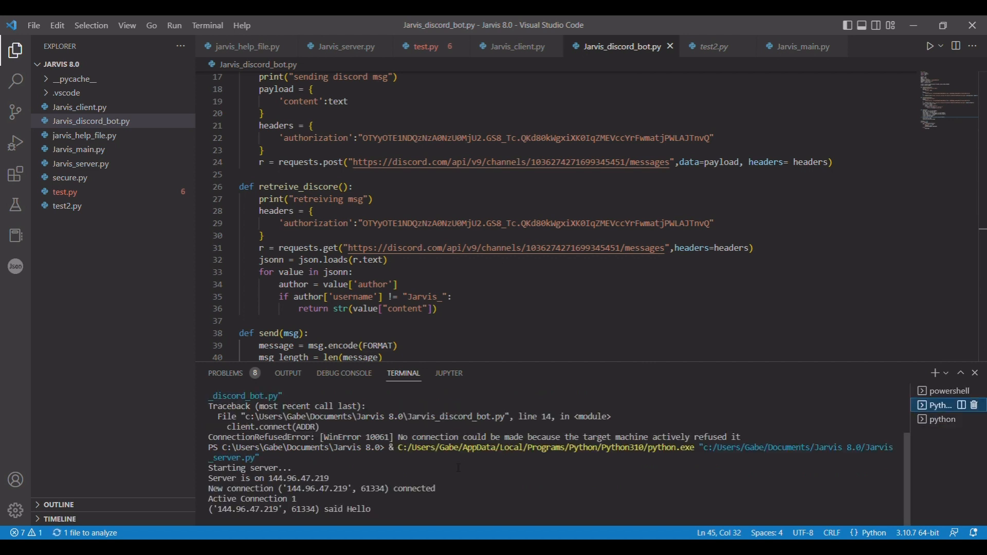
pyautogui.doubleClick(359, 508)
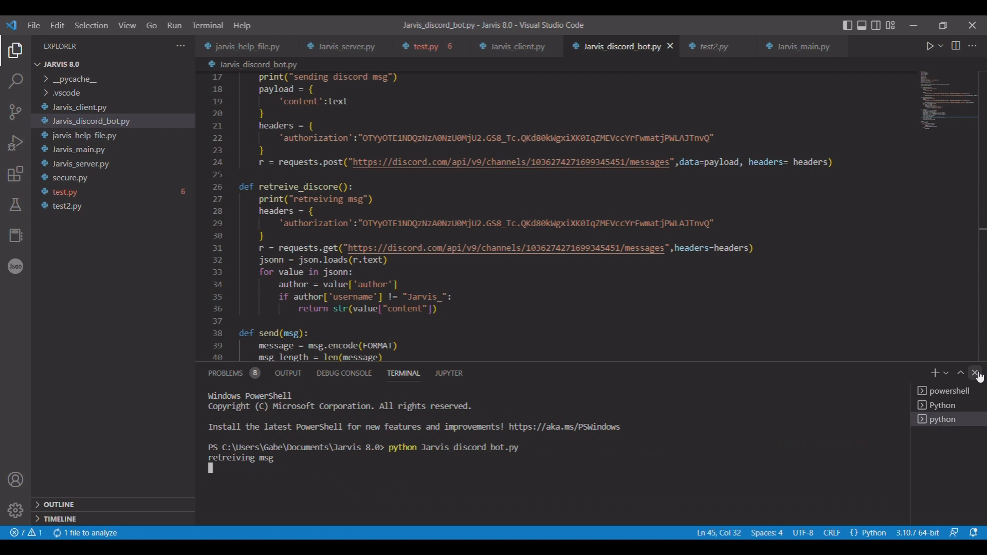
pyautogui.click(978, 372)
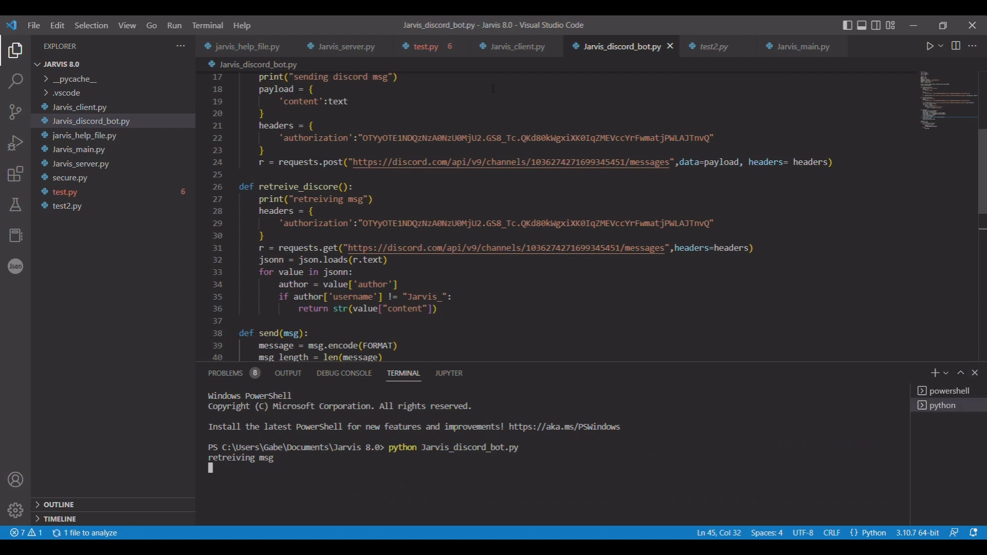
pyautogui.click(344, 46)
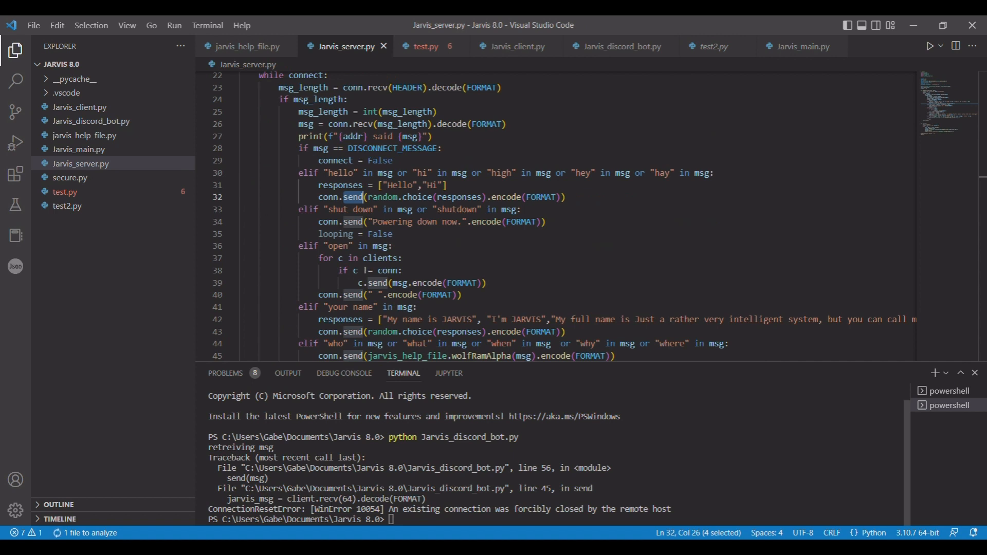
# Copy print(client.recv(2048).decode(FORMAT)) from Jarvis_client.py into the bot's send().
pyautogui.click(621, 46)
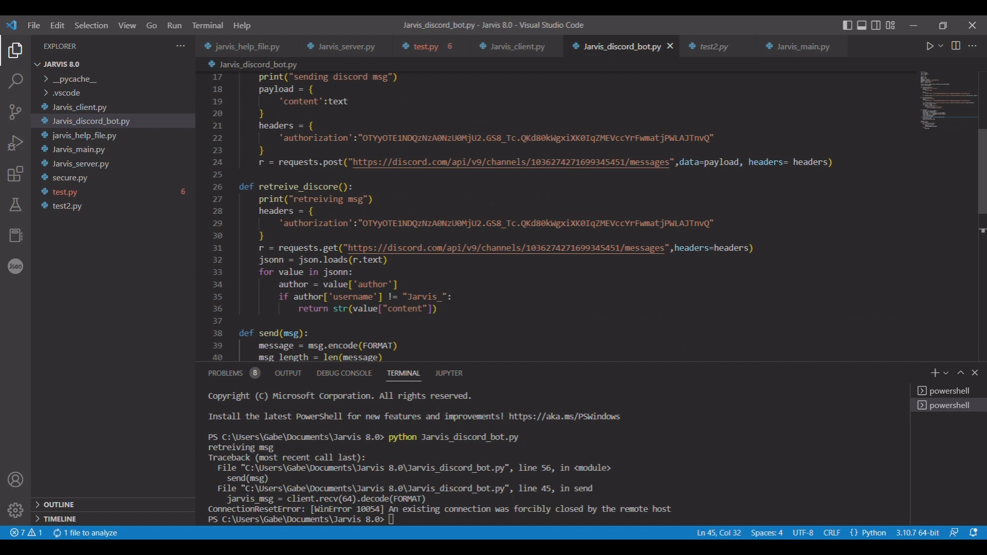
pyautogui.scroll(-3)
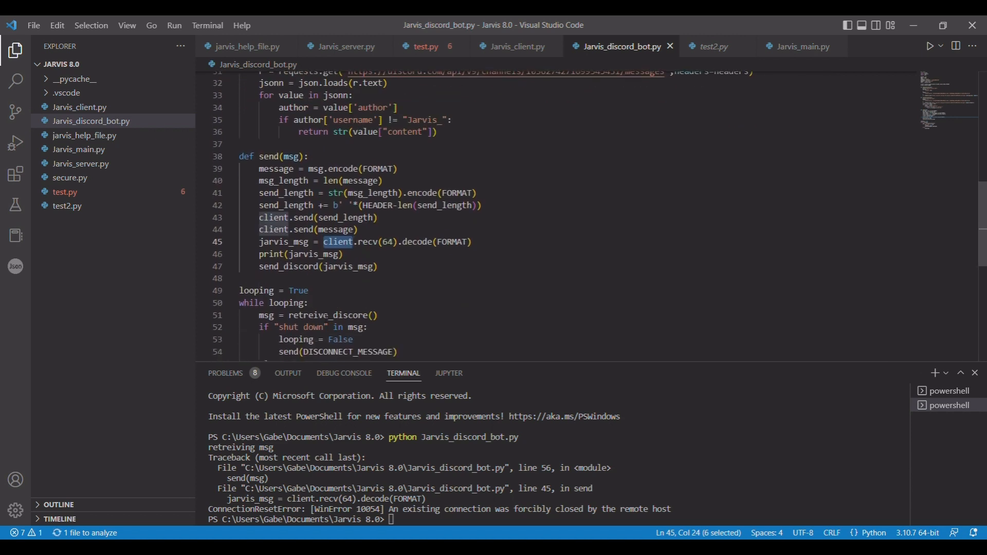
pyautogui.click(517, 46)
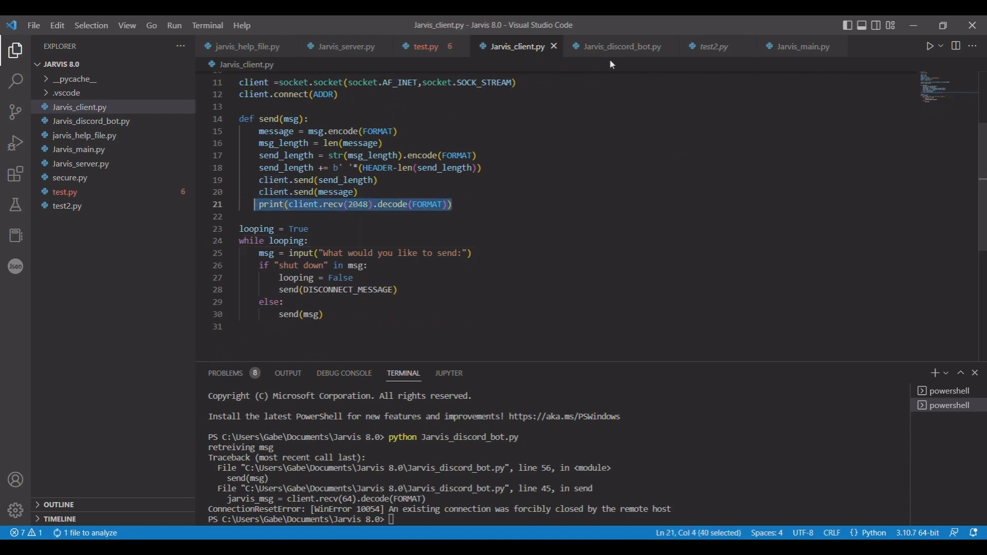
pyautogui.click(622, 45)
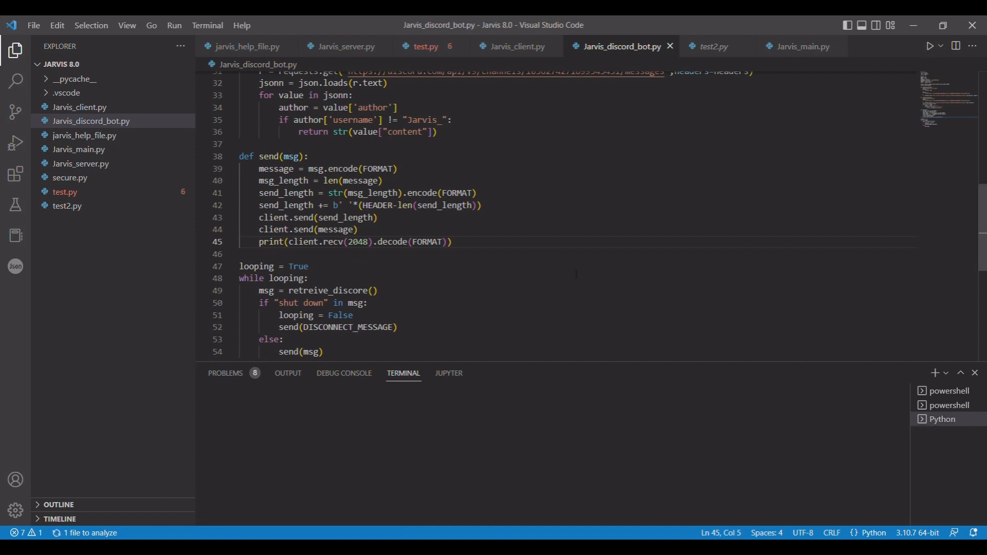
# Run the Jarvis server, then launch the Discord bot in a new terminal.
pyautogui.click(344, 46)
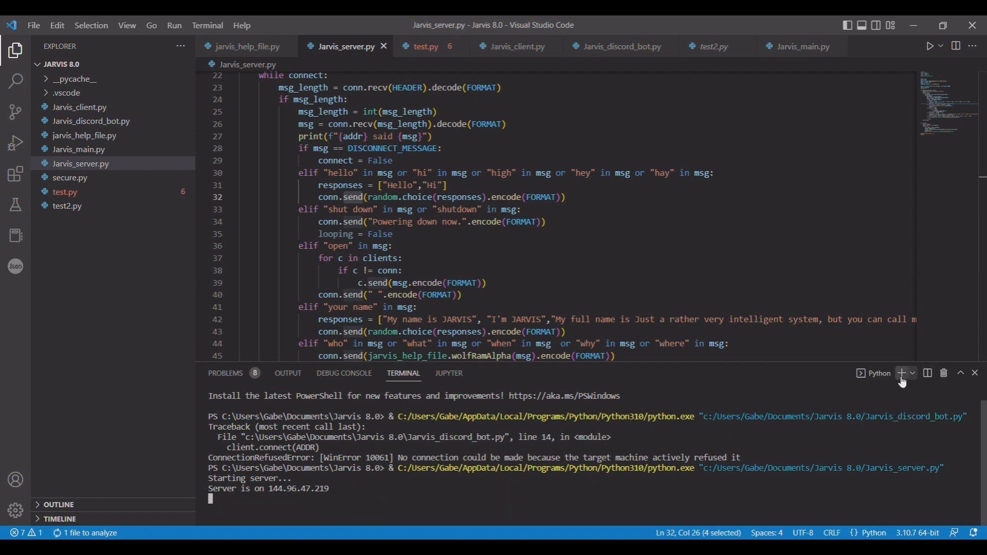
pyautogui.click(912, 372)
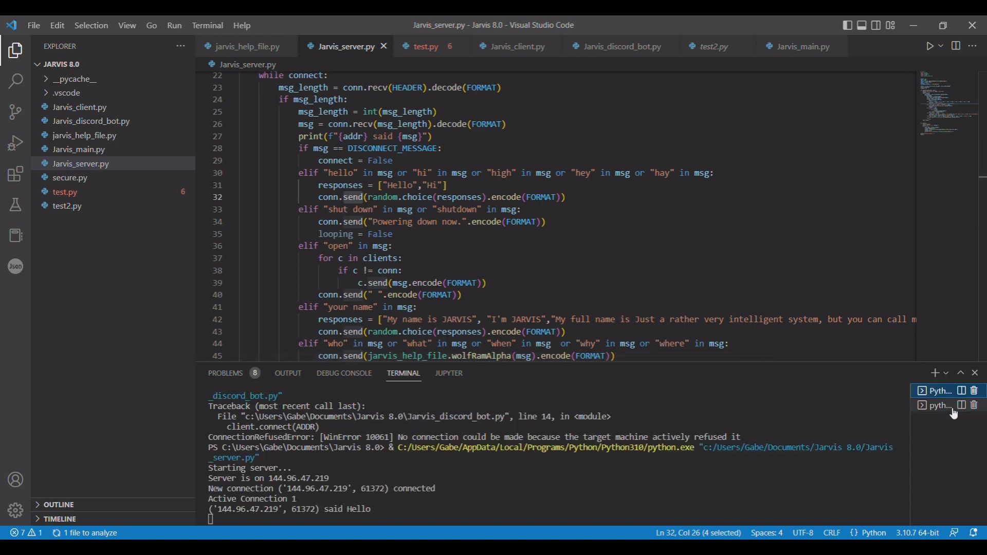
pyautogui.click(940, 405)
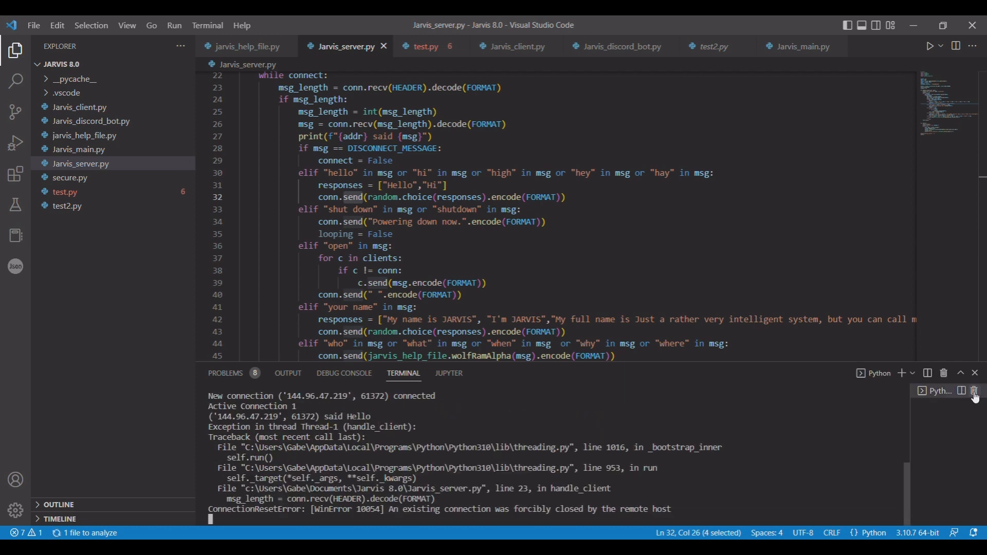
# Send resp in the hello branch's conn.send on line 33 and run Jarvis_server.py.
pyautogui.scroll(-3)
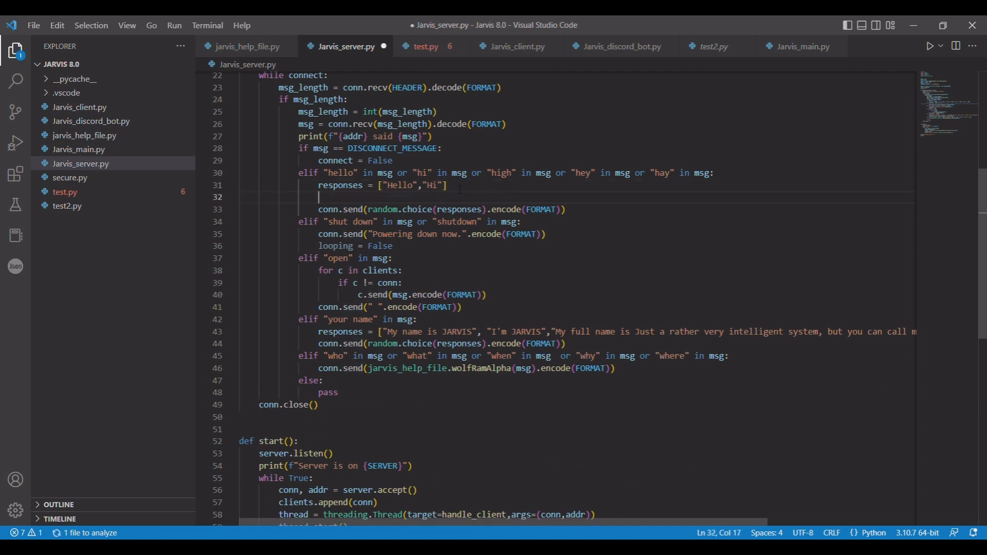
pyautogui.write('resp = random.choice(')
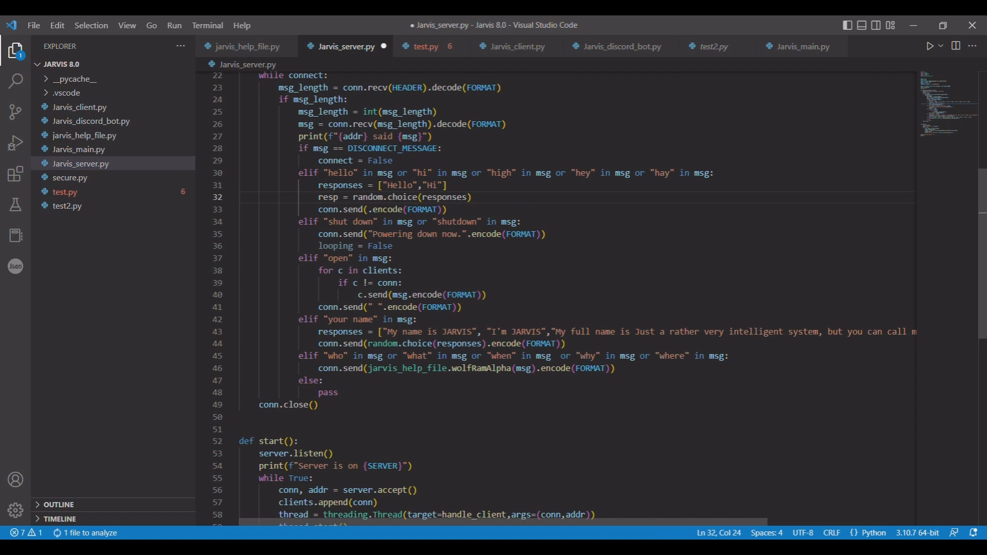
pyautogui.write('res')
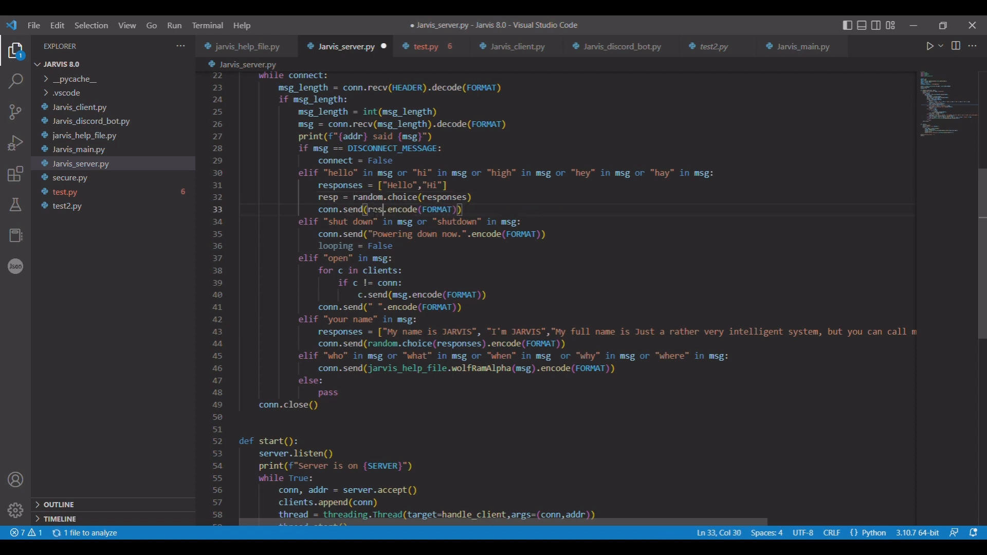
pyautogui.write('p')
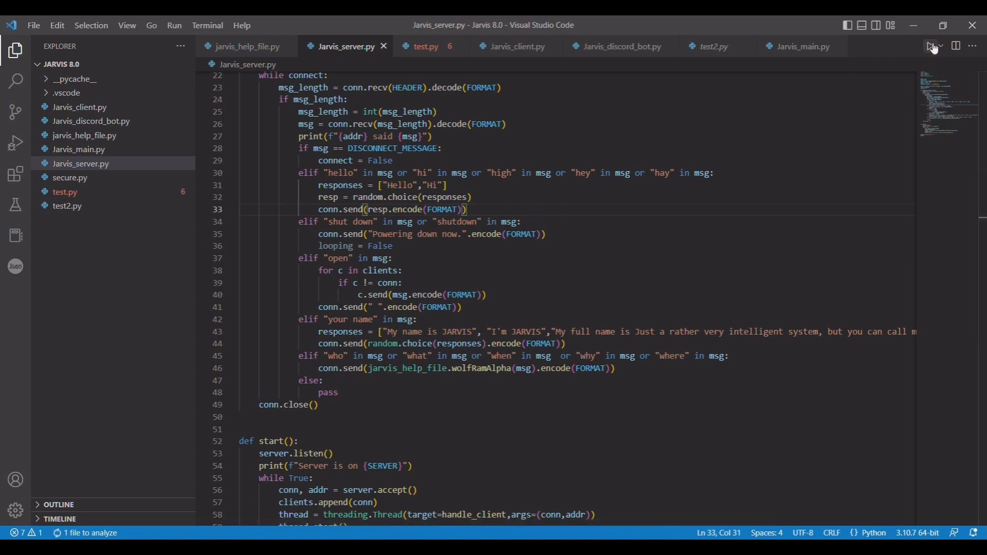
pyautogui.click(931, 46)
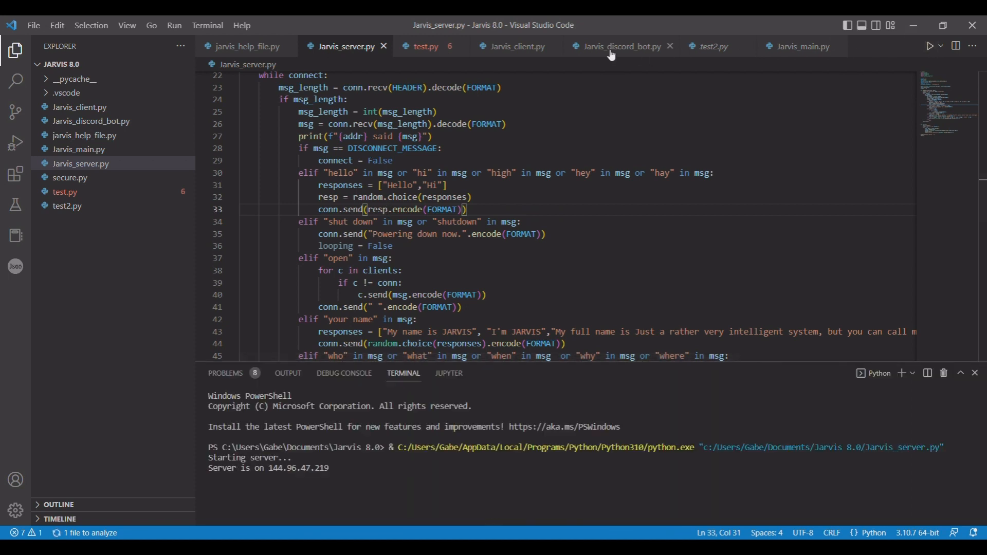
# Launch Jarvis_discord_bot.py in a second terminal and confirm the server logs its Hello.
pyautogui.click(621, 45)
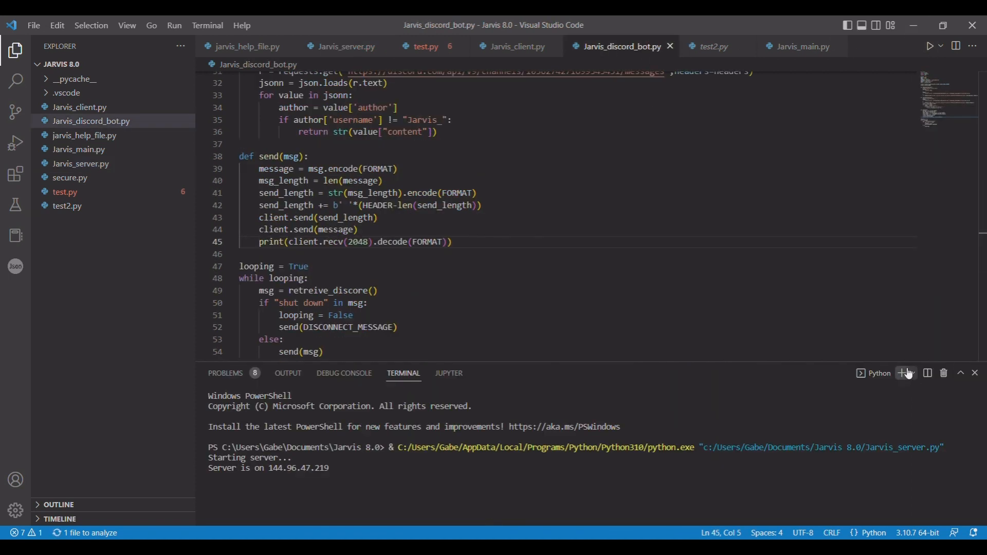
pyautogui.click(936, 372)
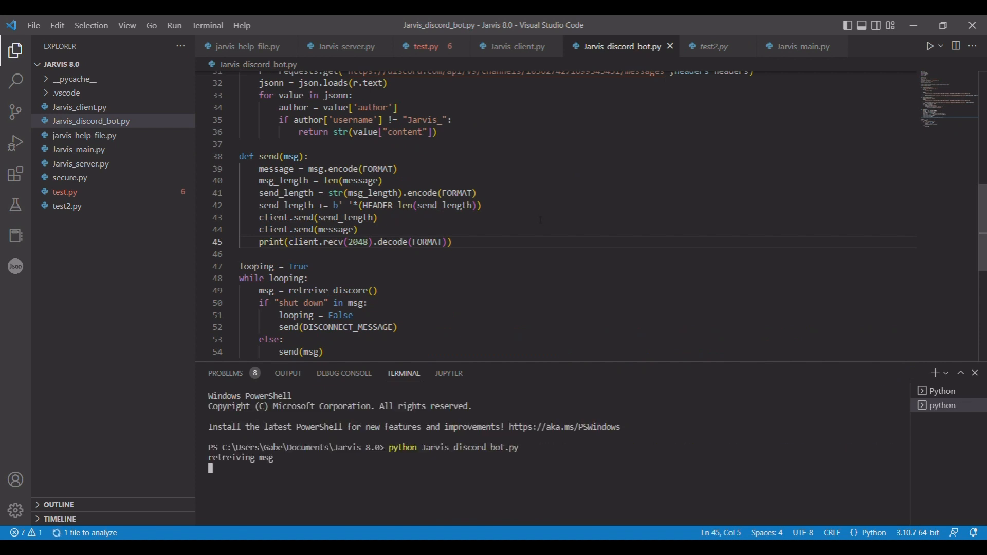
pyautogui.click(941, 390)
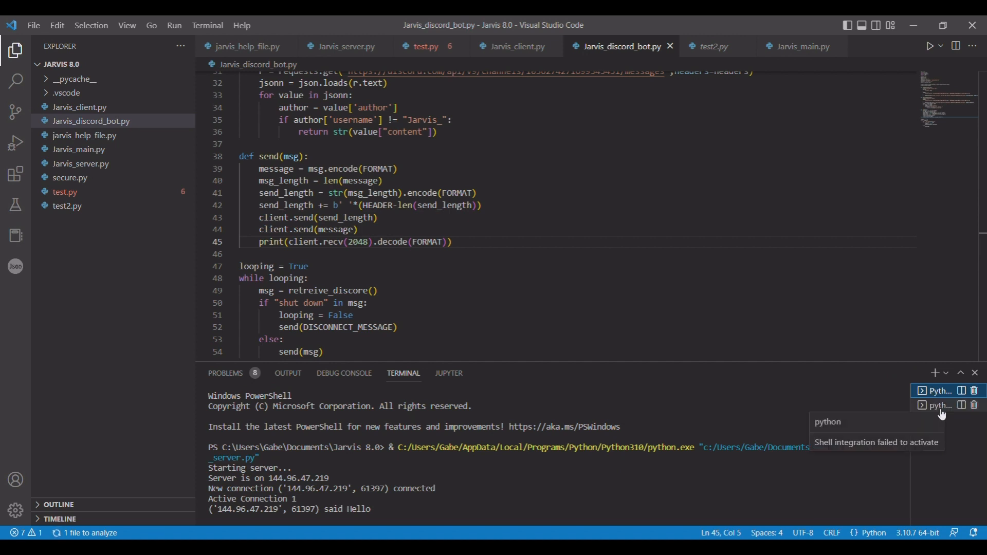
pyautogui.click(942, 404)
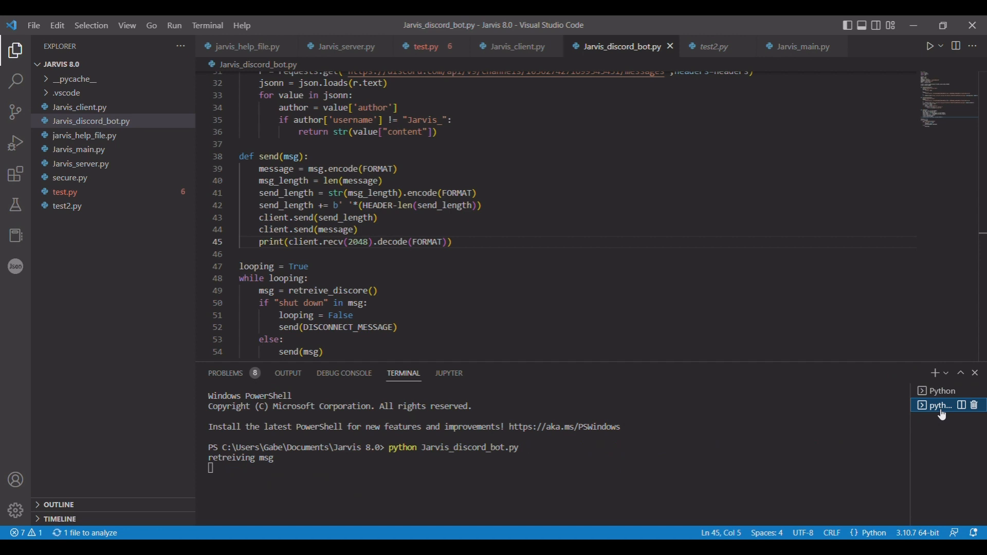
pyautogui.moveTo(969, 417)
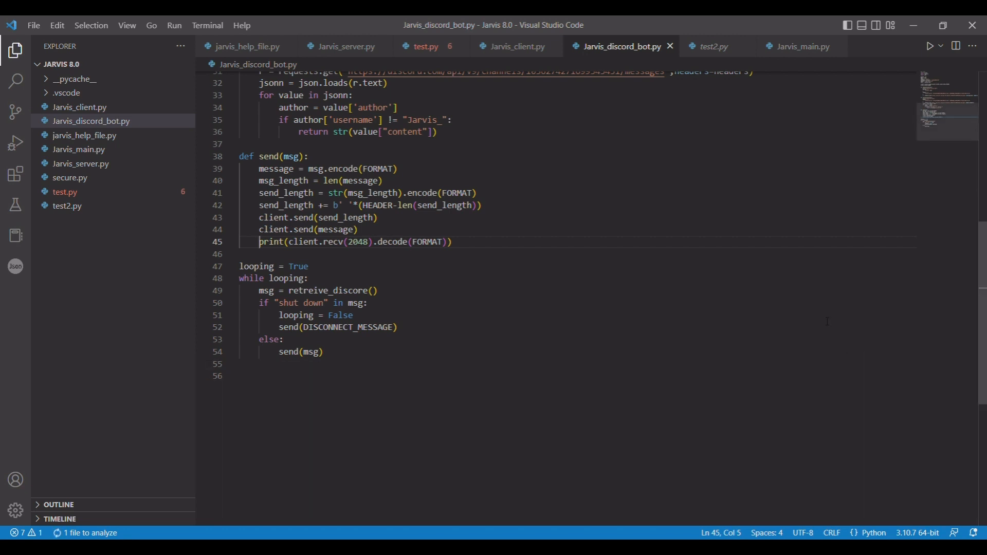
pyautogui.click(345, 46)
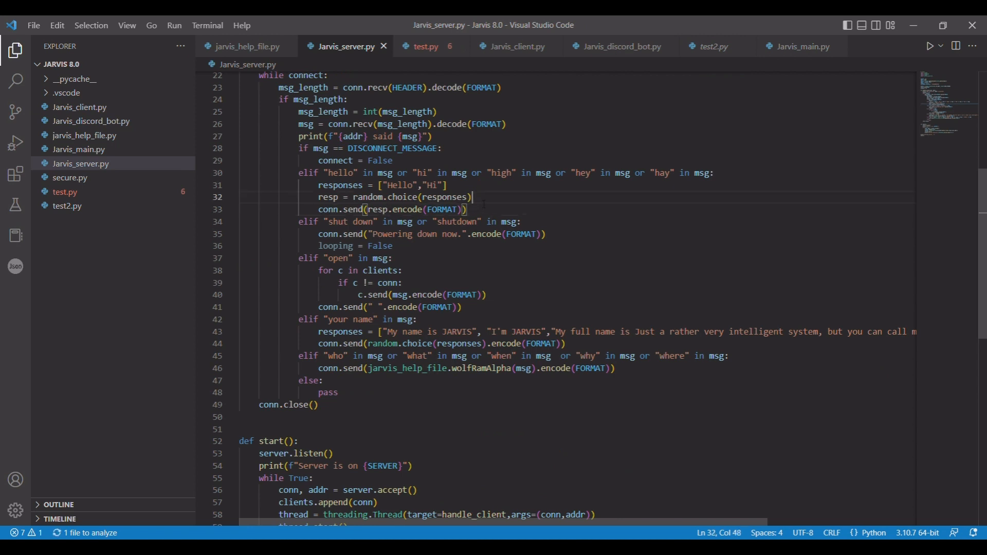
# Add print("sending response") before the server's reply and rerun the server.
pyautogui.press('enter')
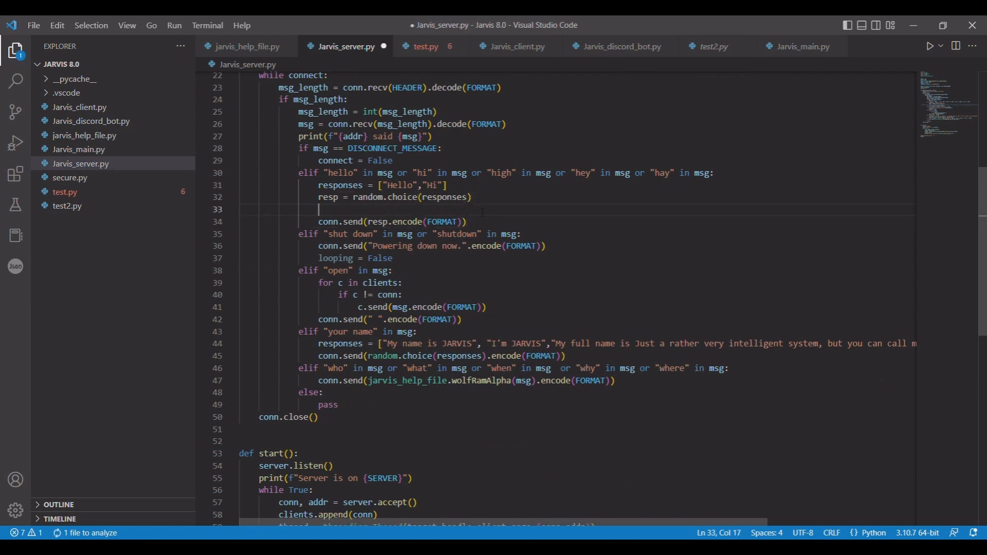
pyautogui.write('print()')
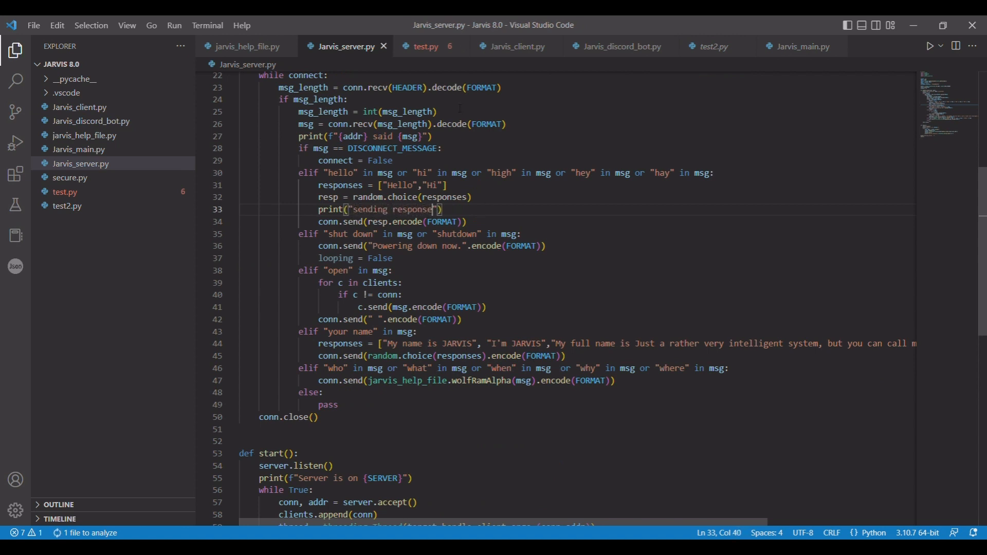
pyautogui.click(516, 46)
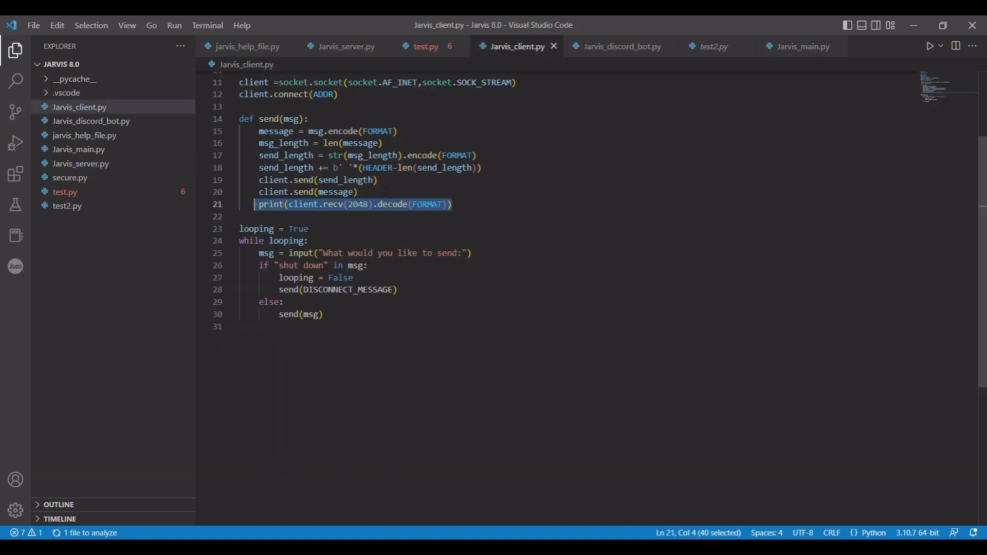
pyautogui.click(345, 46)
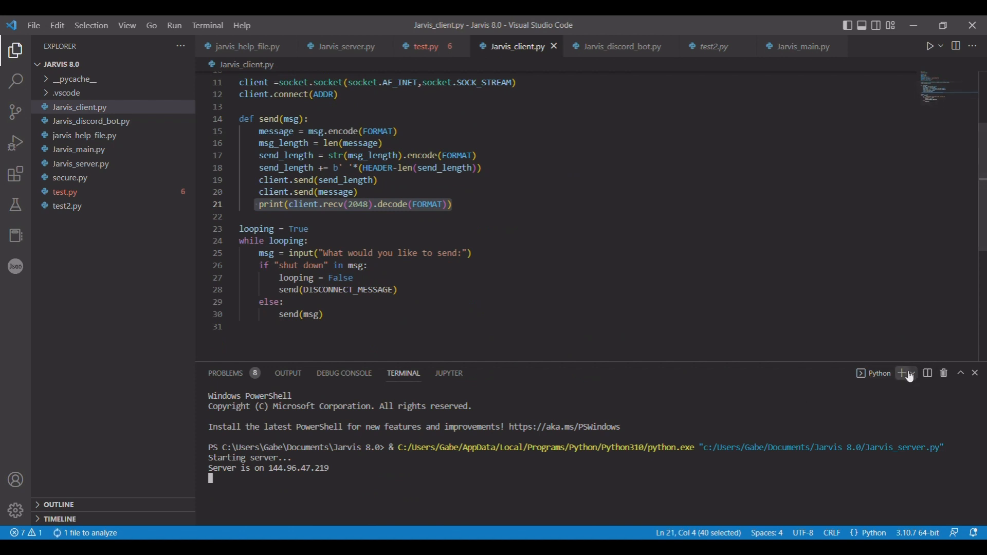
# Run python Jarvis_client.py in a new terminal and send hello, getting Hello back.
pyautogui.click(903, 373)
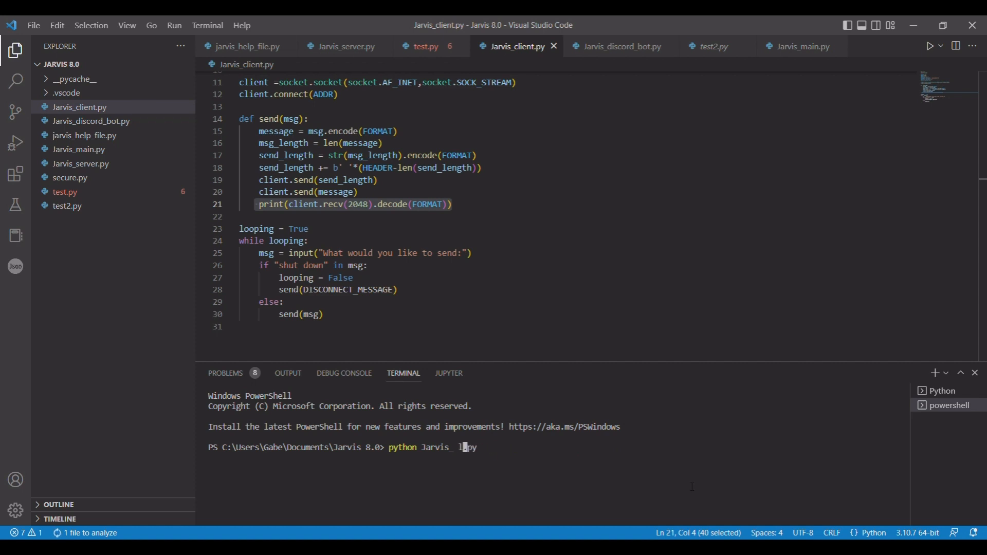
pyautogui.write('cli')
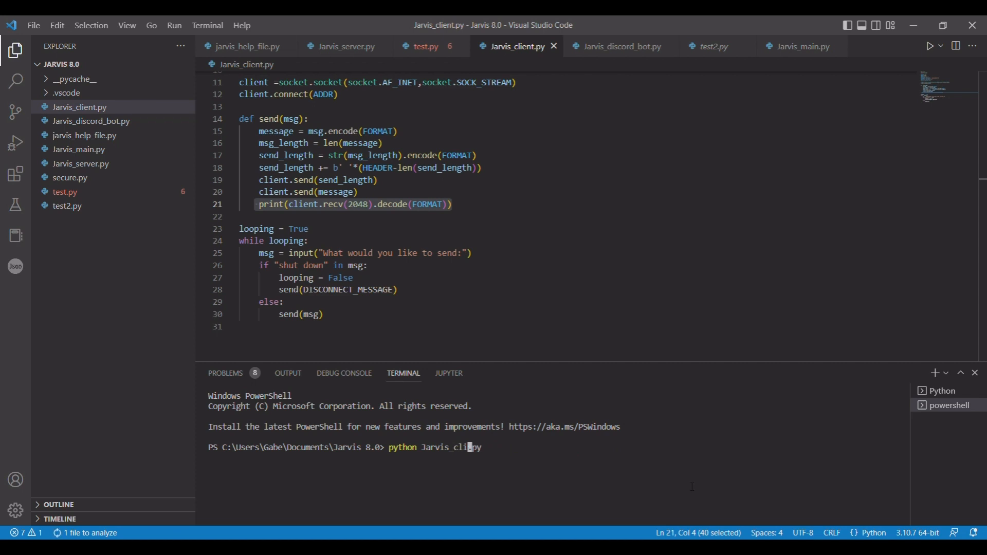
pyautogui.press('enter')
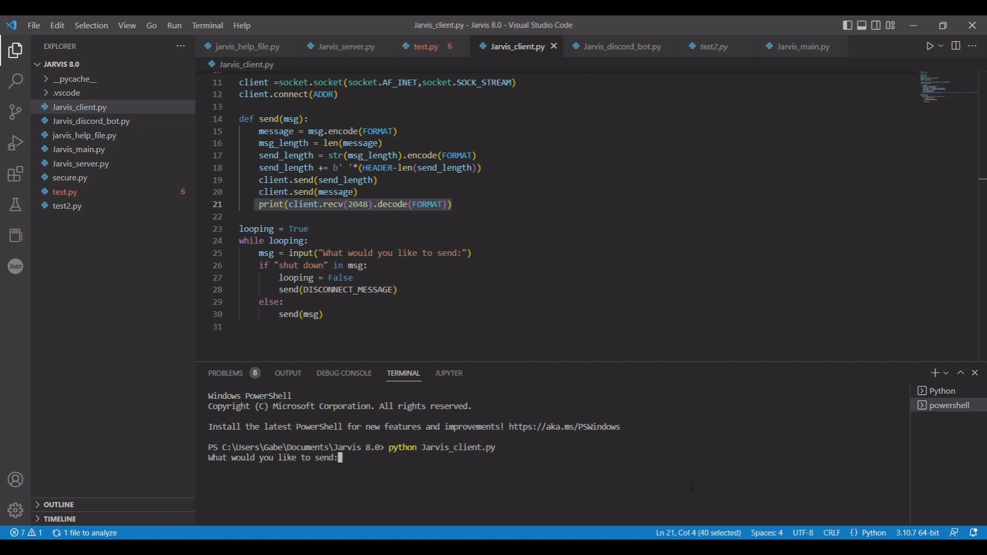
pyautogui.write('hello')
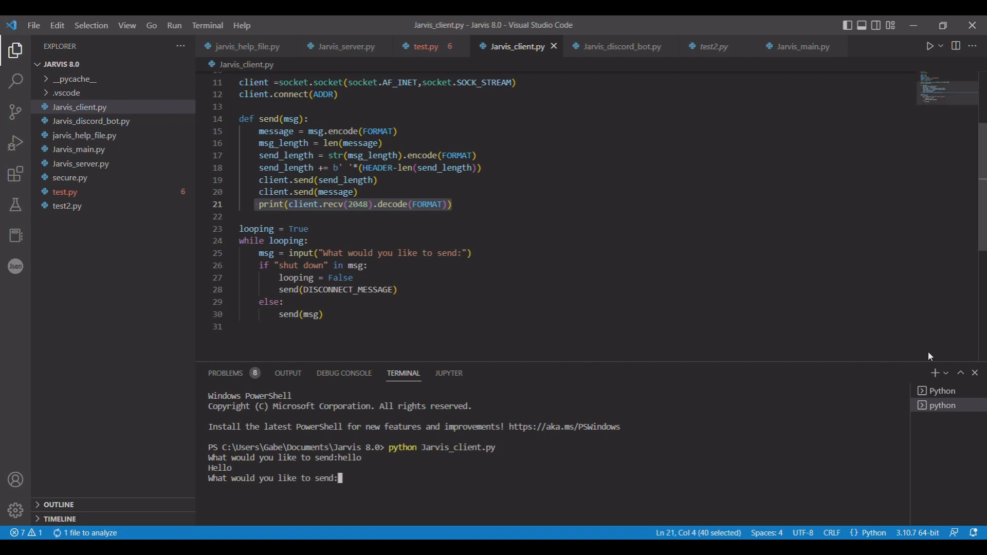
pyautogui.click(942, 390)
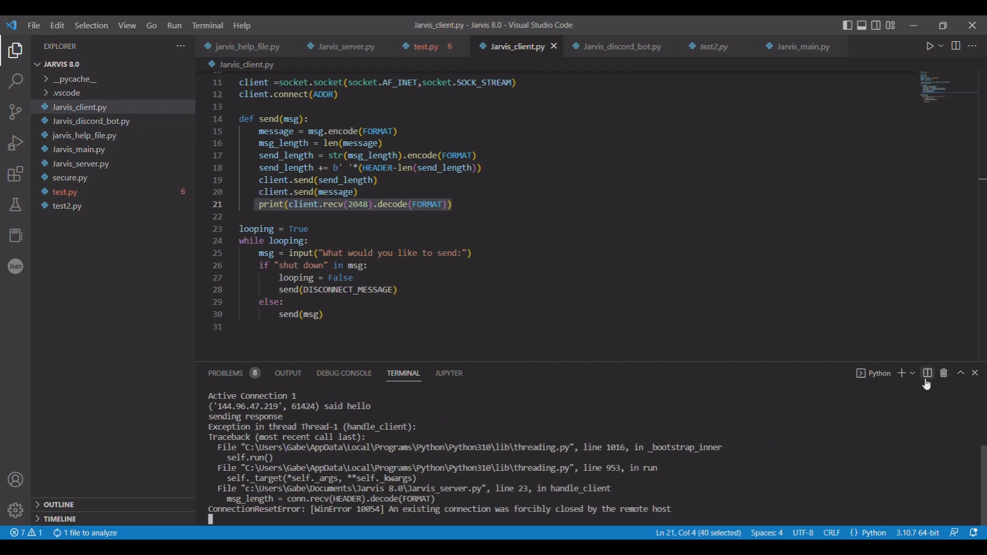
# Revert the server's resp edits and change the bot's send(msg) to send(msg.lower()), saved.
pyautogui.click(902, 373)
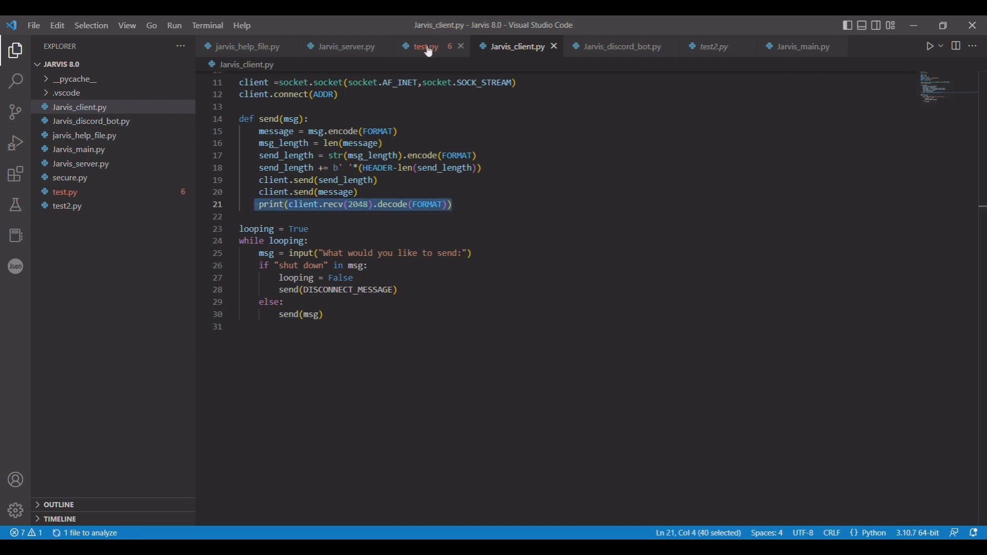
pyautogui.click(345, 46)
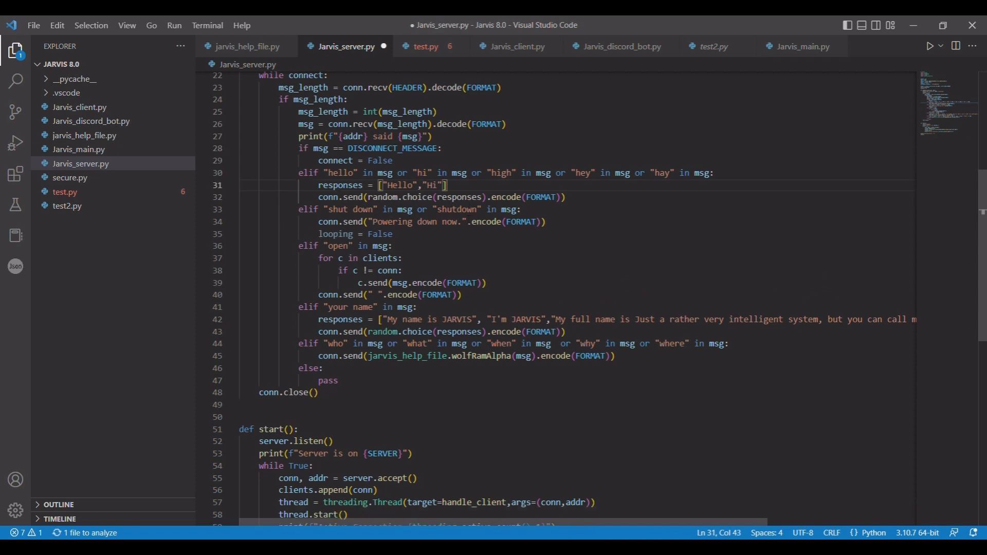
pyautogui.click(622, 46)
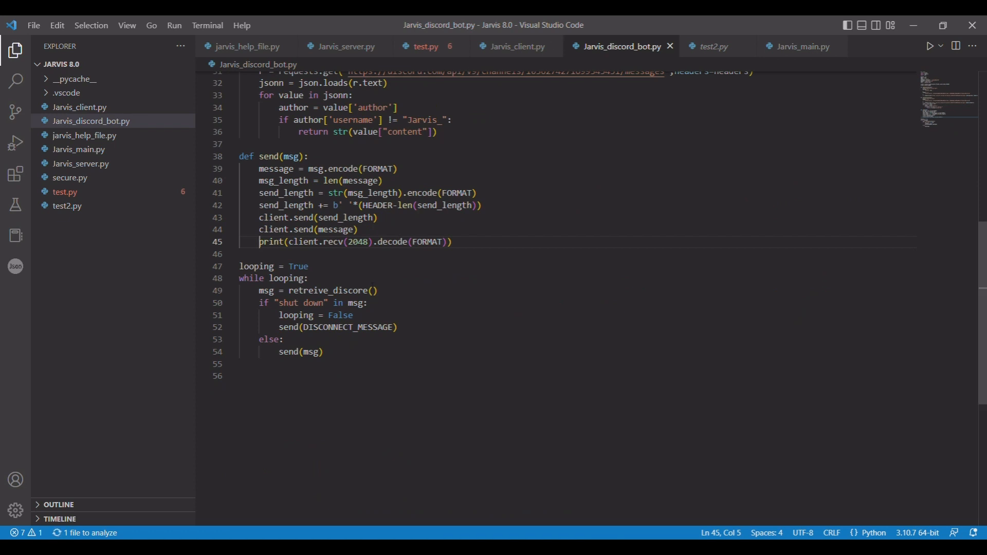
pyautogui.write('.lower(')
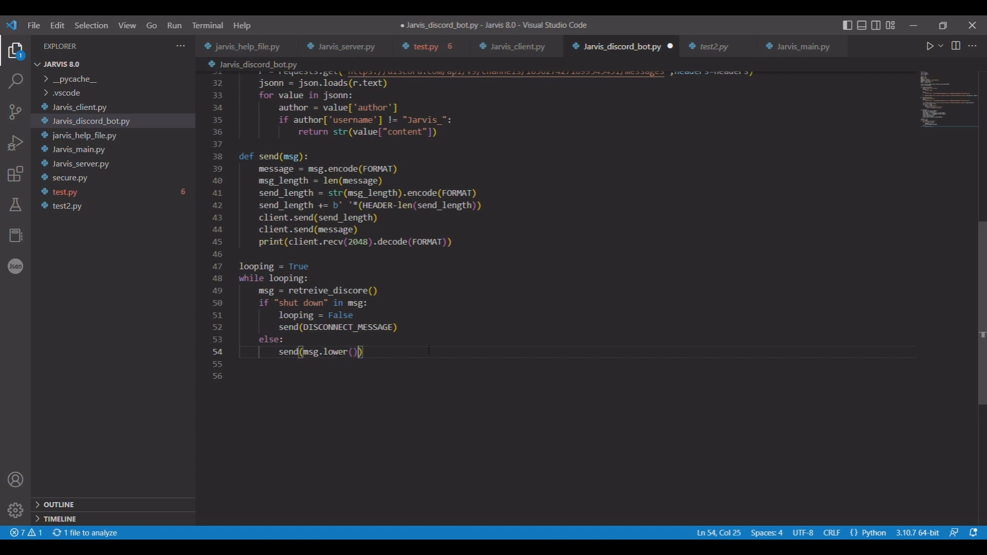
pyautogui.press('ctrl+s')
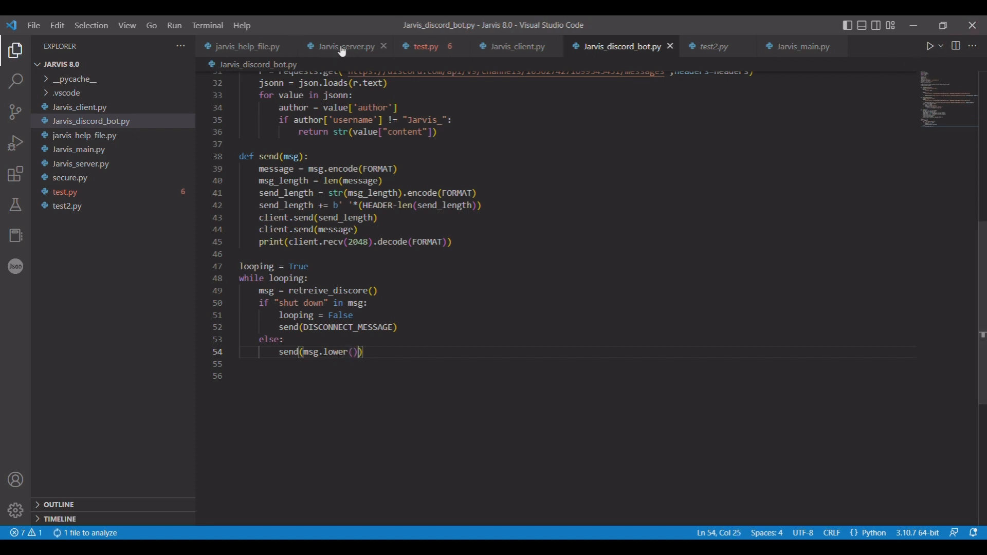
pyautogui.click(345, 46)
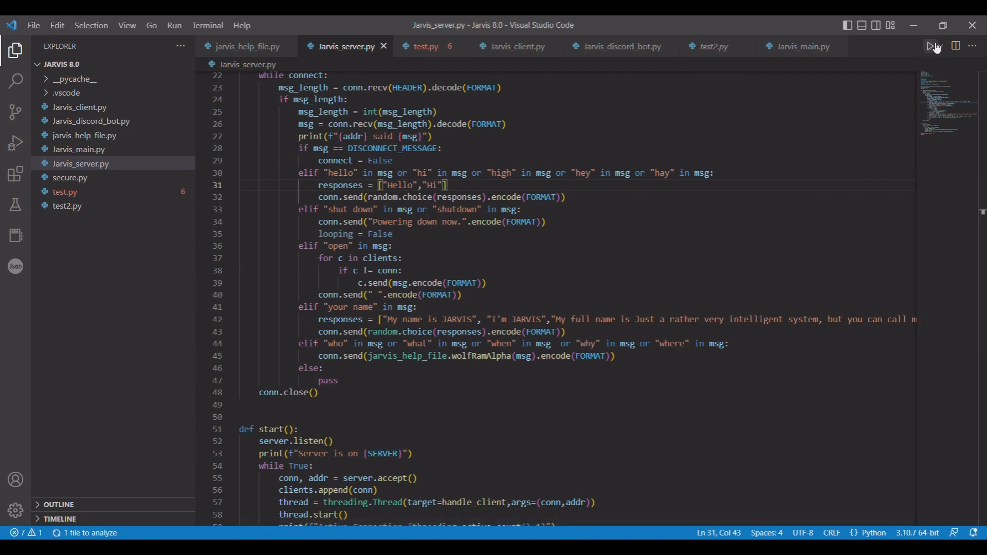
# Start the Jarvis server and run python Jarvis_client.py in another terminal.
pyautogui.click(932, 46)
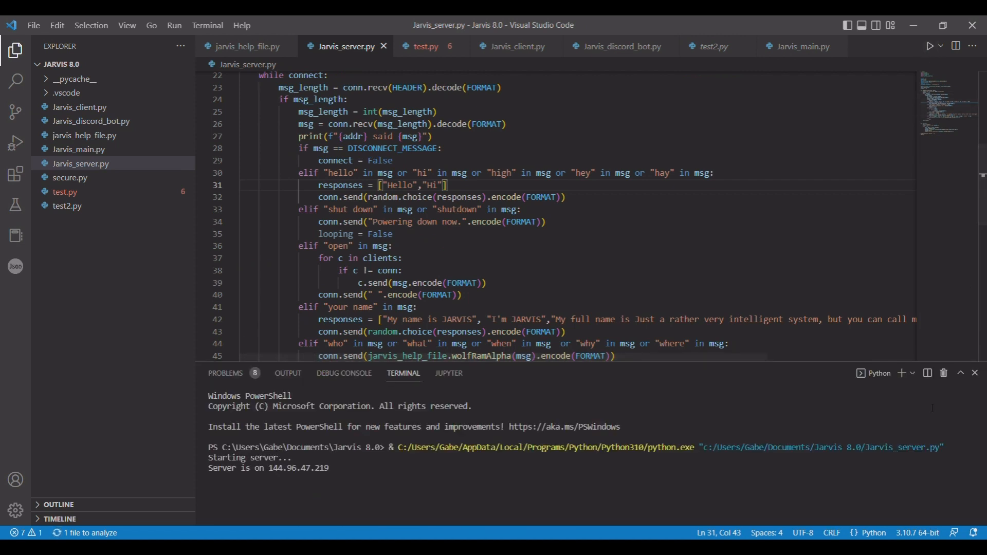
pyautogui.click(902, 372)
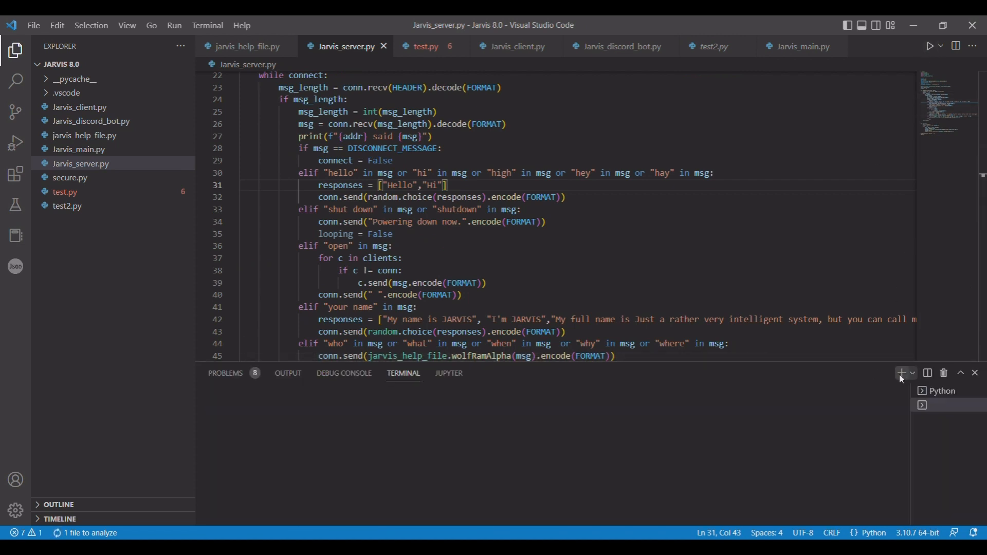
pyautogui.click(901, 373)
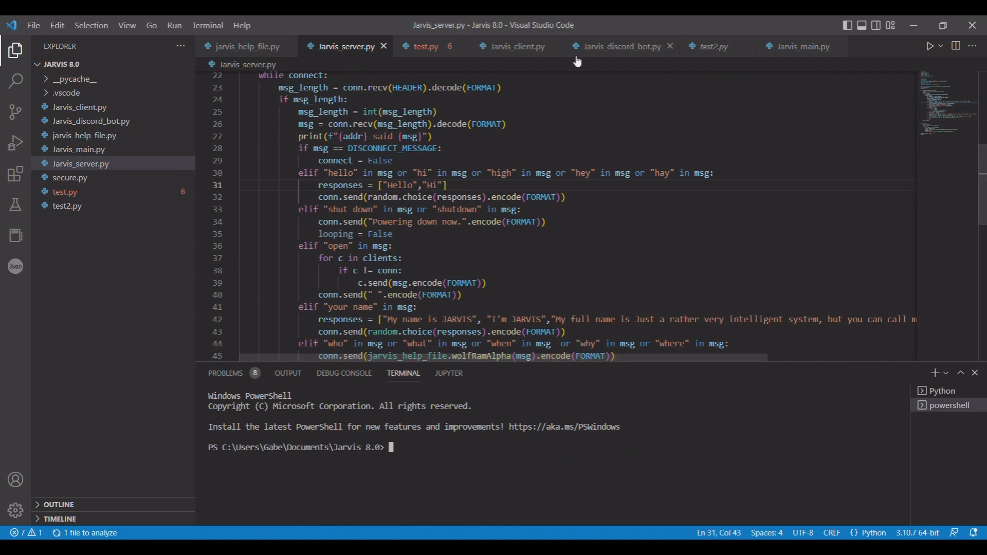
pyautogui.write('python Jarvis_client.py')
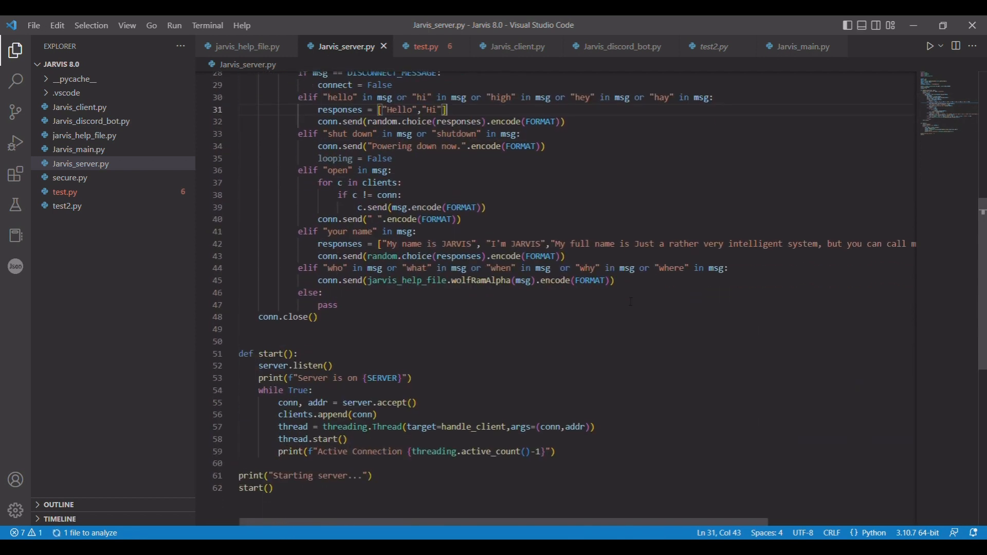
# Run Jarvis_discord_bot.py, hitting a ConnectionRefusedError, then rerun Jarvis_server.py.
pyautogui.click(620, 46)
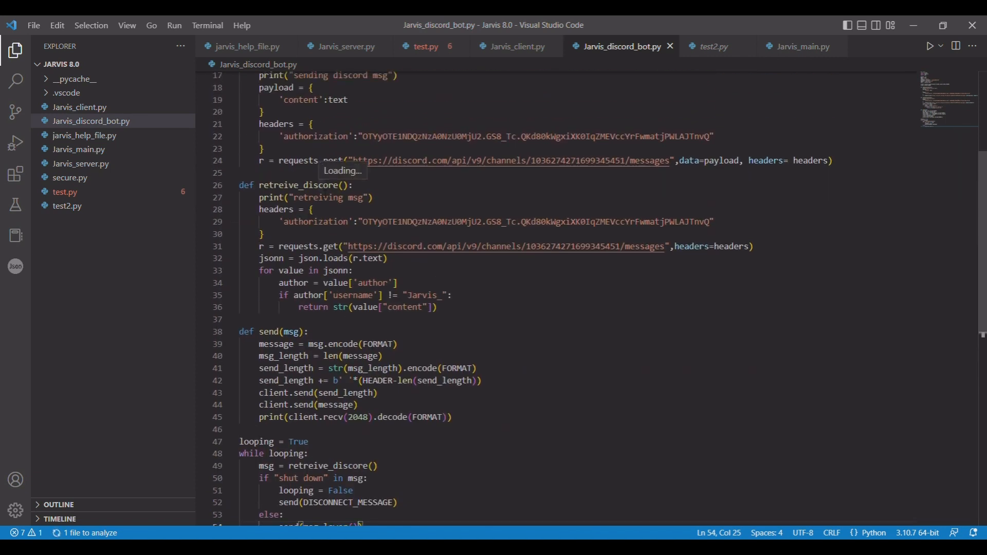
pyautogui.scroll(-3)
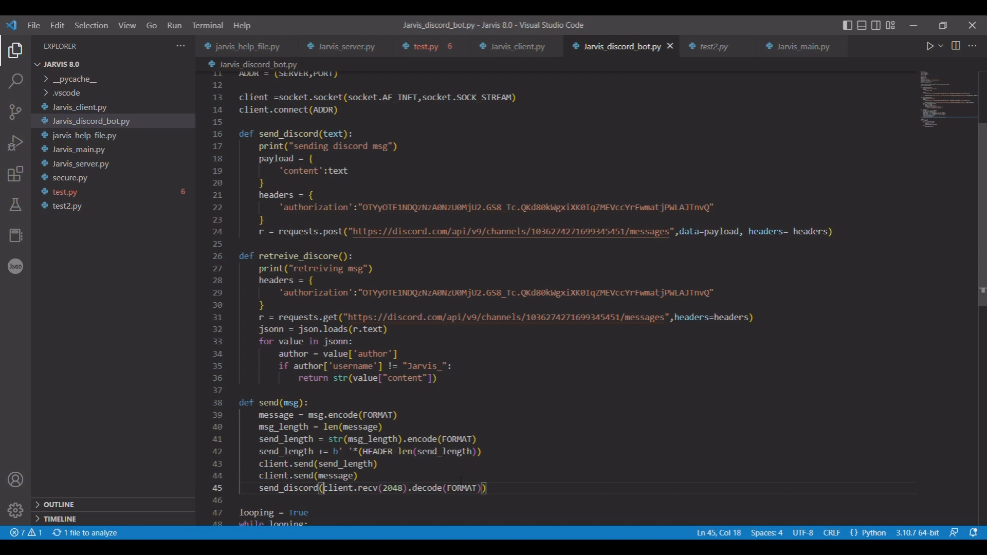
pyautogui.moveTo(931, 45)
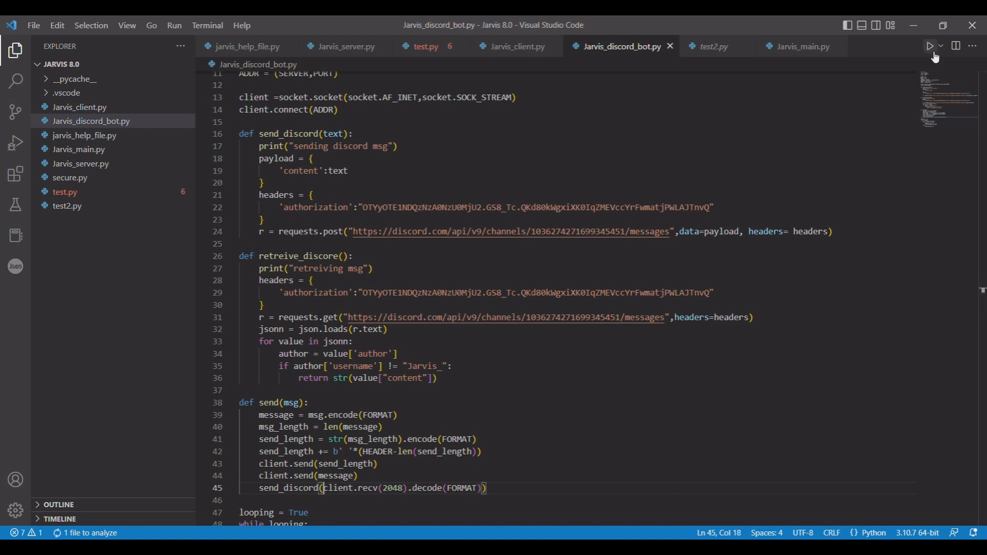
pyautogui.click(930, 46)
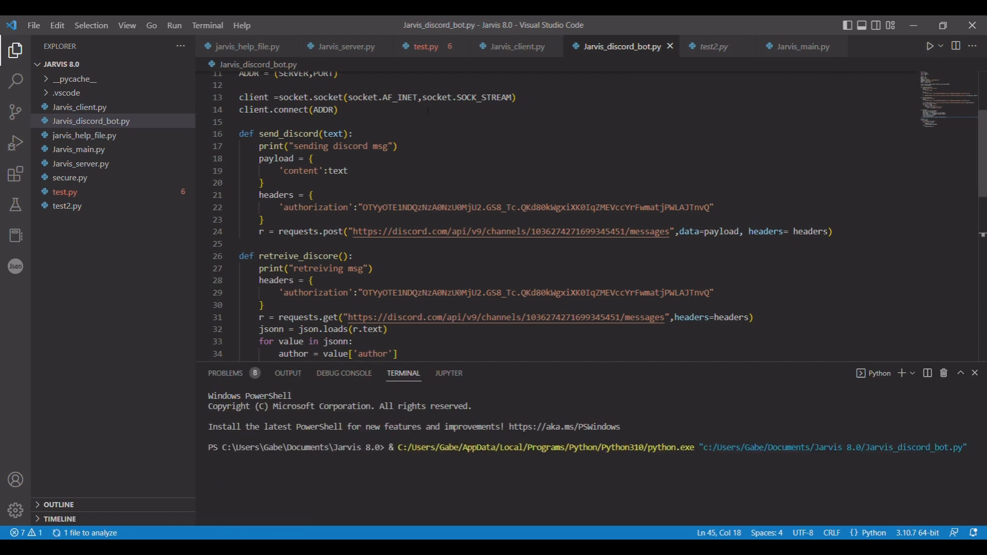
pyautogui.click(346, 46)
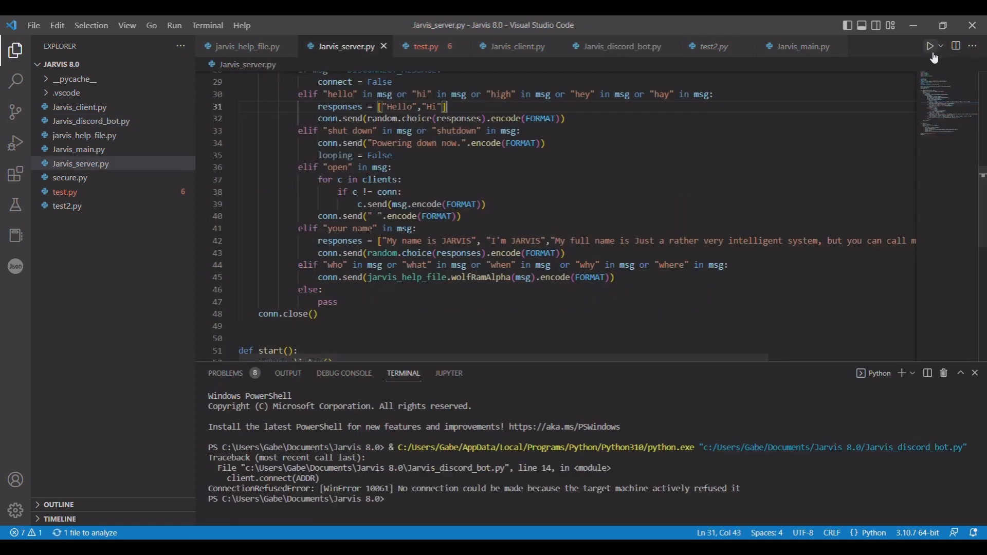
pyautogui.click(620, 46)
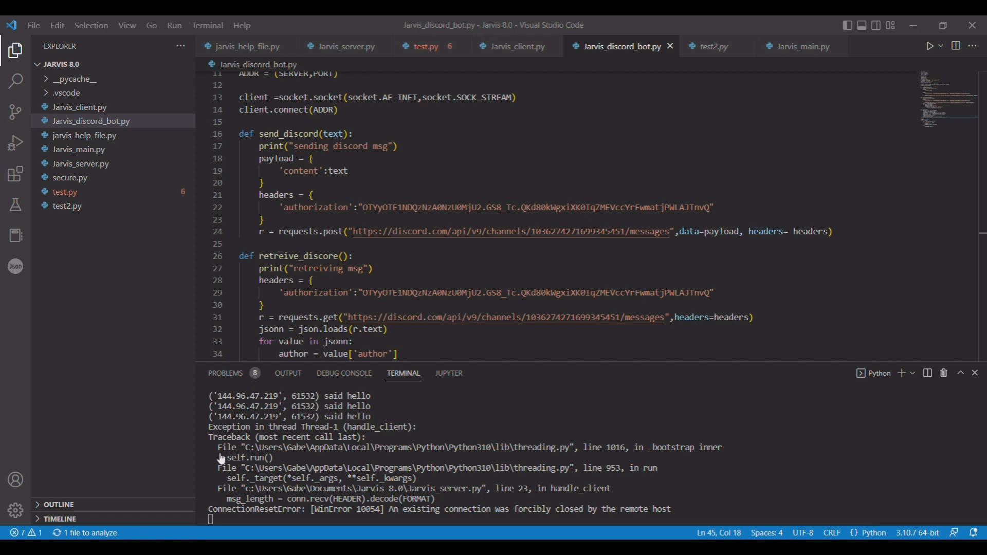
pyautogui.moveTo(244, 291)
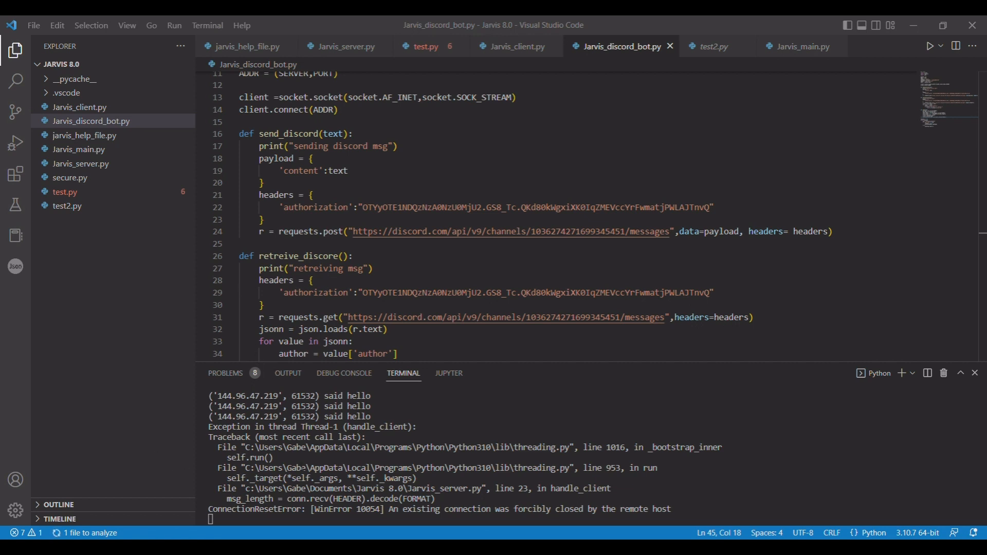
pyautogui.moveTo(824, 331)
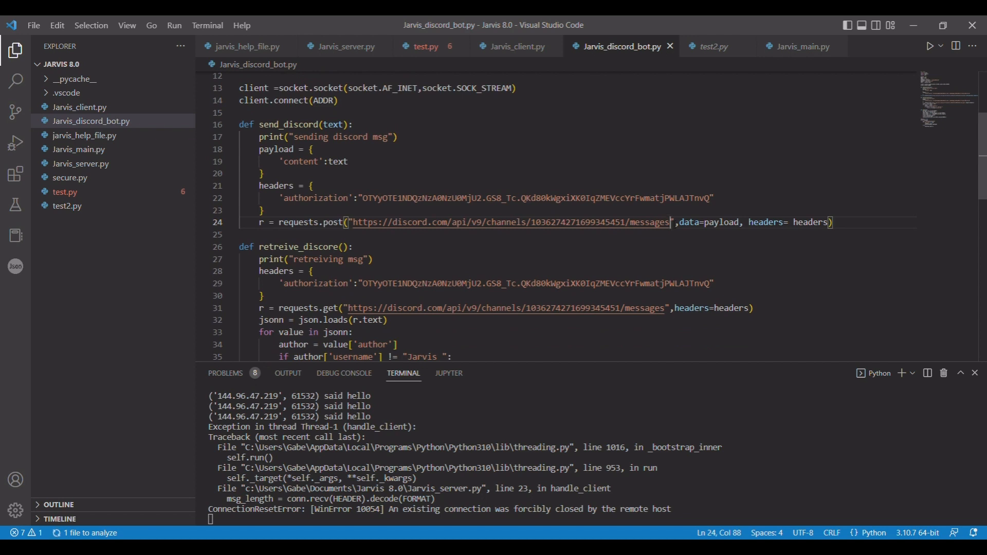
# Append ?limit=1 to the requests.post URL in send_discord.
pyautogui.write('?')
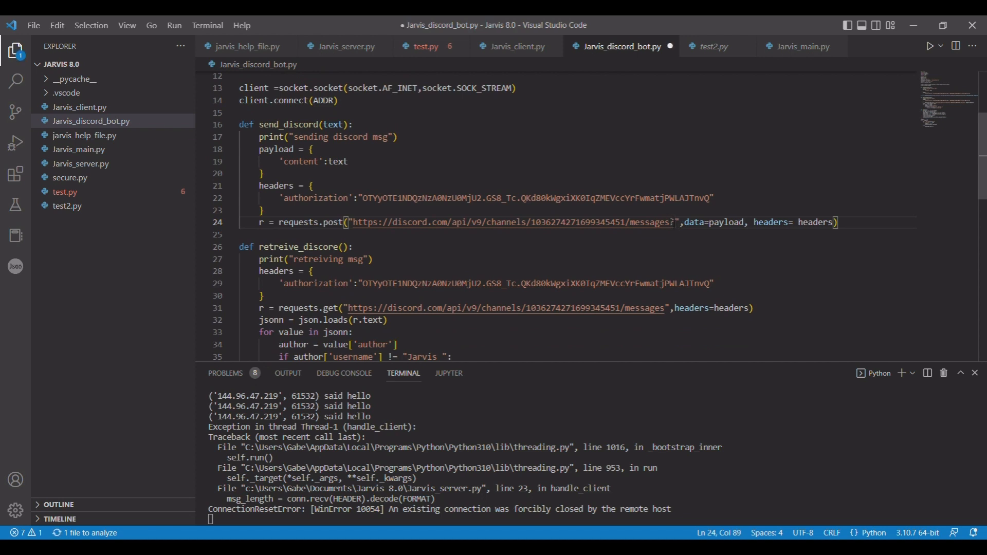
pyautogui.write('limit')
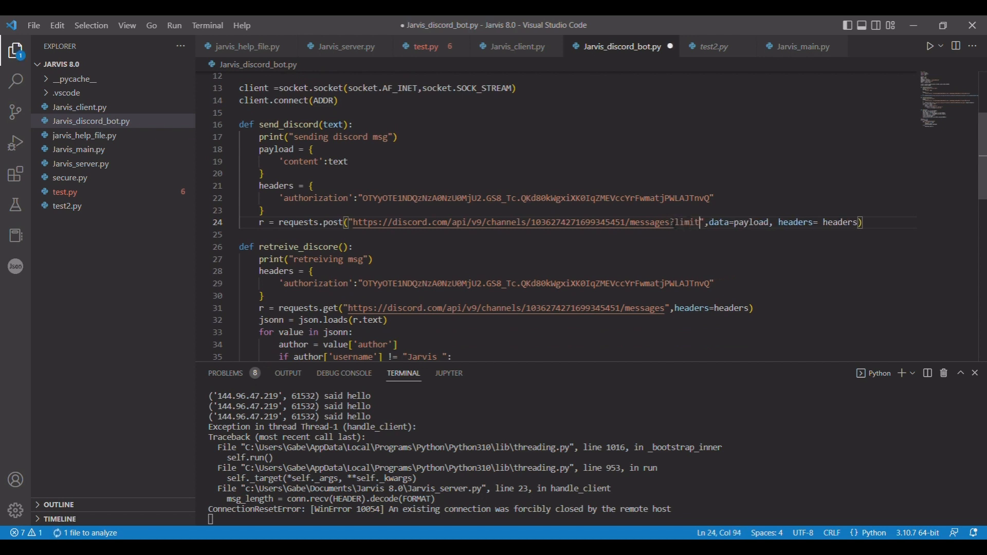
pyautogui.write('=1')
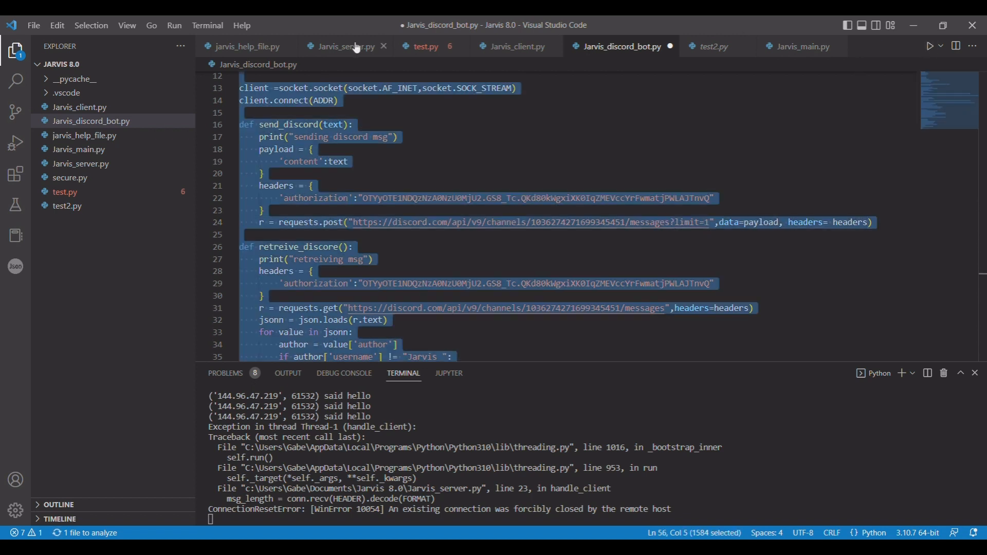
pyautogui.click(345, 45)
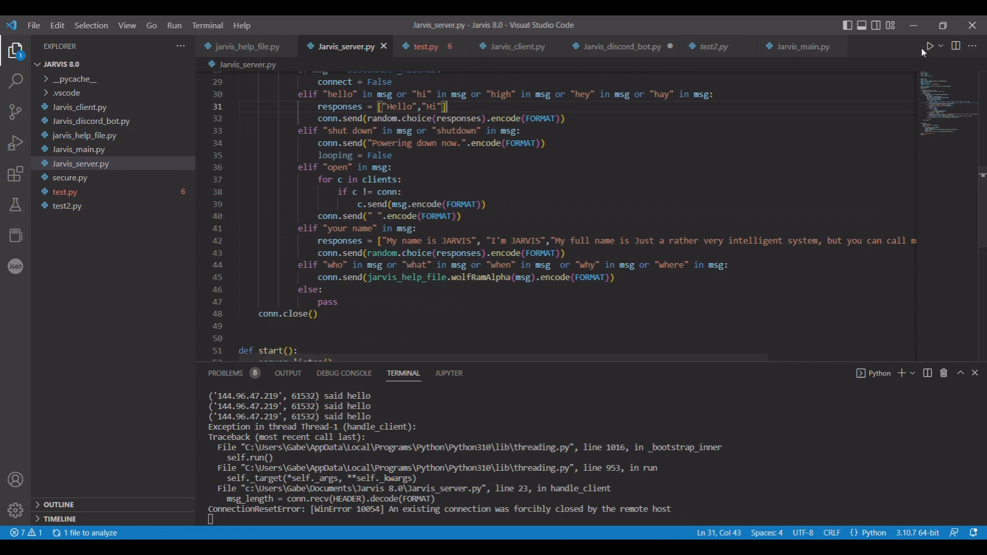
pyautogui.moveTo(600, 55)
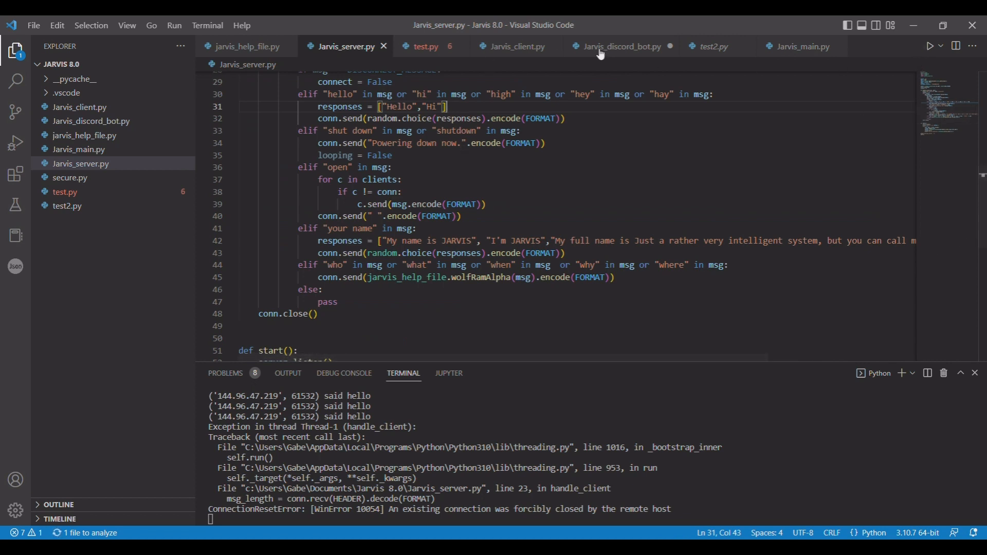
pyautogui.click(620, 46)
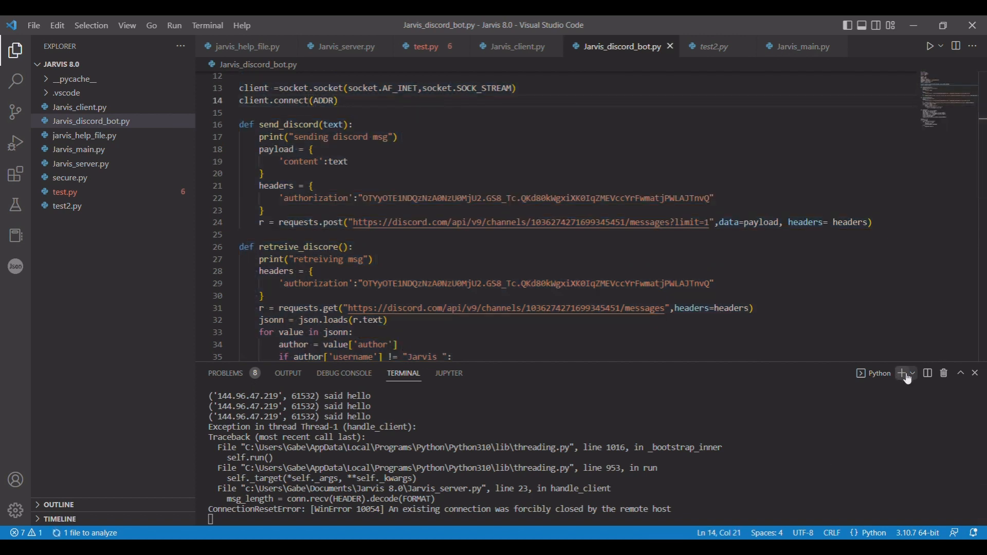
# Relaunch Jarvis_discord_bot.py in a fresh terminal, flooding the server log with hellos.
pyautogui.click(903, 373)
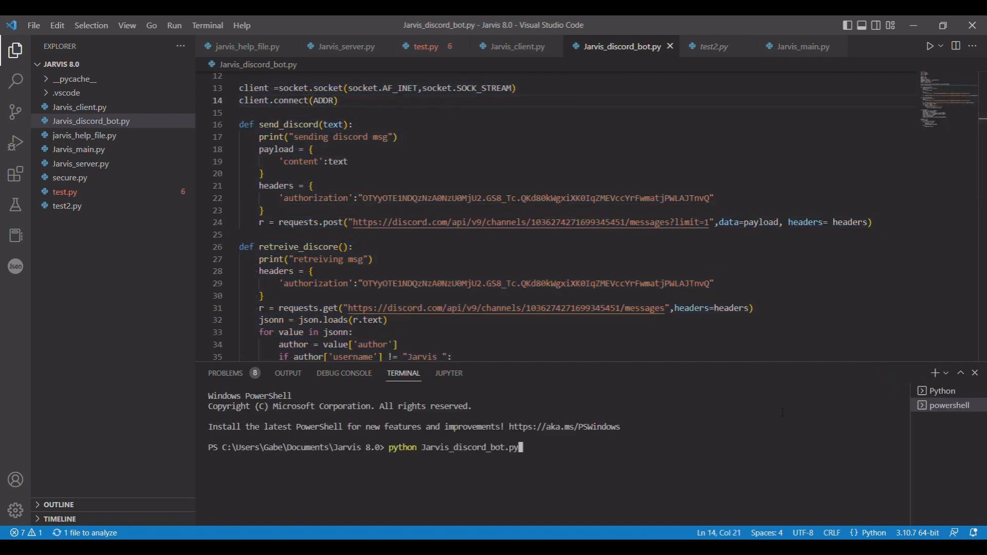
pyautogui.press('enter')
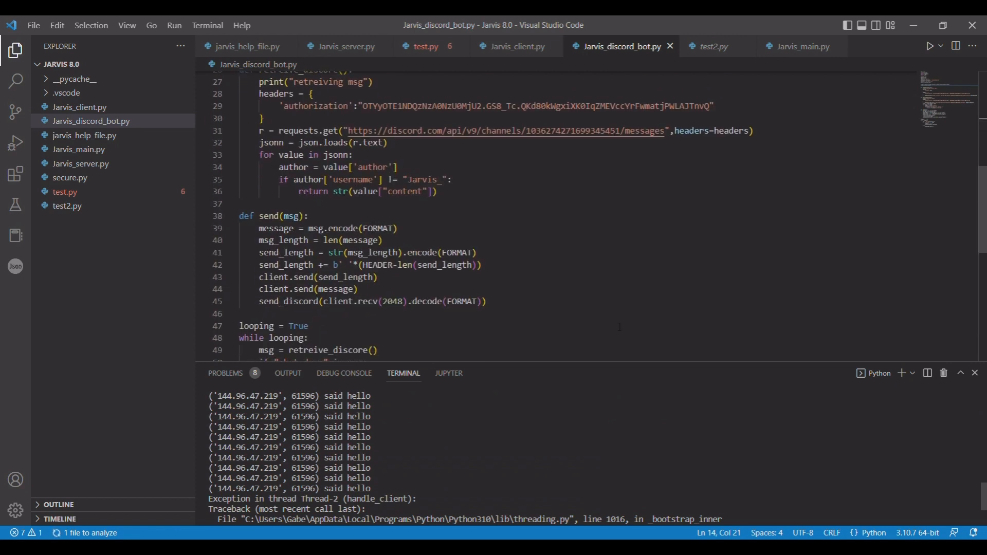
pyautogui.scroll(-3)
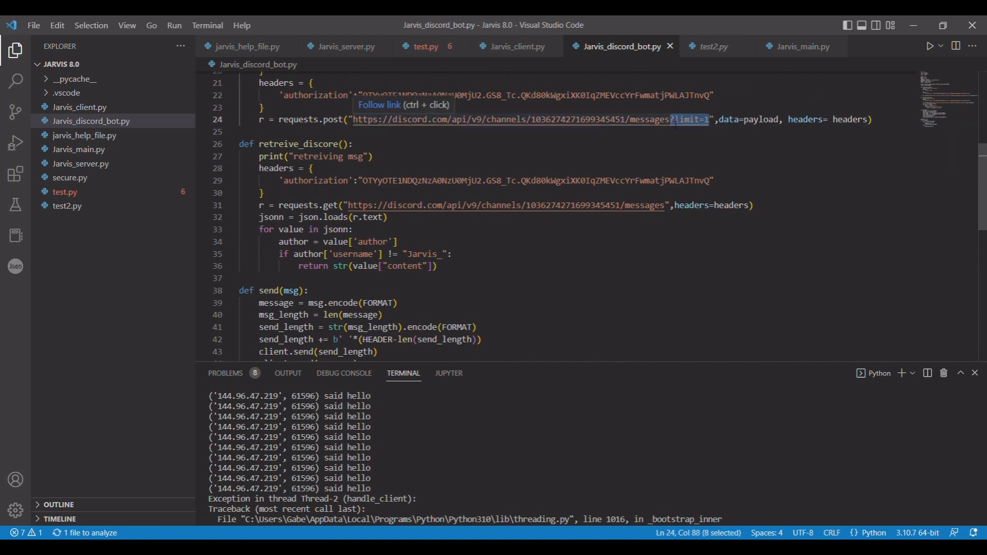
pyautogui.moveTo(693, 151)
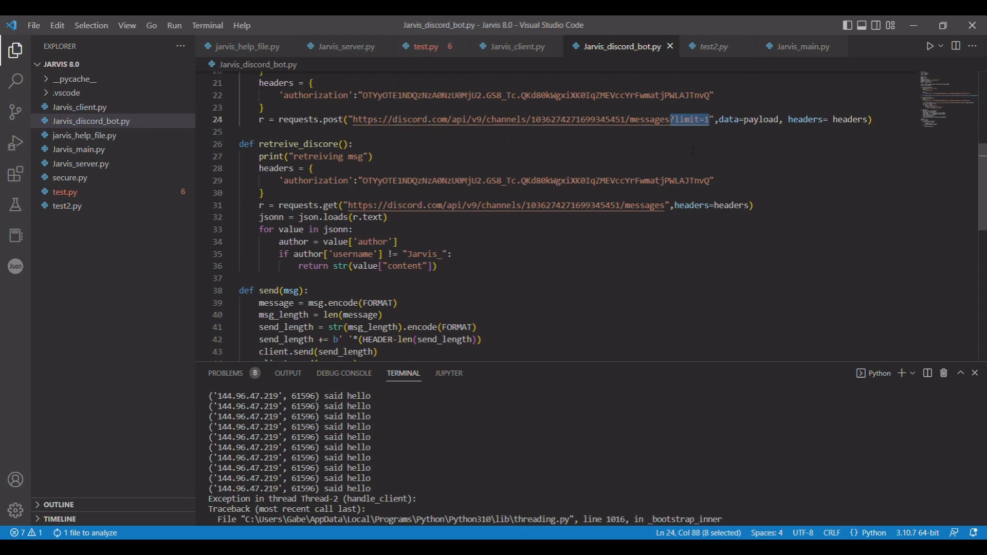
# Move ?limit=1 from the post URL to the get URL.
pyautogui.press('Delete')
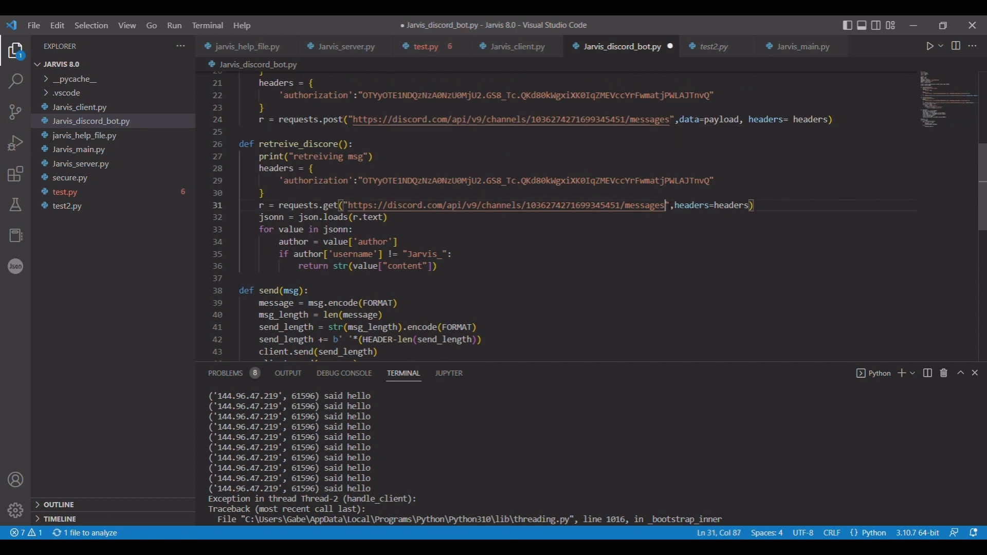
pyautogui.write('?limit=1')
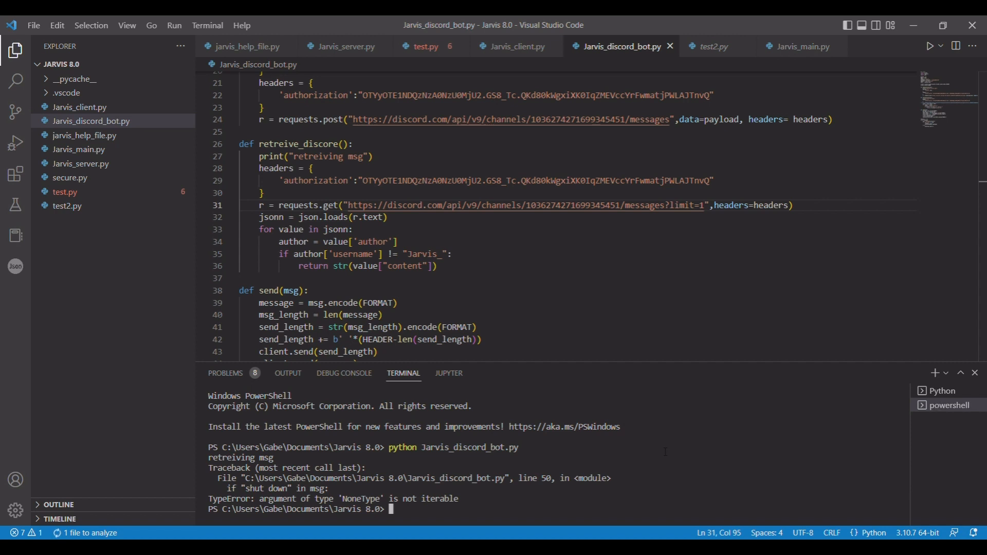
pyautogui.moveTo(644, 394)
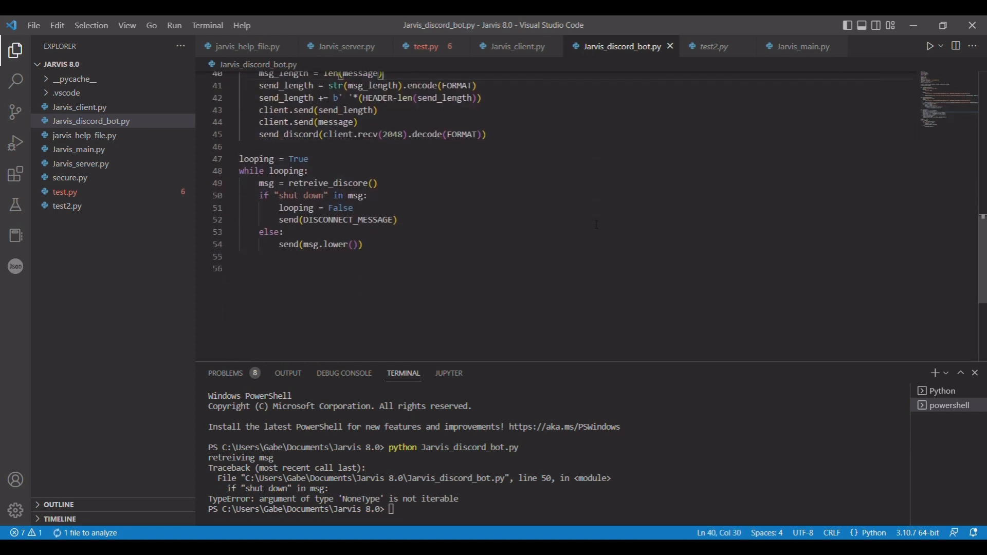
pyautogui.write('try')
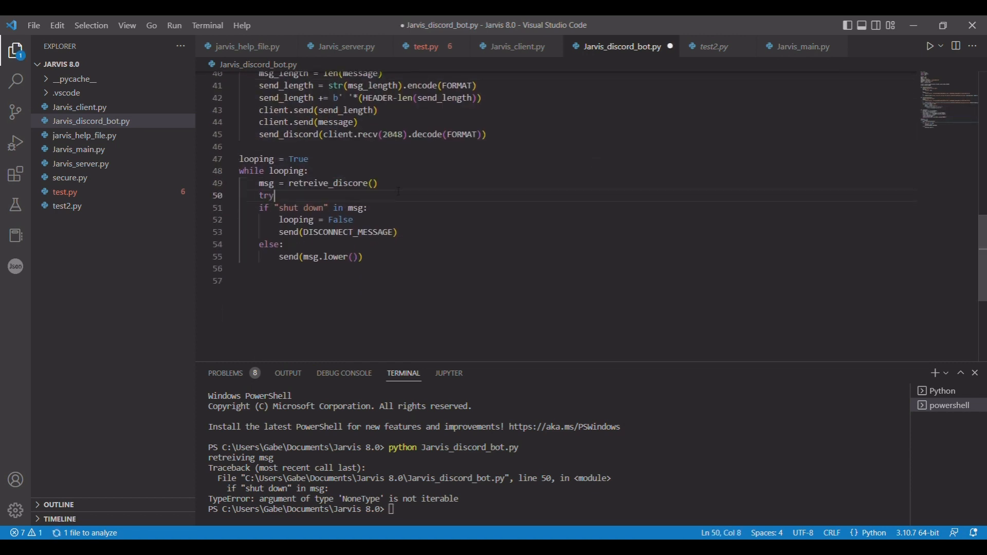
pyautogui.click(275, 183)
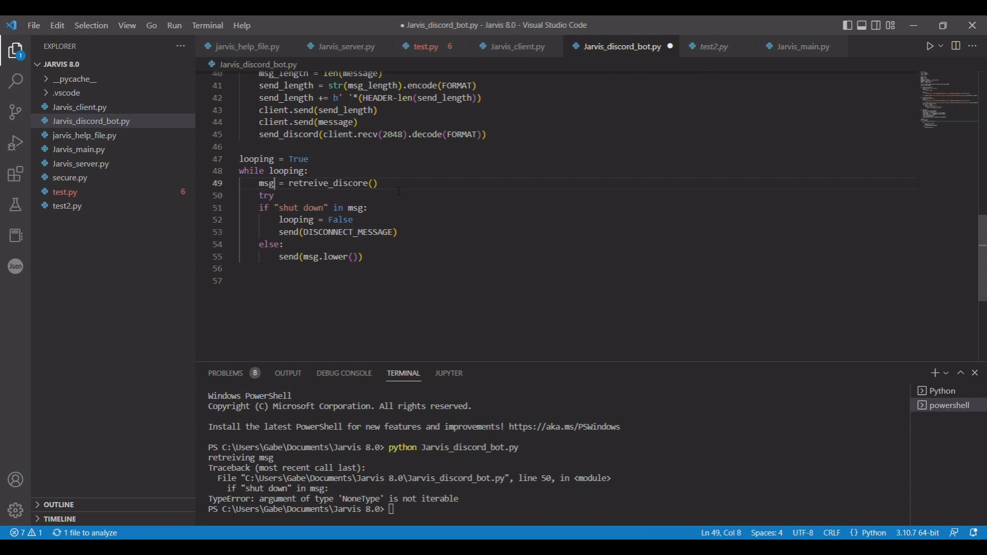
# Add else: return " " under the username check for Jarvis_ messages.
pyautogui.click(277, 195)
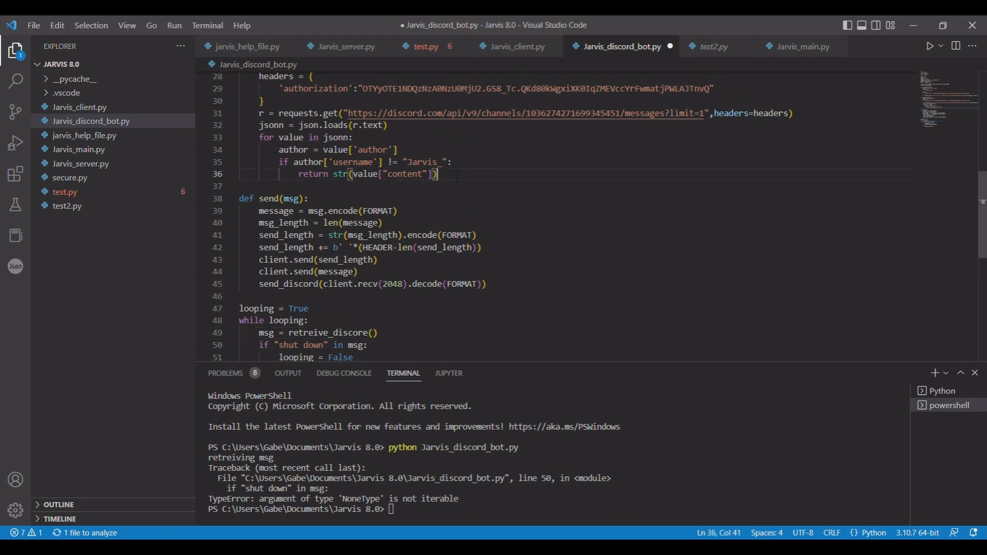
pyautogui.press('Enter')
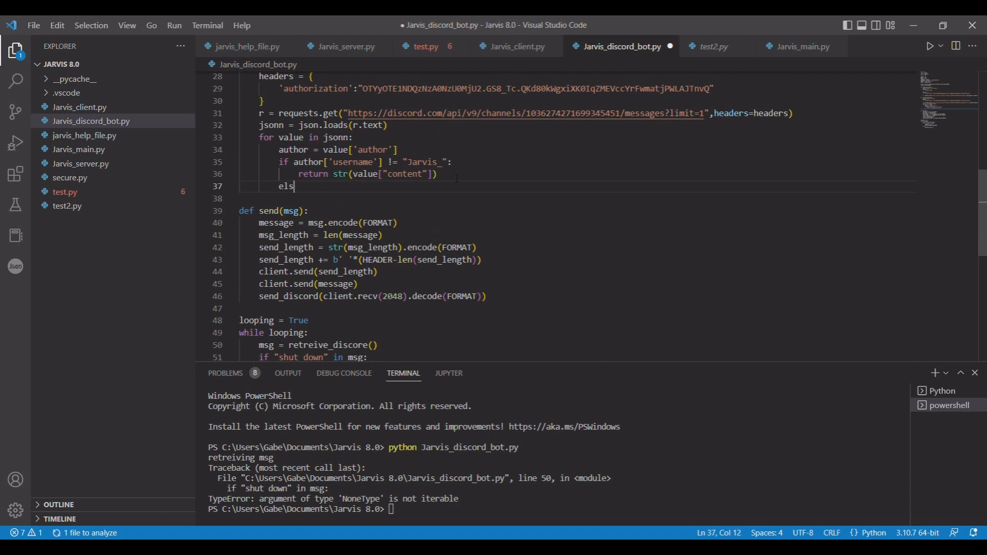
pyautogui.write('e:')
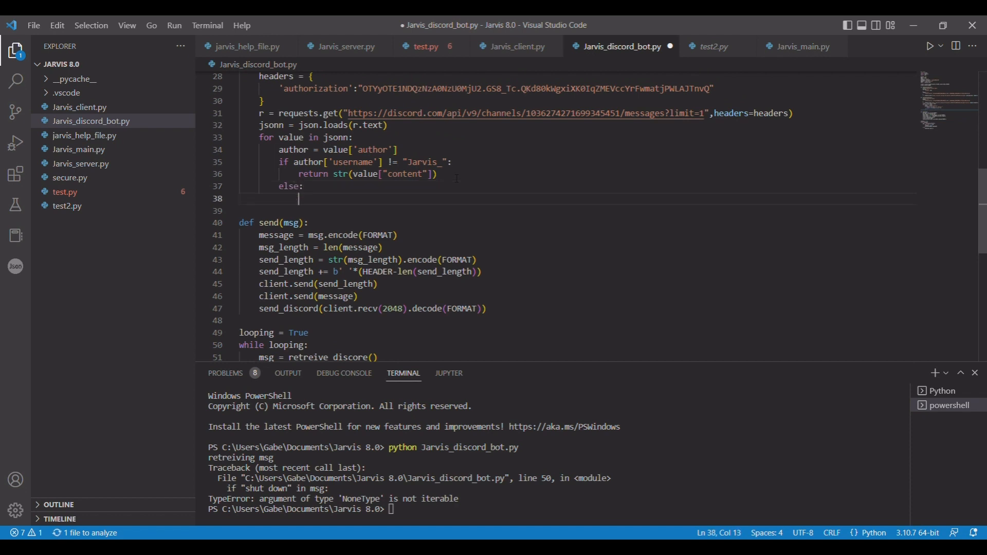
pyautogui.write('return')
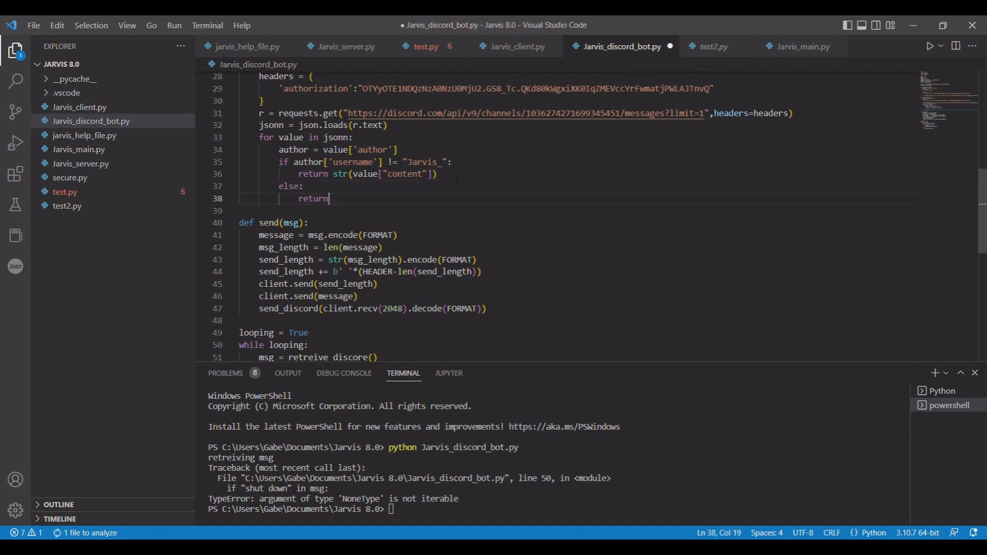
pyautogui.write('"')
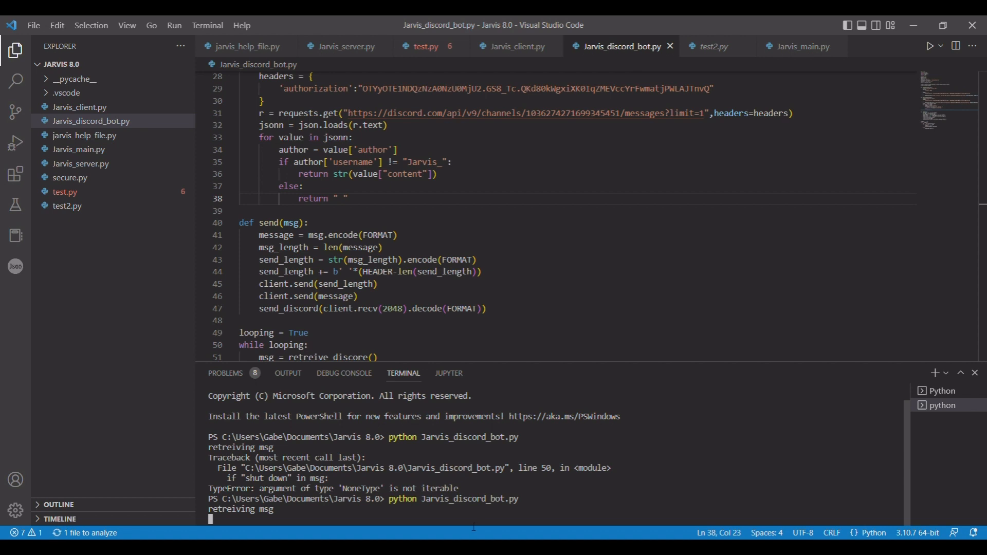
# Make the server's else branch send a blank " " reply and open a new PowerShell terminal.
pyautogui.click(942, 390)
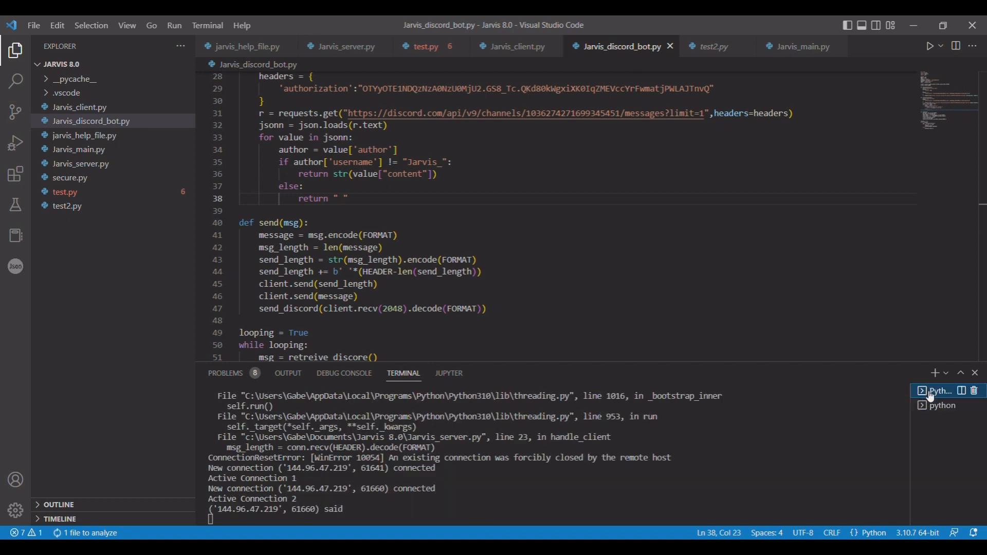
pyautogui.moveTo(940, 406)
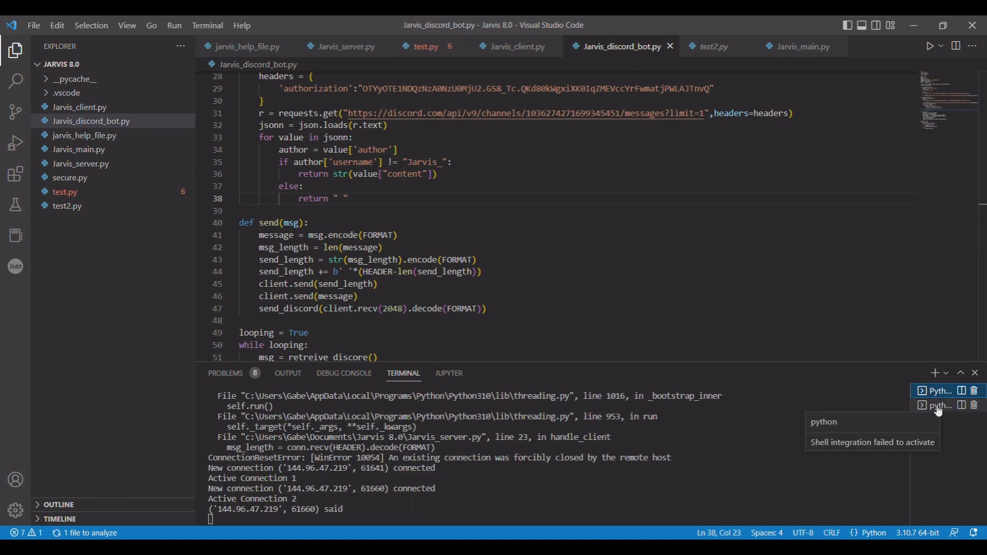
pyautogui.click(942, 405)
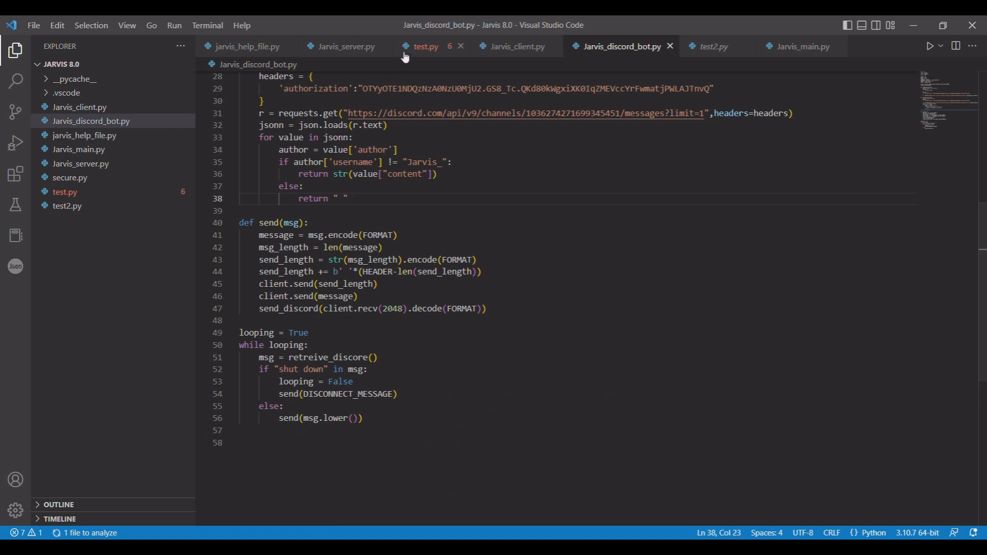
pyautogui.click(345, 46)
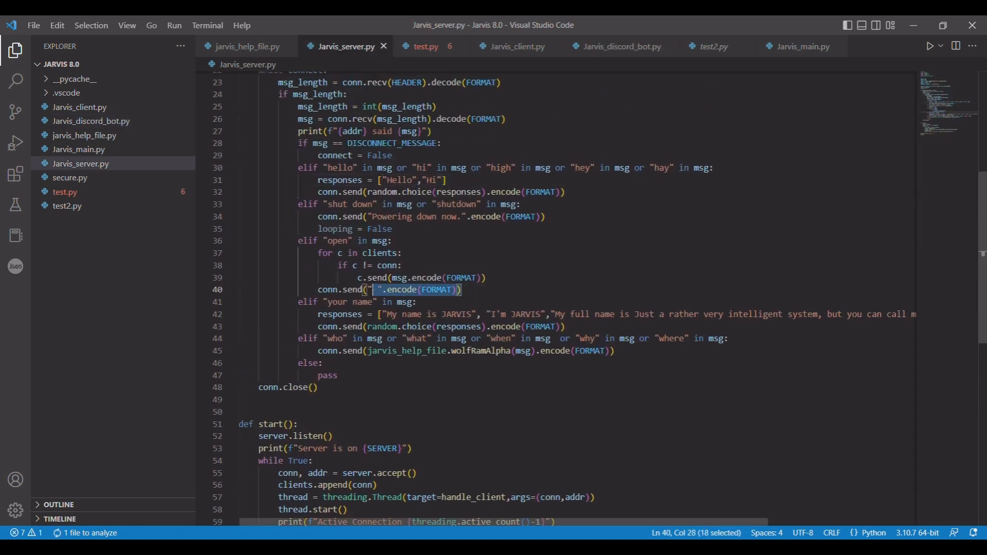
pyautogui.moveTo(373, 289); pyautogui.dragTo(318, 290)
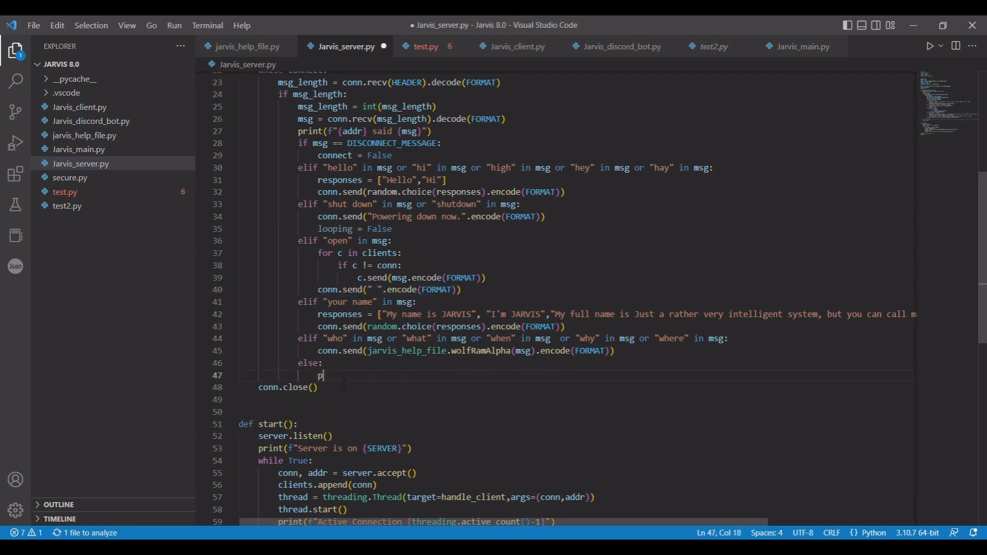
pyautogui.write('conn.send(" ".encode(FORMAT))')
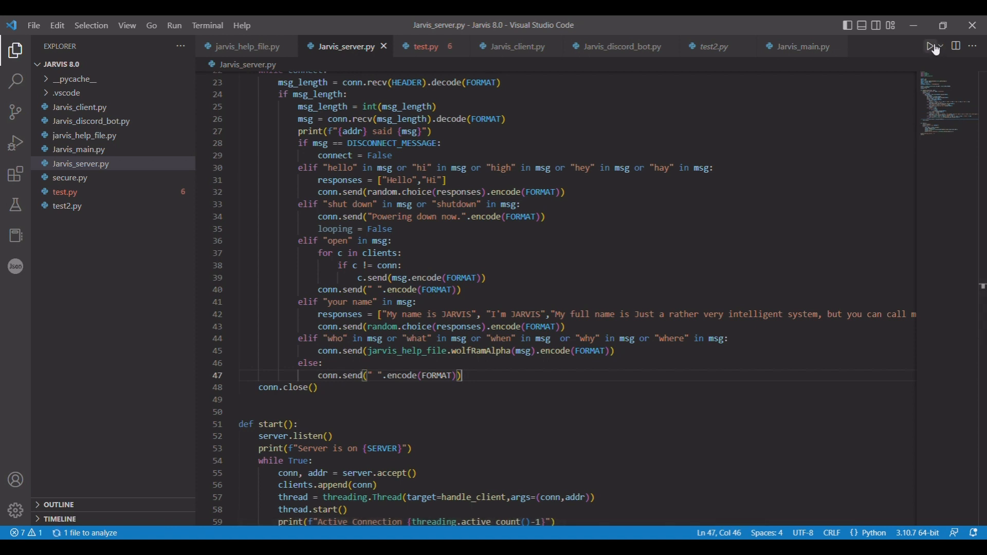
pyautogui.click(929, 46)
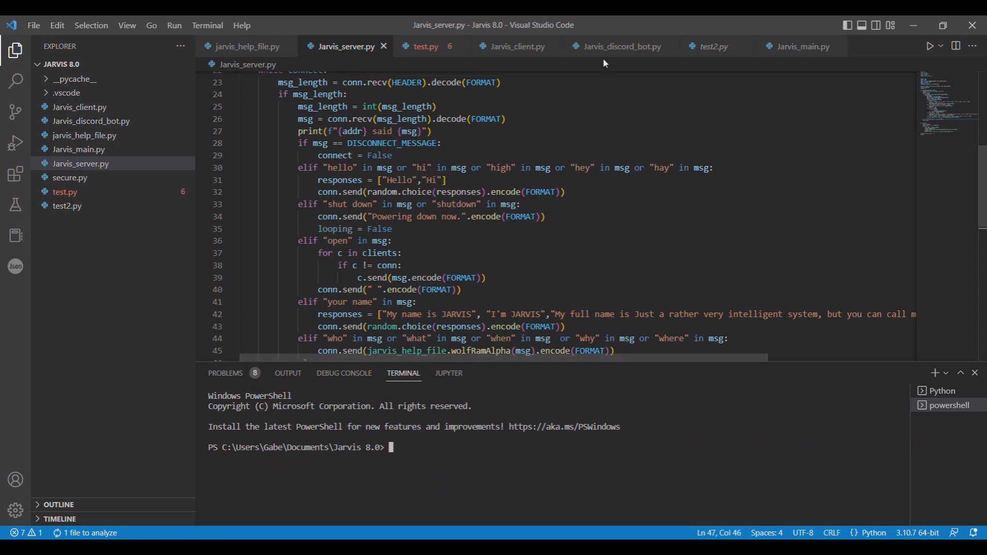
pyautogui.click(622, 46)
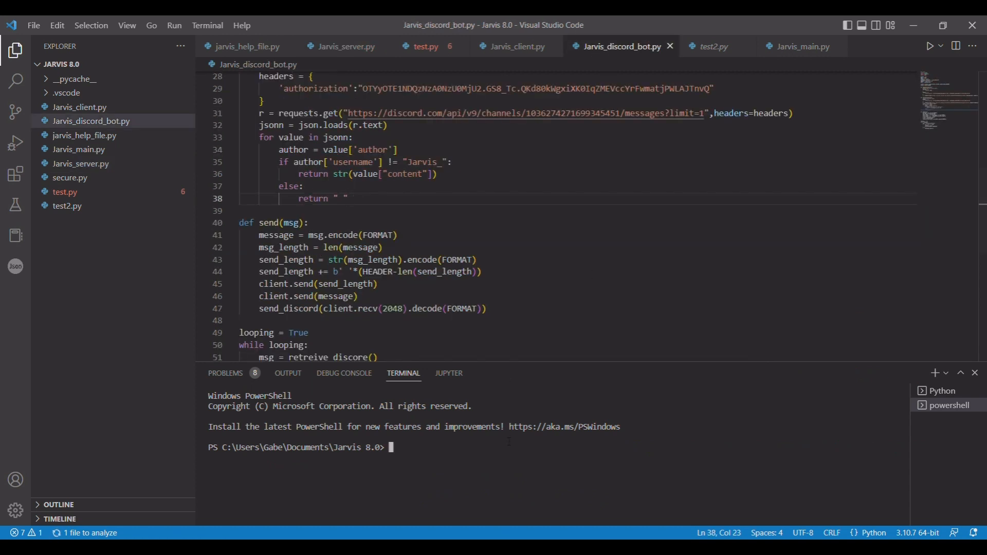
# Run the bot command and start storing the received reply as jarvis_msg in send().
pyautogui.write('python Jarvis_discord_bot.py')
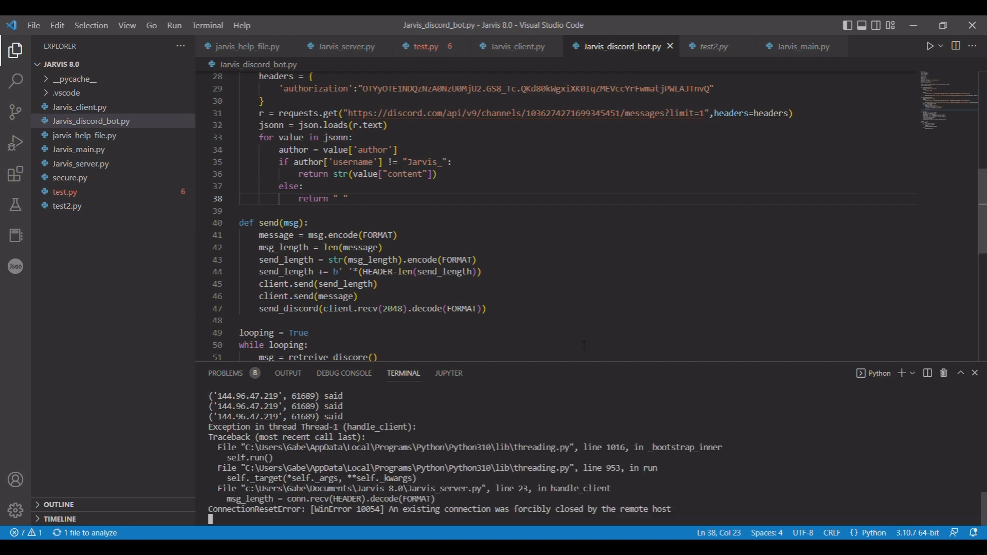
pyautogui.click(357, 297)
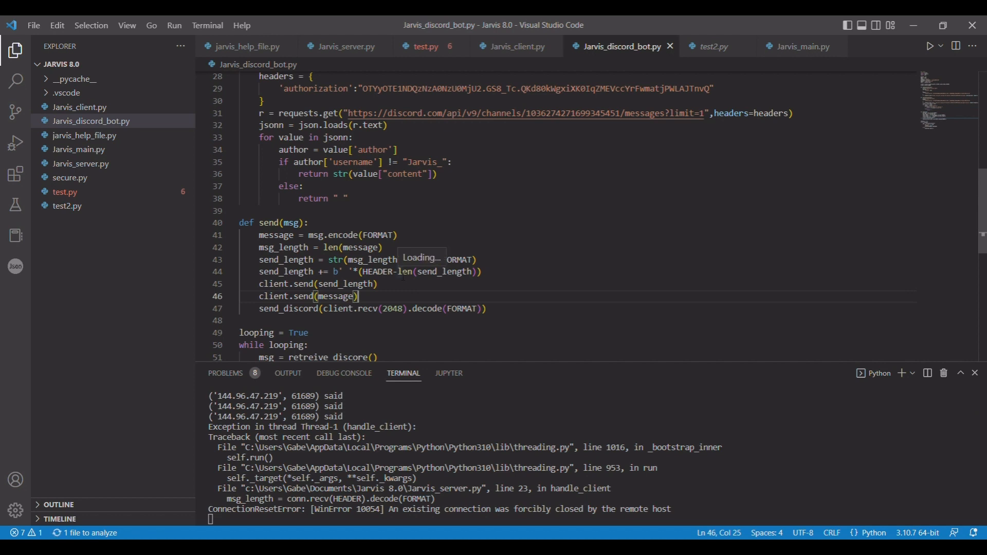
pyautogui.write('jarvis_msg =')
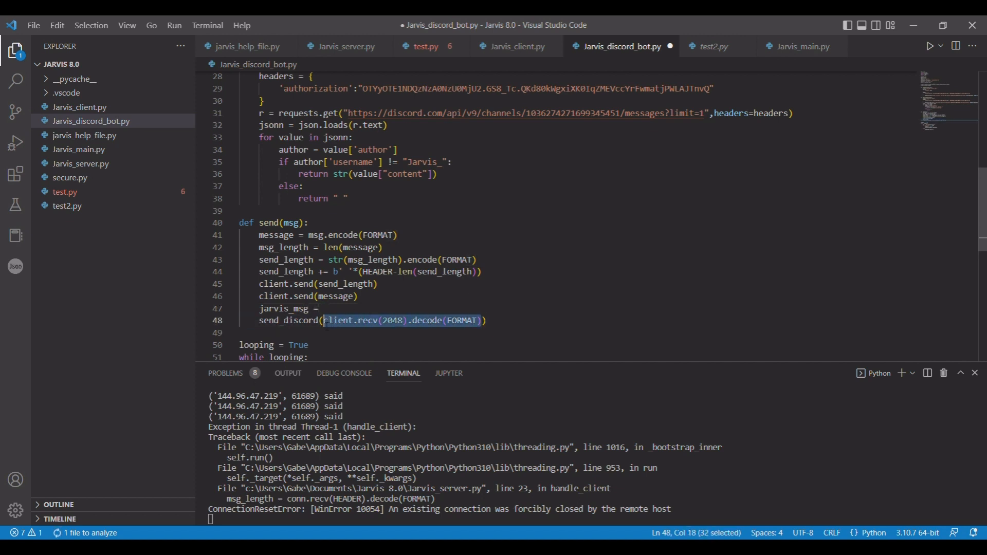
pyautogui.press('Delete')
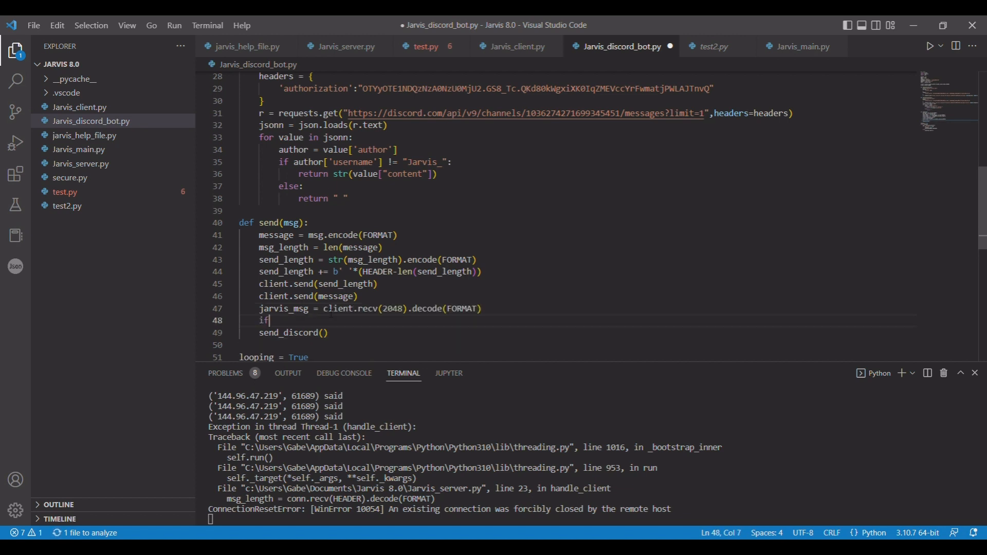
# Add an if jarvis_msg != " " check with send_discord indented under it.
pyautogui.write('ja')
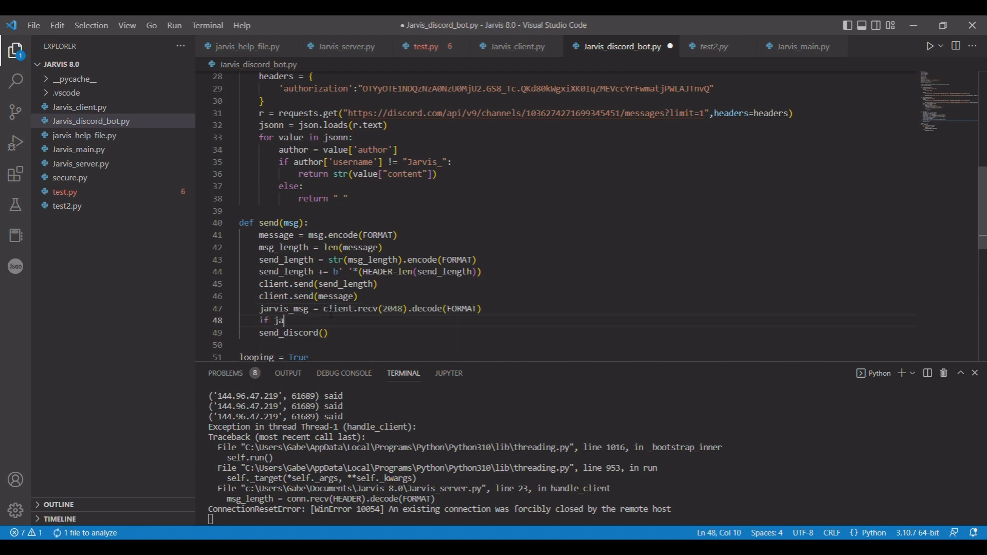
pyautogui.write('rv')
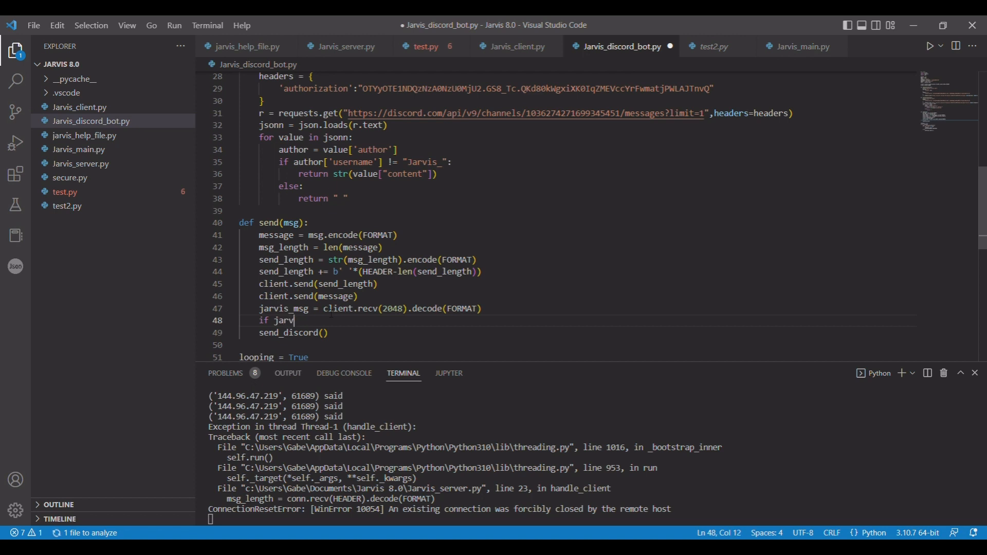
pyautogui.write('is_msg')
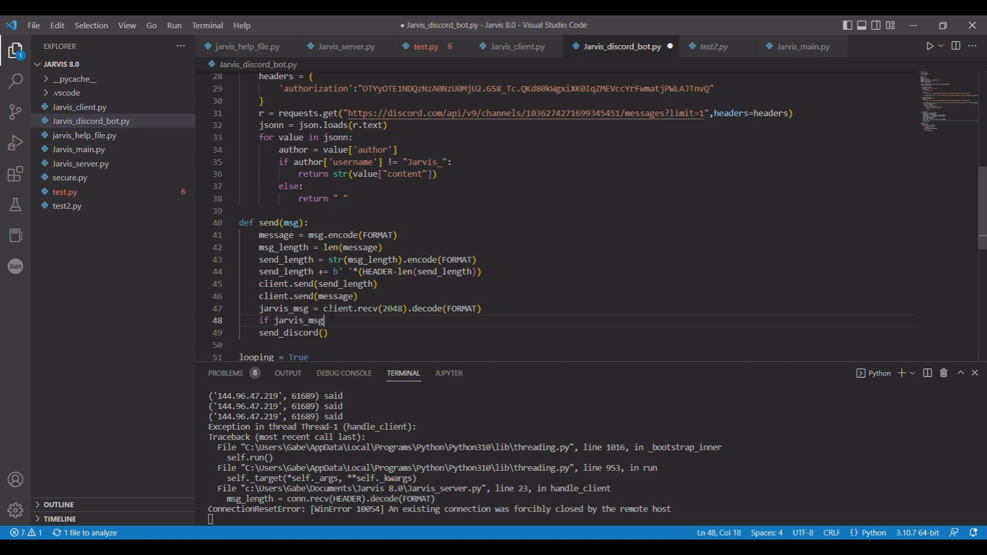
pyautogui.write('!')
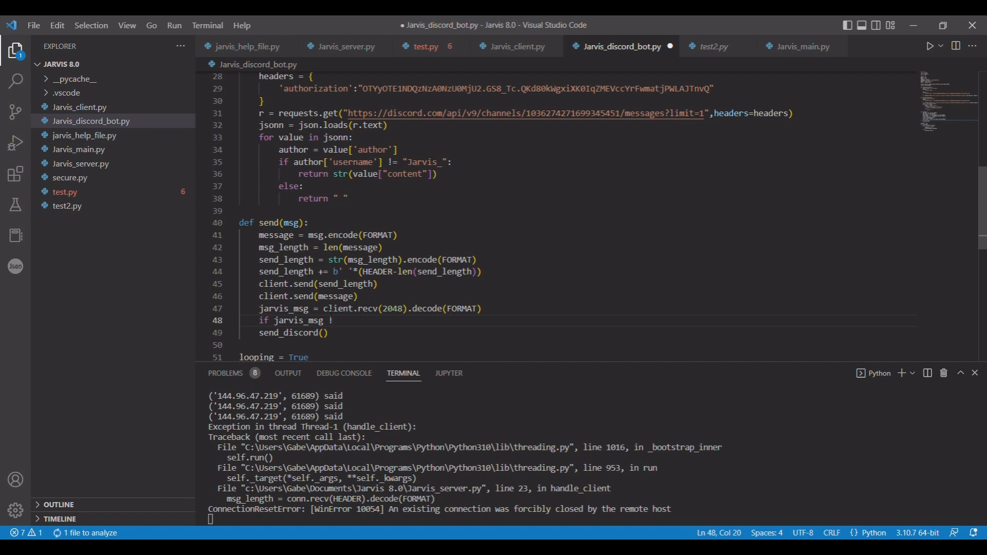
pyautogui.write('= " "')
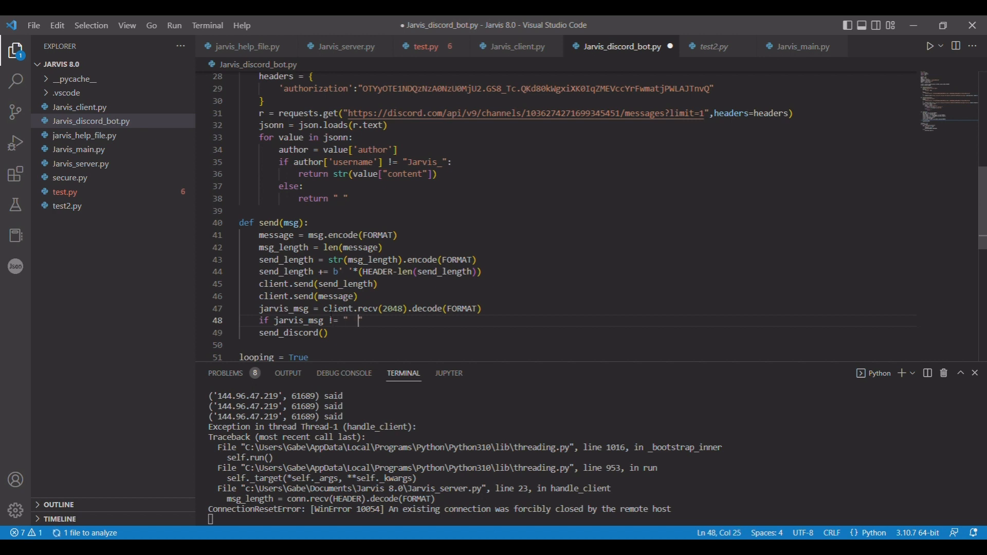
pyautogui.write('"')
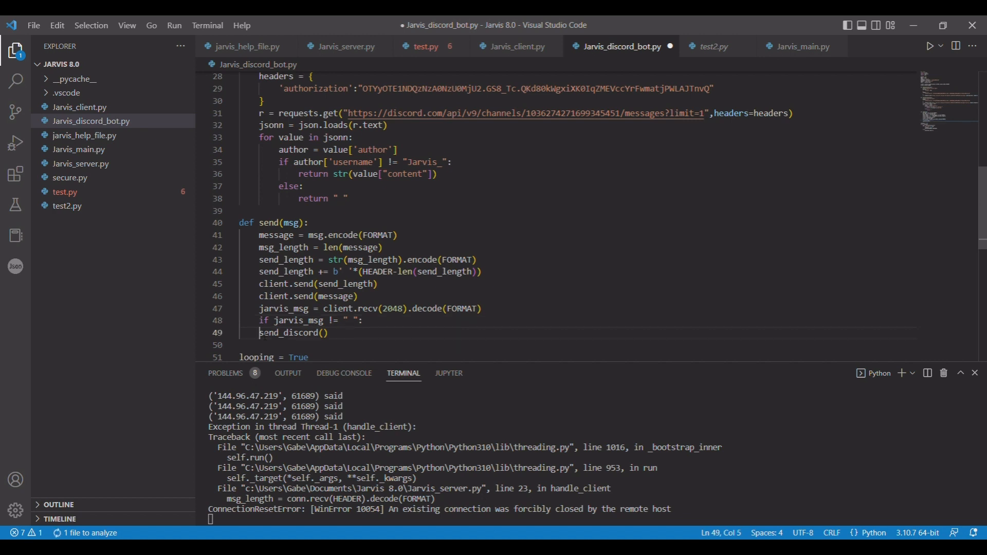
pyautogui.press('Tab')
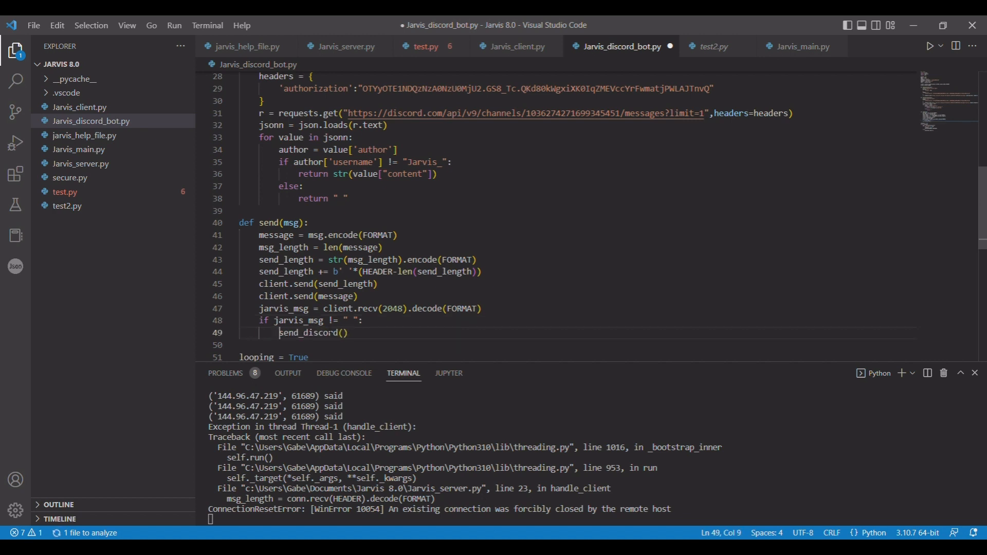
# Pass jarvis_msg into send_discord and bring up Jarvis_server.py.
pyautogui.click(345, 333)
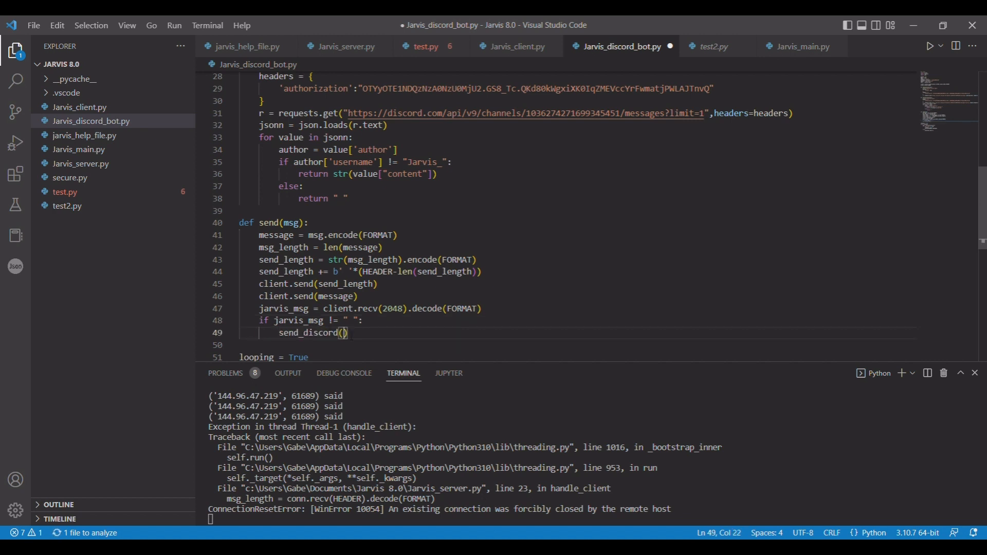
pyautogui.write('jarvis_msg')
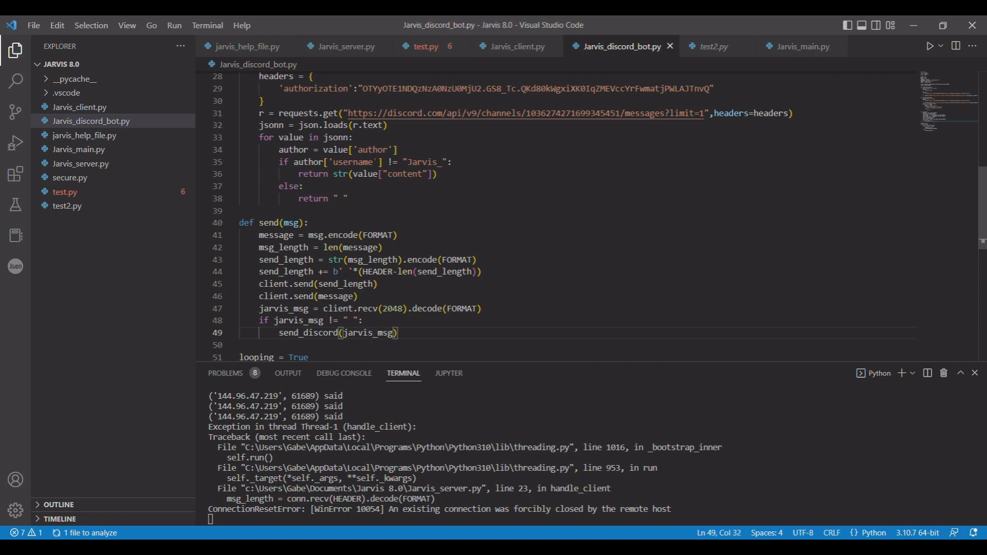
pyautogui.click(344, 46)
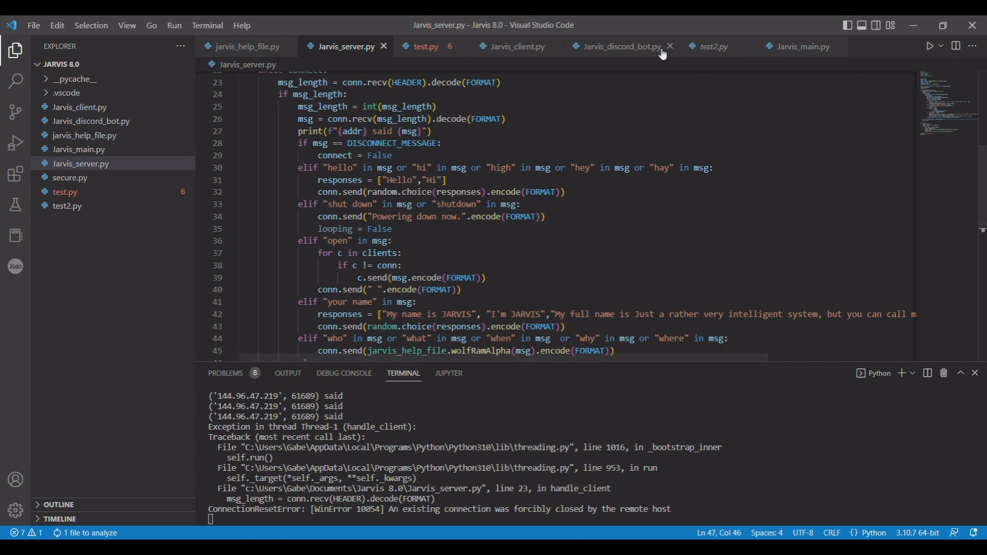
# Return to the Jarvis_discord_bot.py file.
pyautogui.click(621, 46)
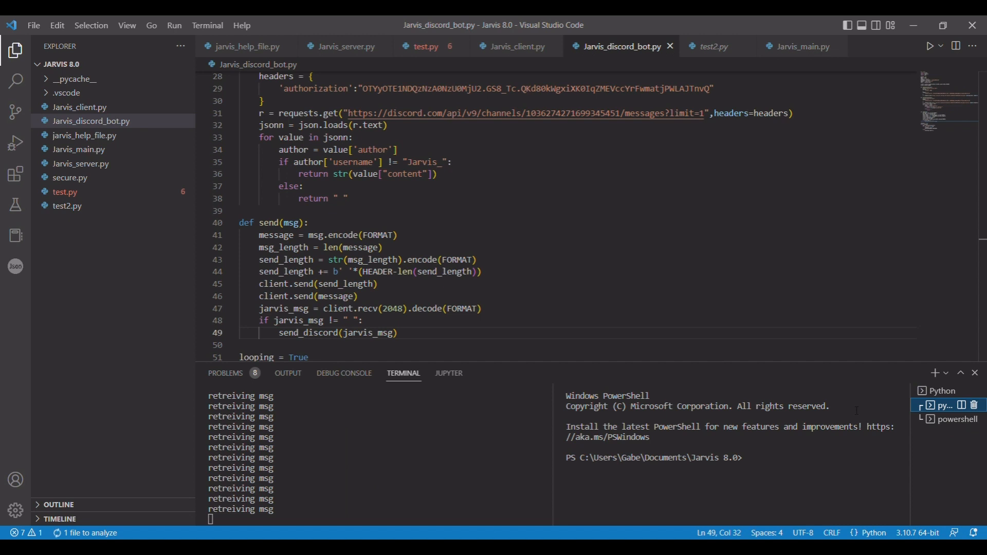
pyautogui.moveTo(927, 387)
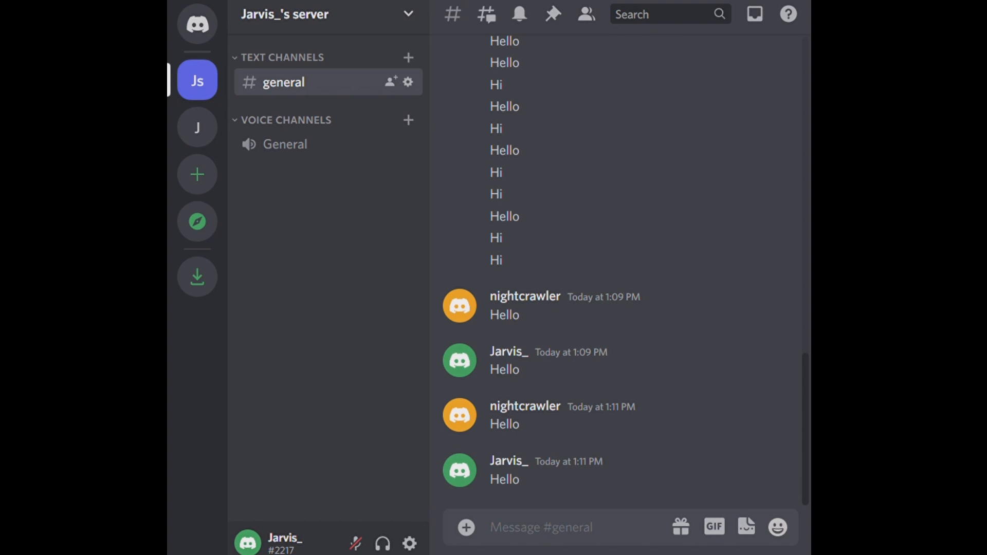
pyautogui.moveTo(510, 494)
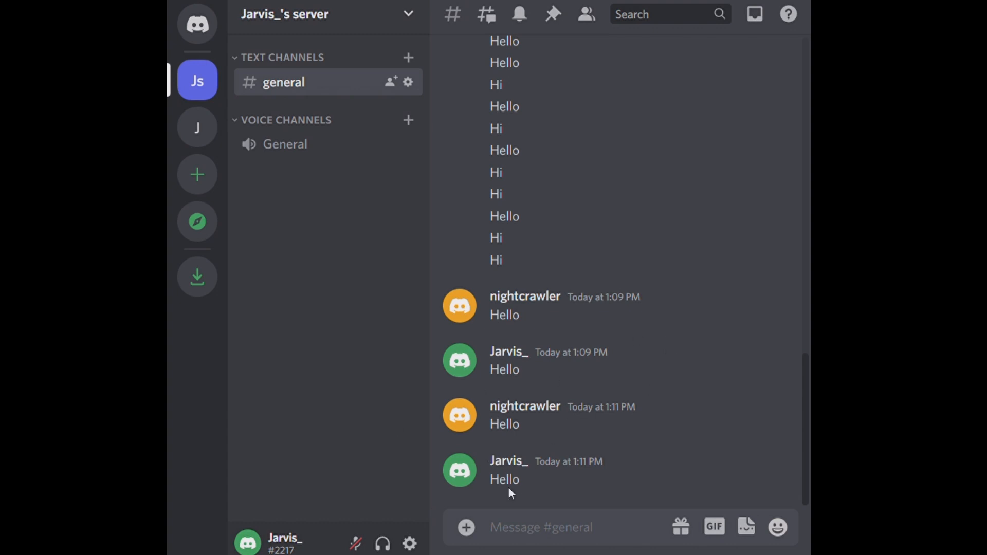
pyautogui.moveTo(225, 486)
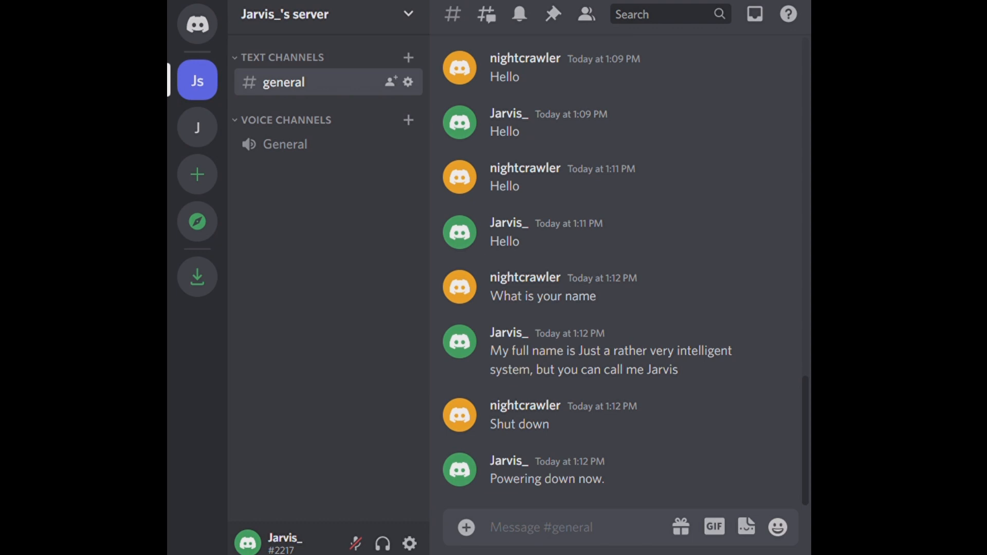
pyautogui.moveTo(765, 61)
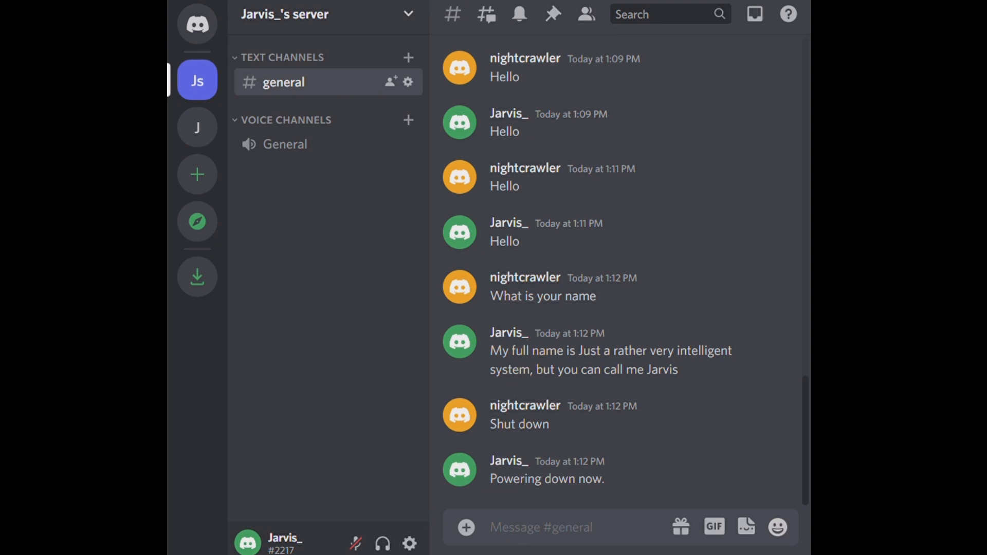
pyautogui.moveTo(732, 284)
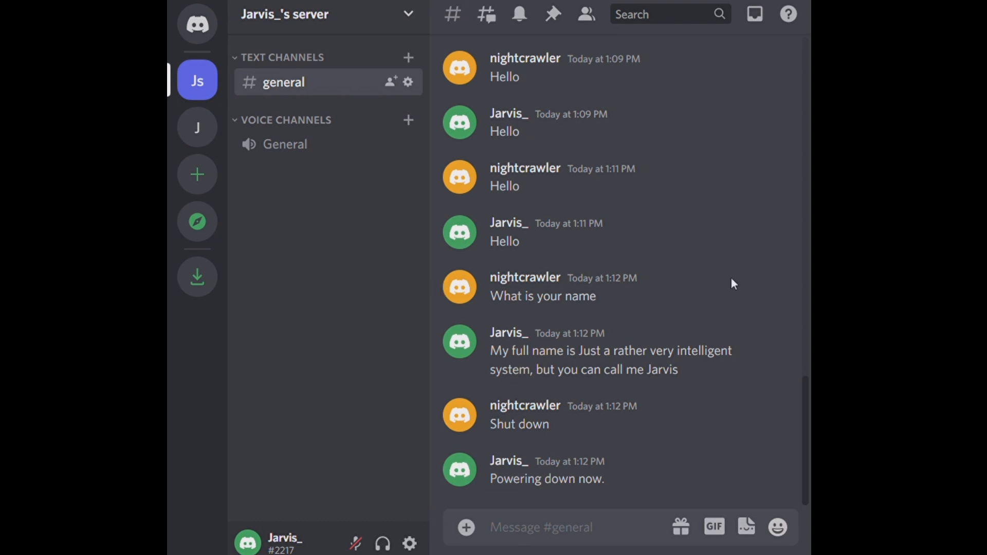